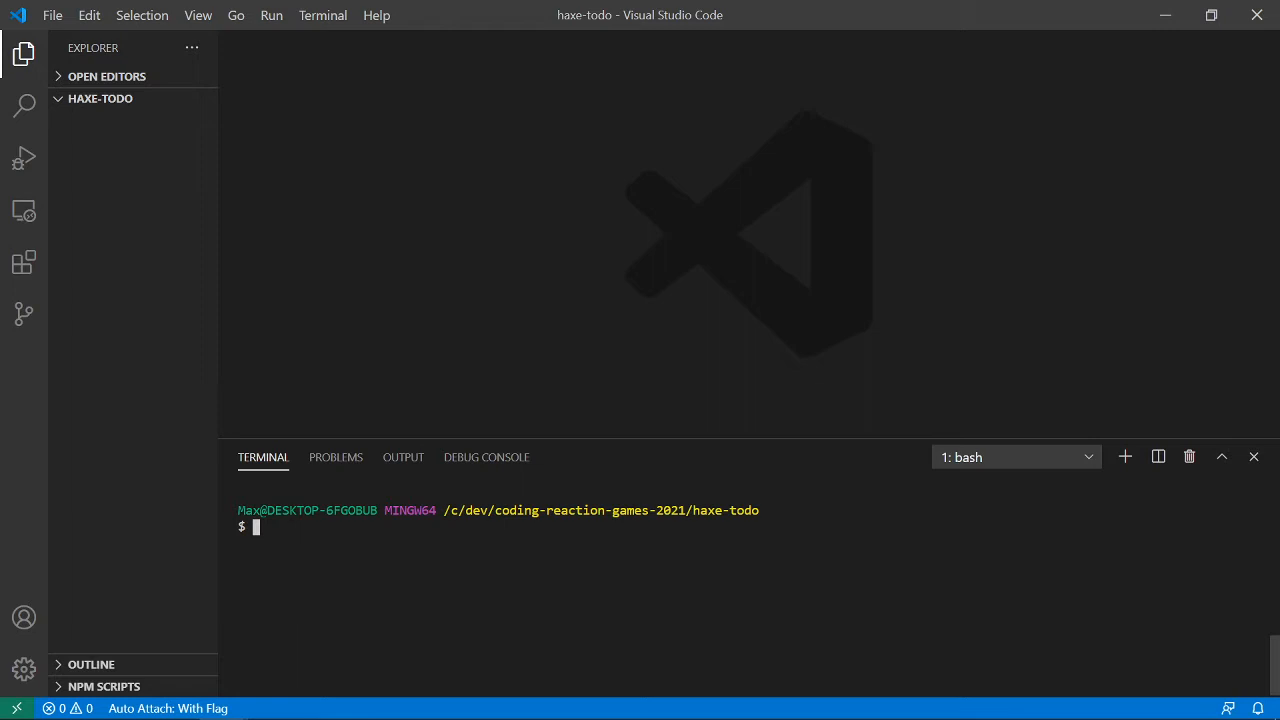
- Check the Haxe version (4.1.4) in the terminal and create TodoManager.hx with touch
text(64)
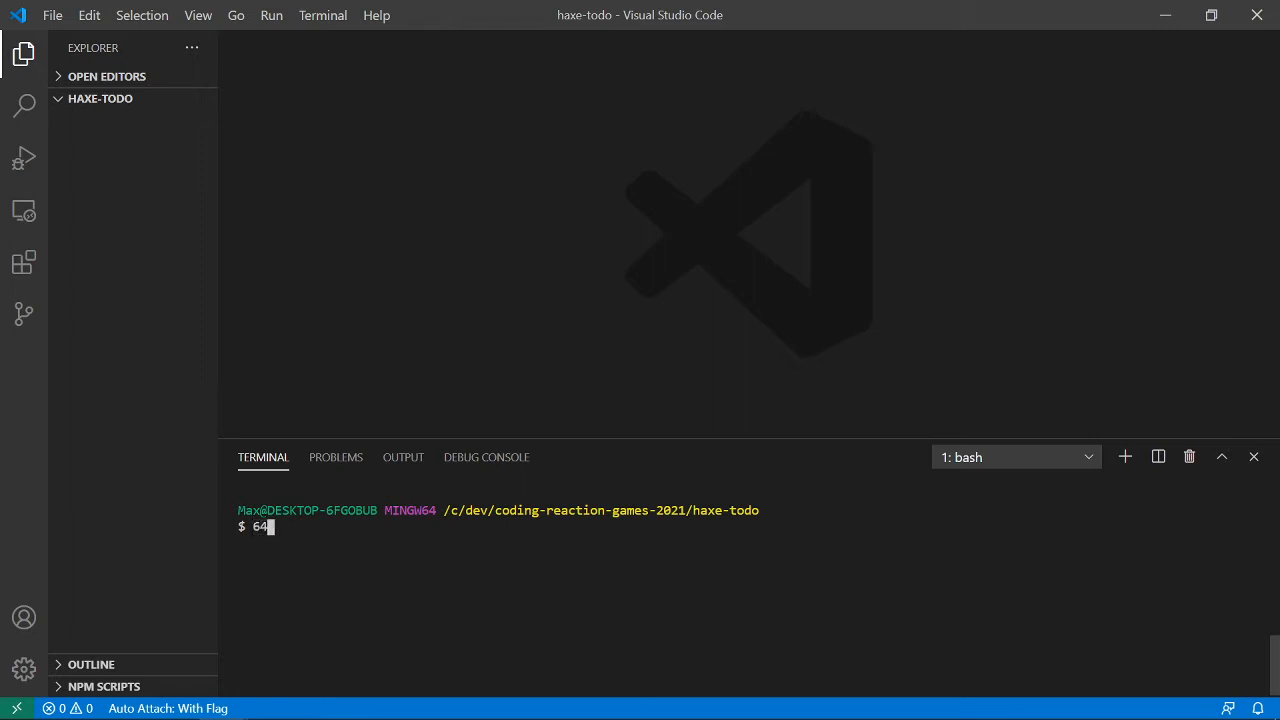
text(bits version)
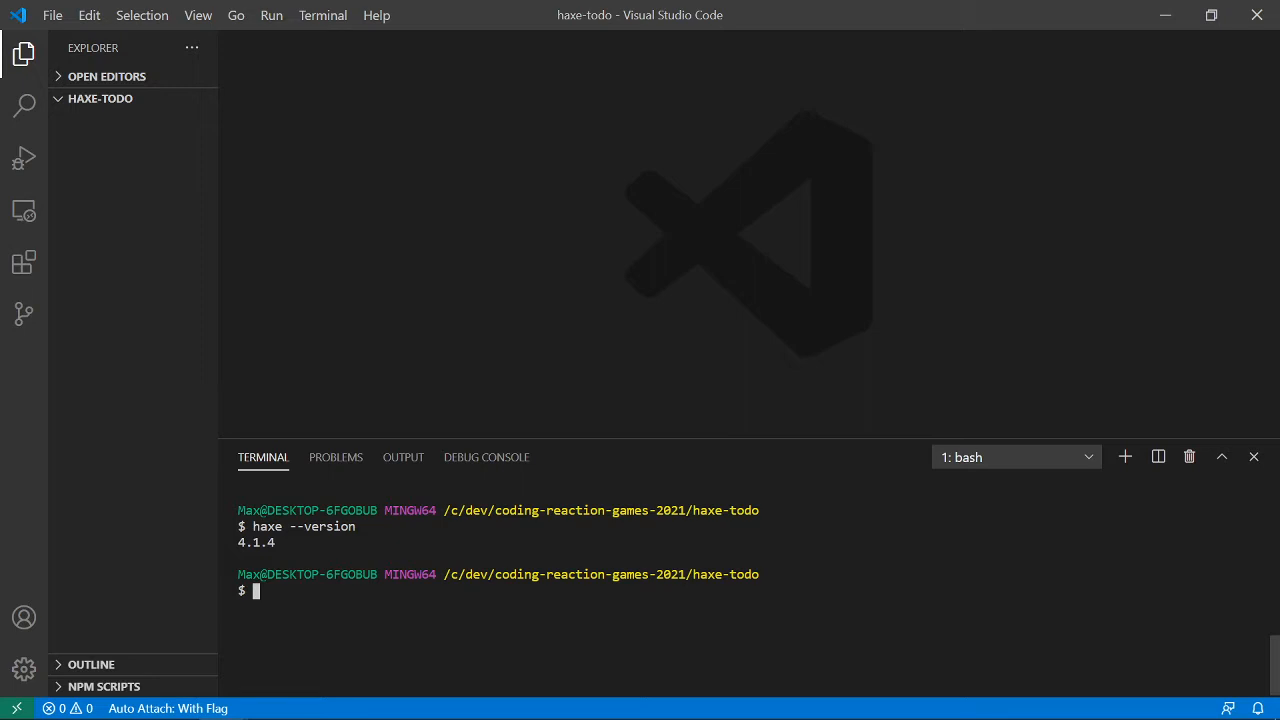
text(t)
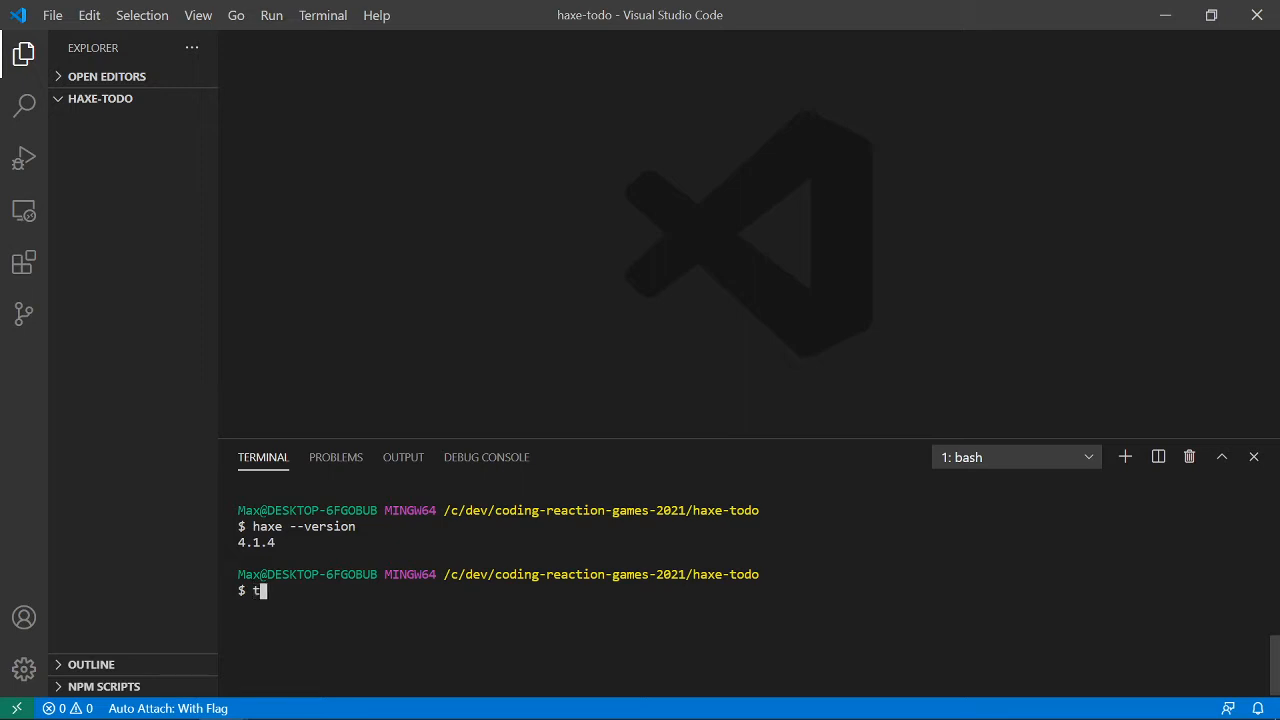
text(ouch)
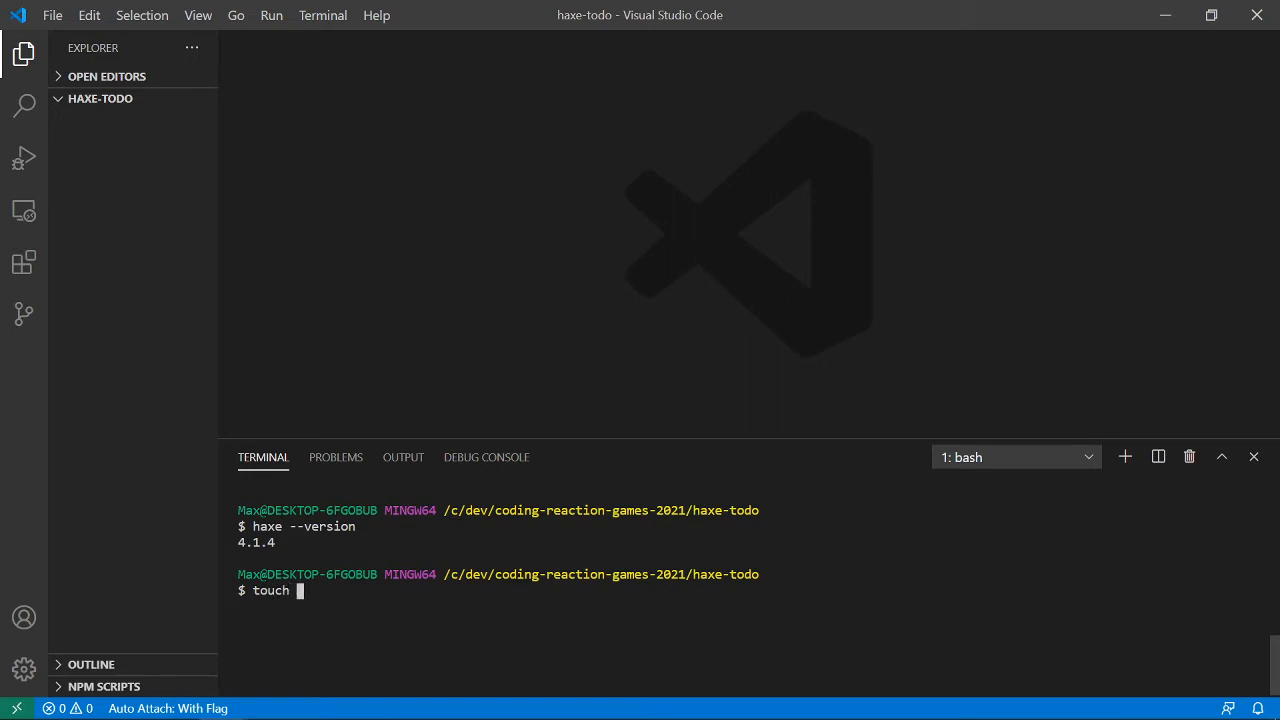
text(Todo)
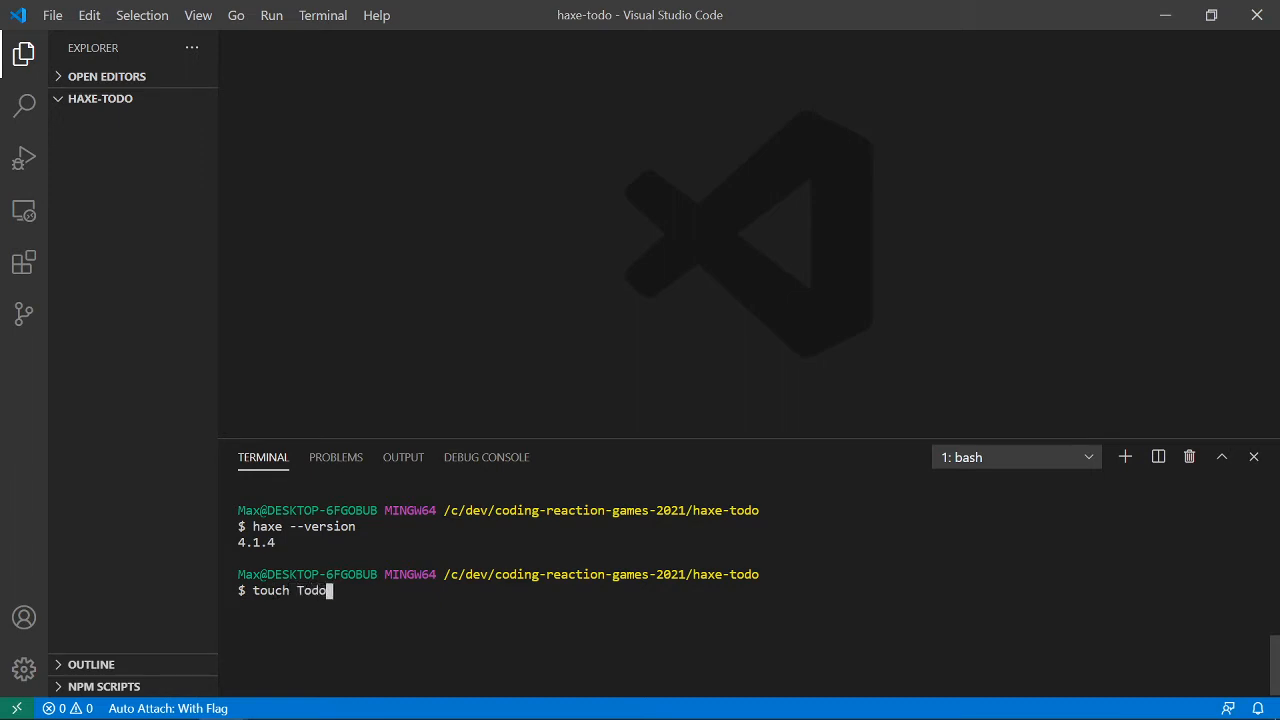
text(Li)
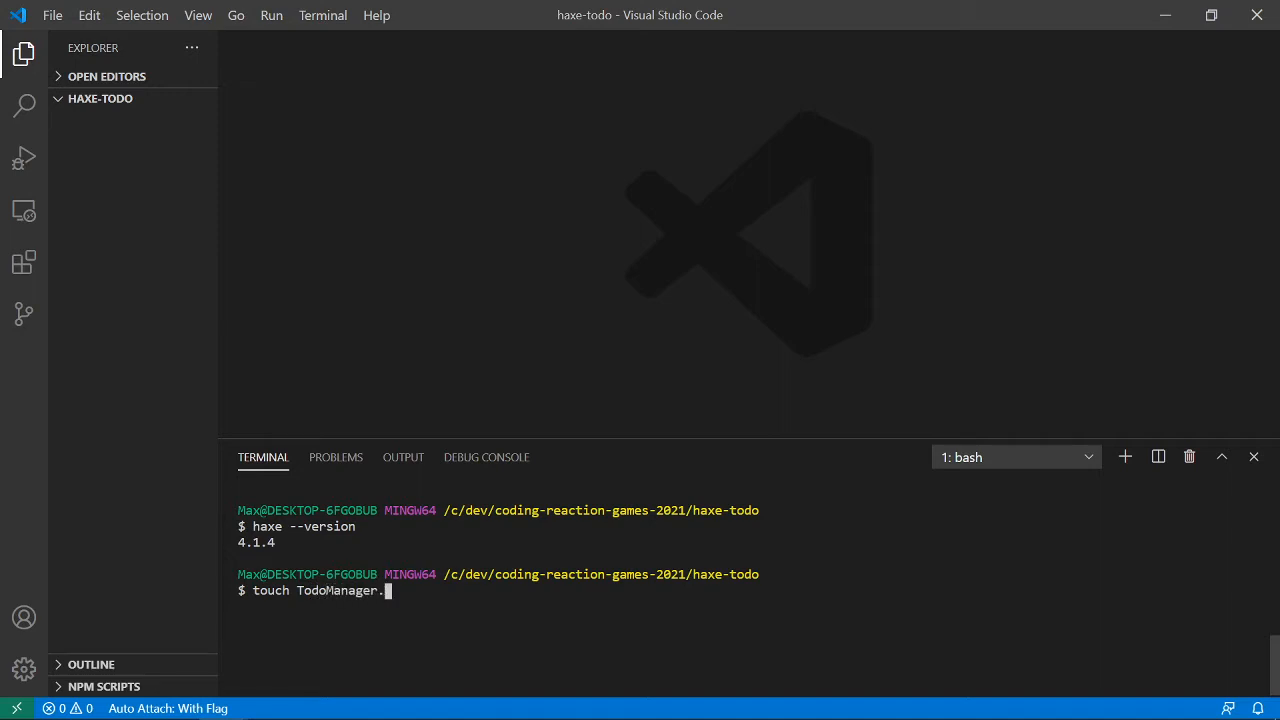
text(hx)
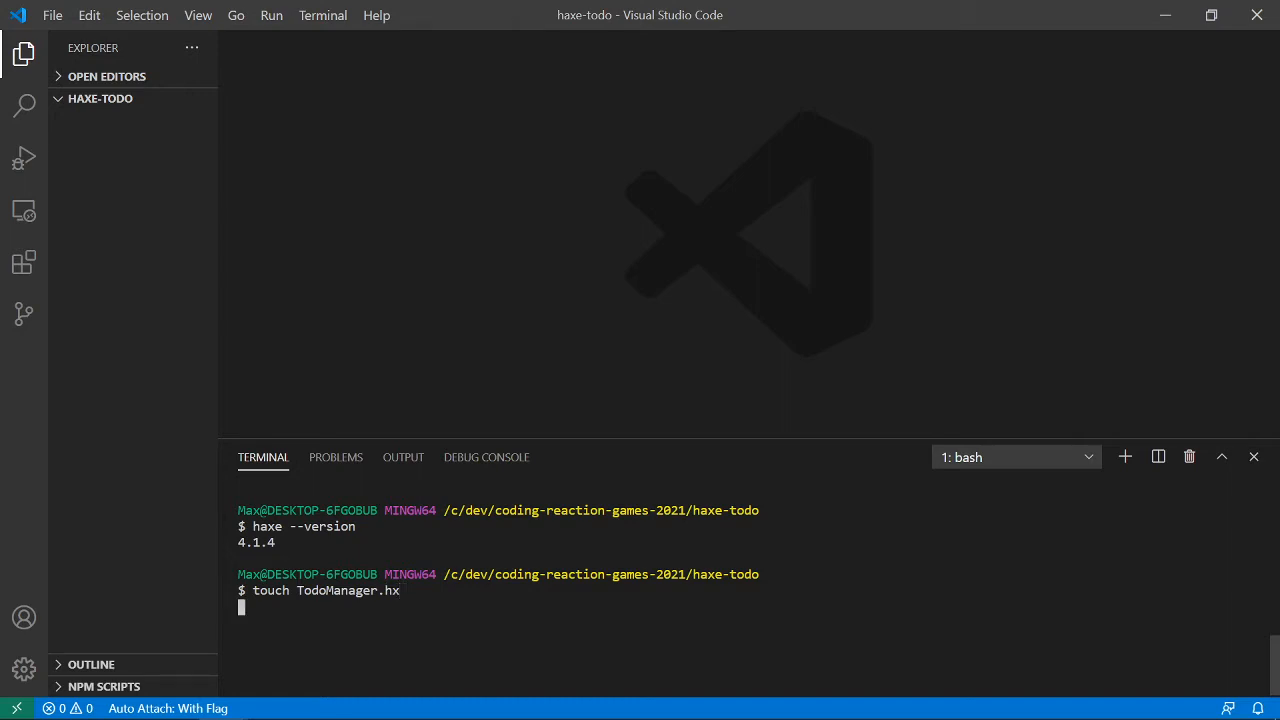
- Open TodoManager.hx and write an empty class TodoManager { } block
key(ctrl+p)
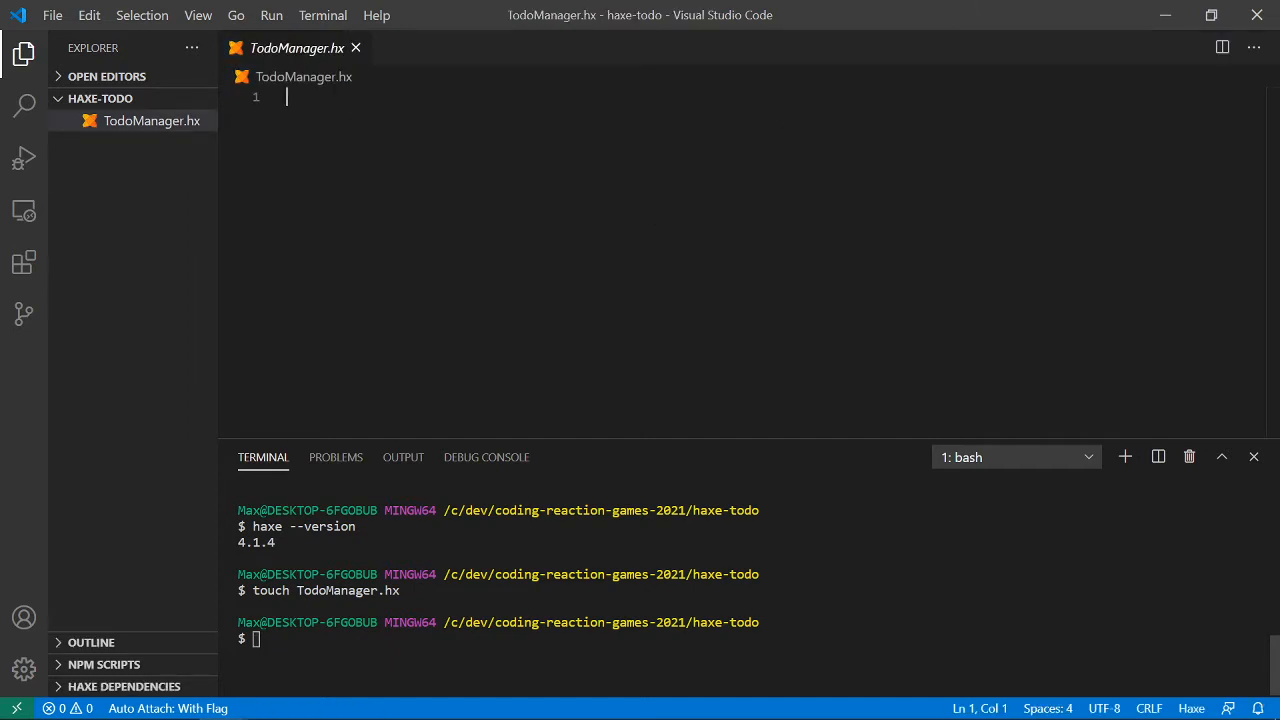
text(class)
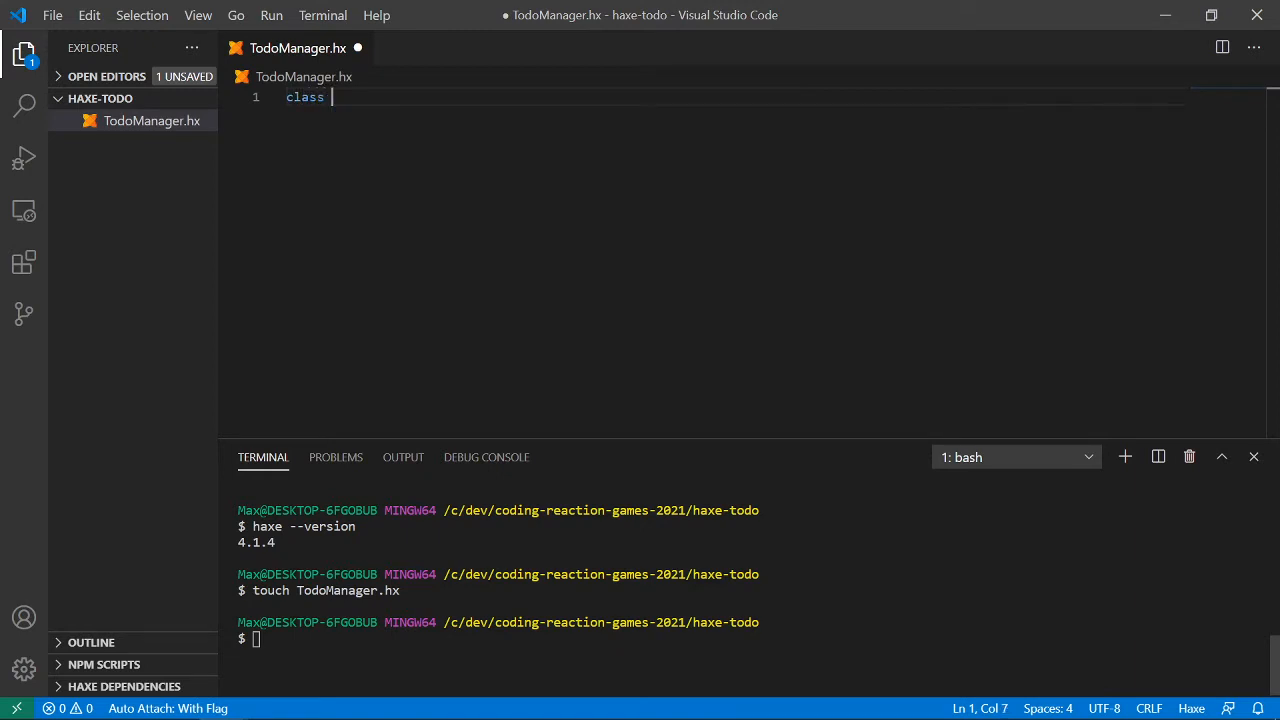
text(T)
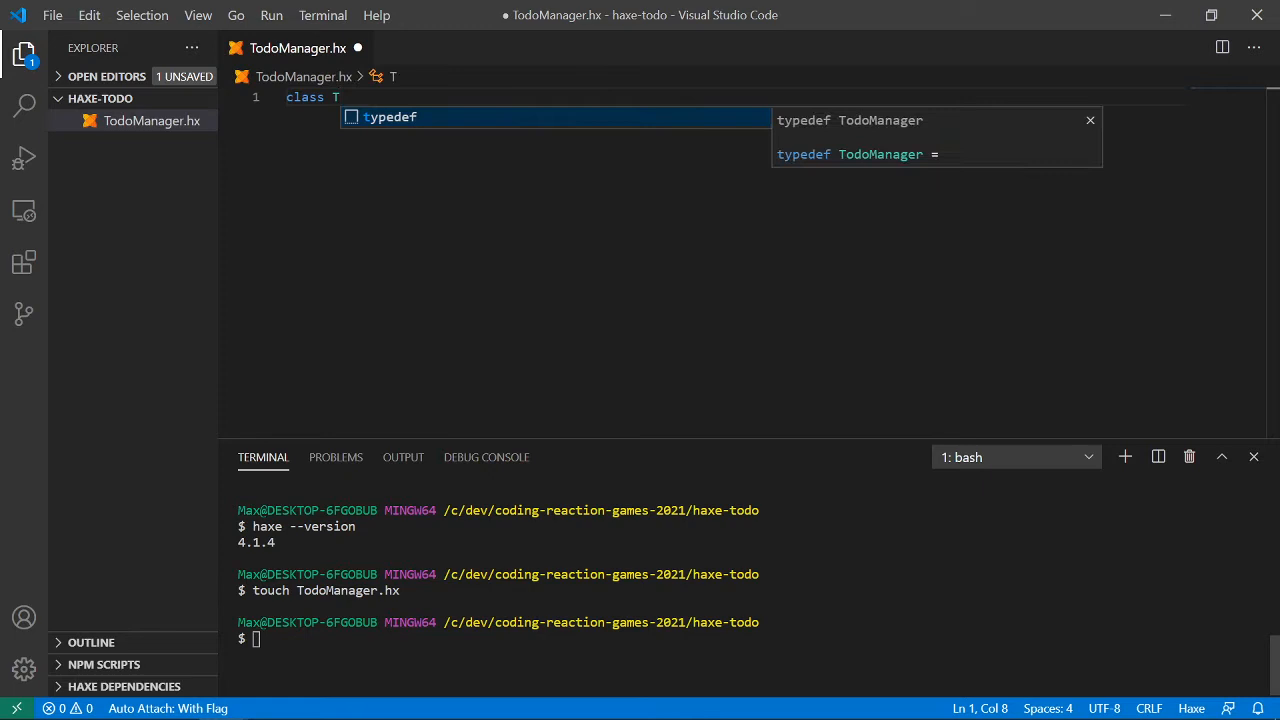
text(odoManager)
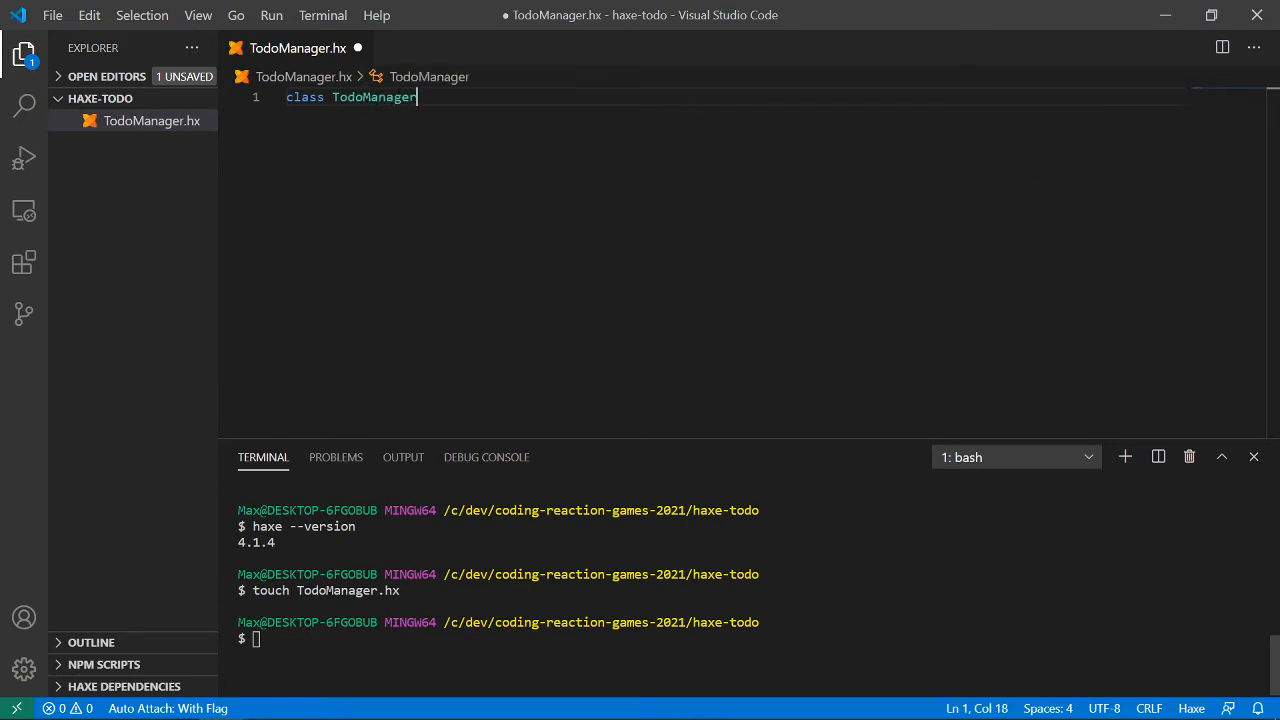
text({)
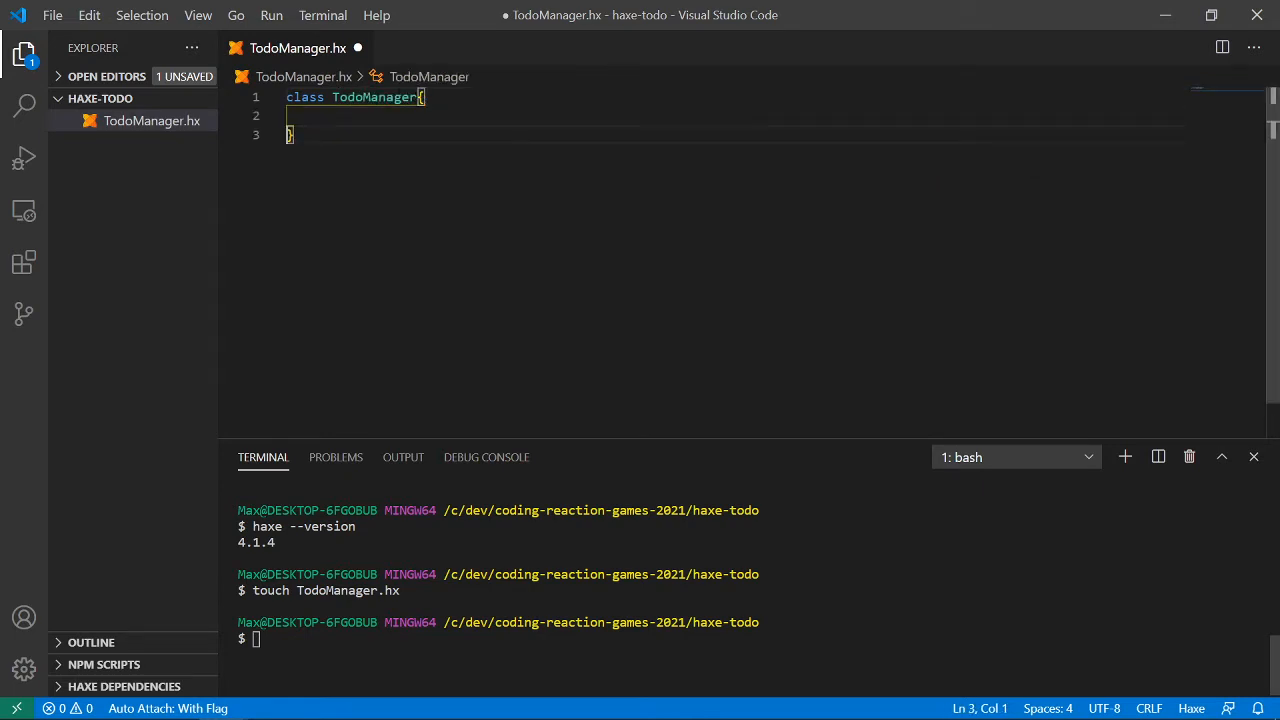
click(360, 97)
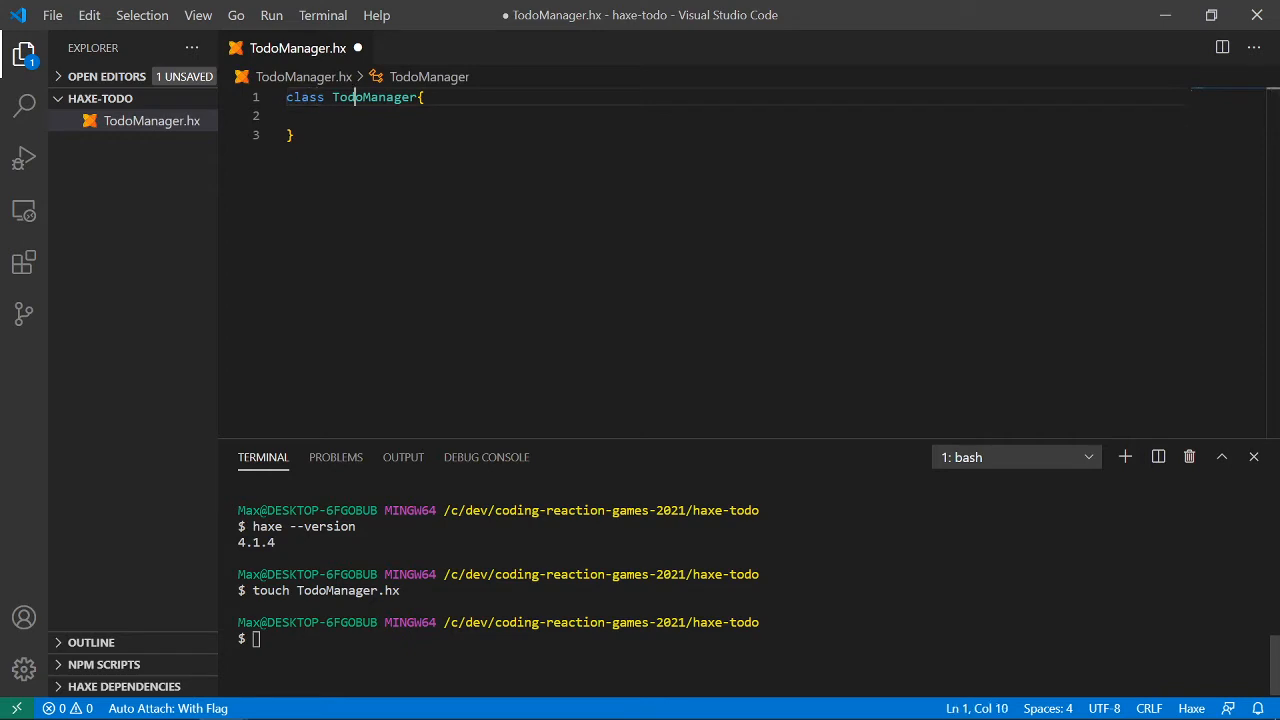
double_click(373, 97)
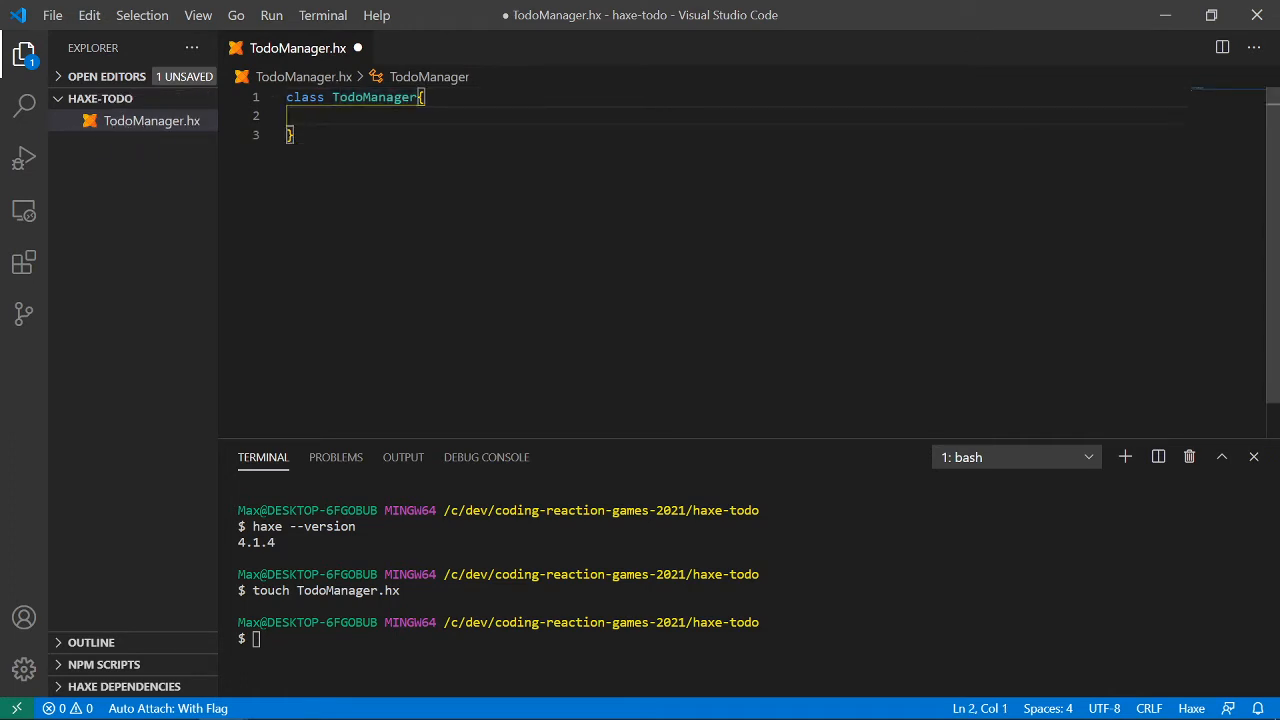
- Add an empty public static function main() inside the class, deleting a temporary C-style signature comment
text(fu)
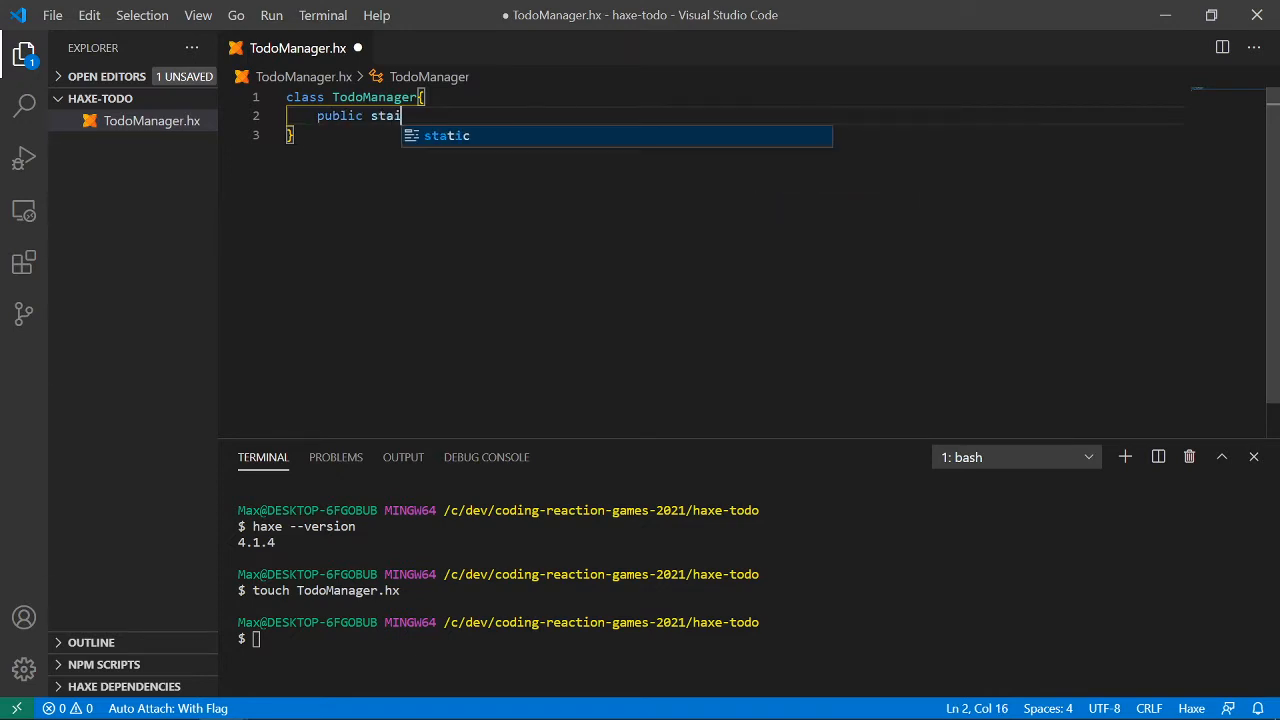
text(tic function)
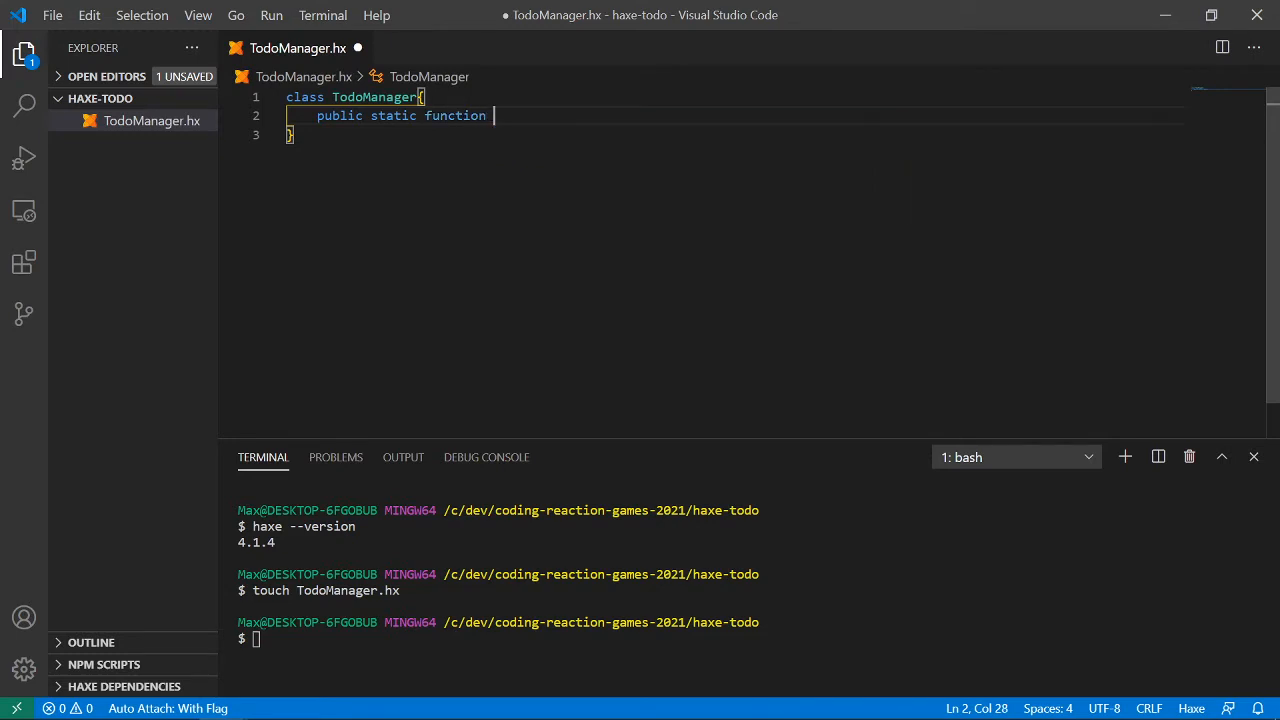
text(main())
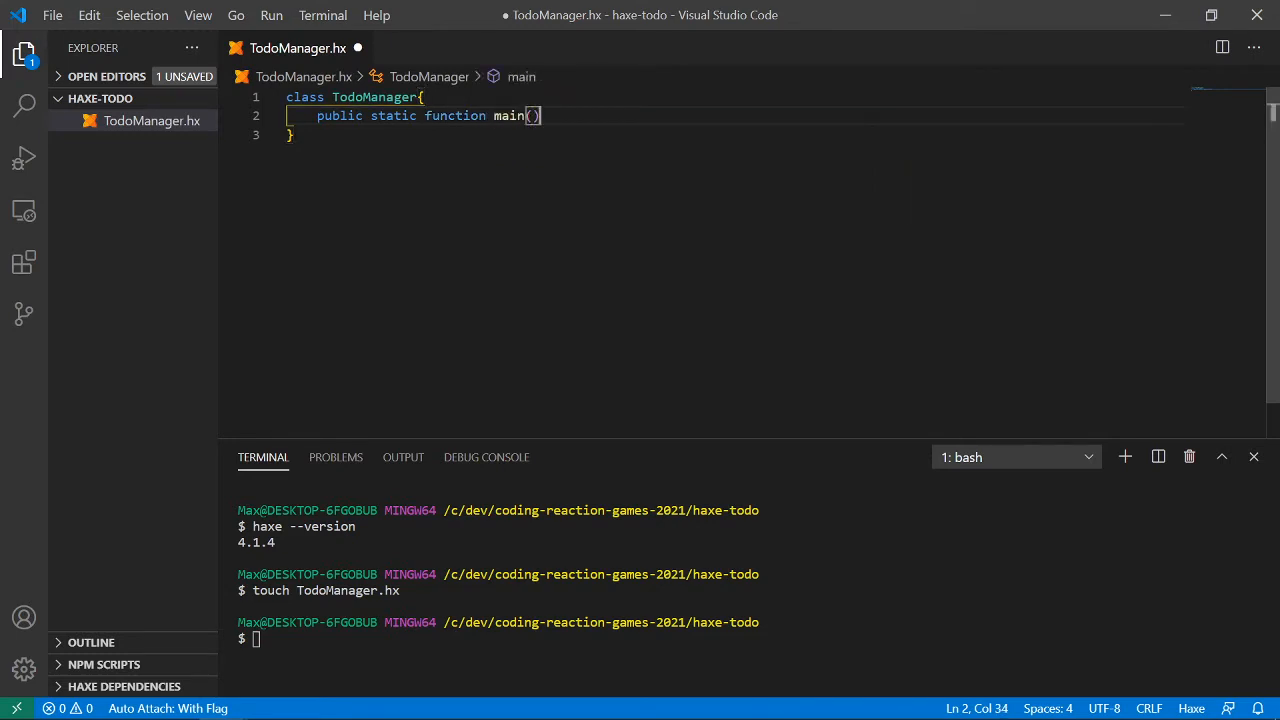
text({)
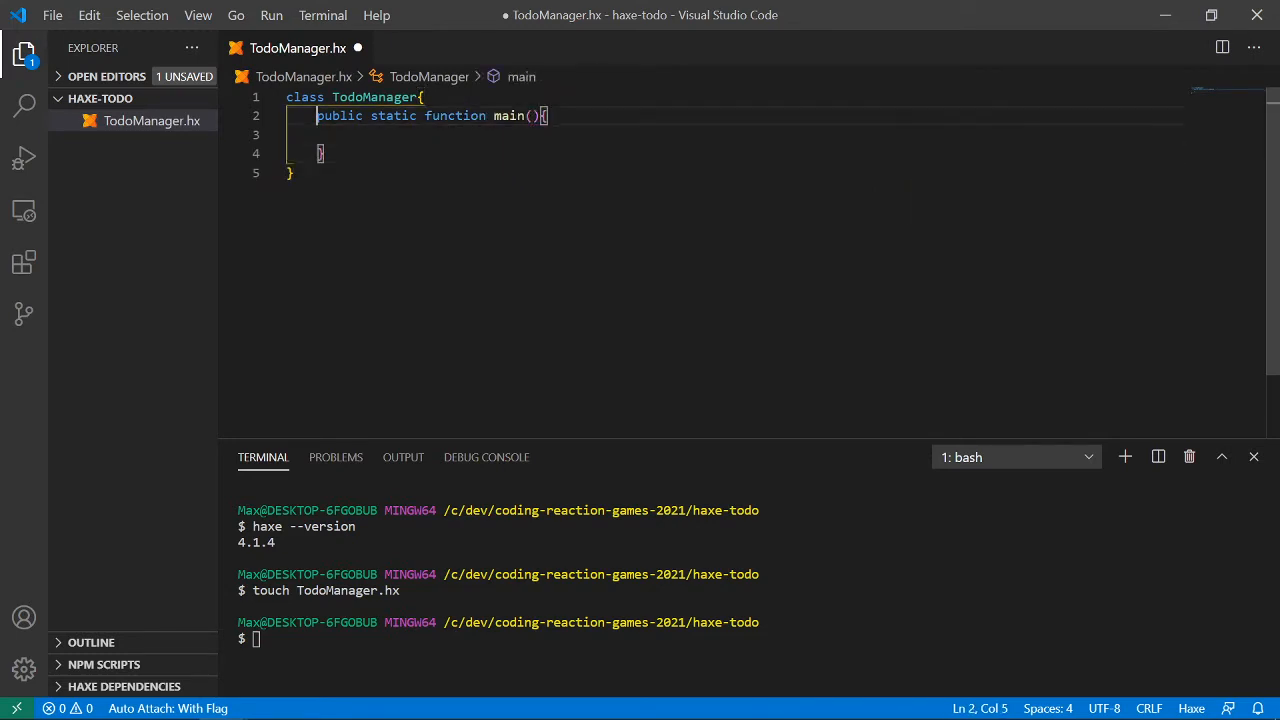
text(//)
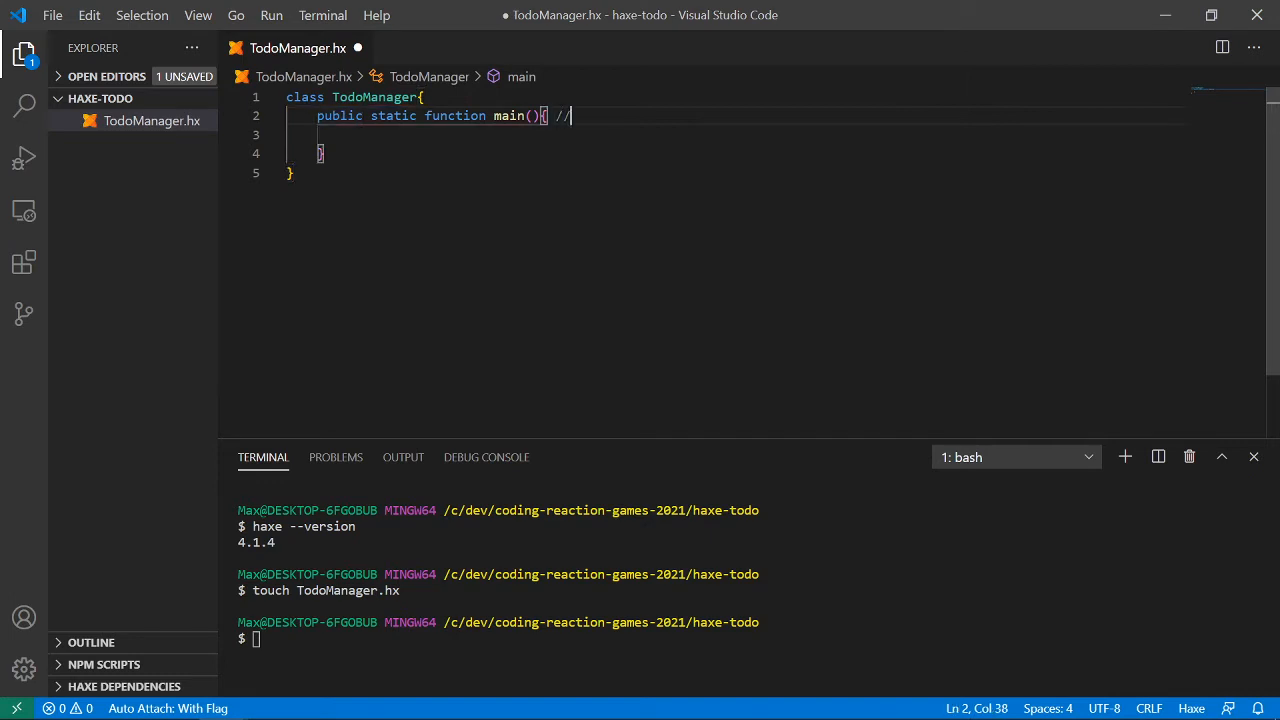
text(void main()
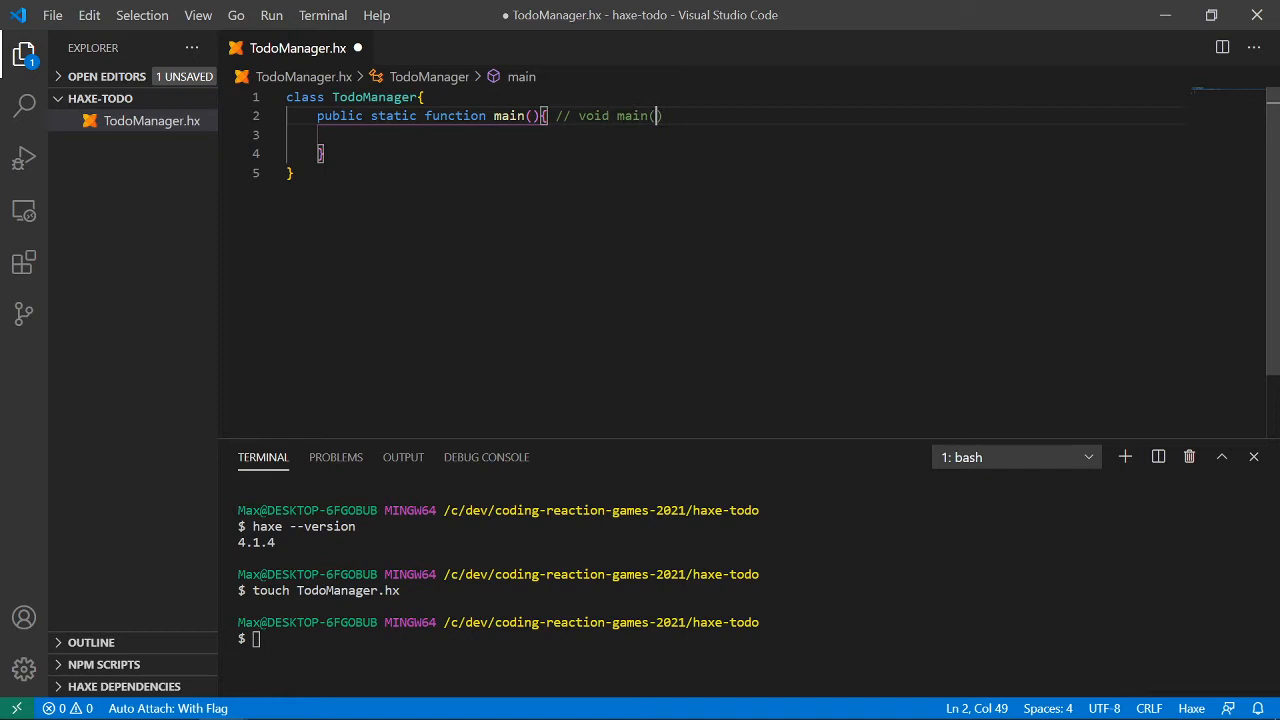
text(int argv, char*)
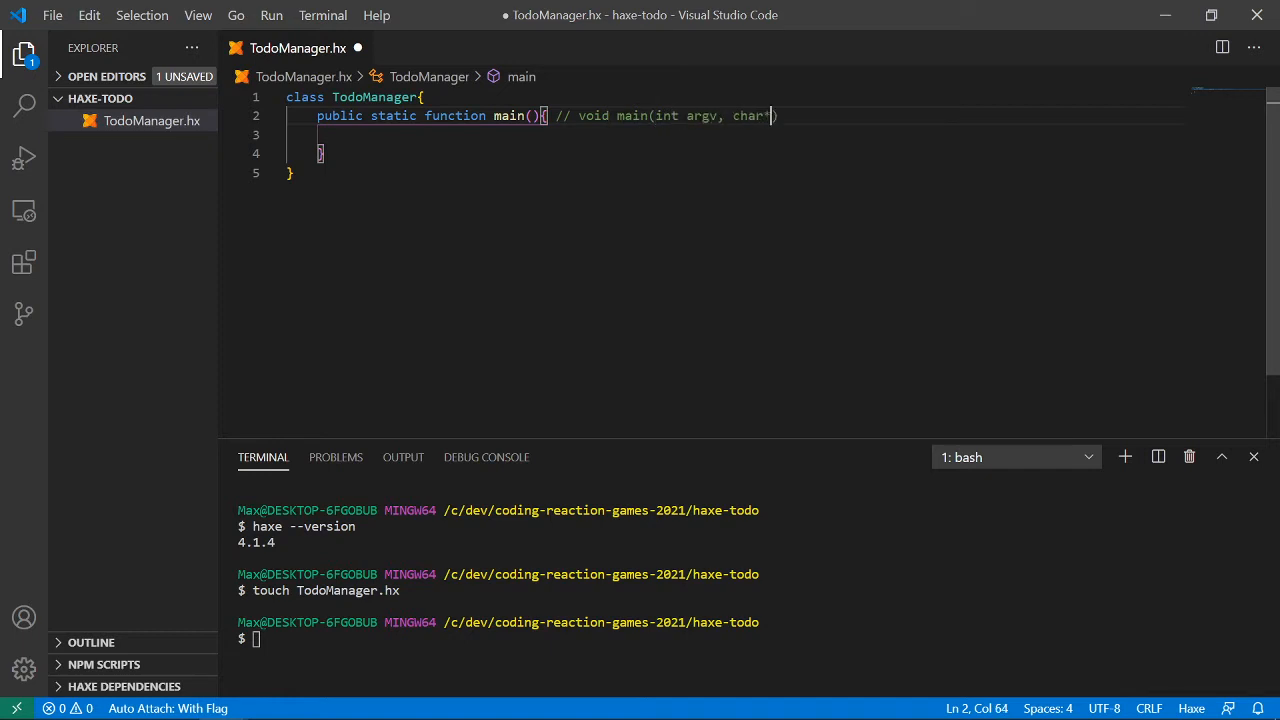
text(argc)
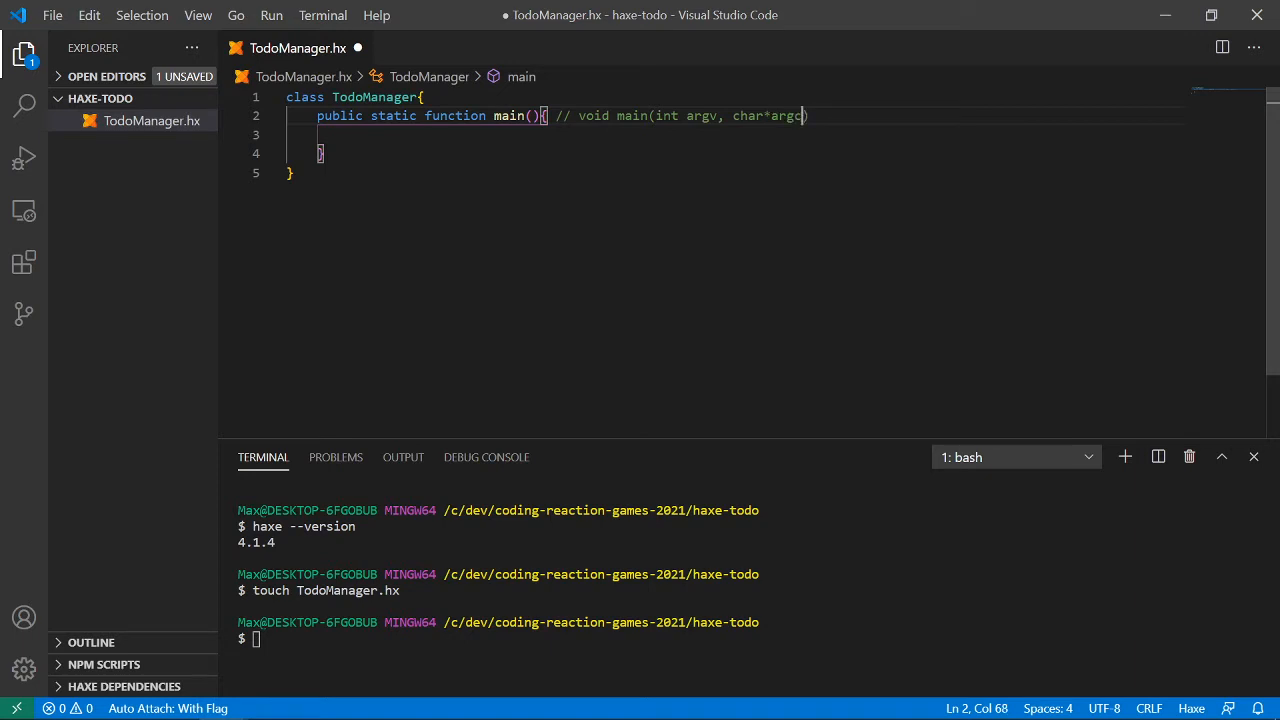
text([])
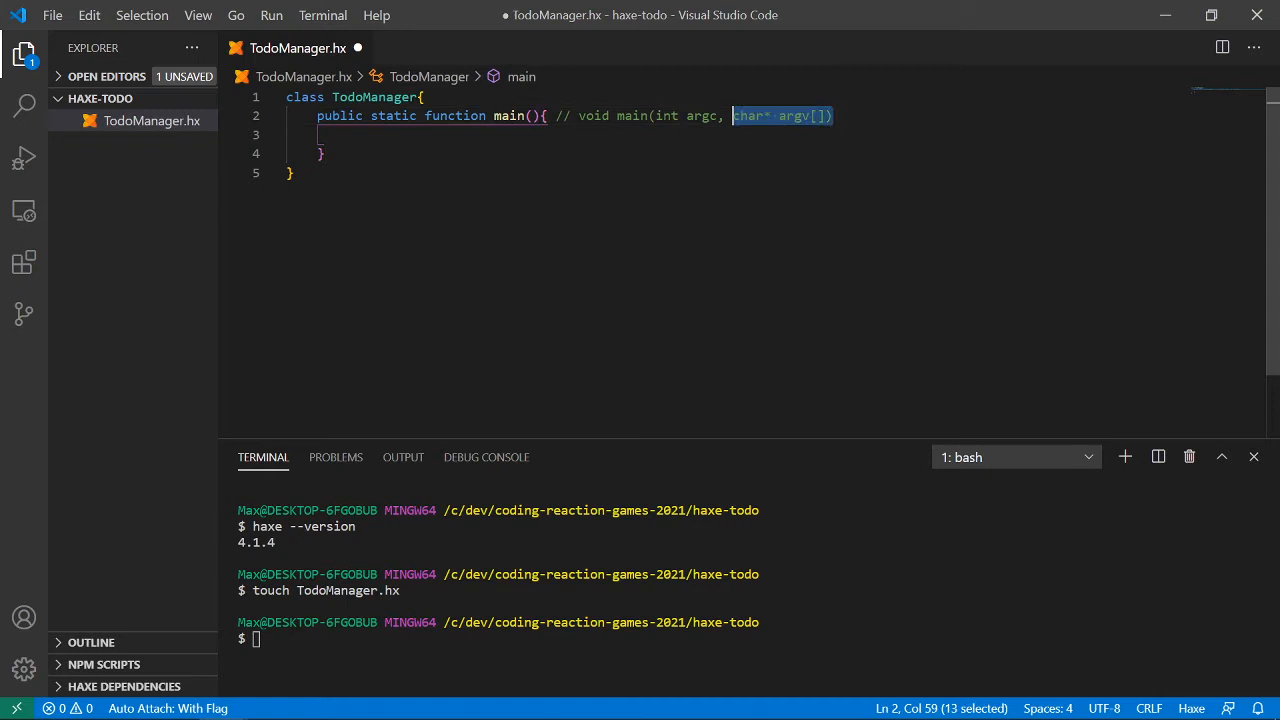
key(Delete)
text(t)
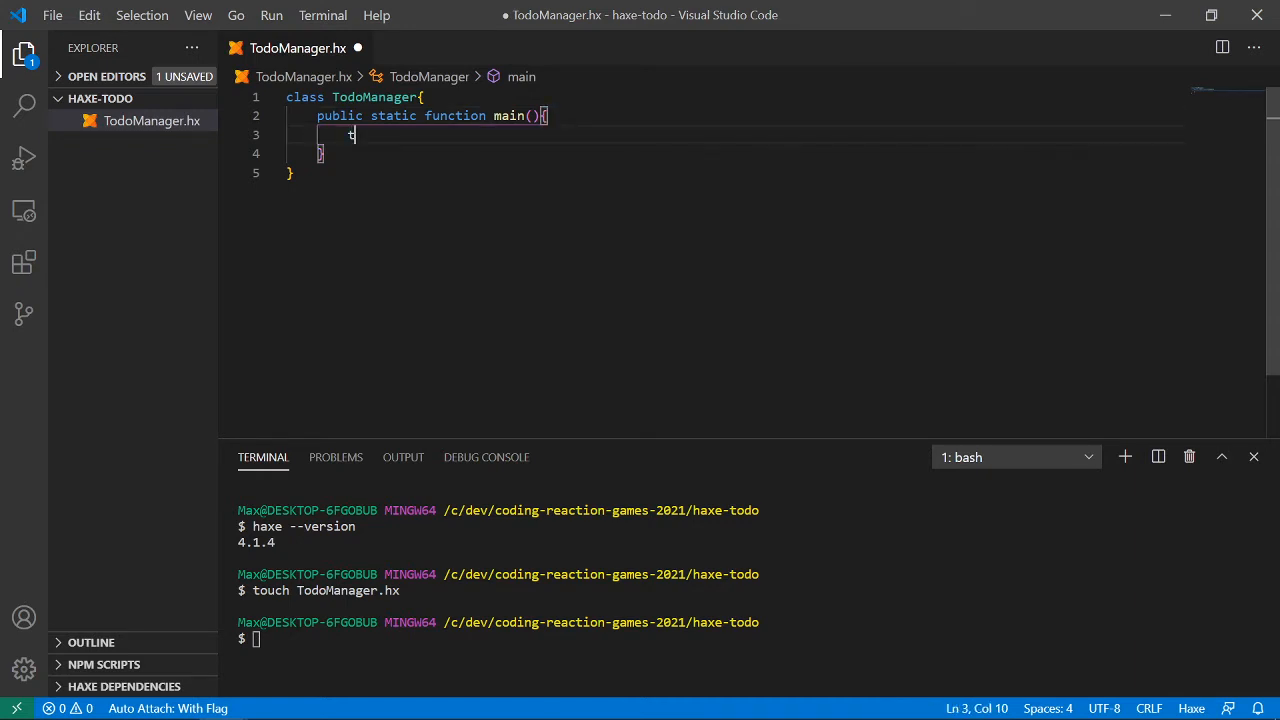
- Make main call trace("Hello from TodoManager"); and place the cursor after the class brace
text(race())
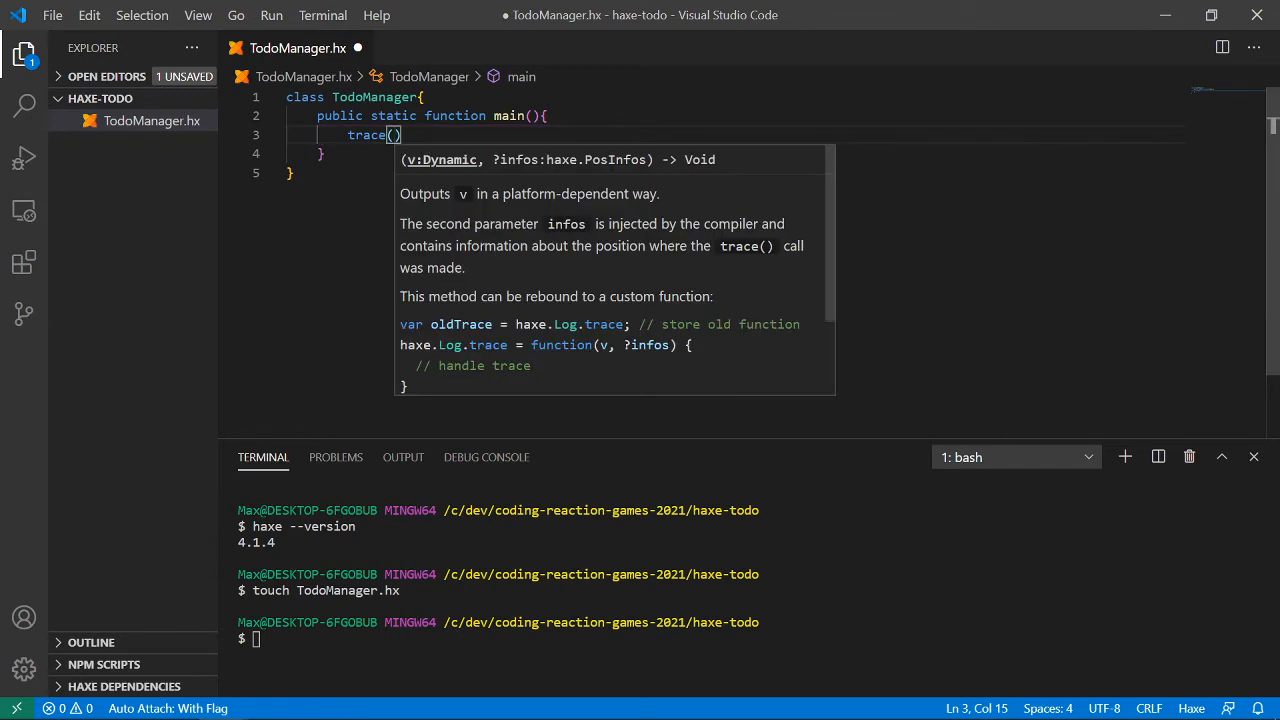
text("")
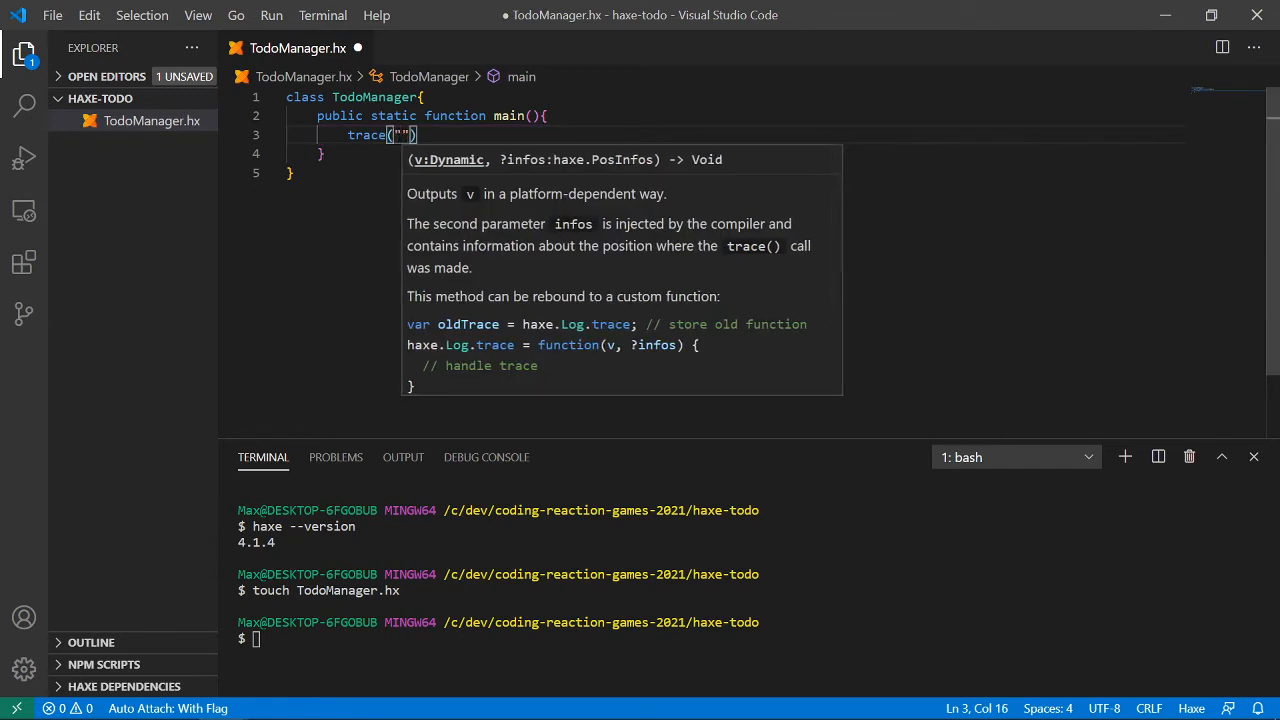
text(1)
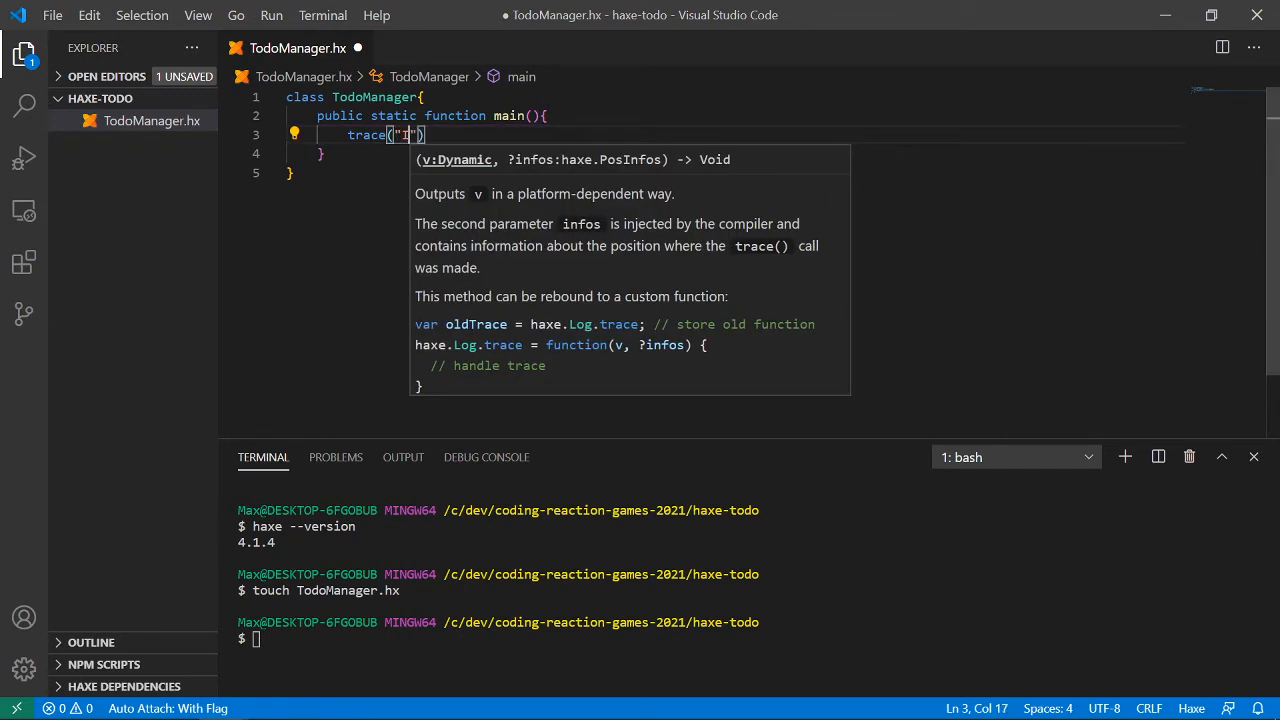
text(D)
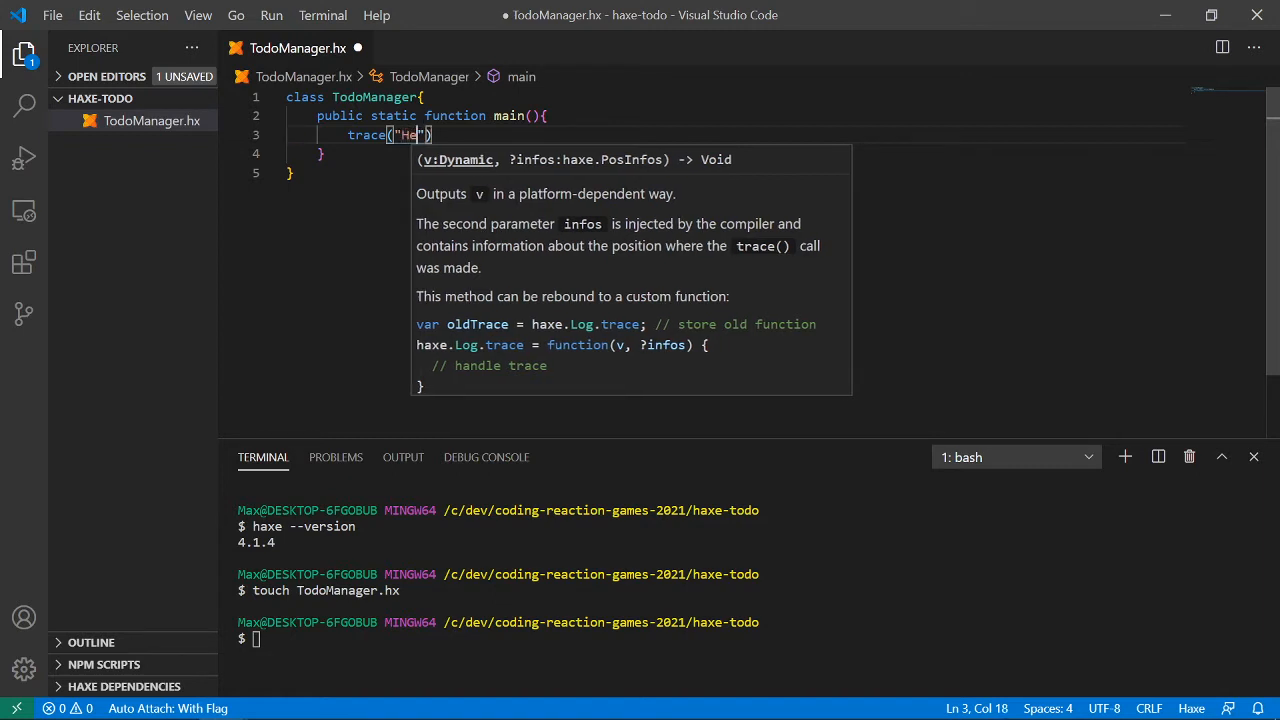
text(llo from To)
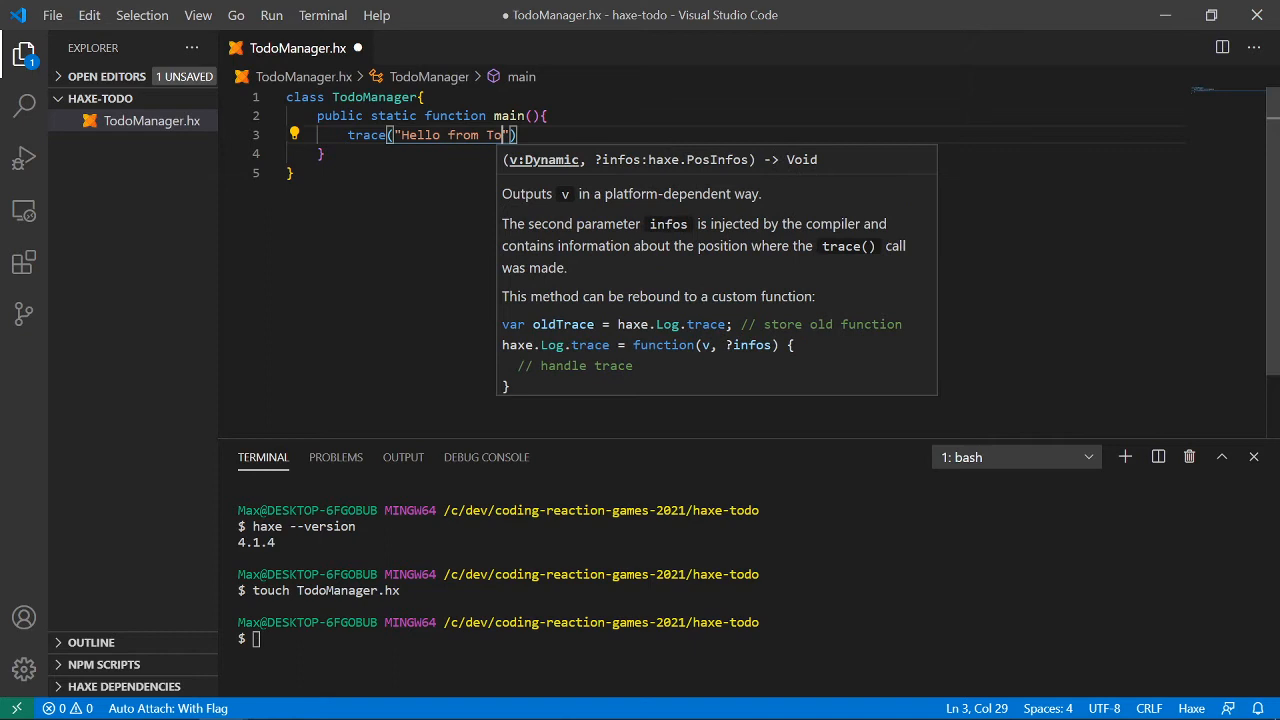
text(doManager)
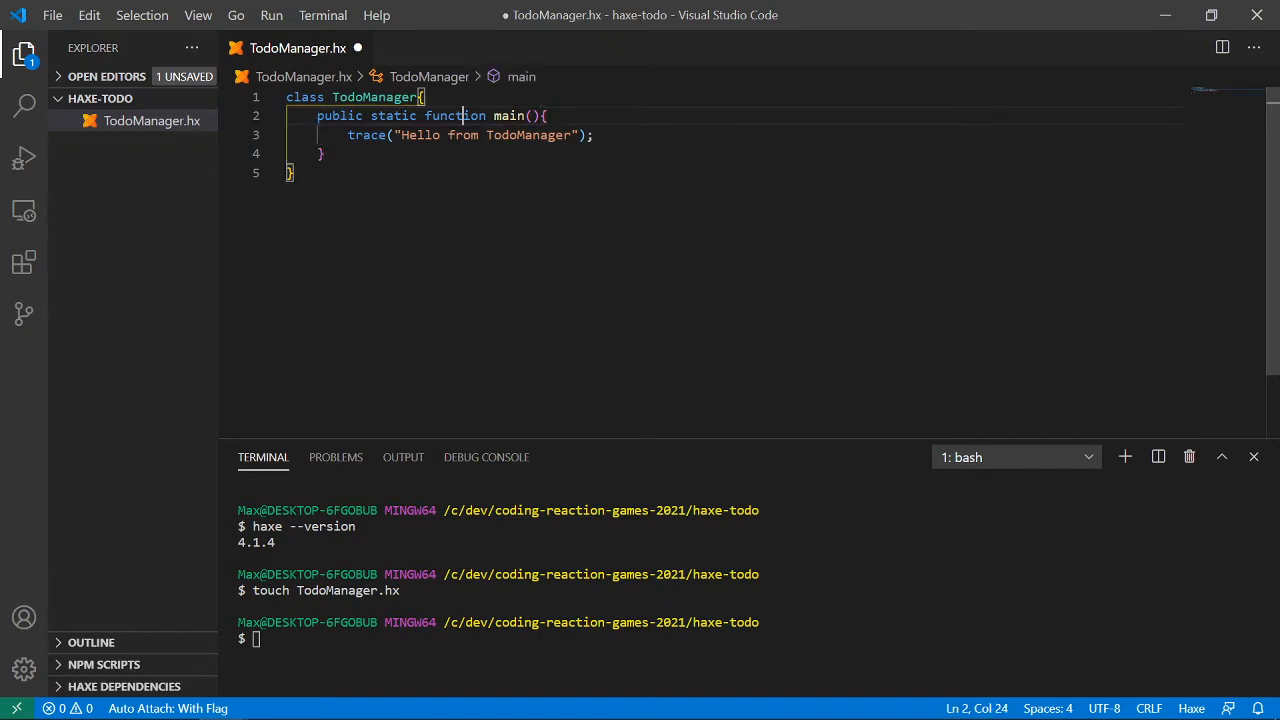
click(410, 115)
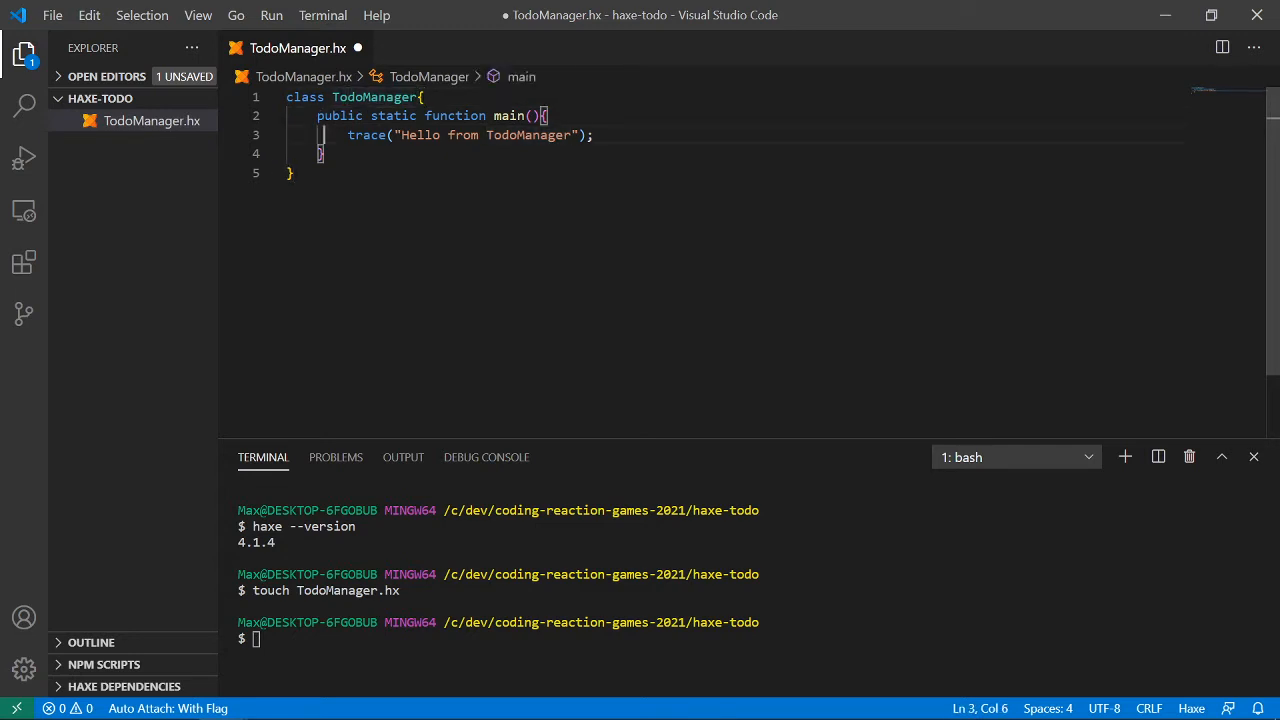
click(424, 97)
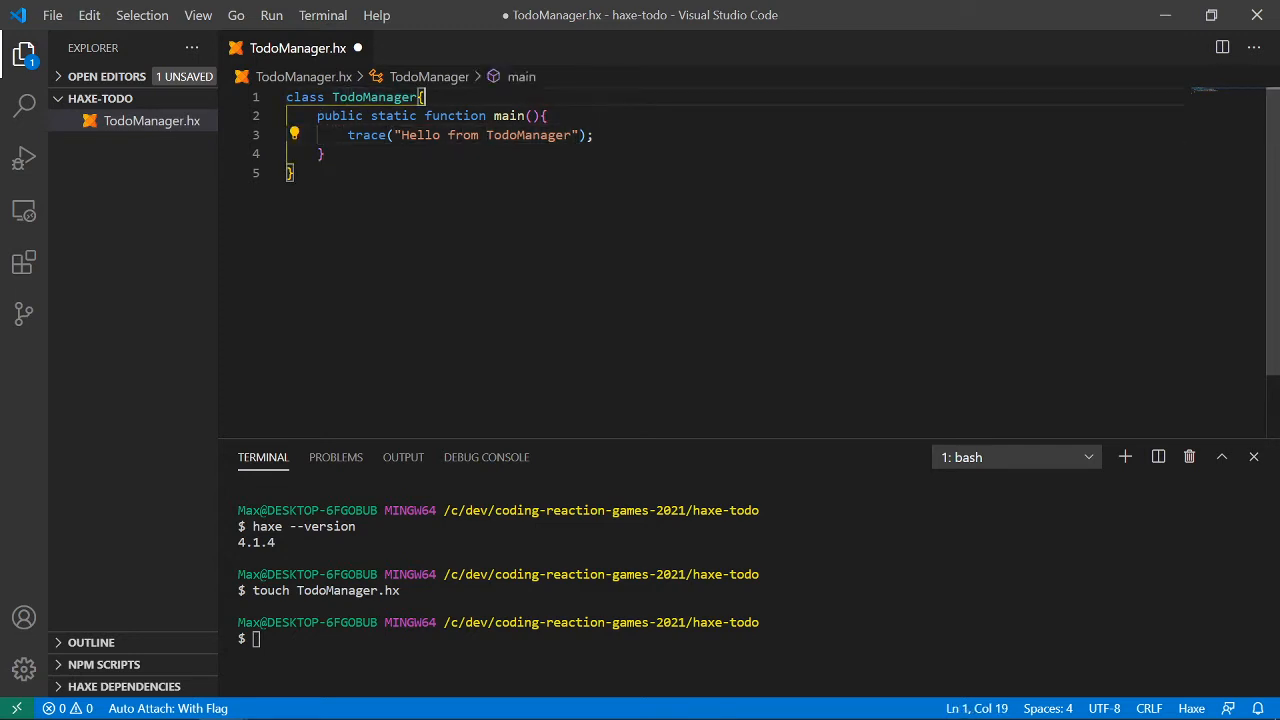
- Add an empty function MyOtherFunc() inside the TodoManager class
key(Enter)
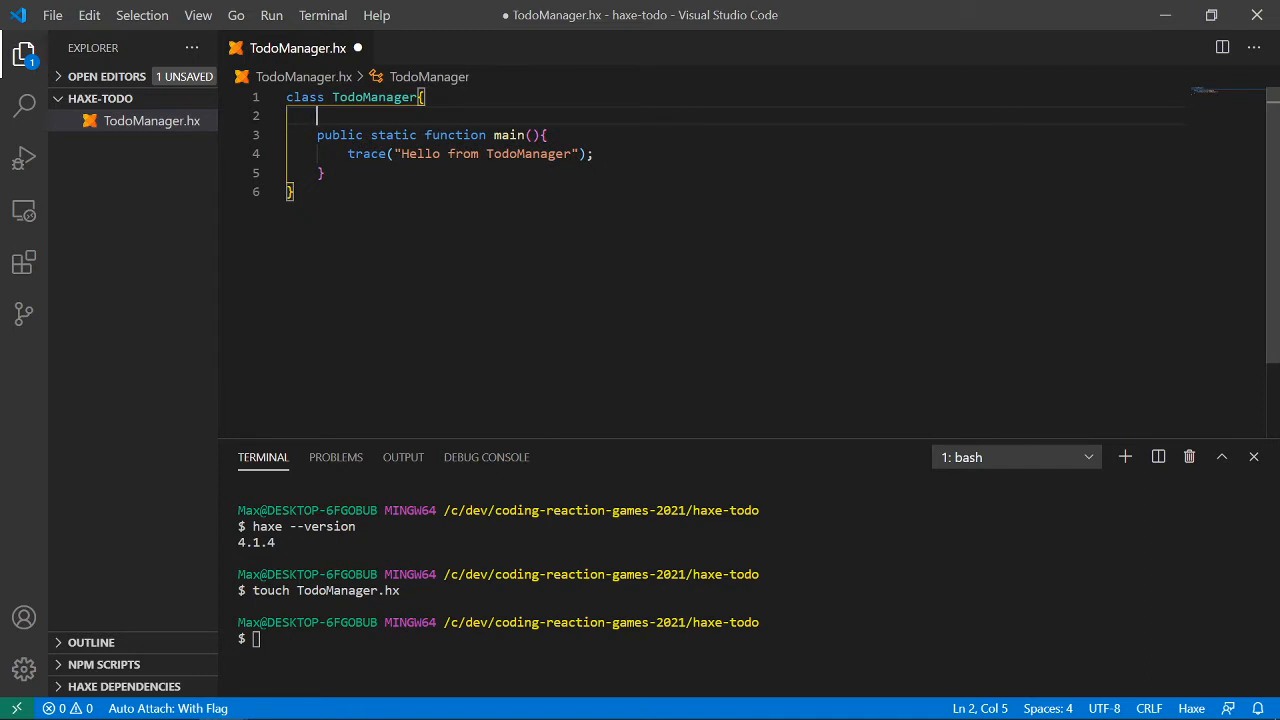
text(f)
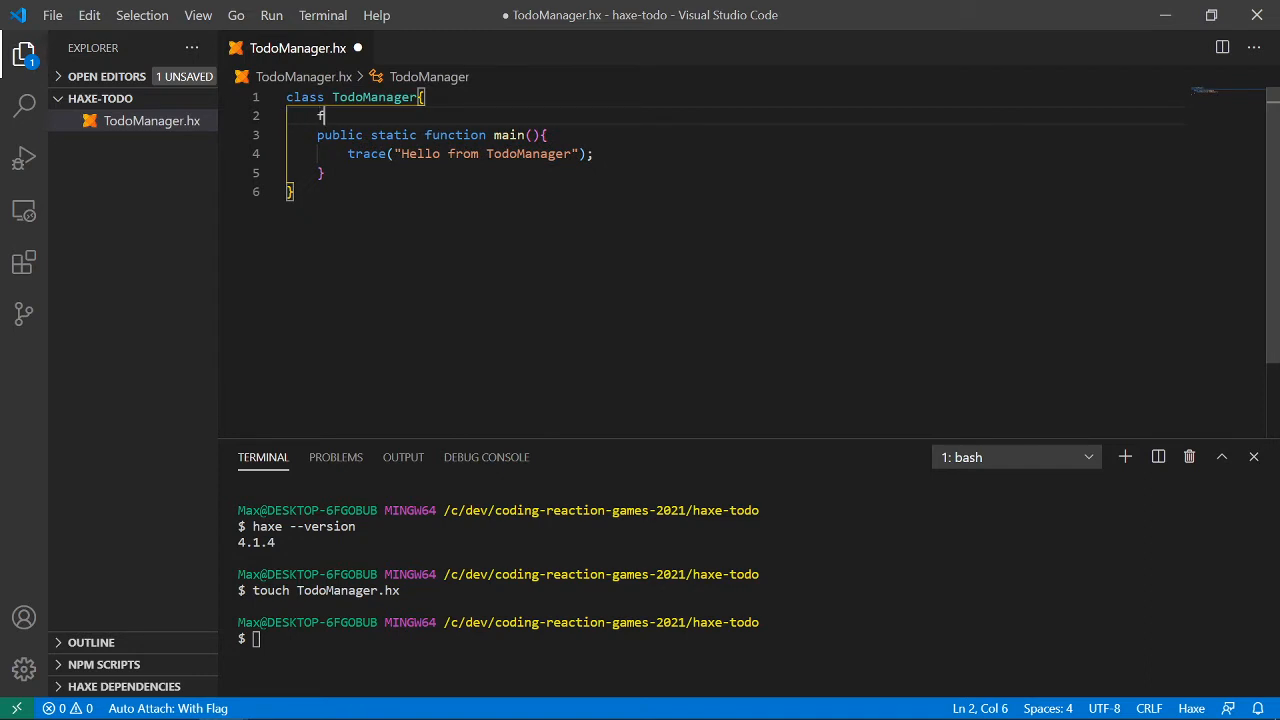
text(function)
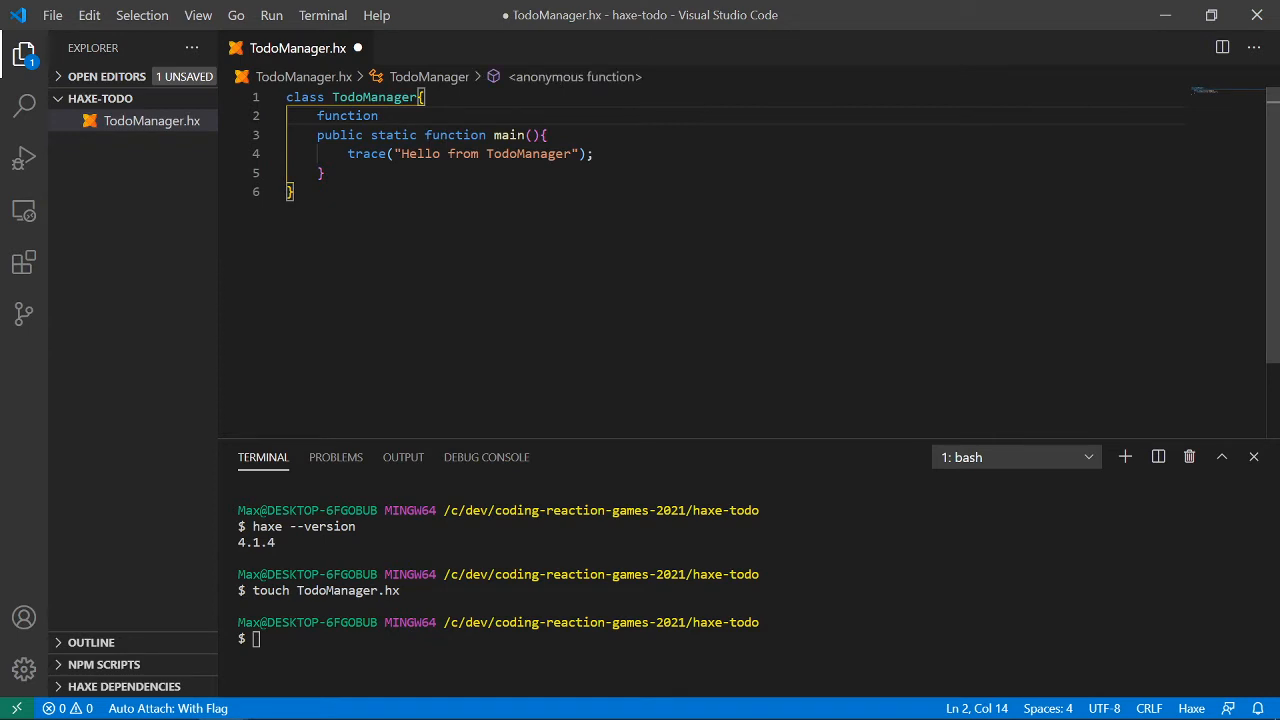
text(MyOther)
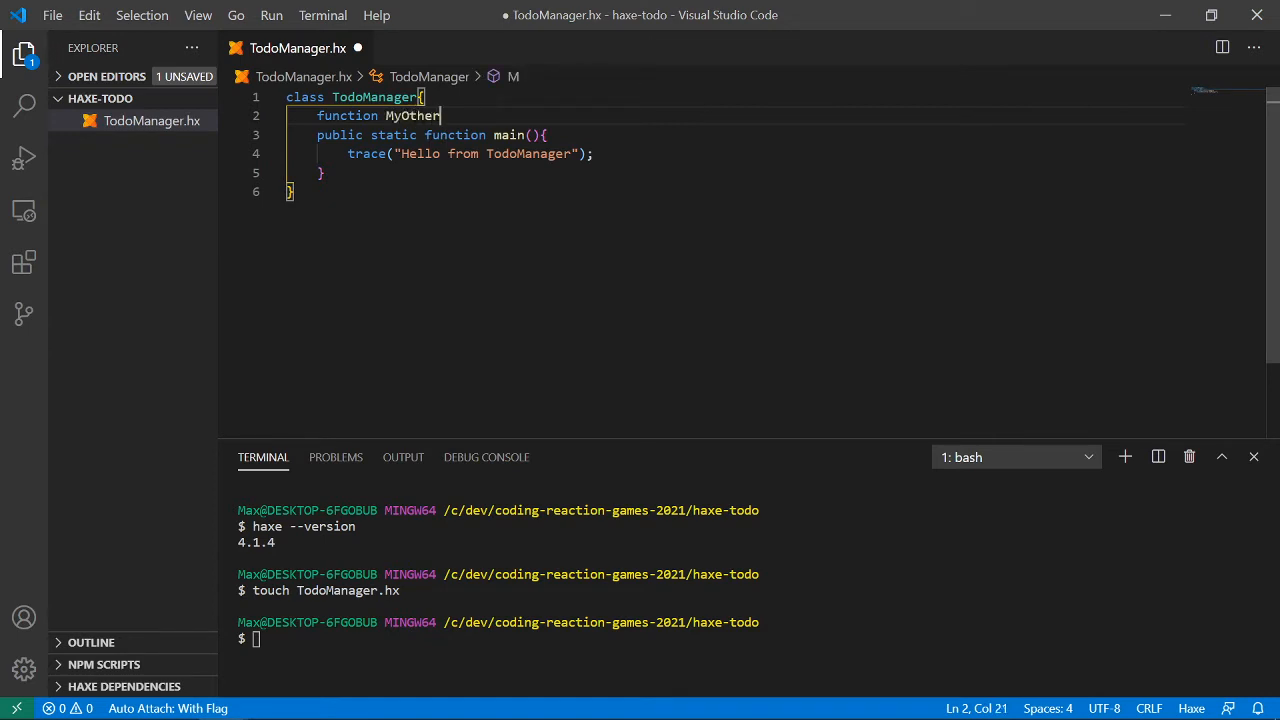
text(Func(){)
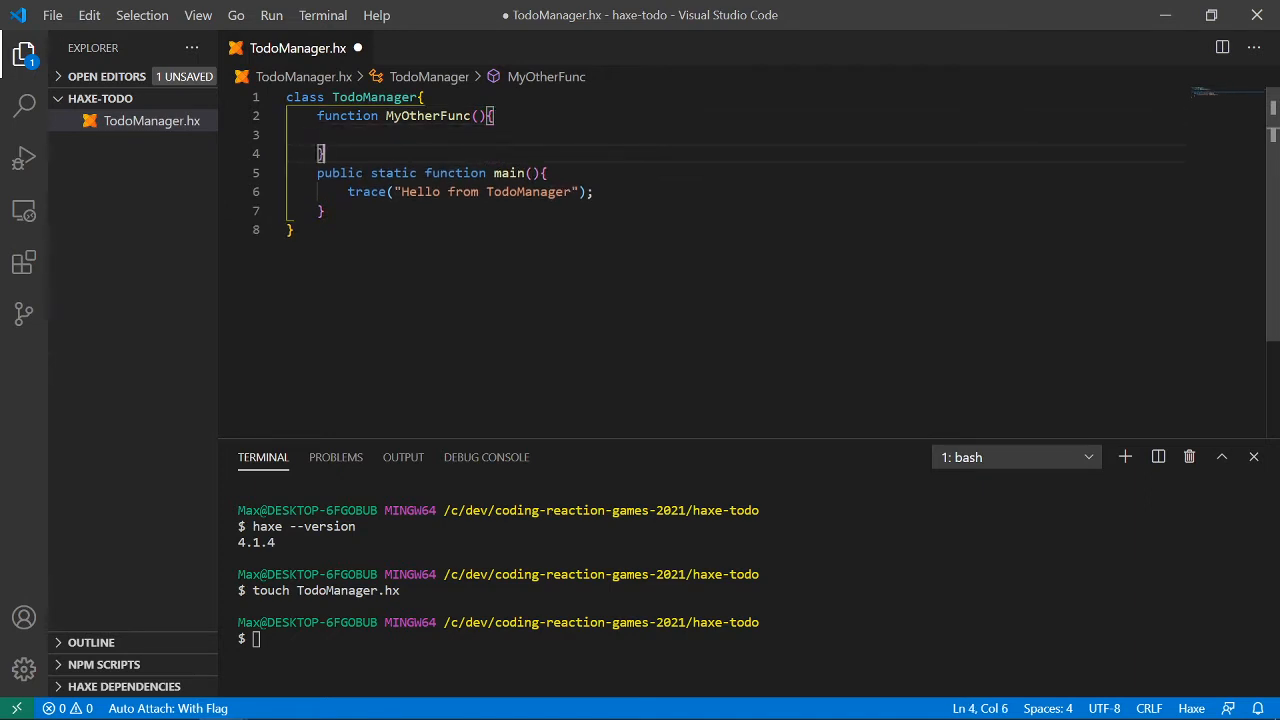
key(Enter)
text(var v = new)
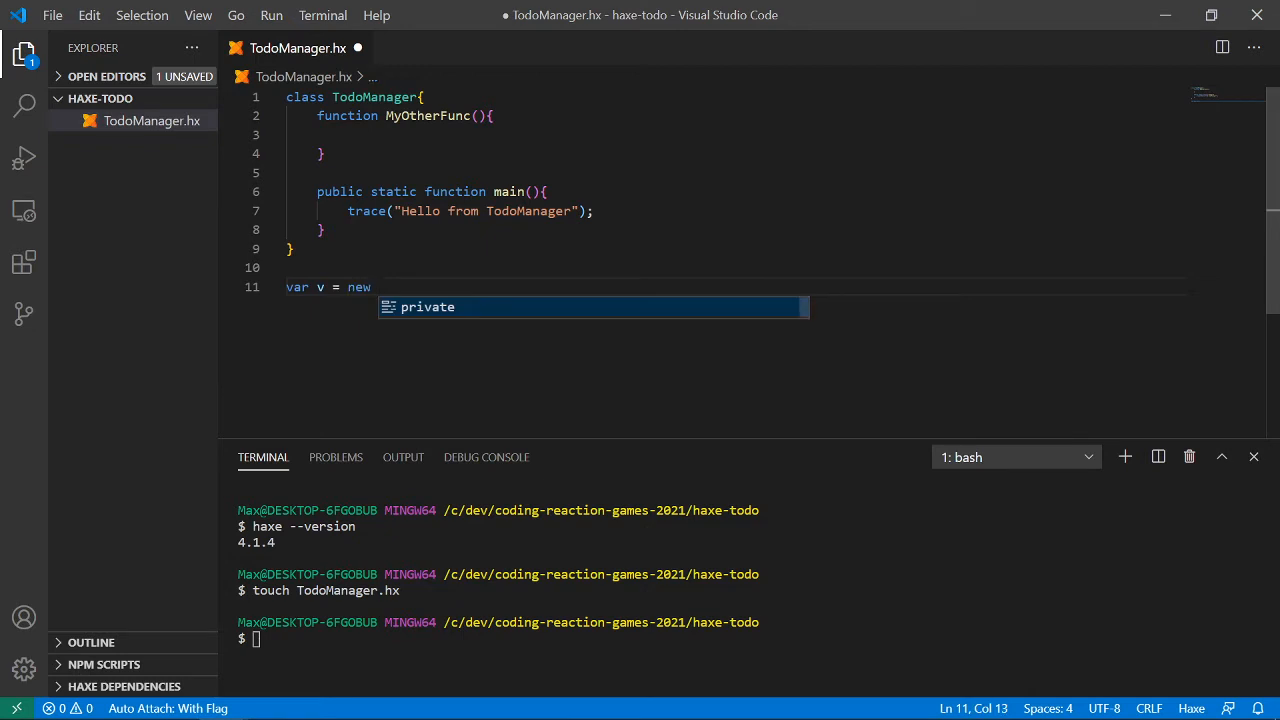
- Type temporary TodoManager().MyOtherFunc() example code, then retype static in main
text(TodoManager();)
text(v)
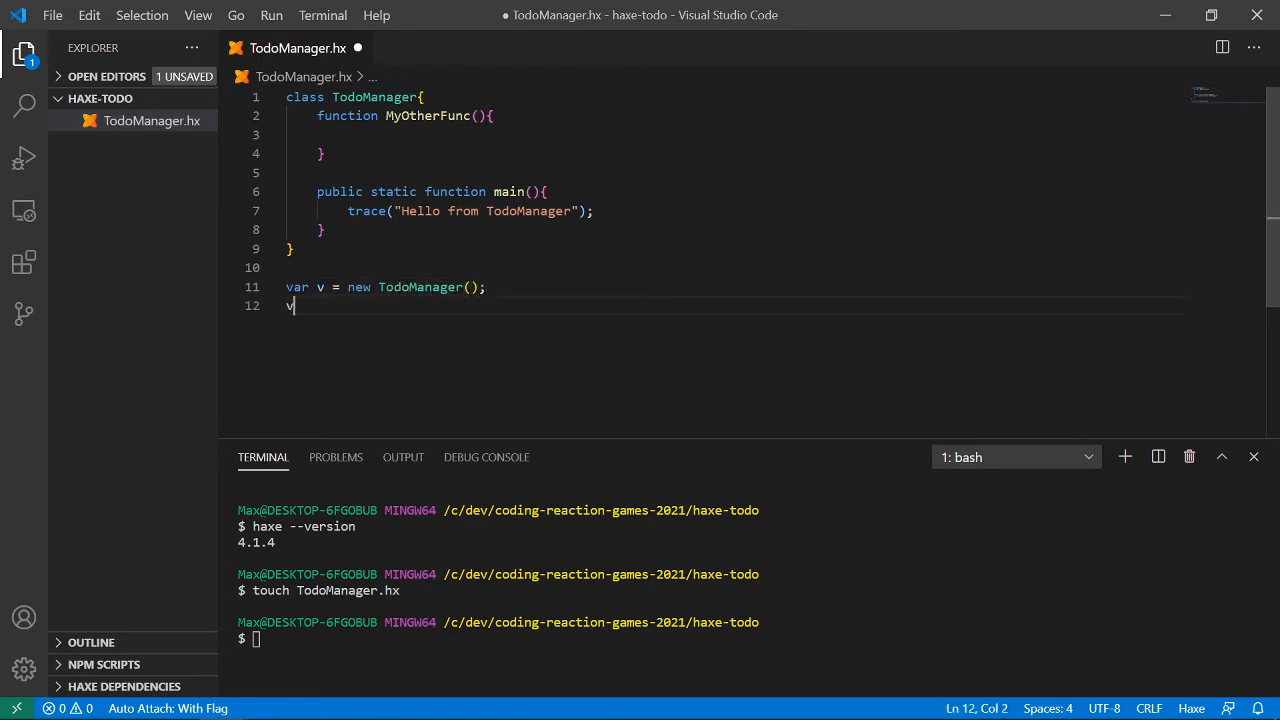
text(.MyOth)
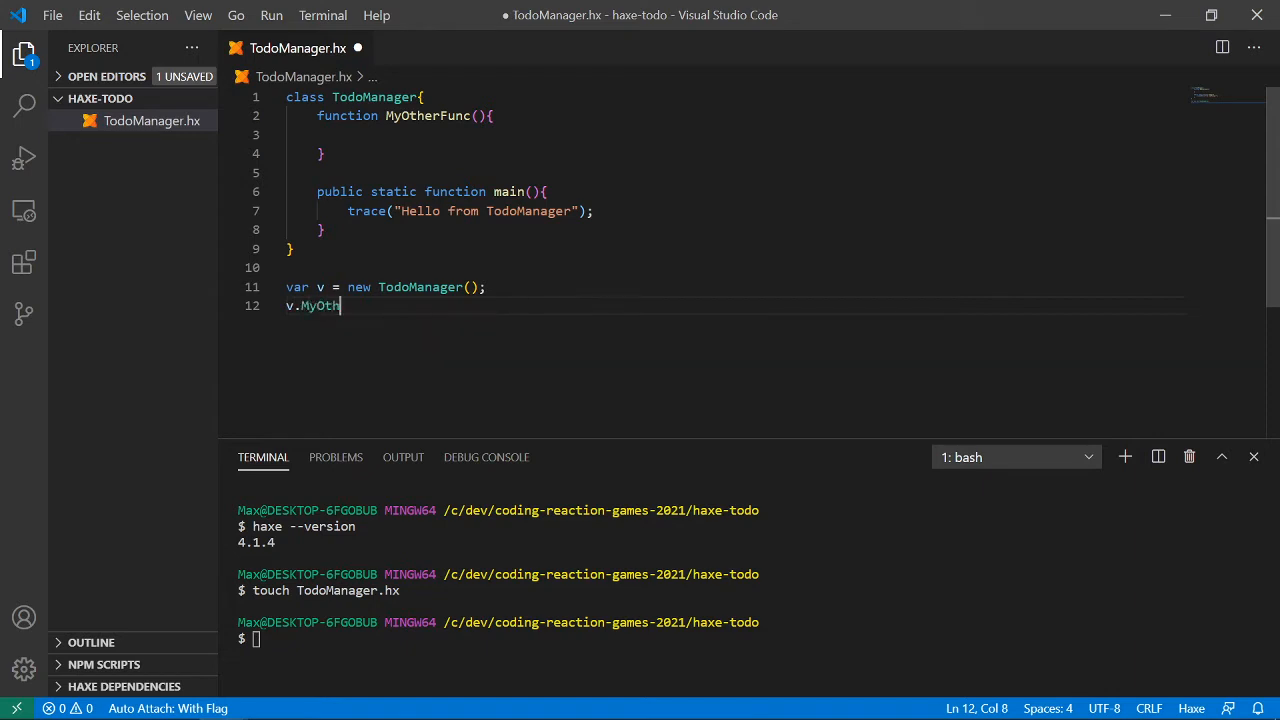
text(erFunc(); // <--- this is invalid)
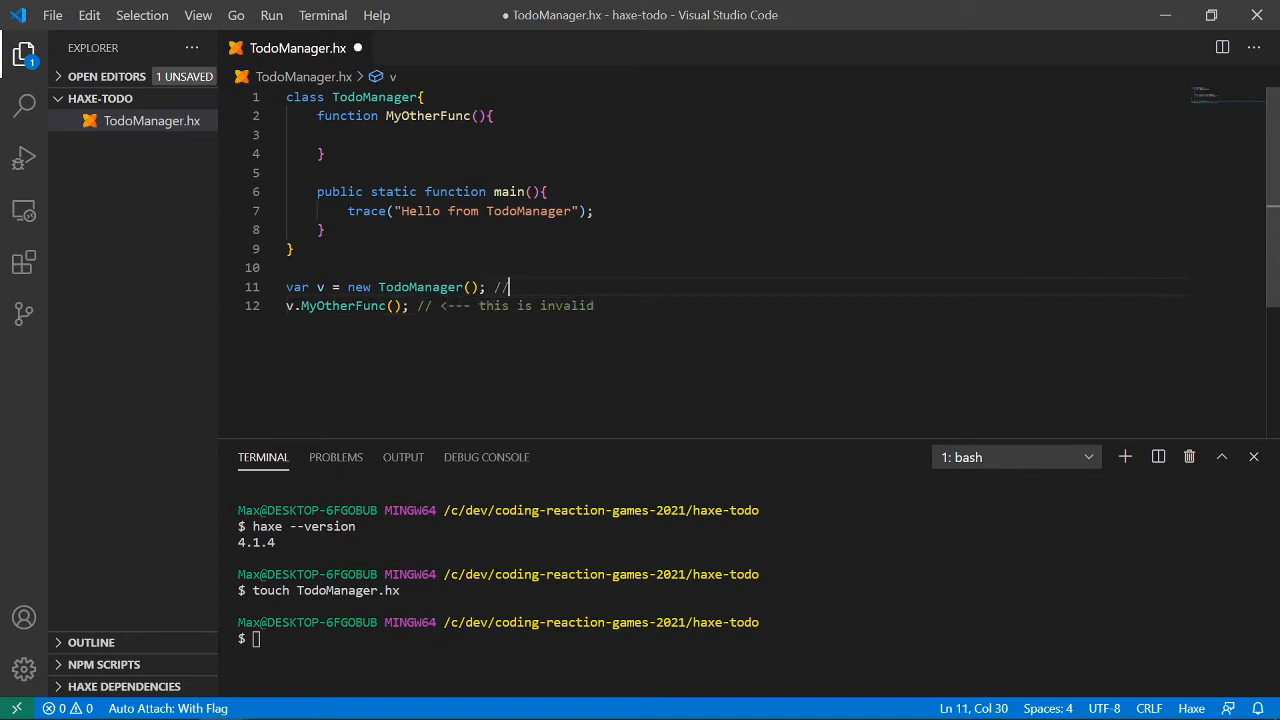
text(<)
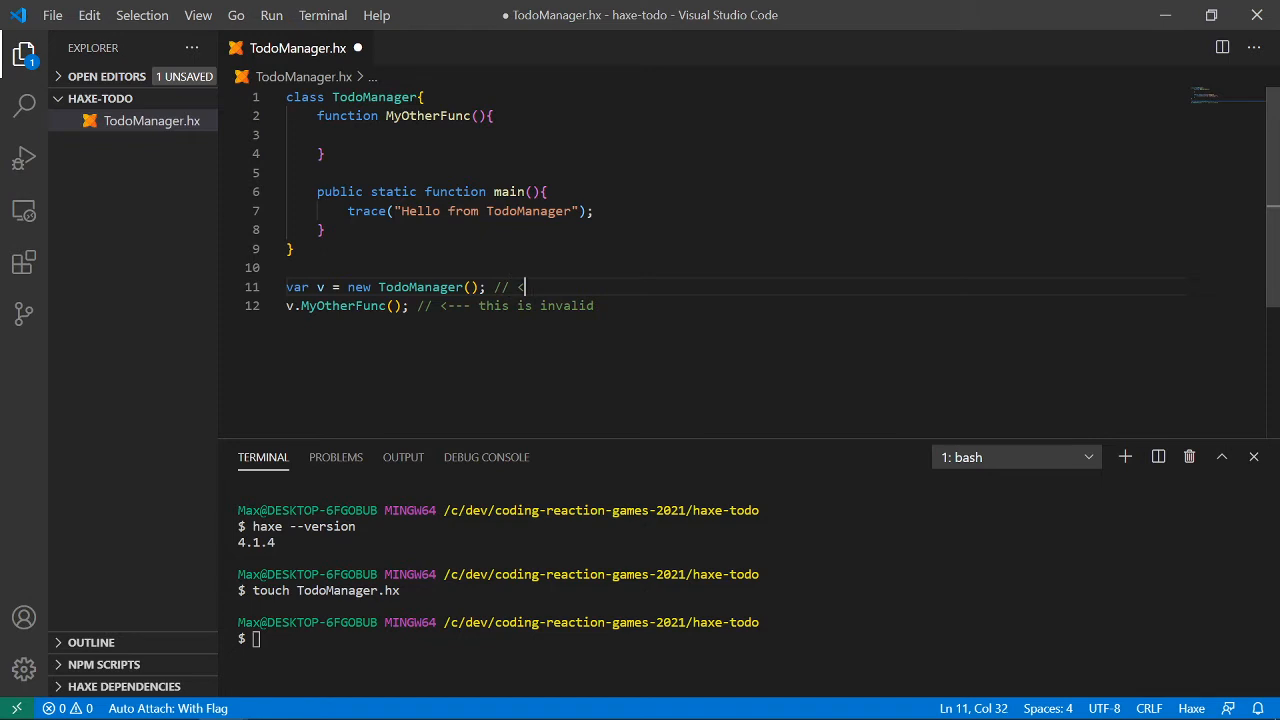
text(<---- ??? not sur)
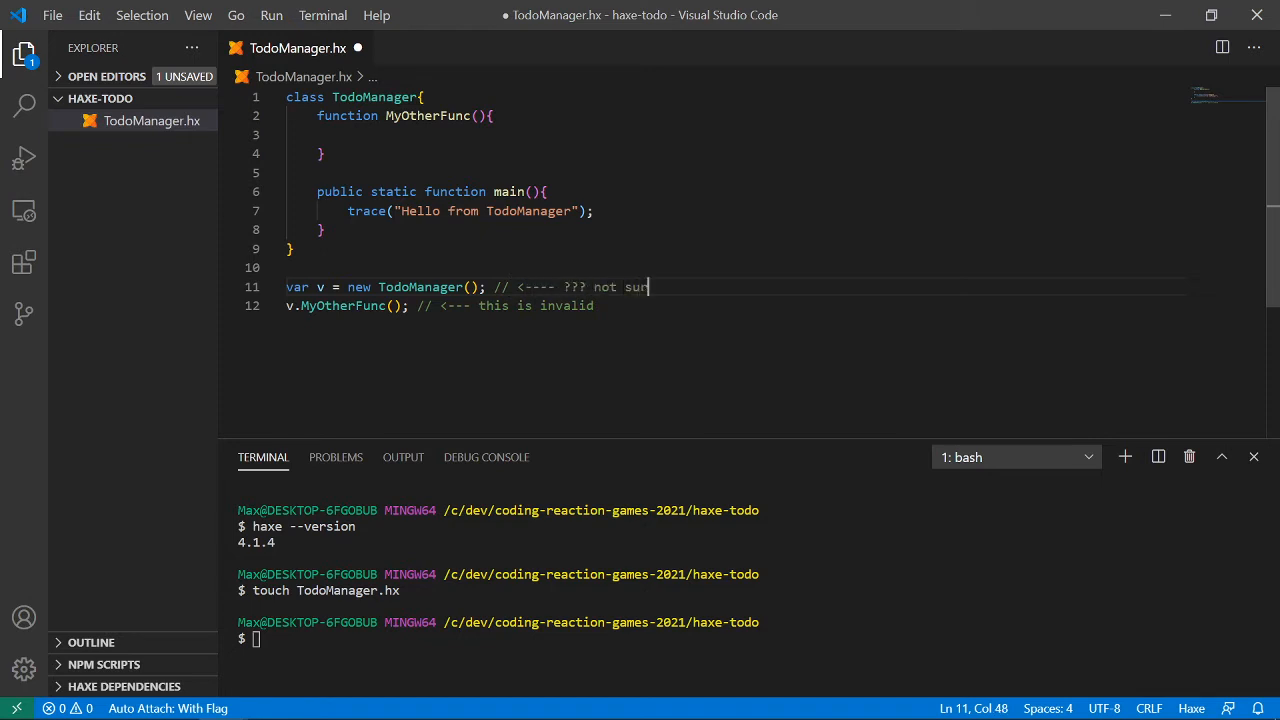
text(e,)
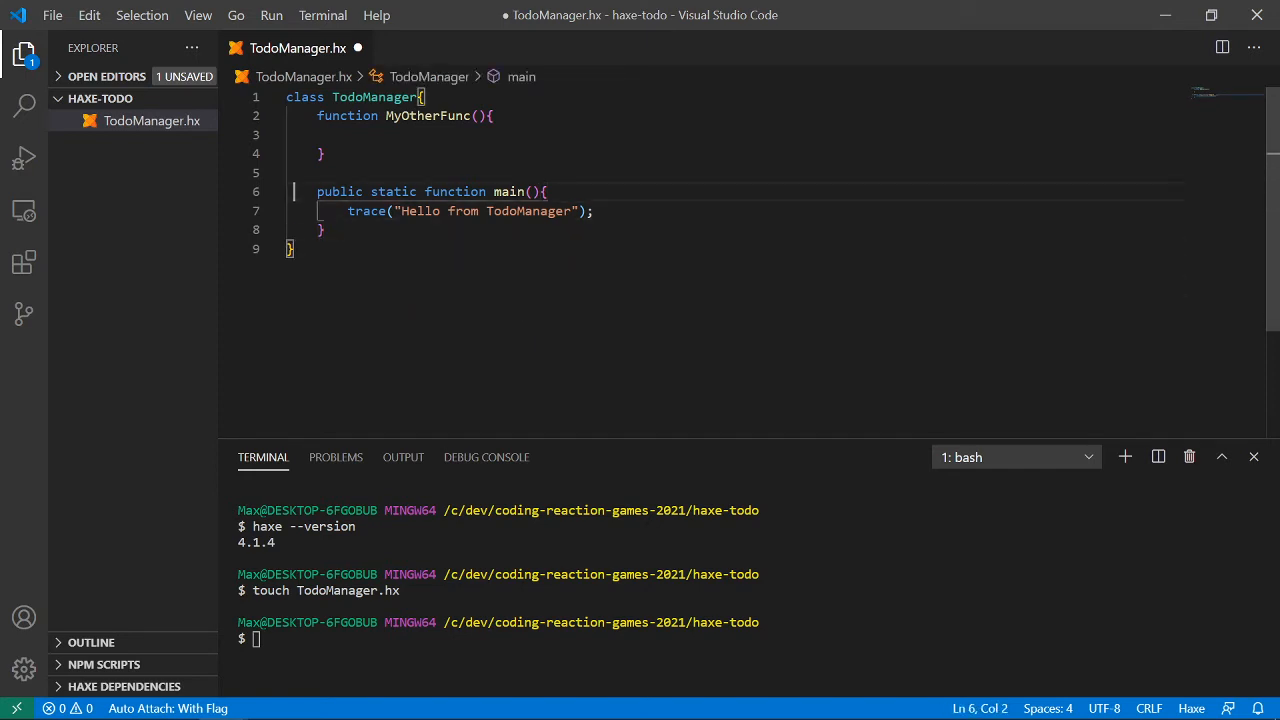
click(348, 210)
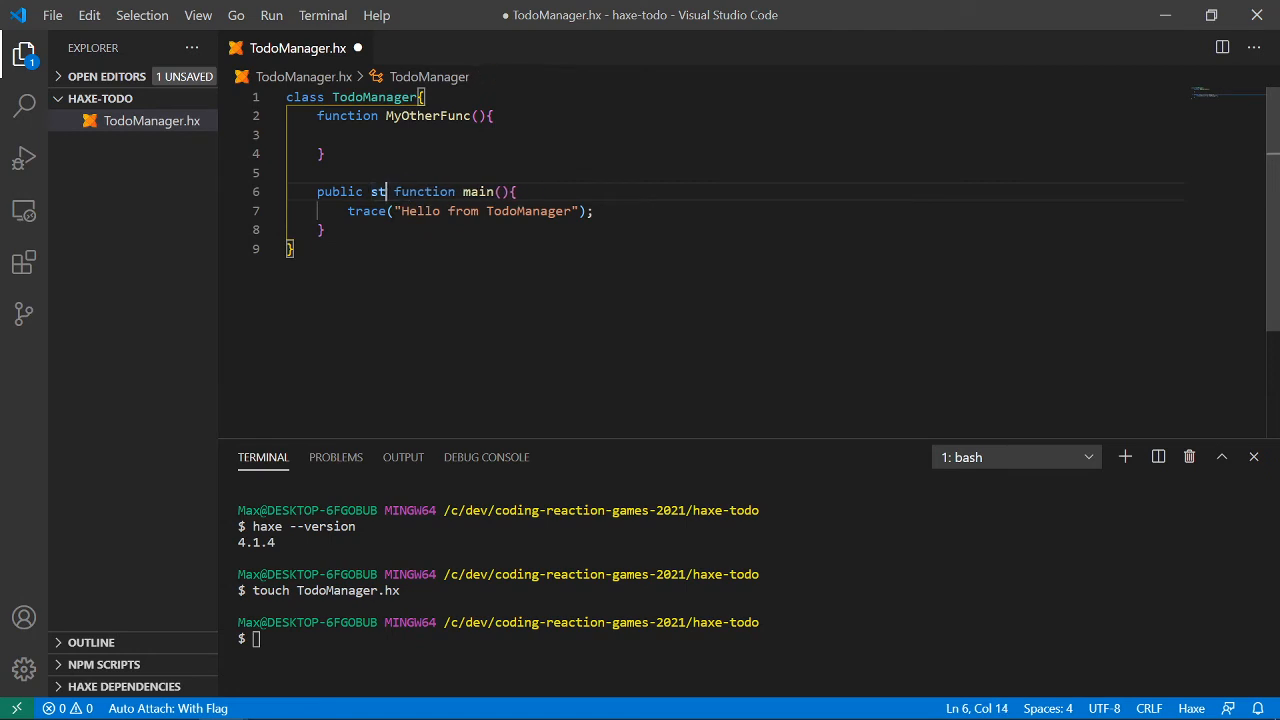
text(atic)
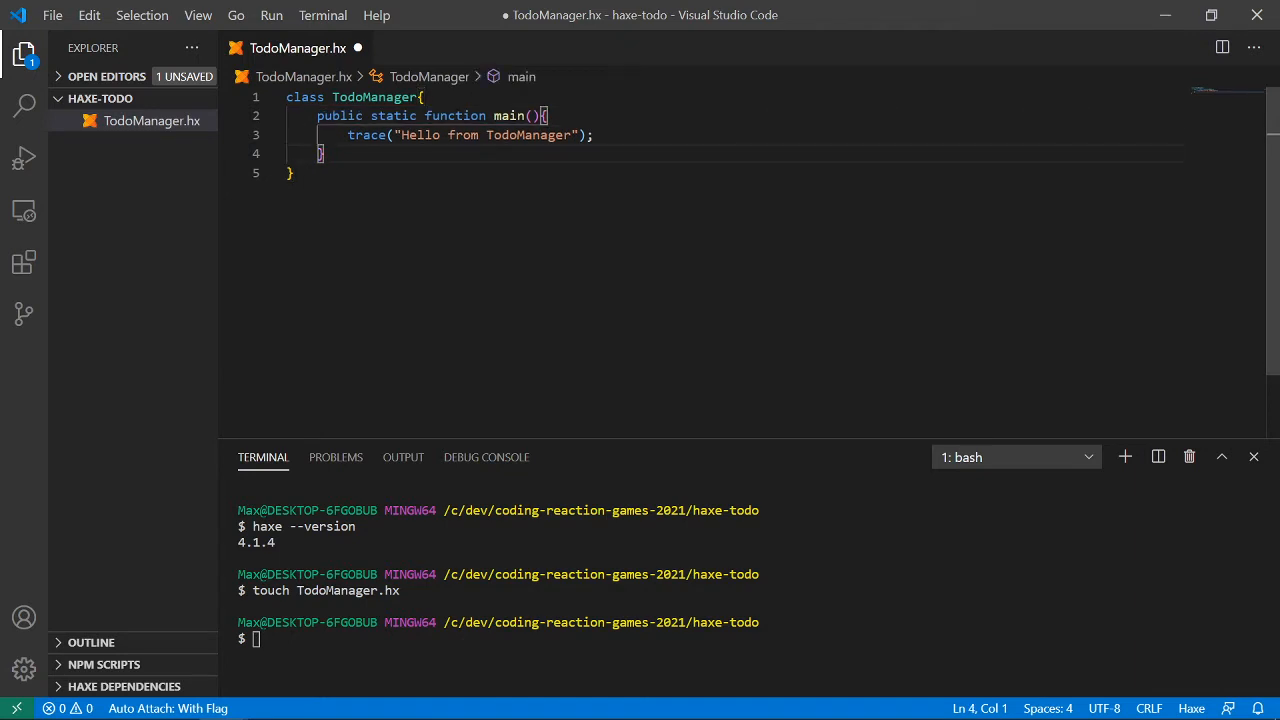
- Save and auto-format TodoManager.hx, then focus the terminal panel
key(ctrl+s)
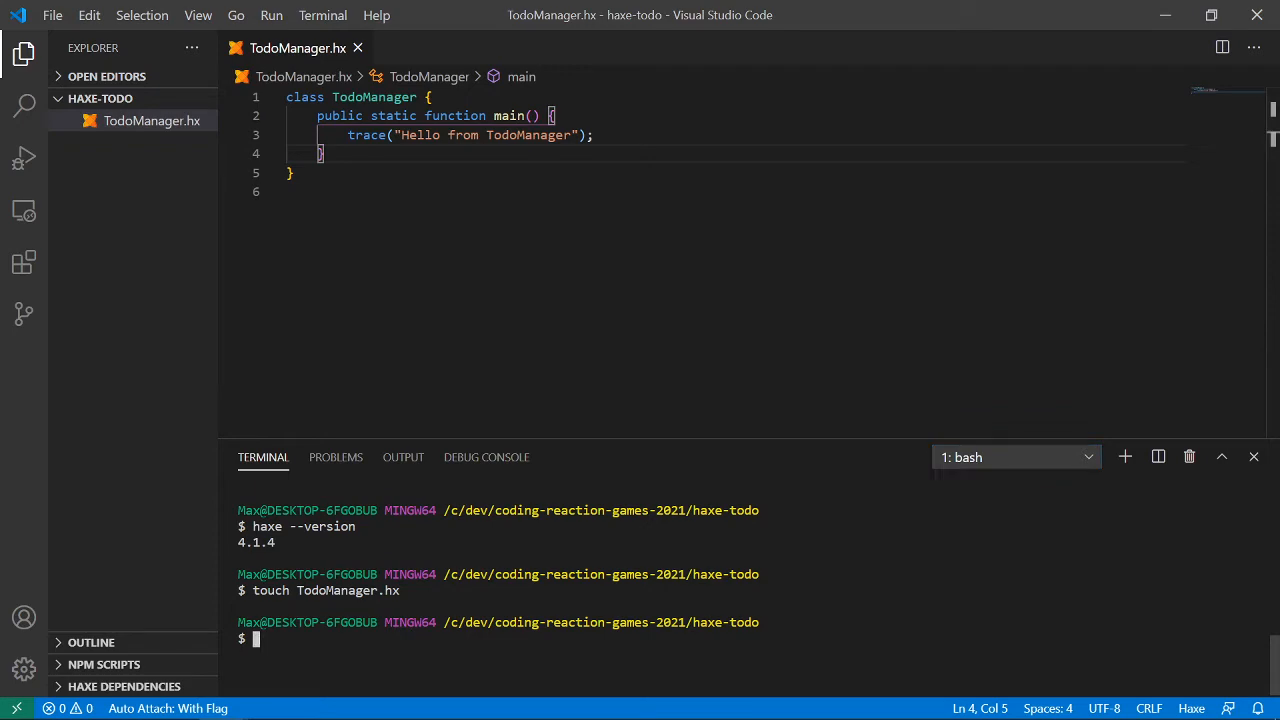
click(72, 699)
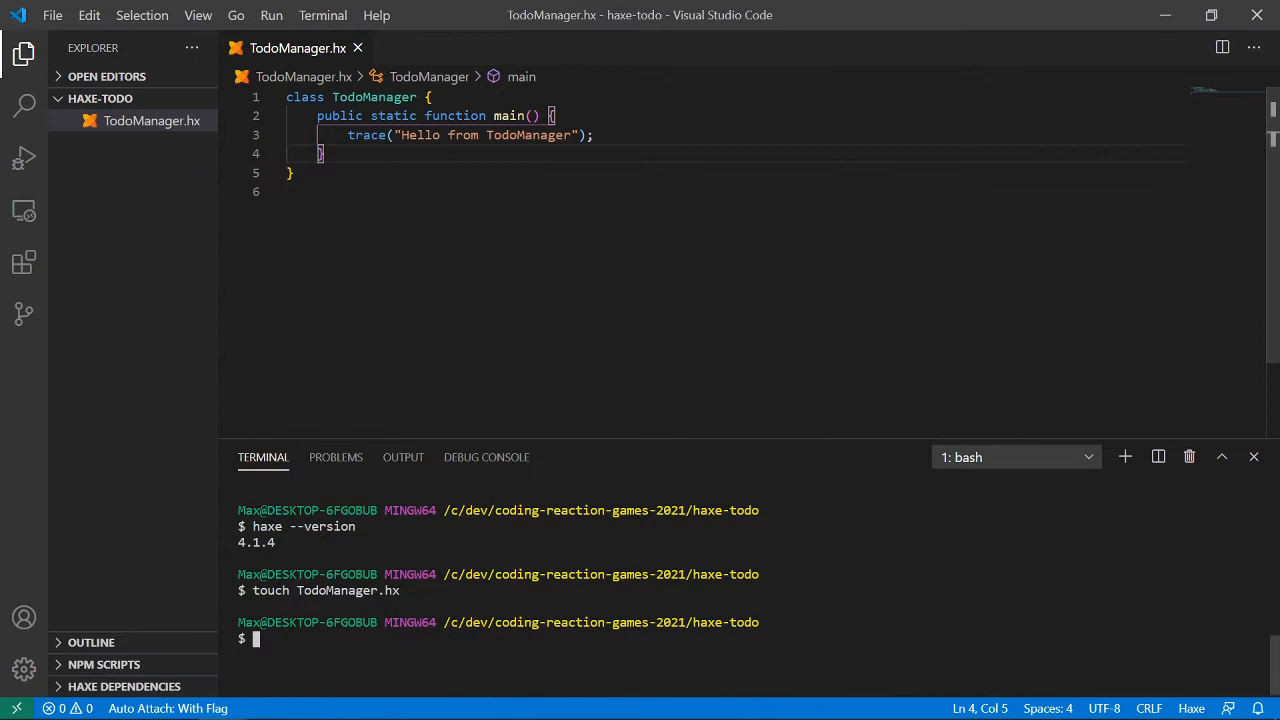
- Run haxe --main TodoManager --interp to print "Hello from TodoManager"
text(haxe)
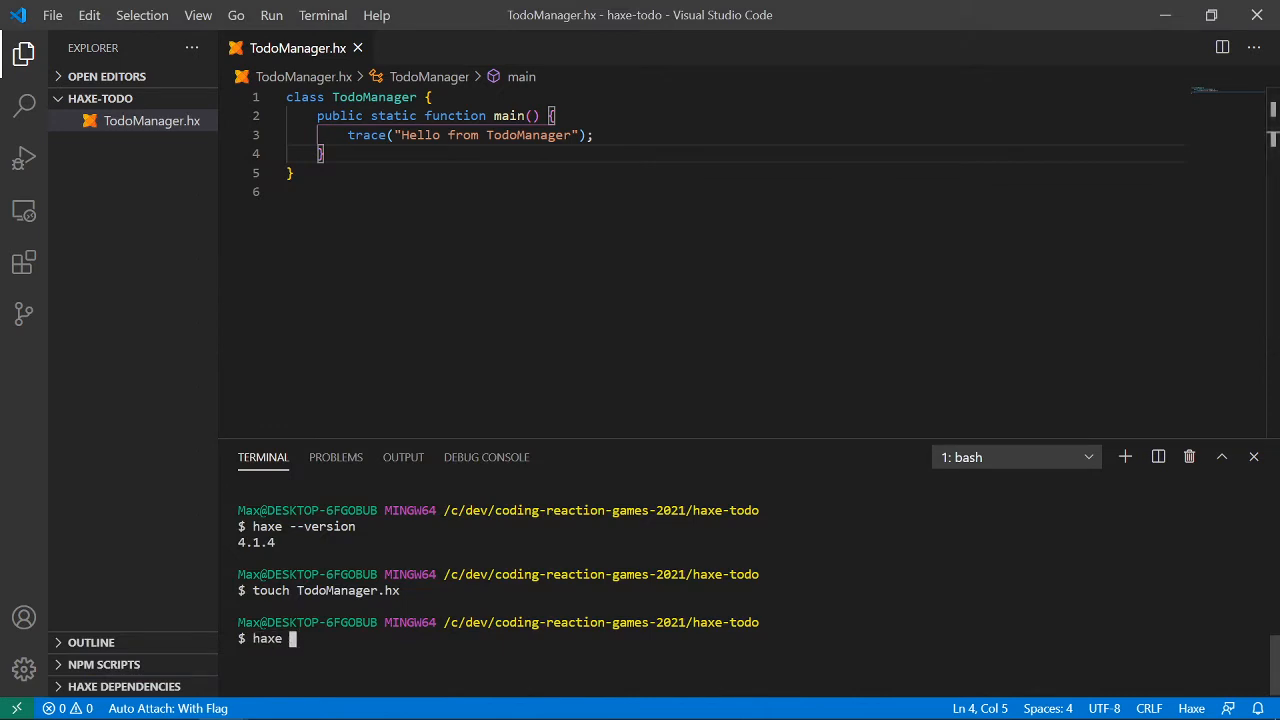
text(--main)
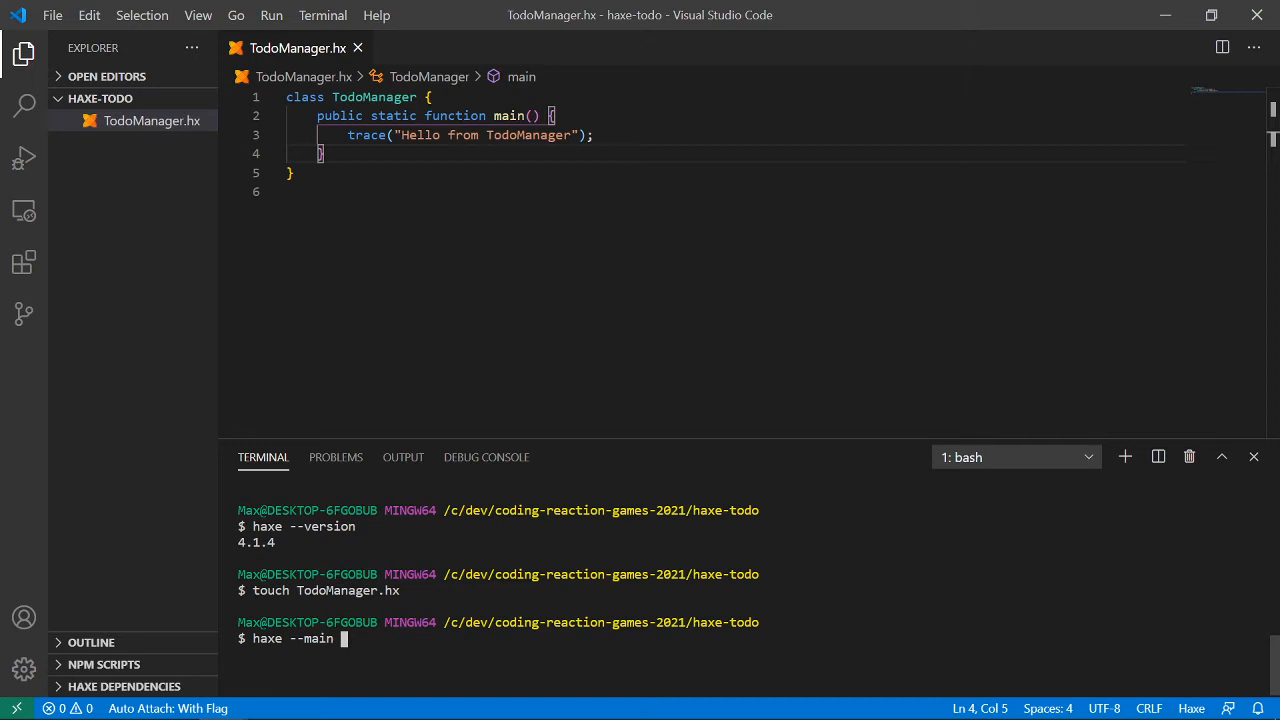
text(T)
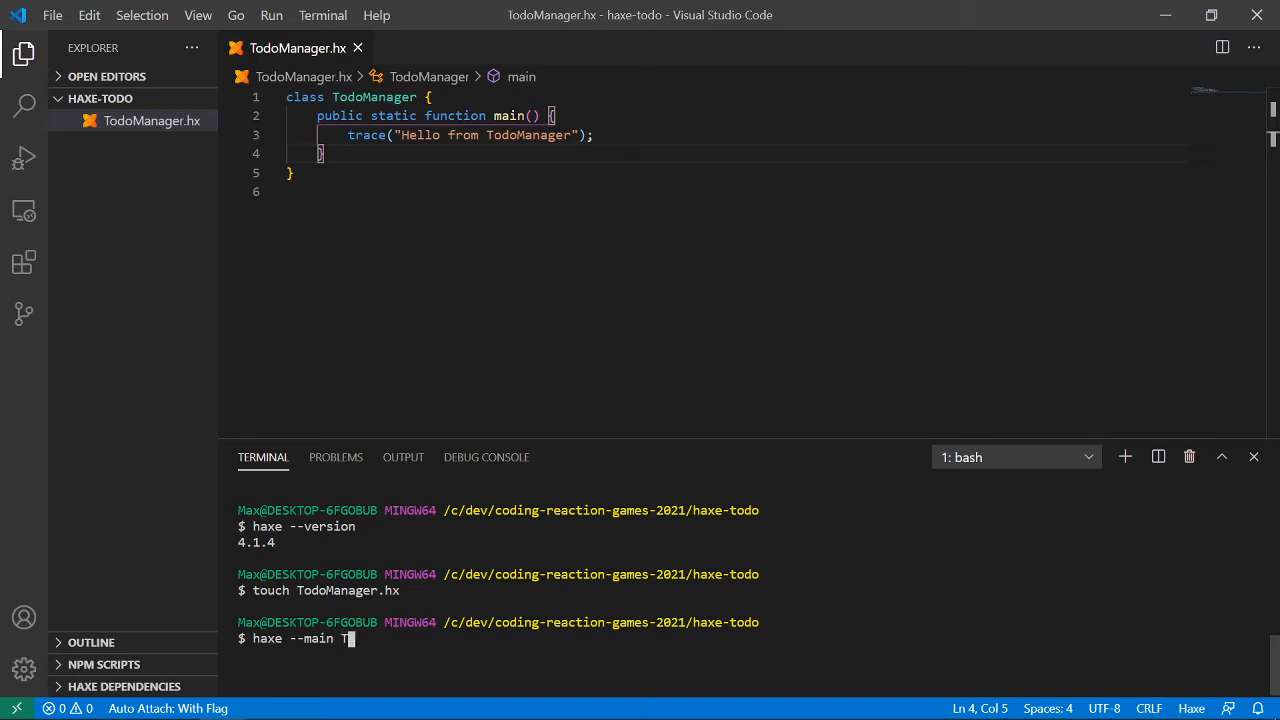
text(odoManager)
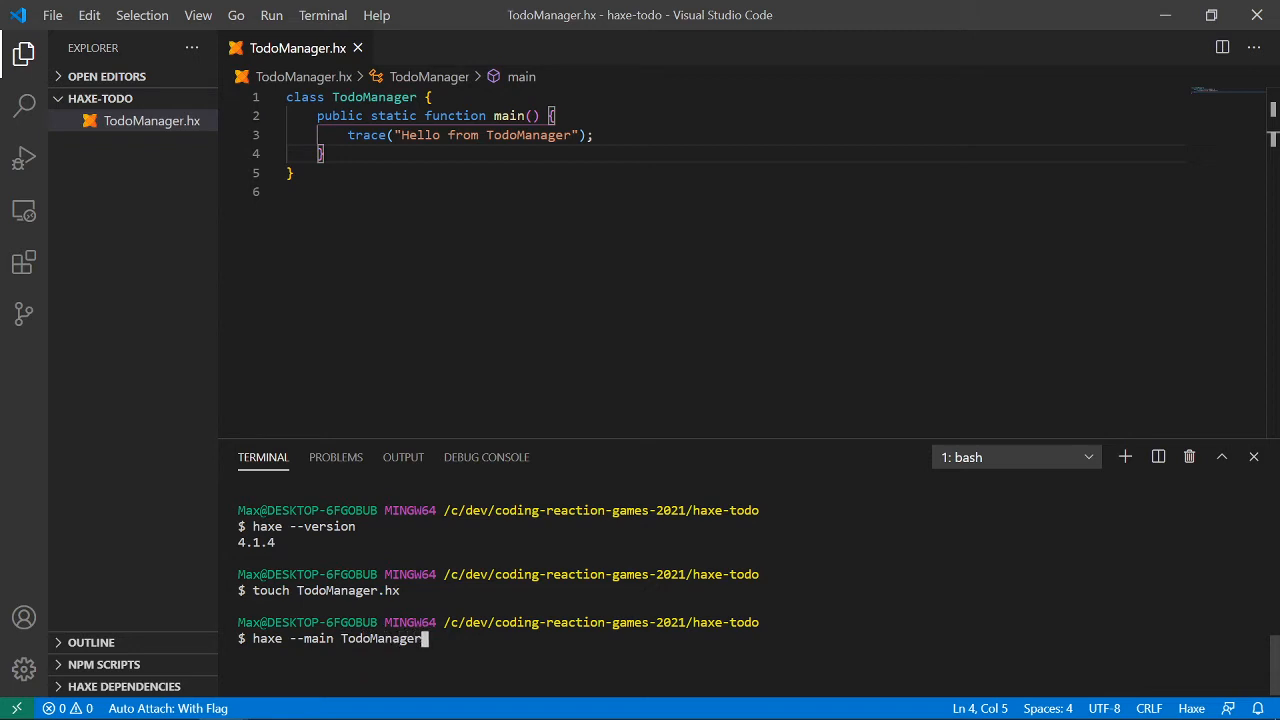
text(--)
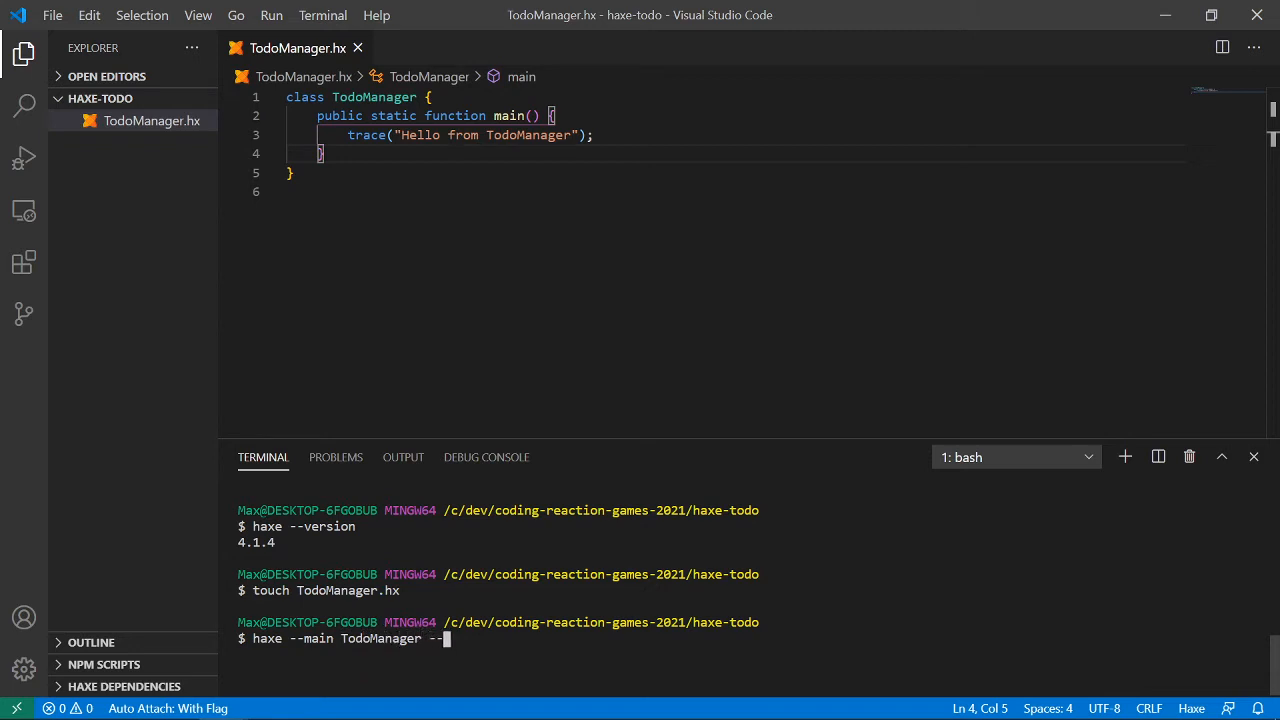
text(interp)
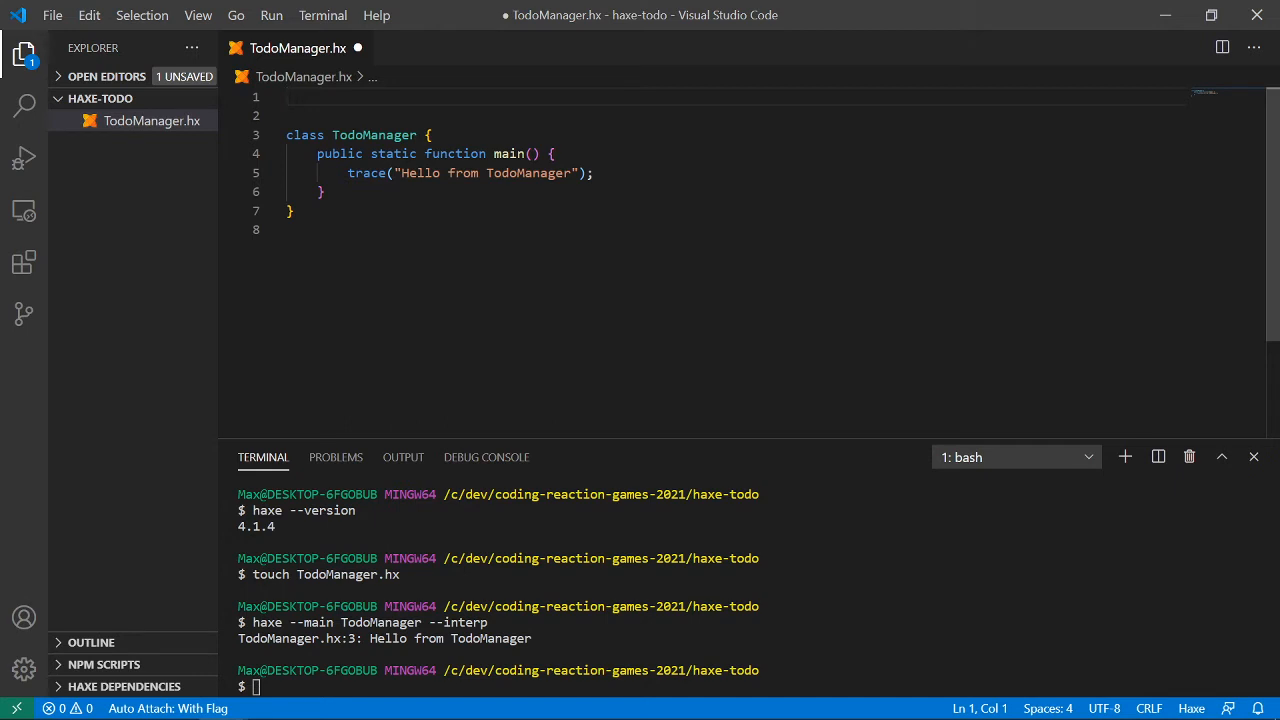
- Add a var line and the comment "//var in javascript, i miss let :(" above the trace
text(ty)
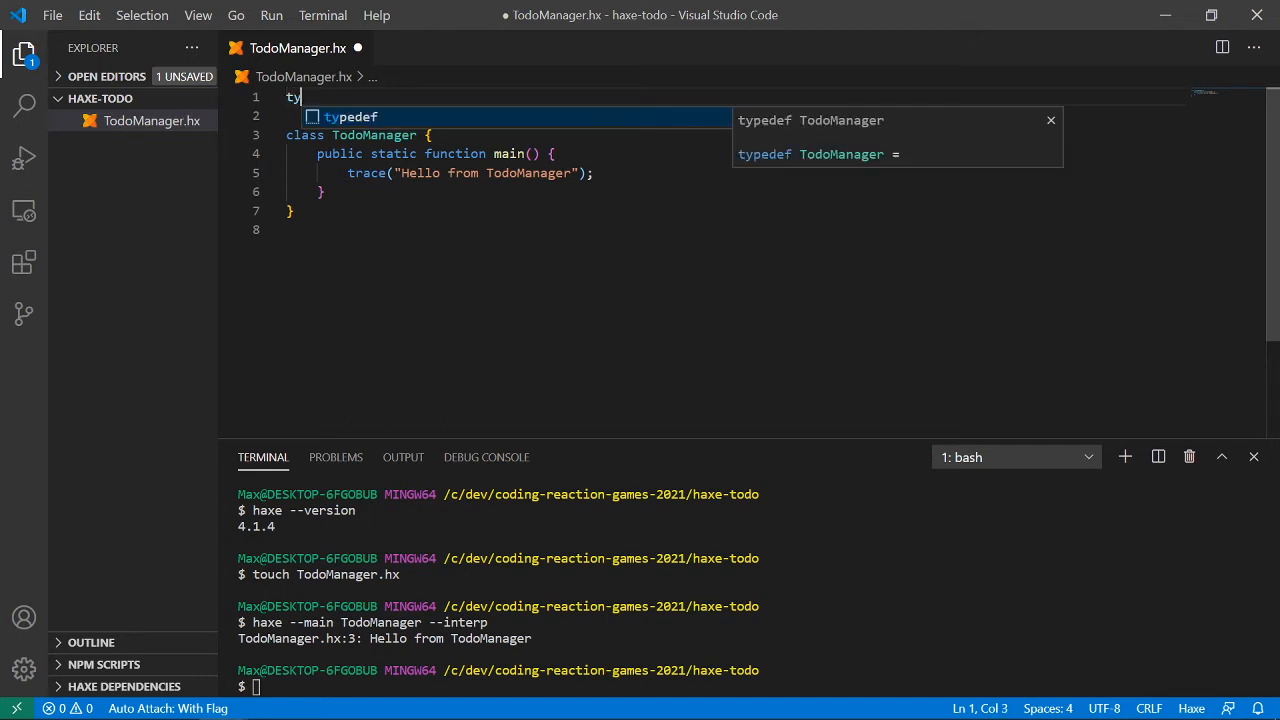
text(pe)
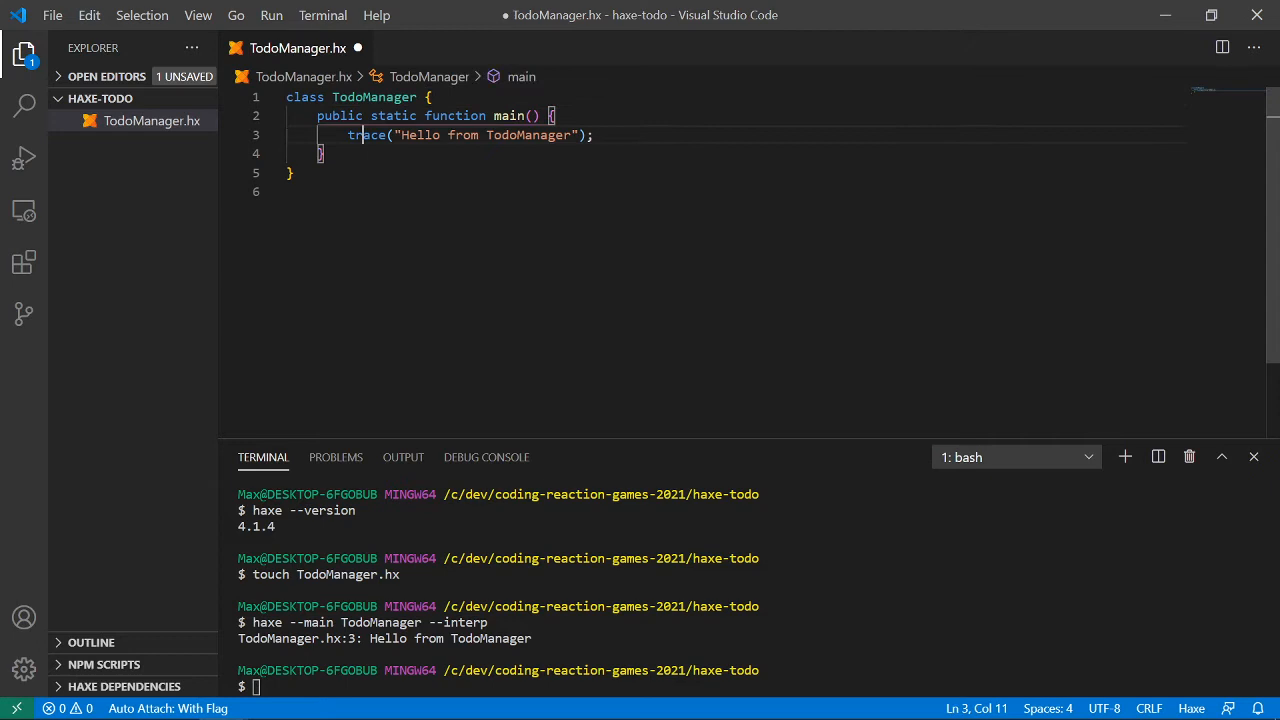
key(Enter)
text(var)
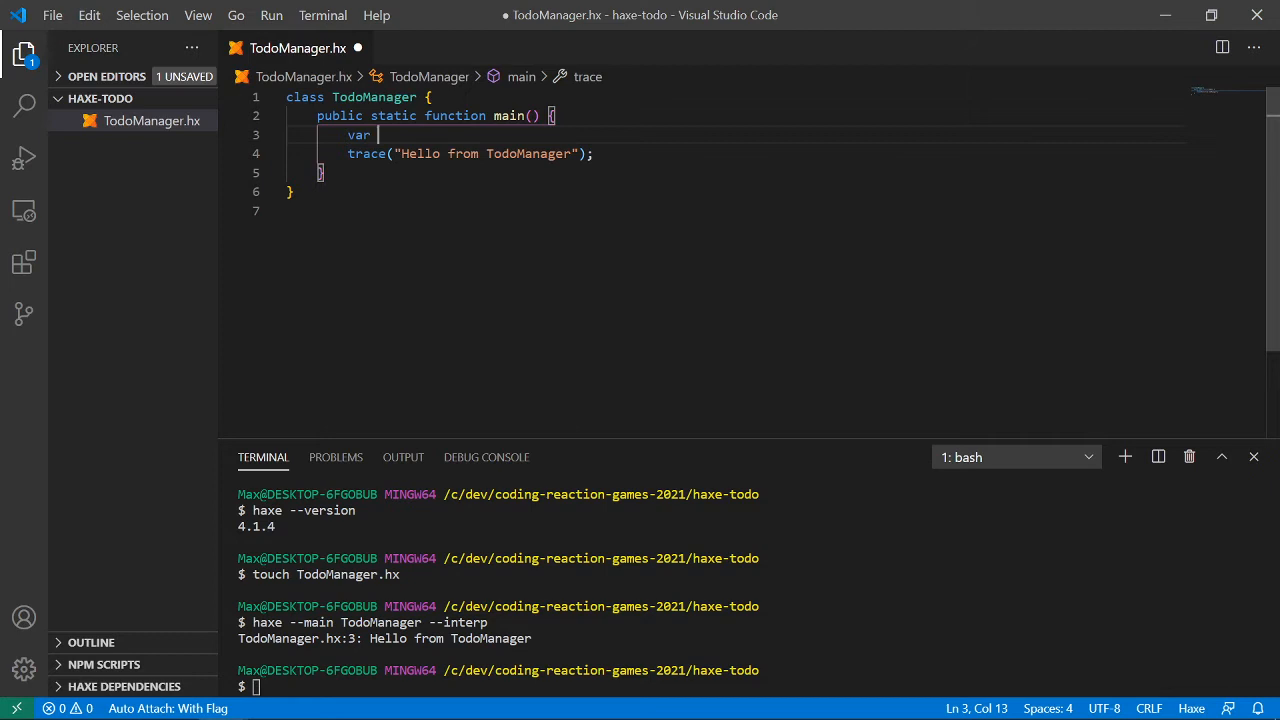
key(Backspace)
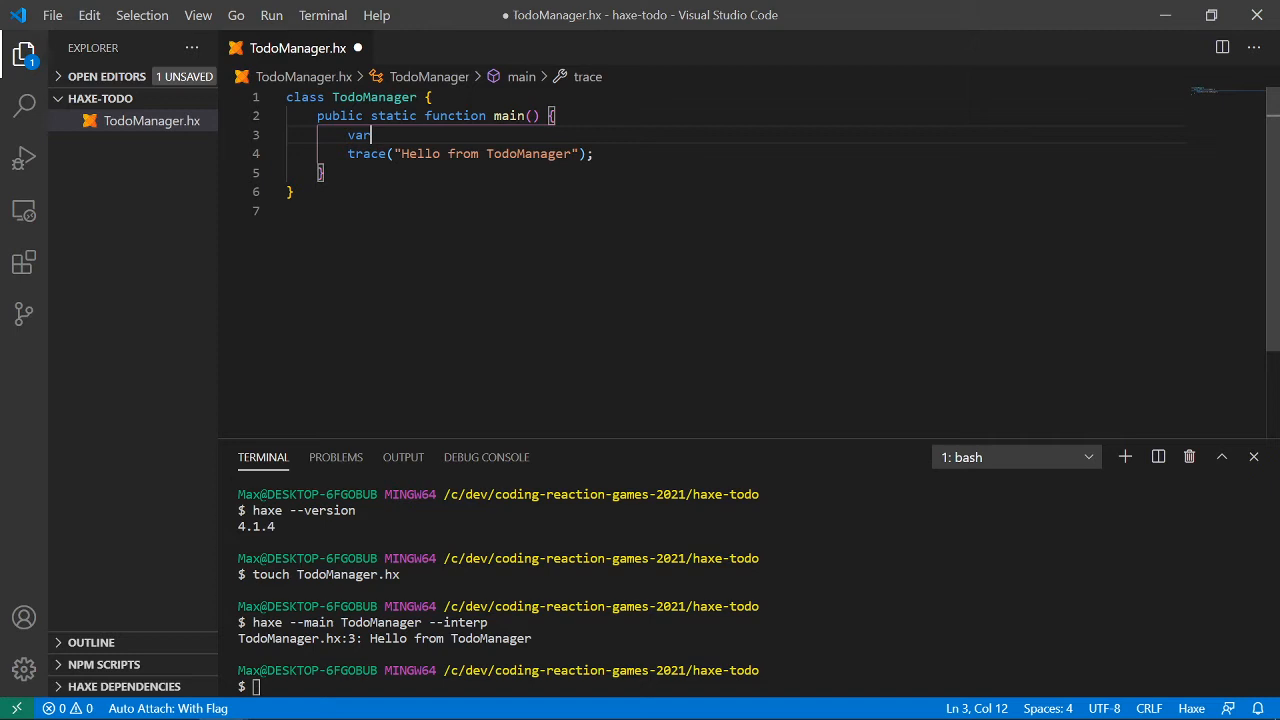
text(//v)
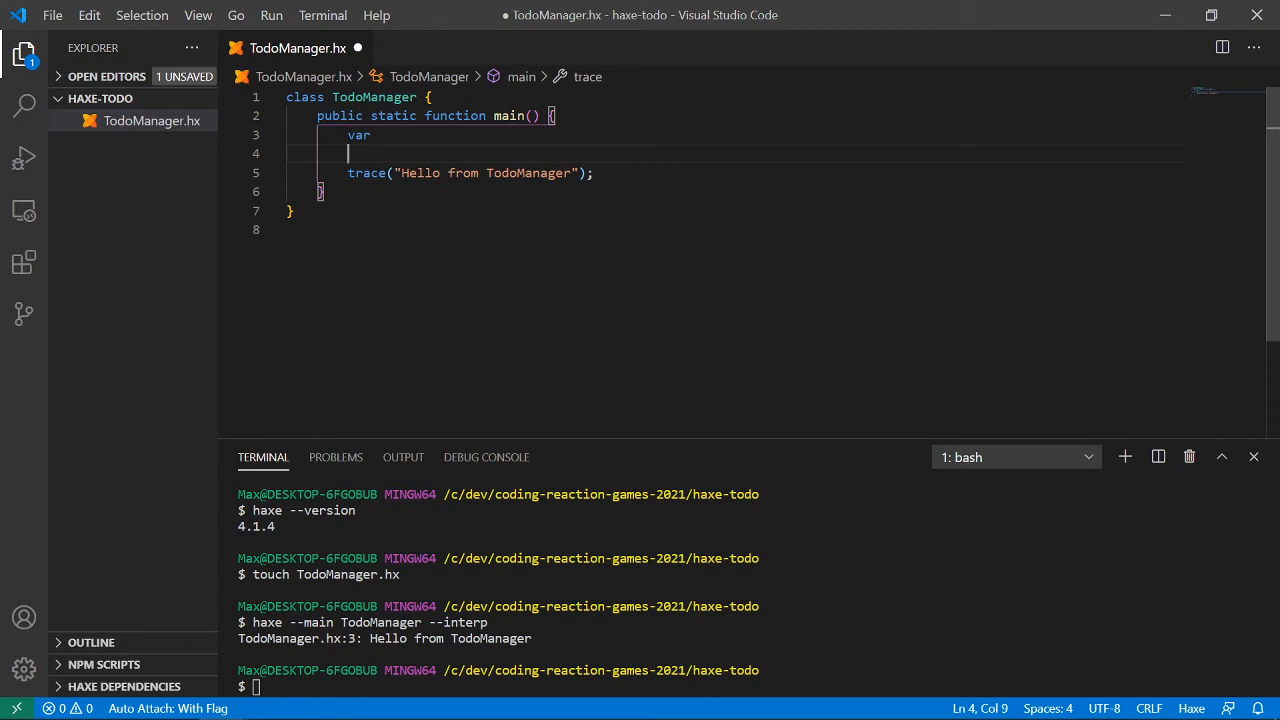
text(//)
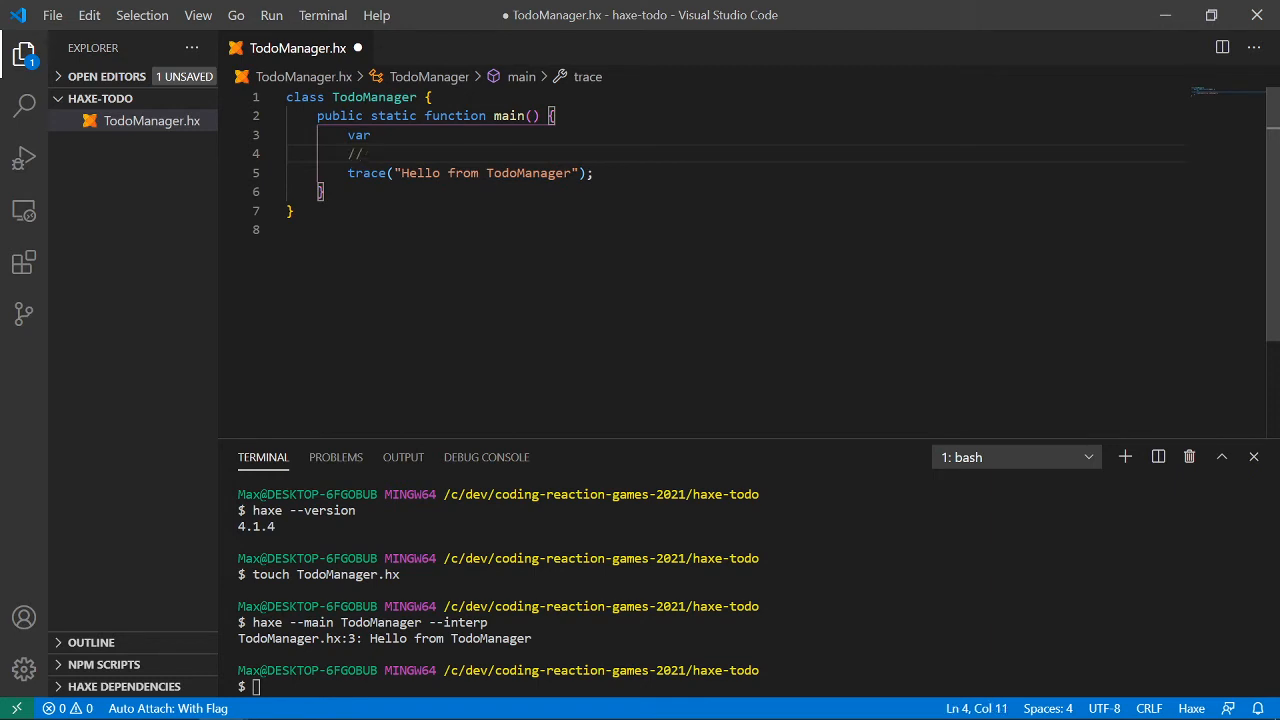
text(var in javascript)
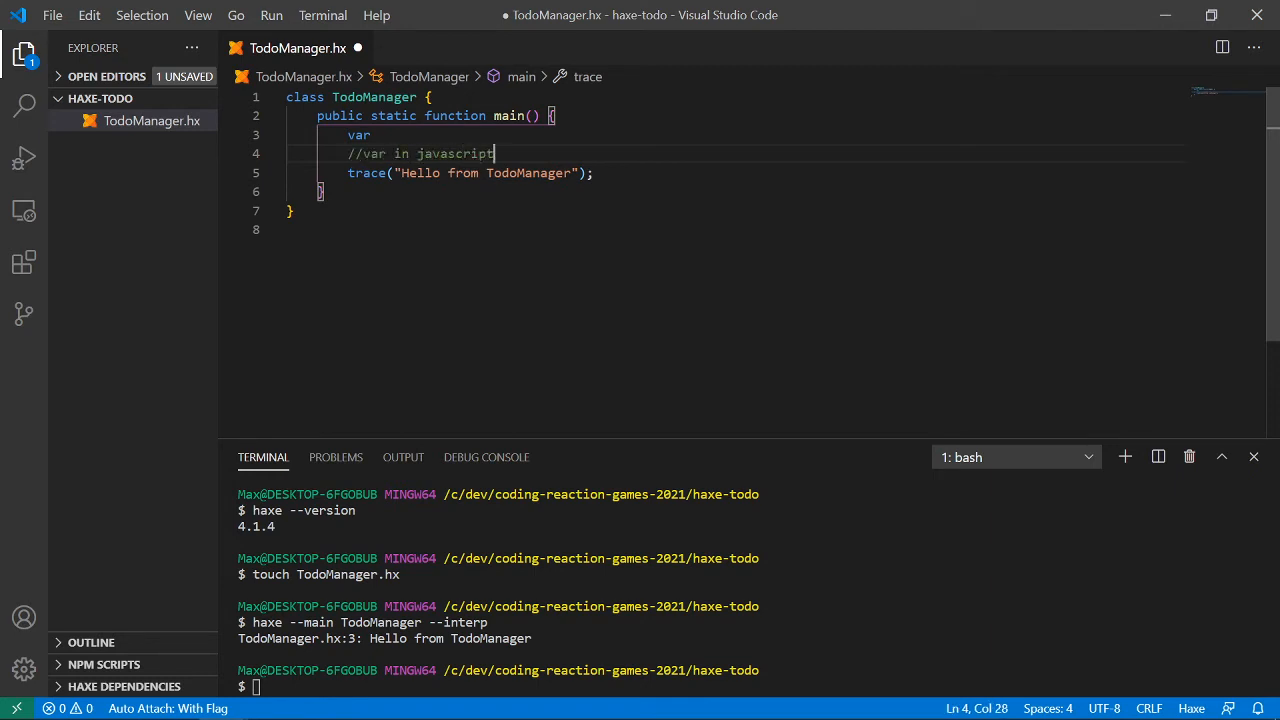
text(,)
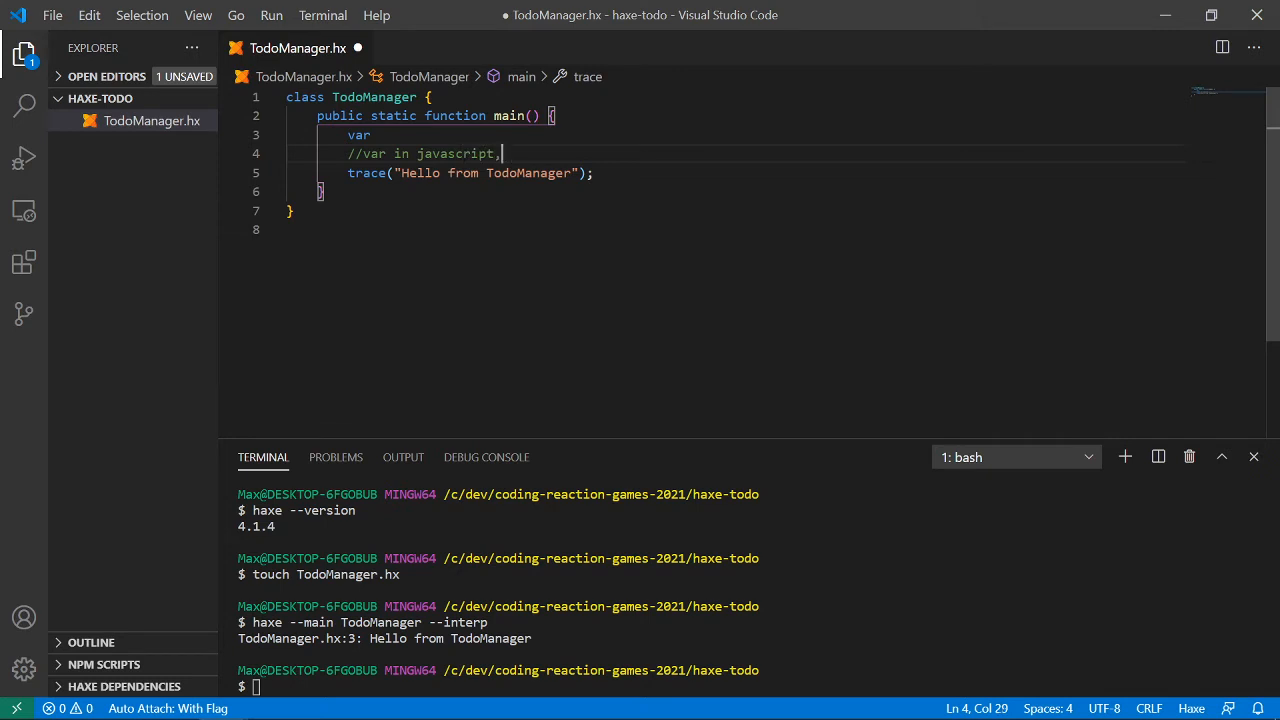
text(i miss let :)
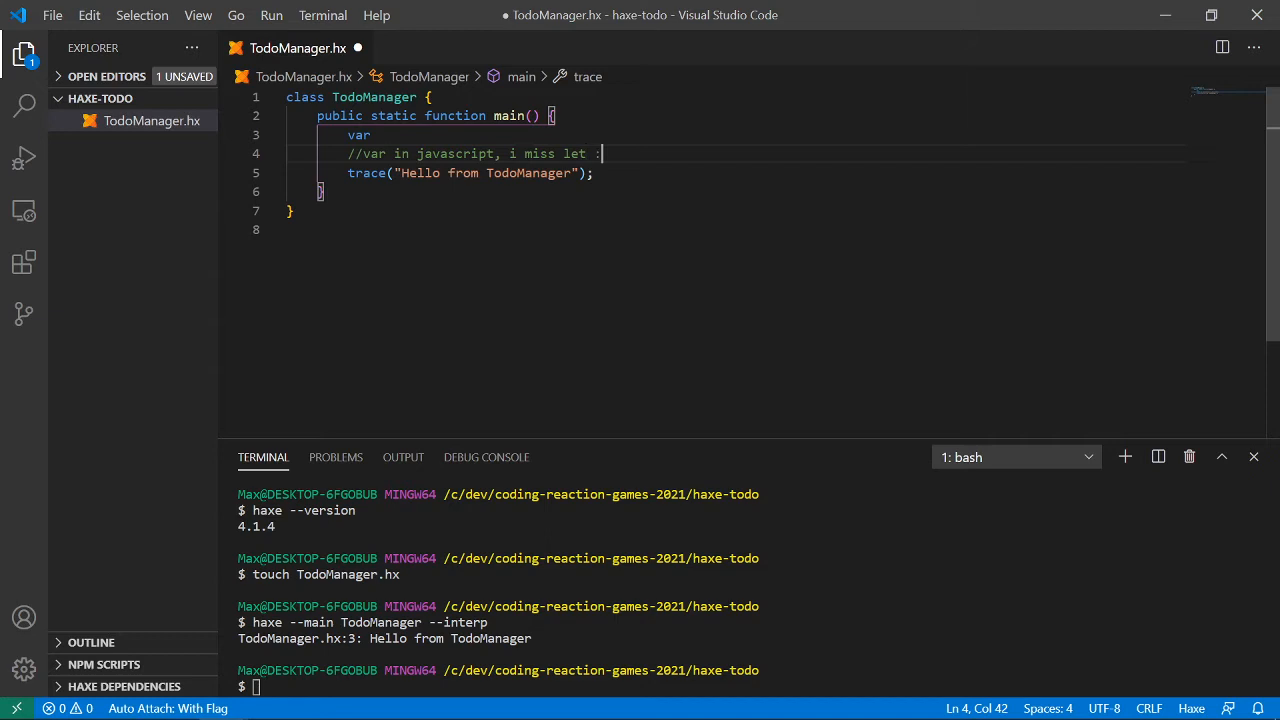
text(()
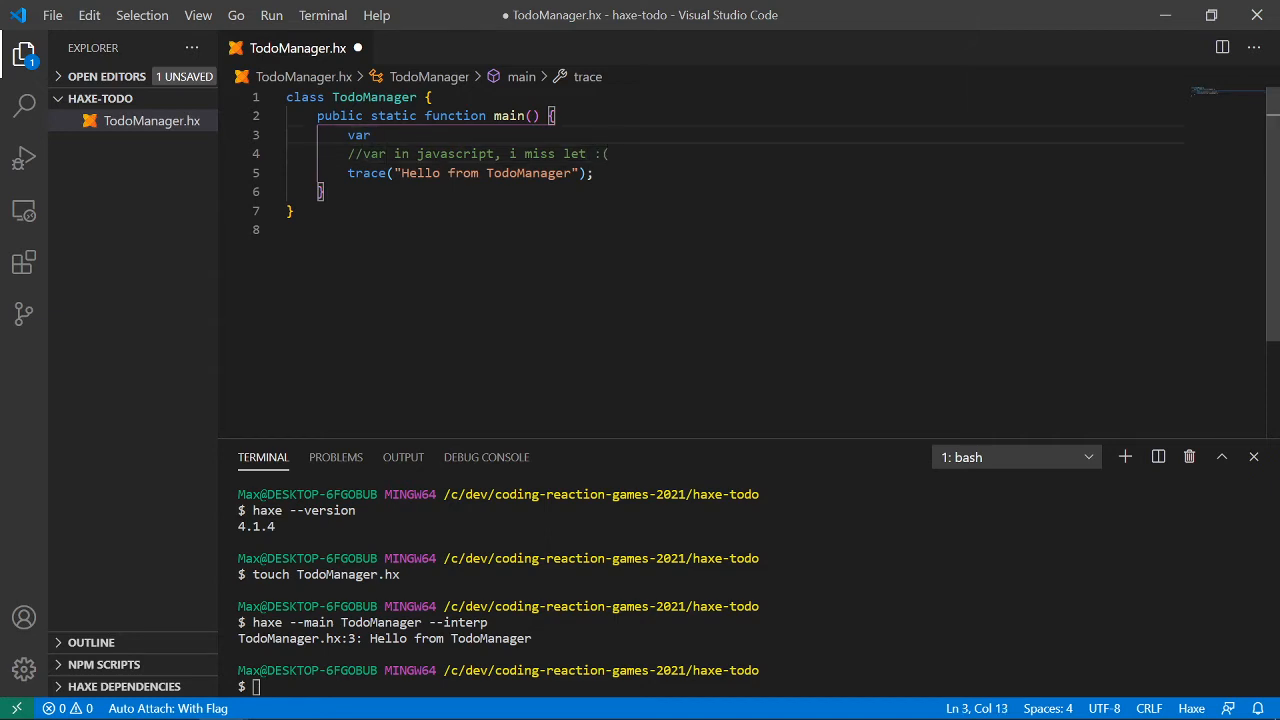
- Declare var myTask = {title: "My task 1", durationMin: 60}; in main
text(myTas)
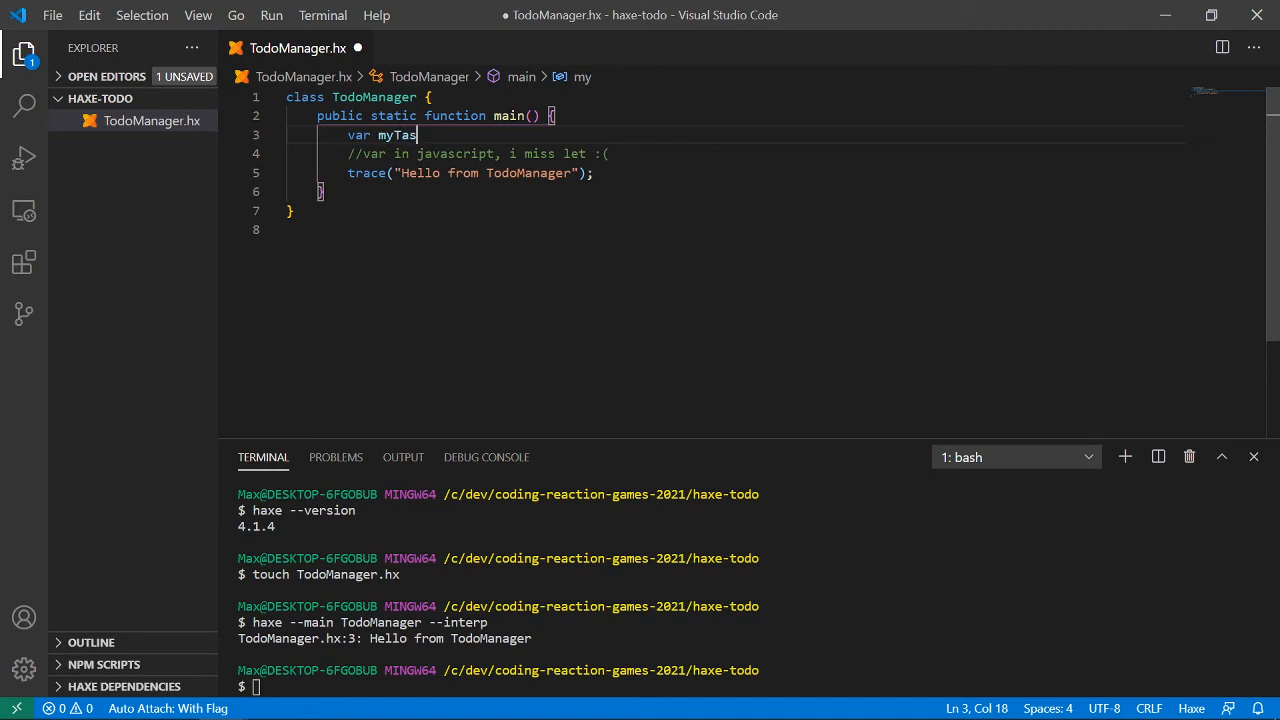
text(k = {})
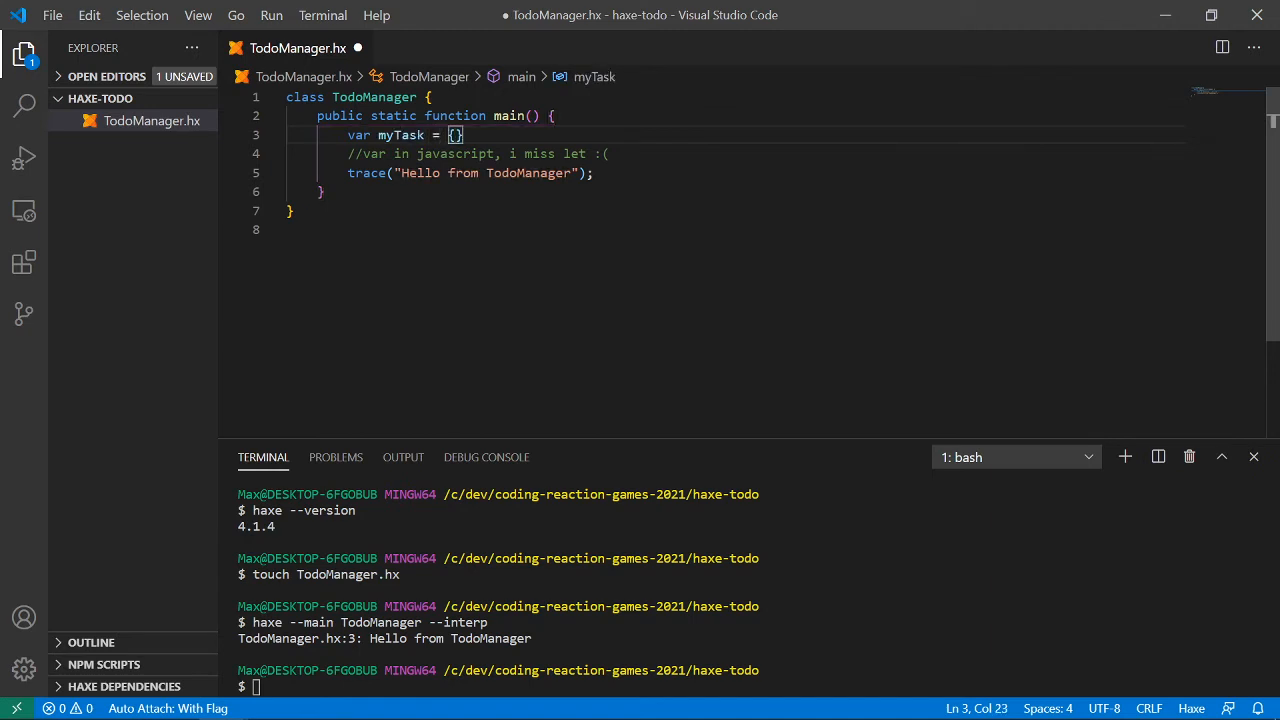
text(title: ")
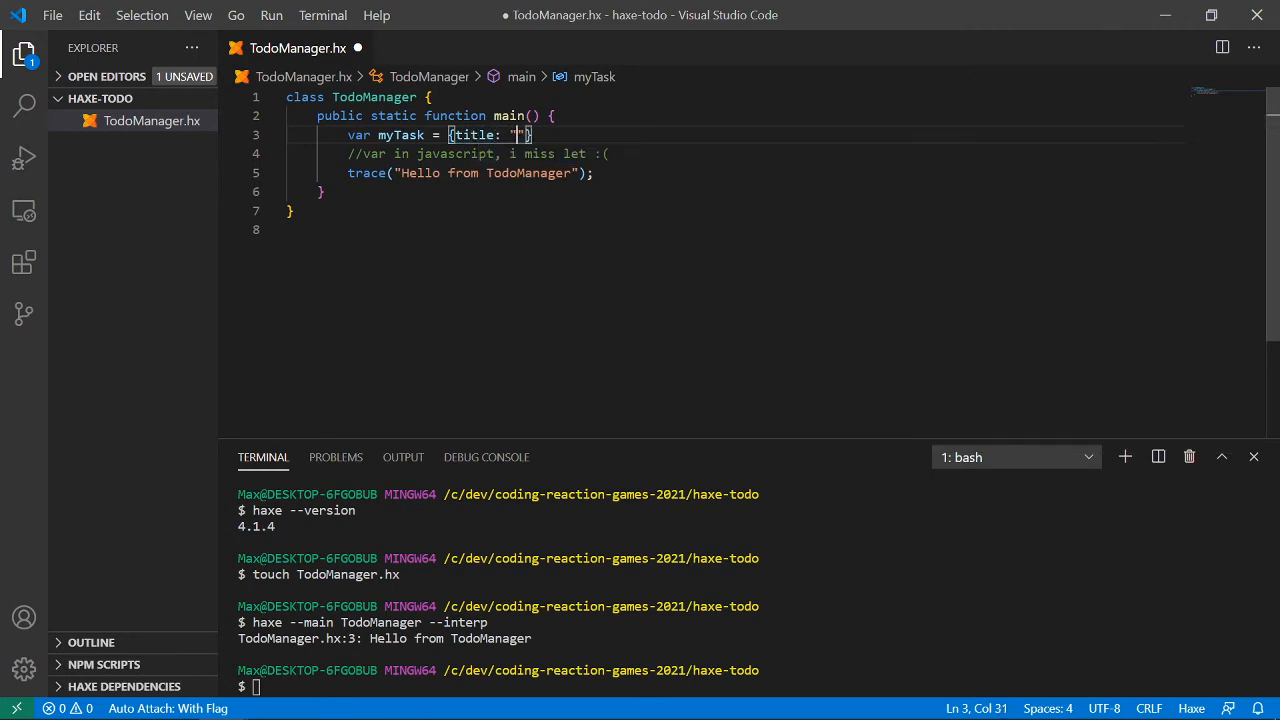
text(My task 1)
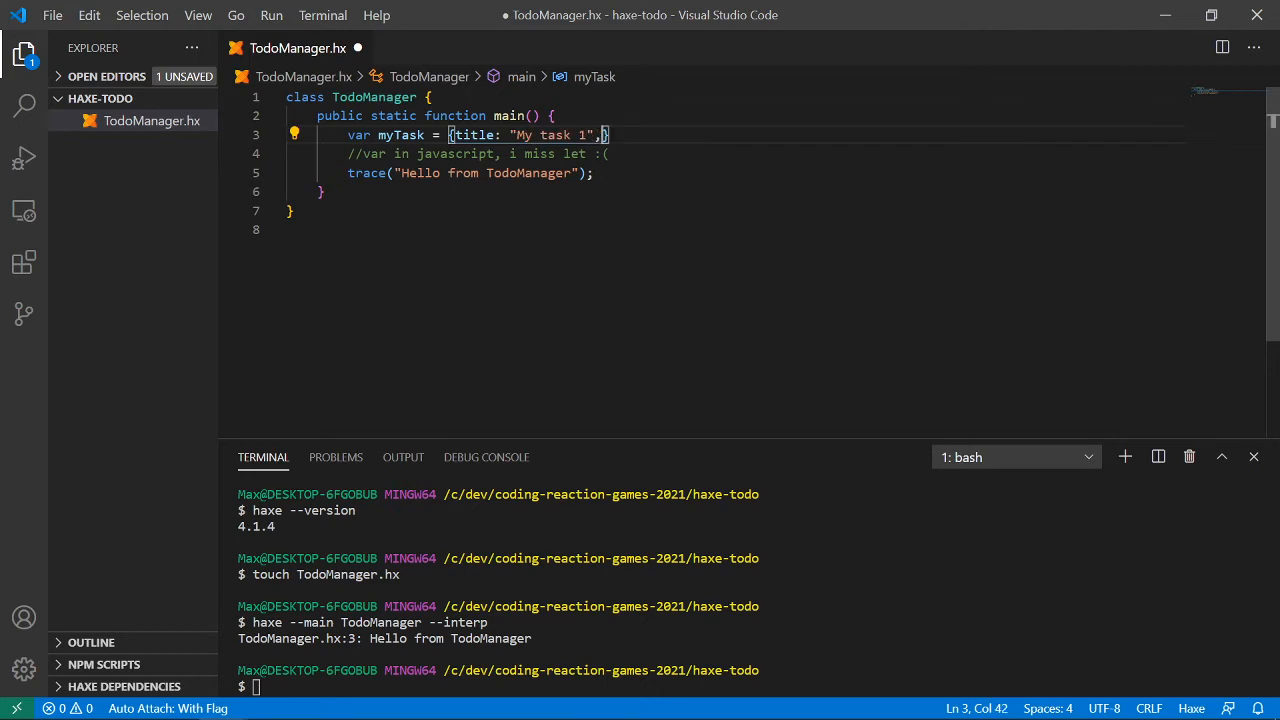
text(" ")
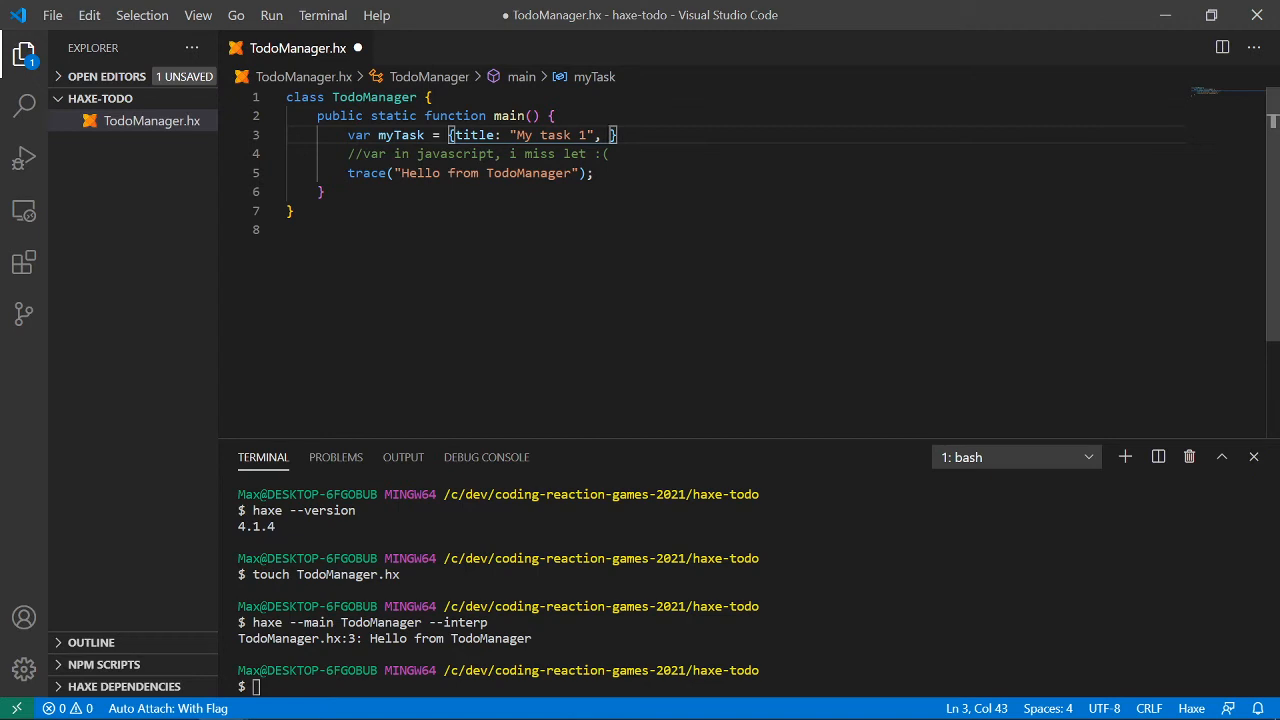
text(duration:)
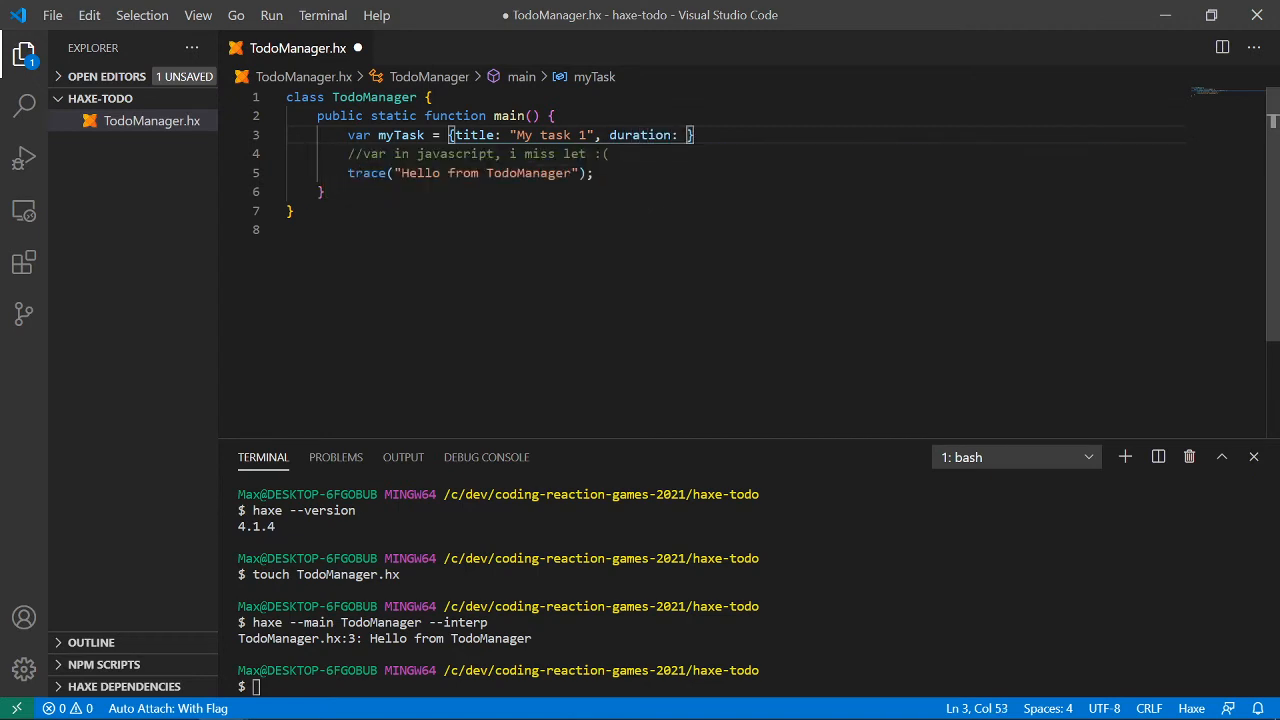
text(13)
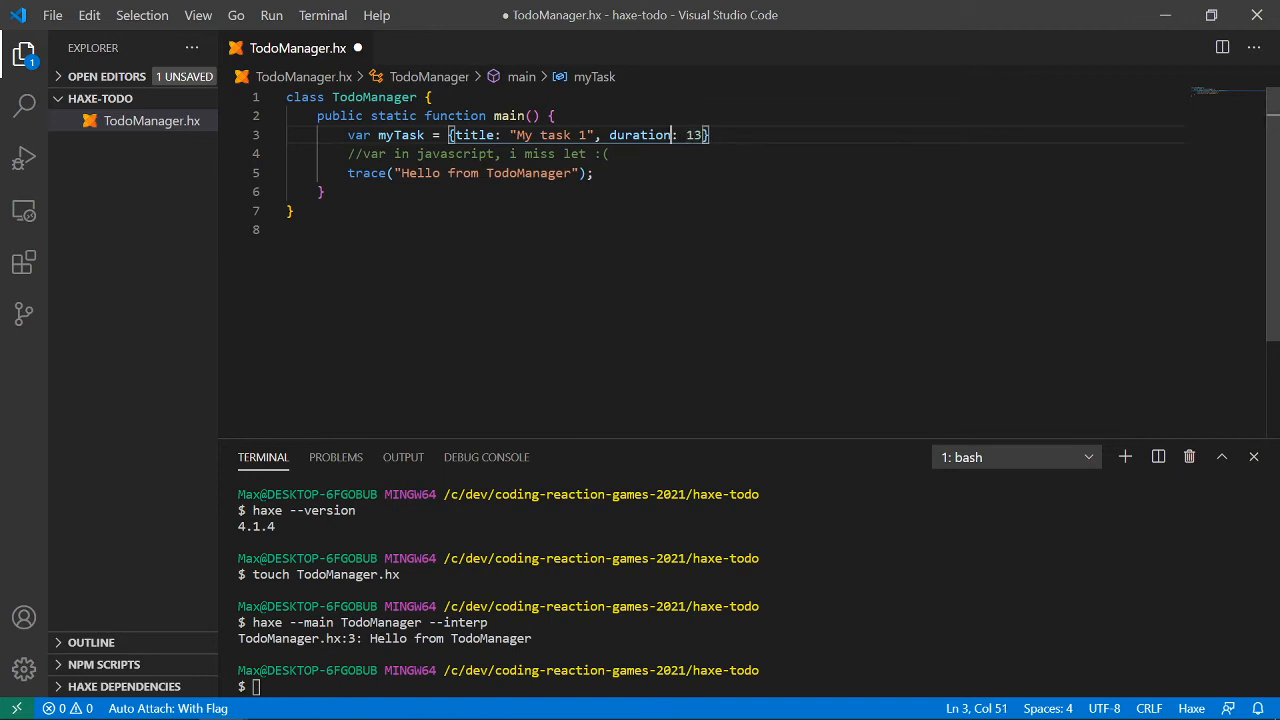
text(Sec)
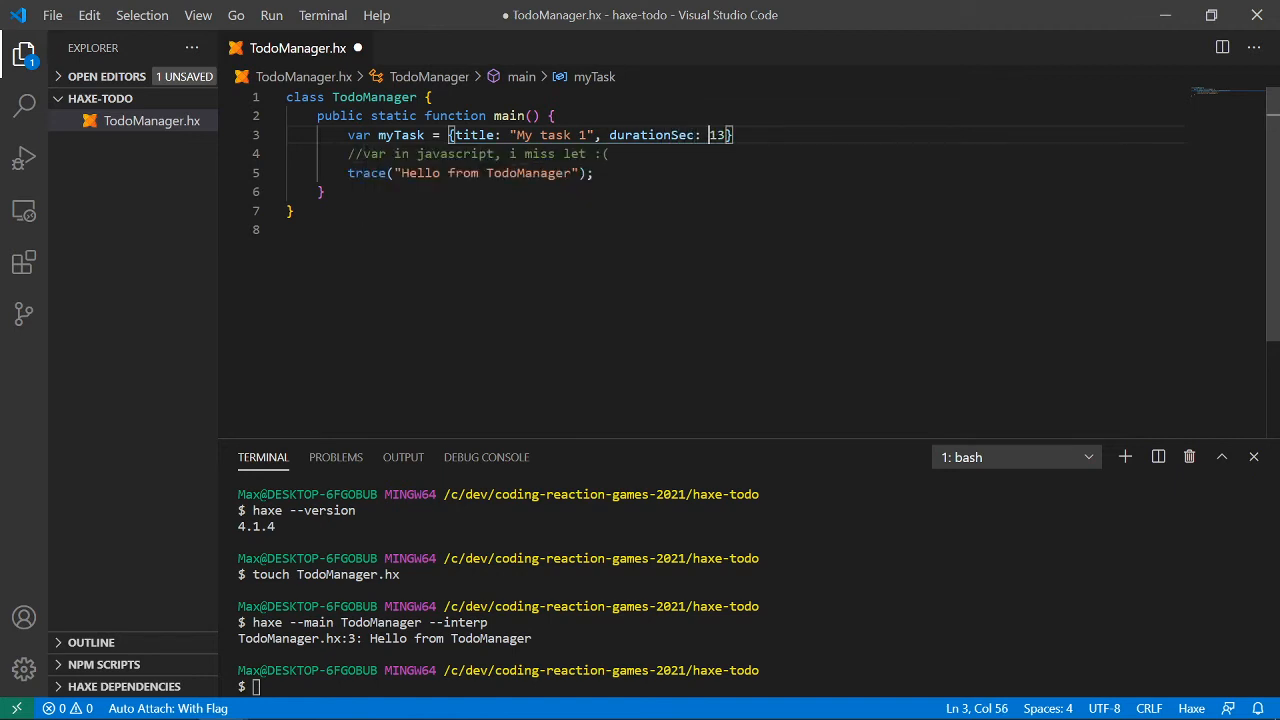
key(Backspace)
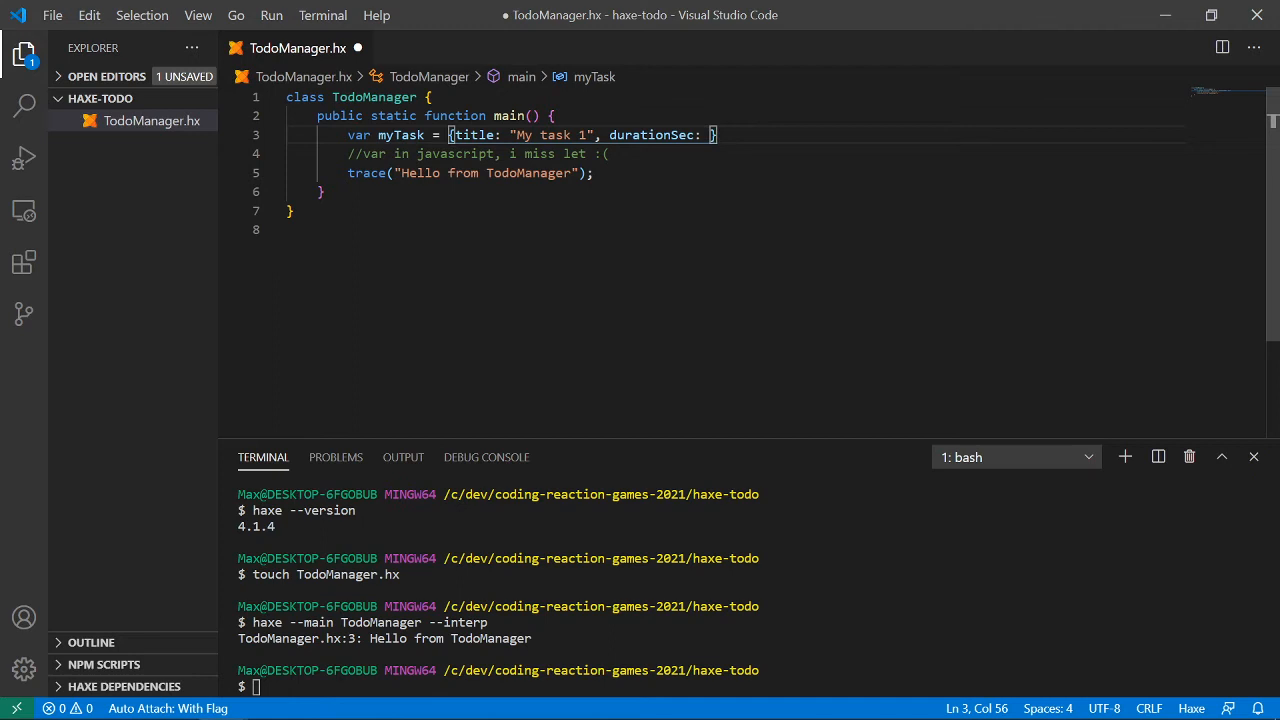
text(60)
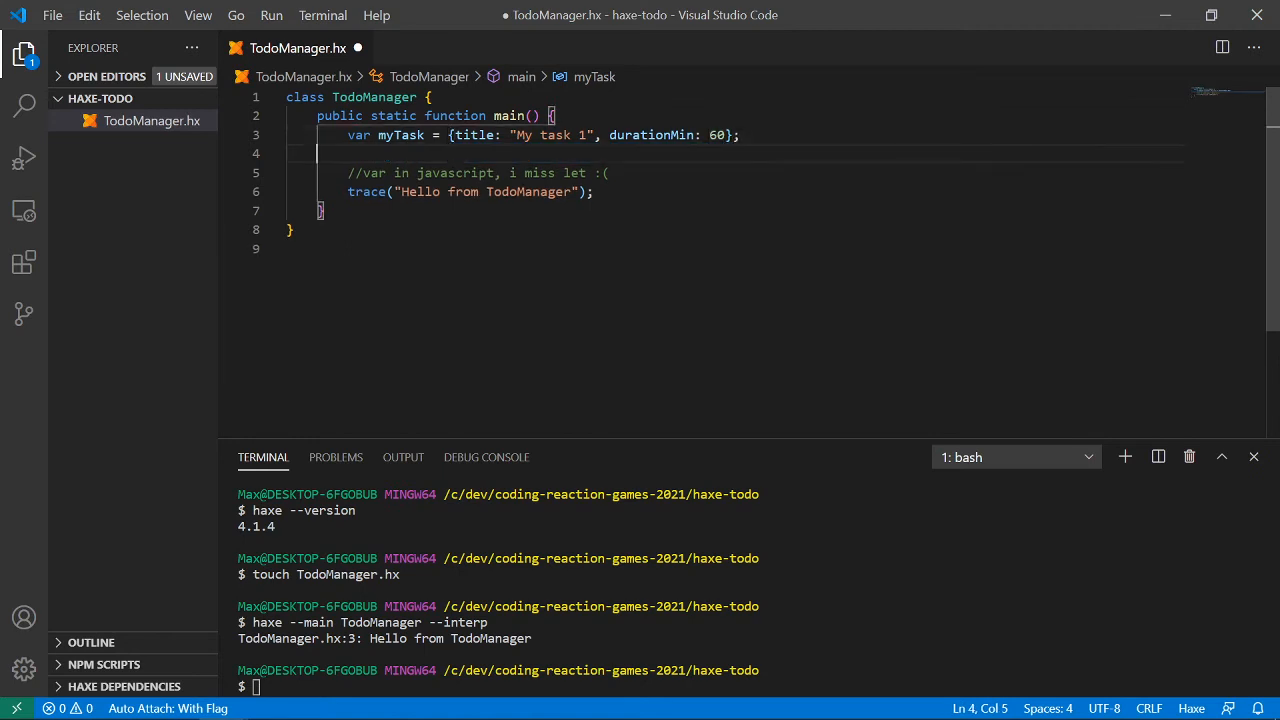
- Add trace(myTask); with a trailing console.log comment
text(trace()
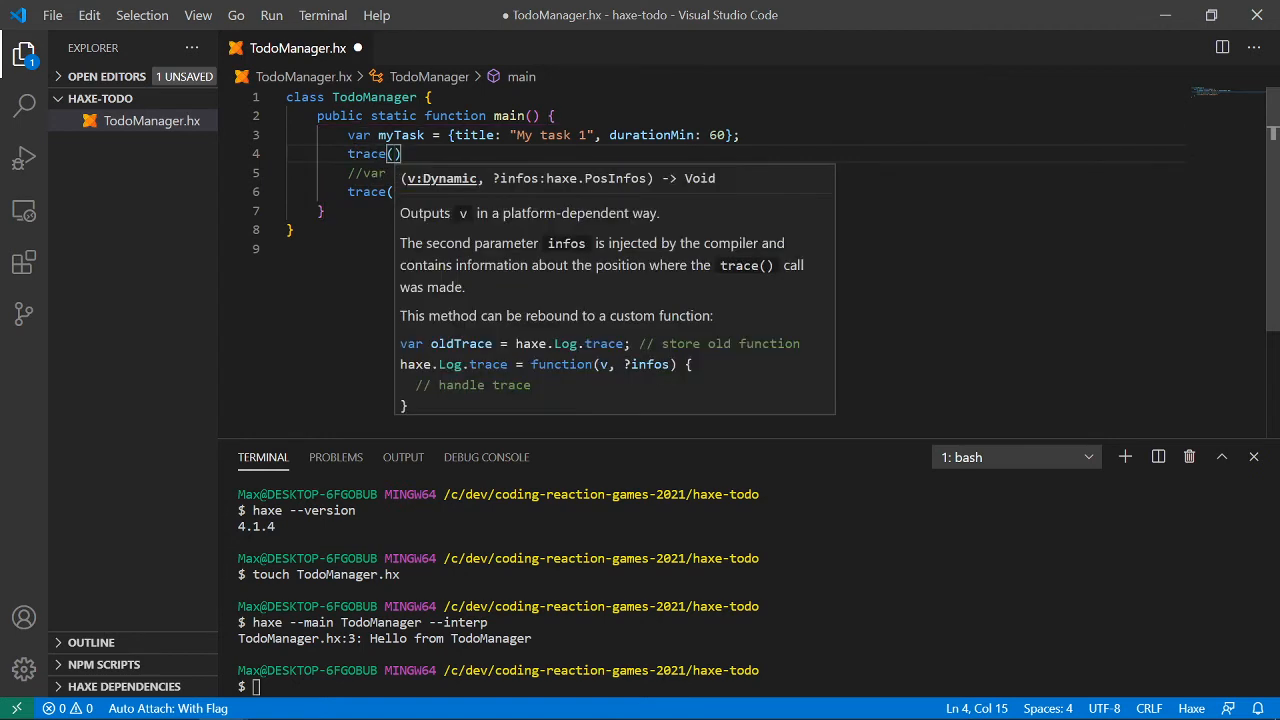
text(myTask)
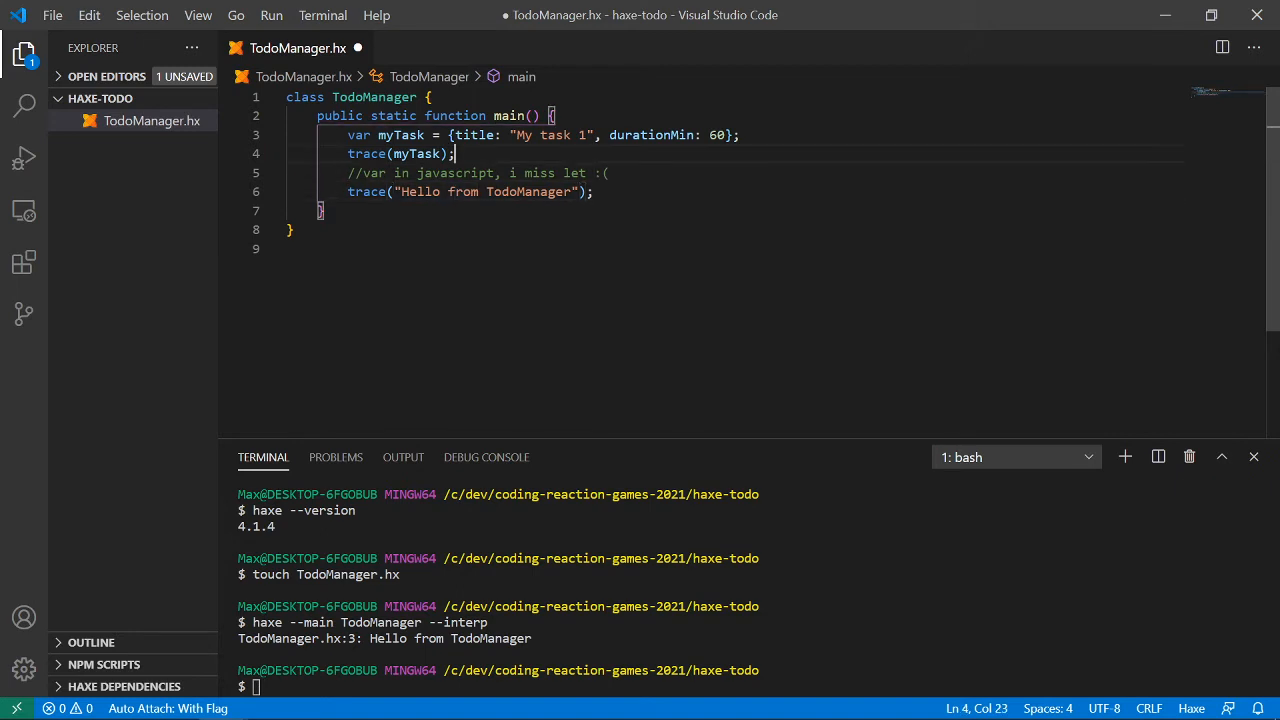
text(// trace)
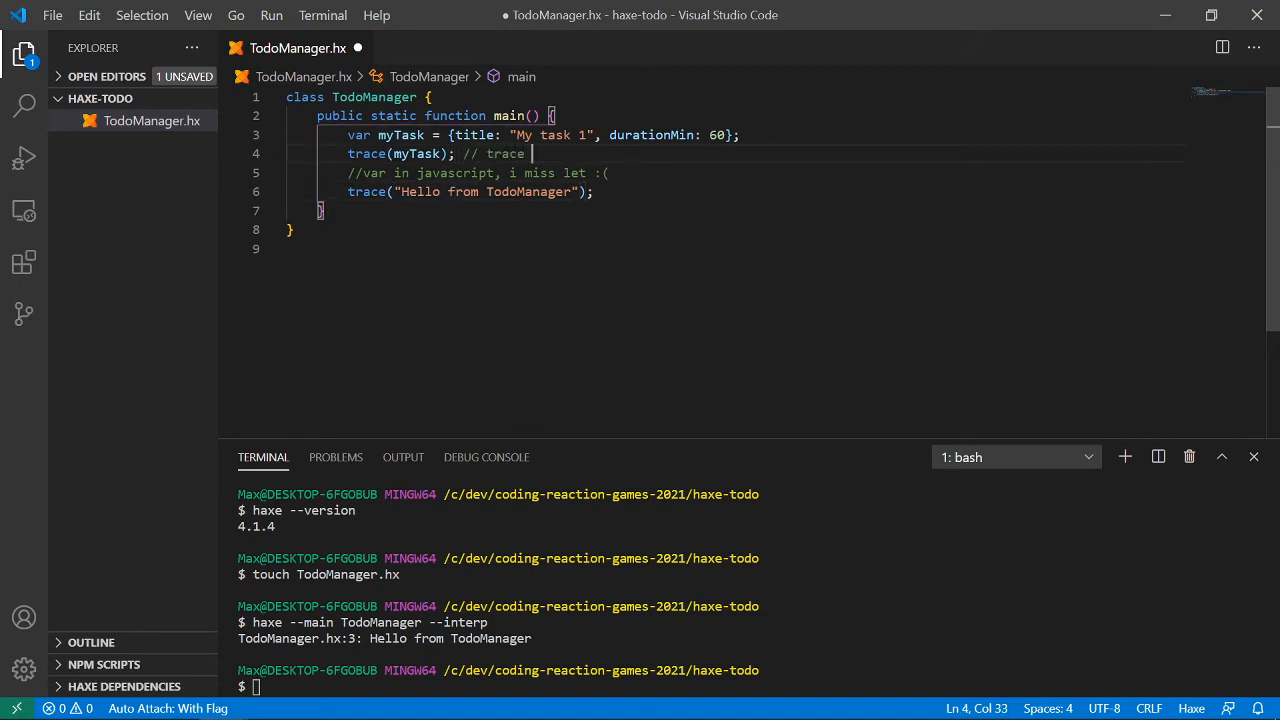
text(= conso)
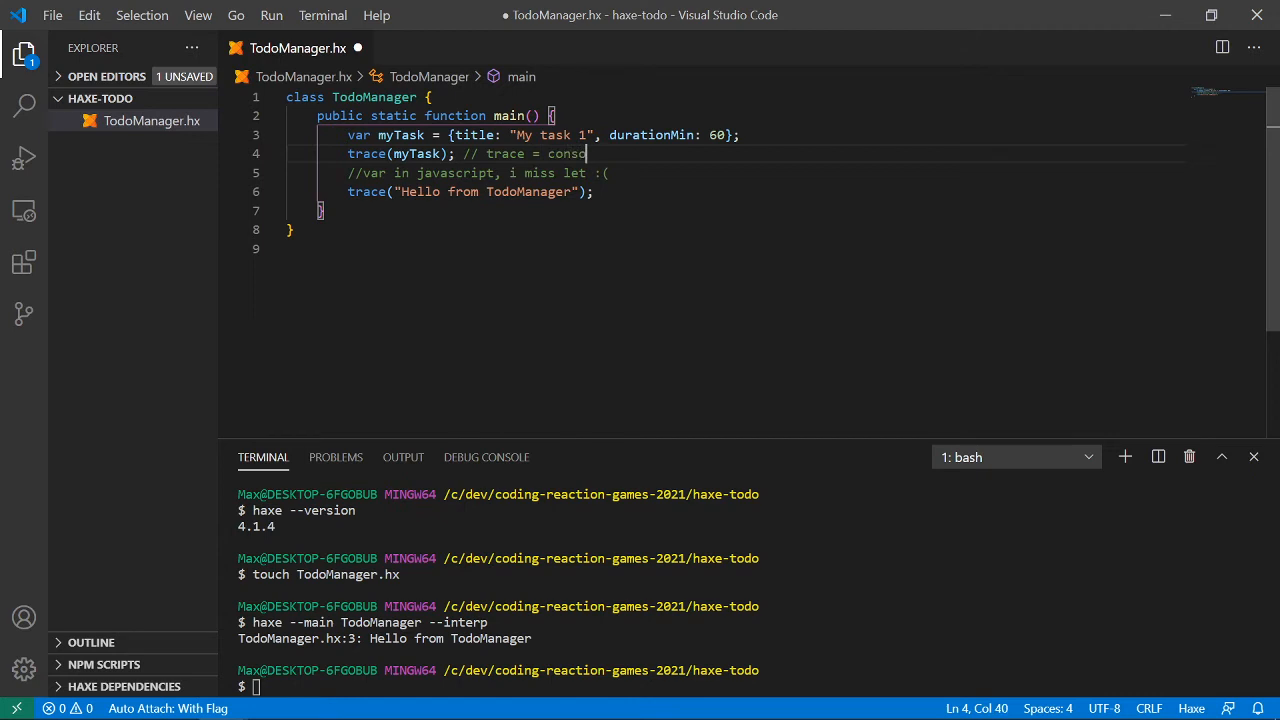
key(Backspace)
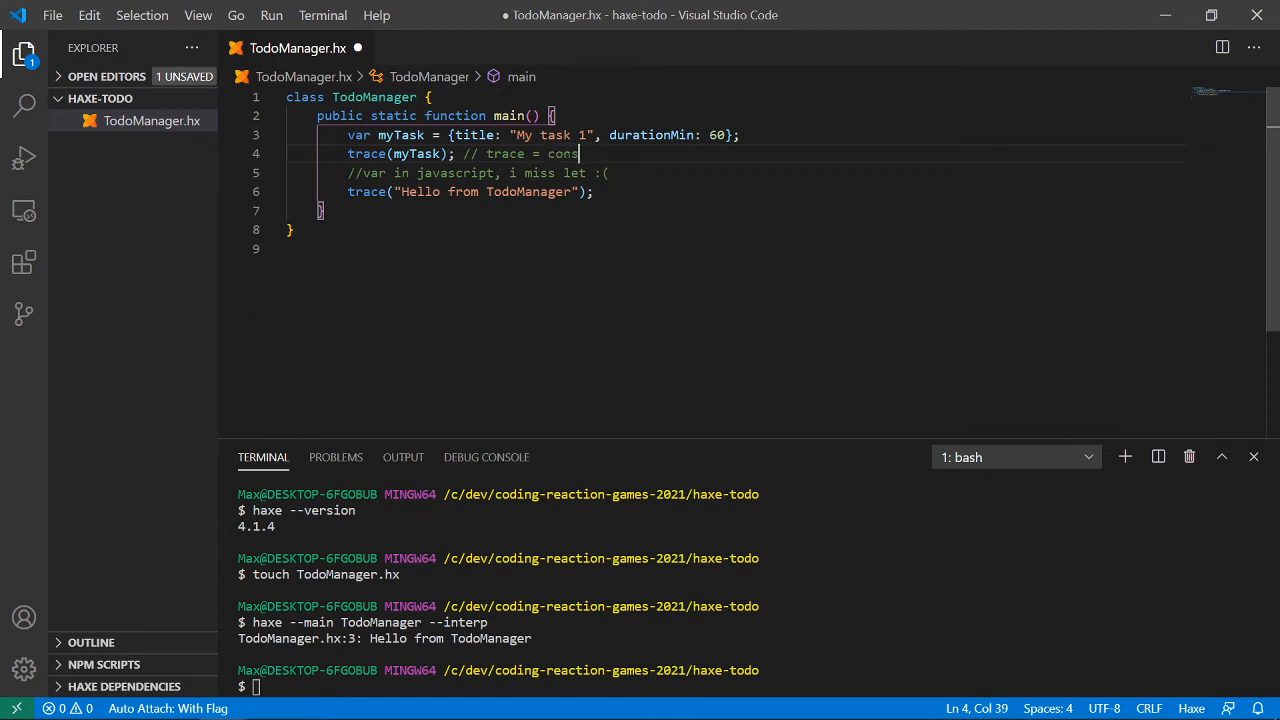
text(ole.log())
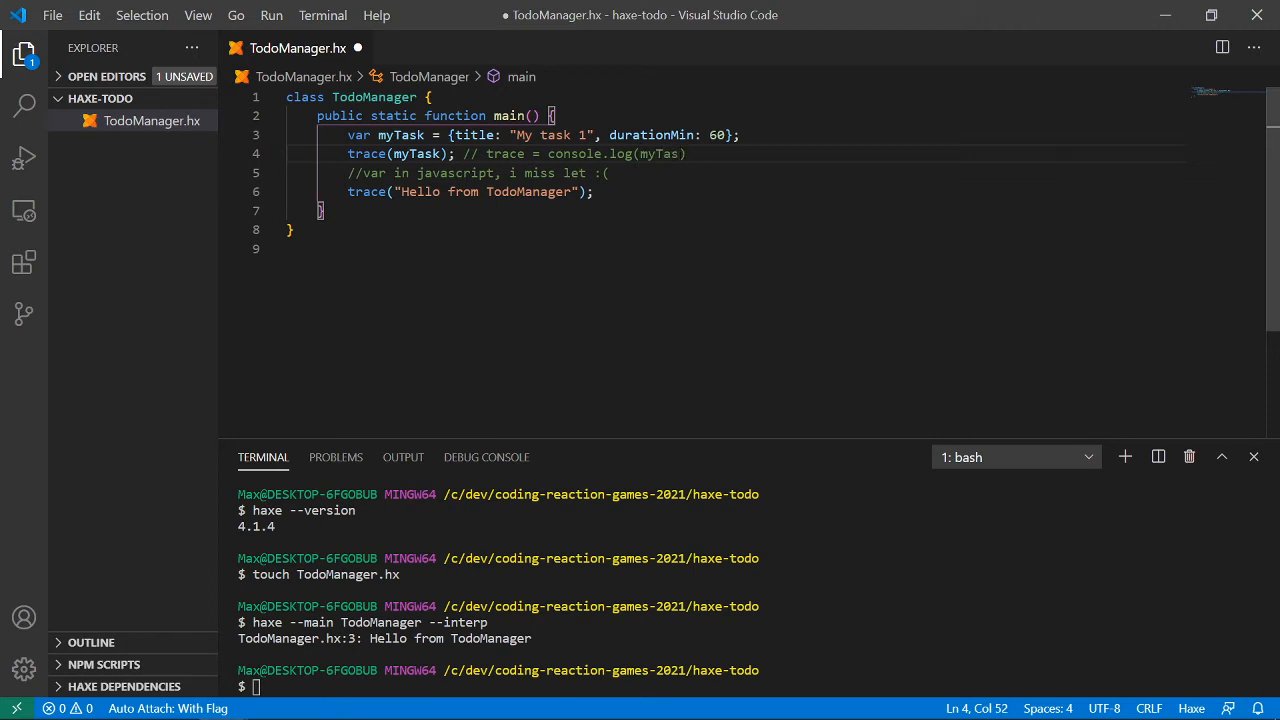
text())
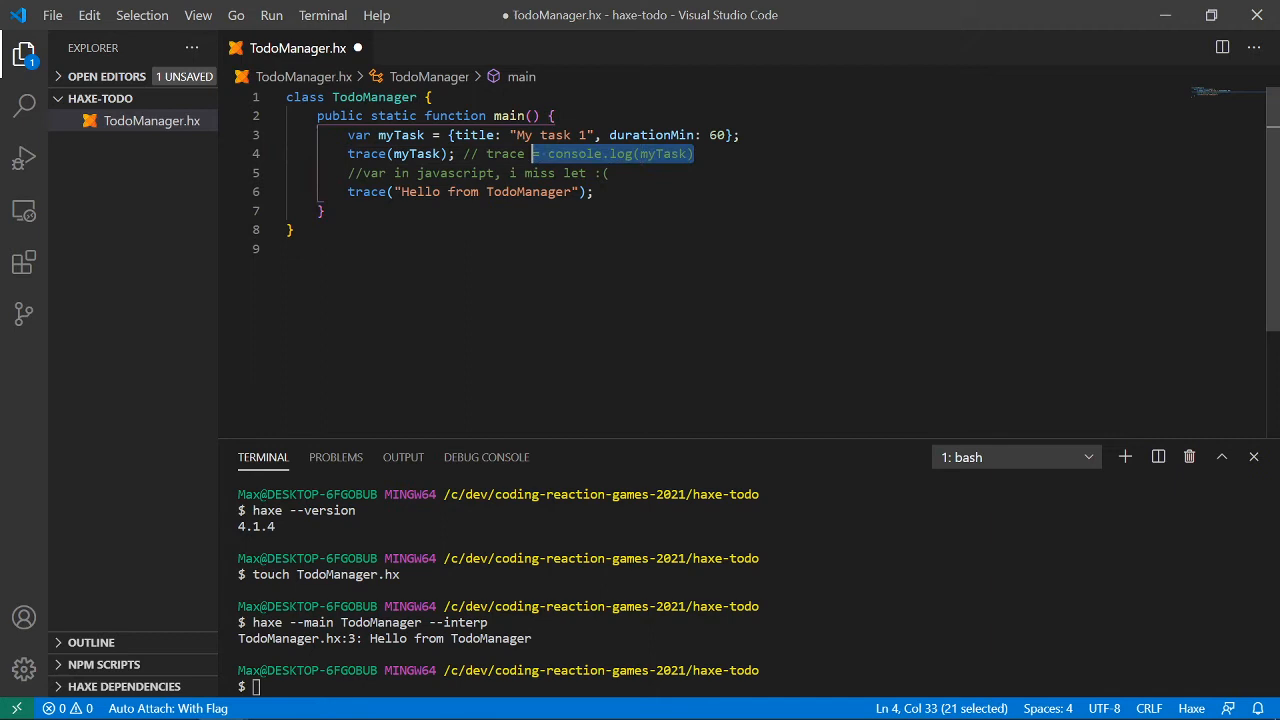
- Delete the comment and hello trace lines, then run haxe --main TodoManager --interp
key(Delete)
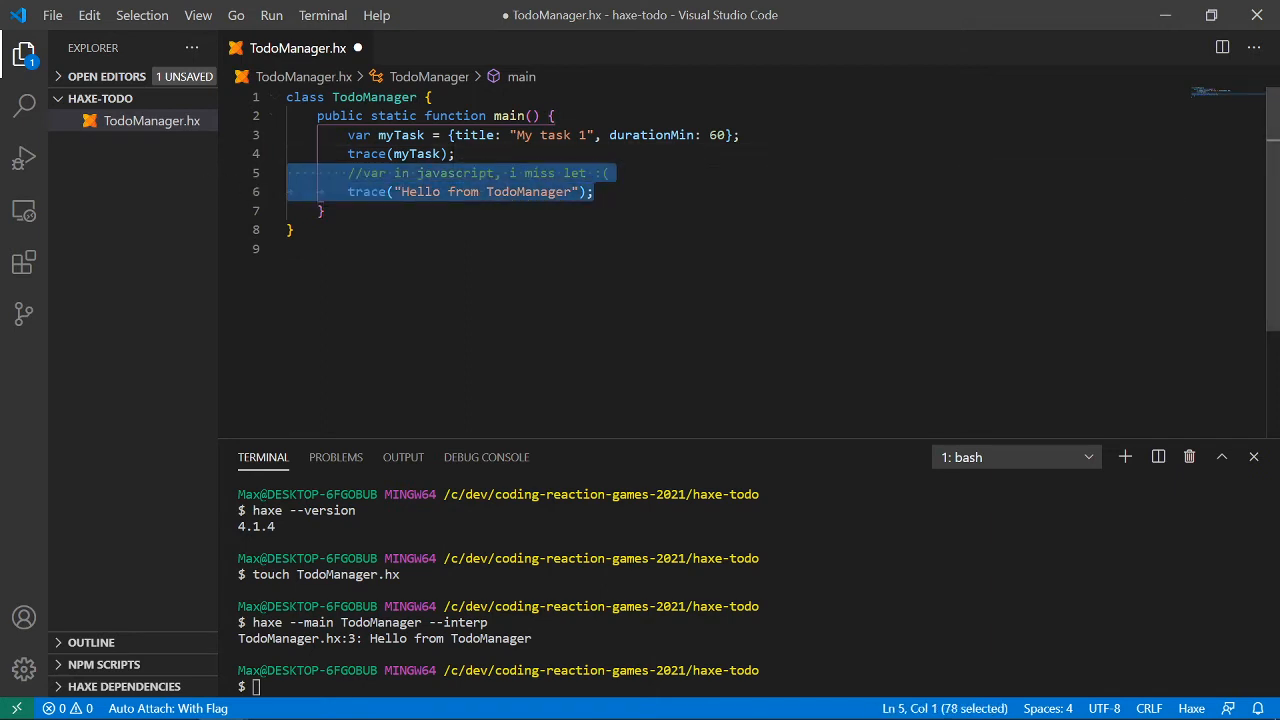
key(Delete)
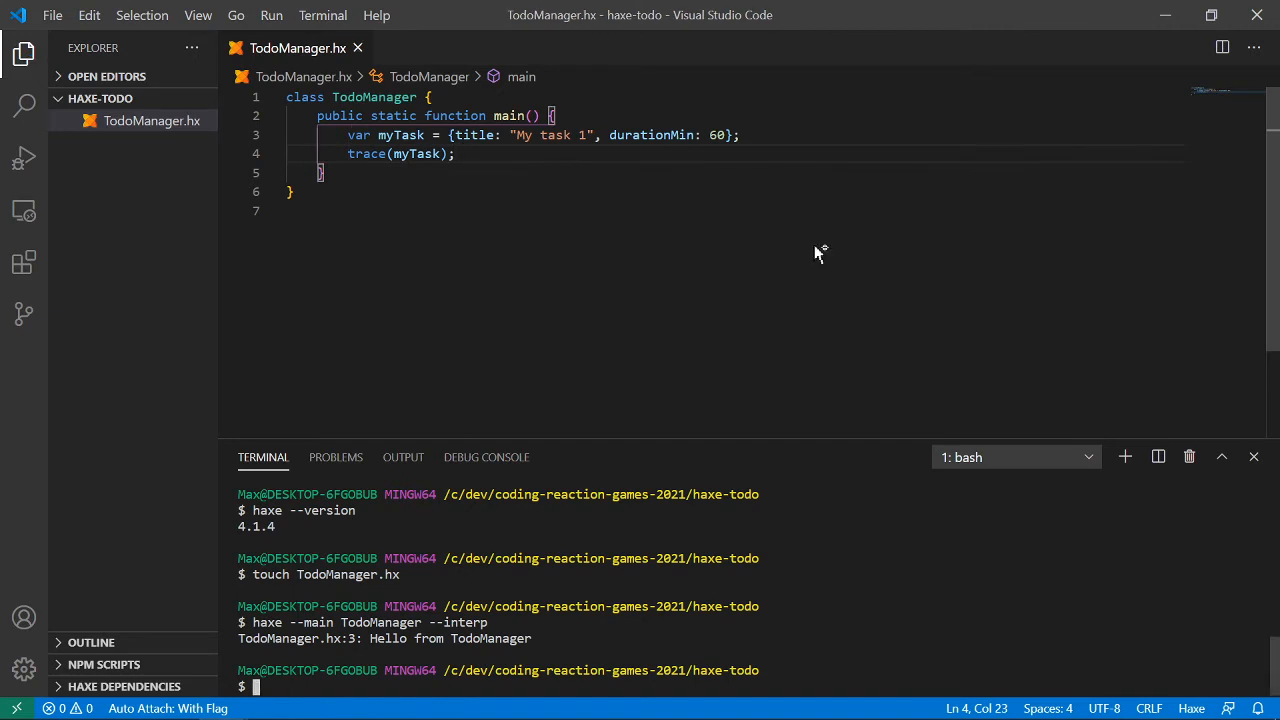
text(haxe --main TodoManager --interp)
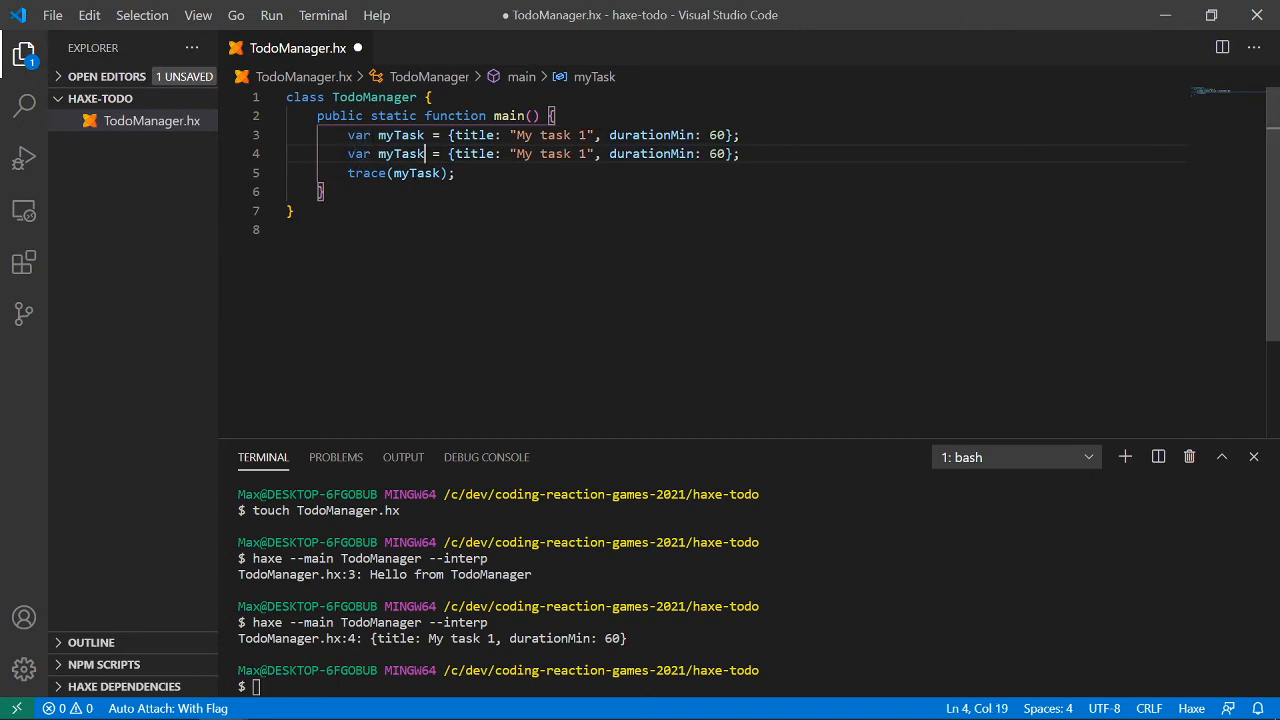
- Rename the duplicate to myTask2 titled 'My task 2', trace it, and select the duplicated lines
text(2)
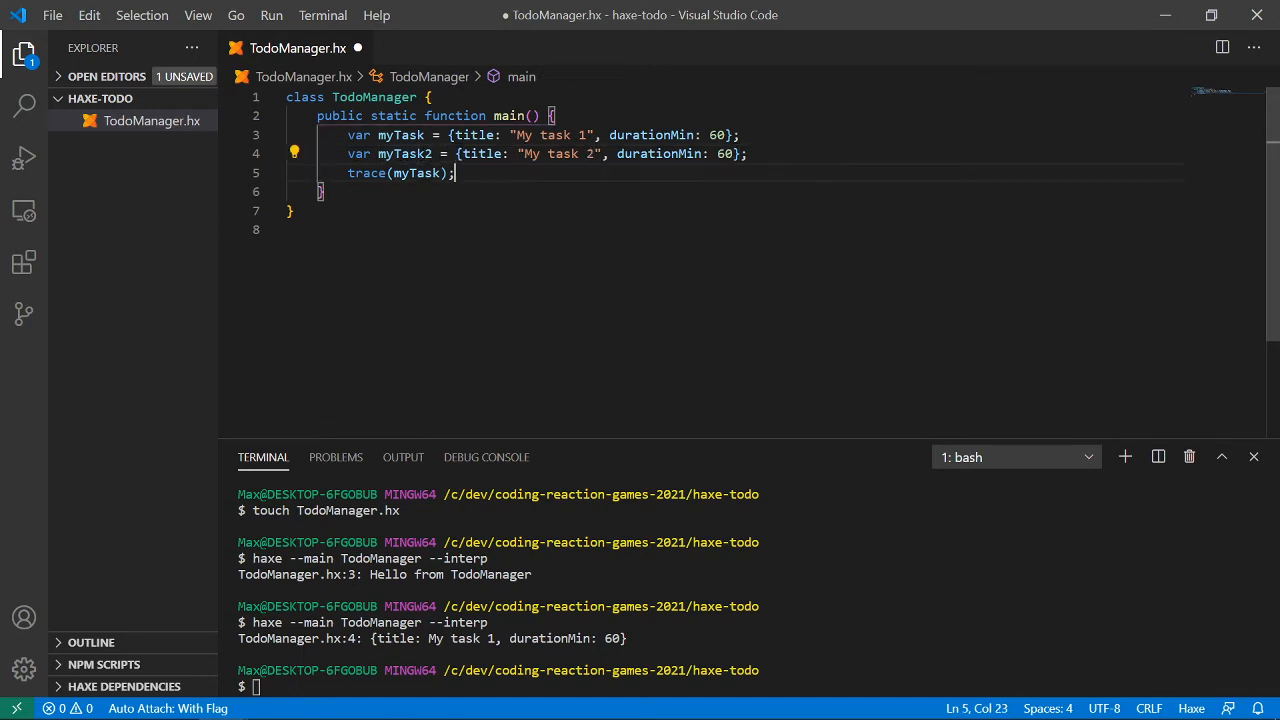
text(trace(myTask2);)
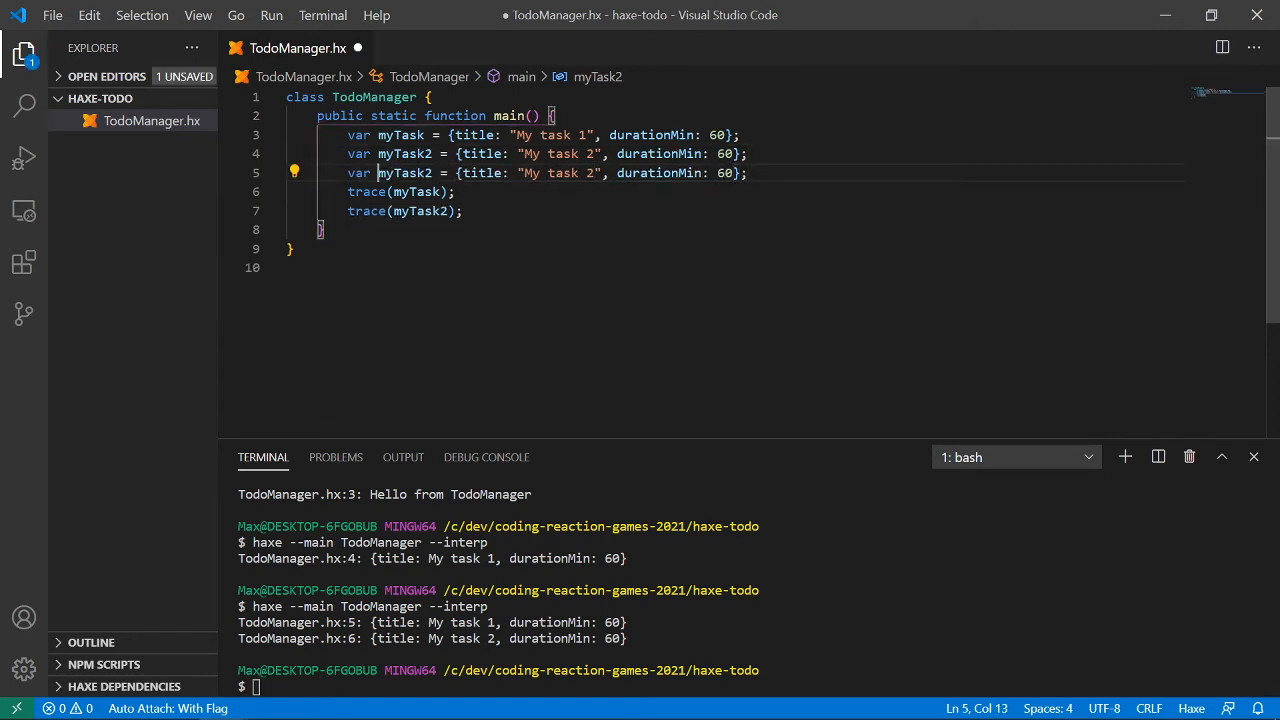
click(412, 191)
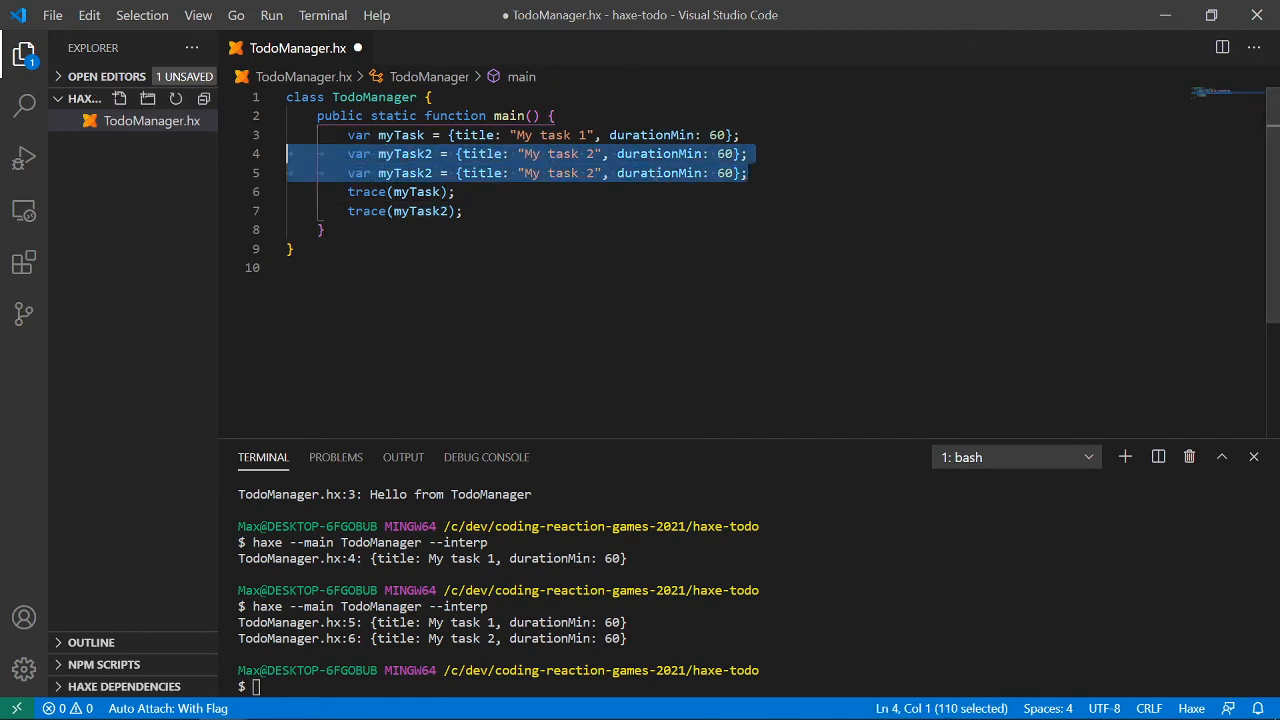
- Delete the myTask2 lines and declare an empty 'var taskList = [];'
key(Delete)
text(var)
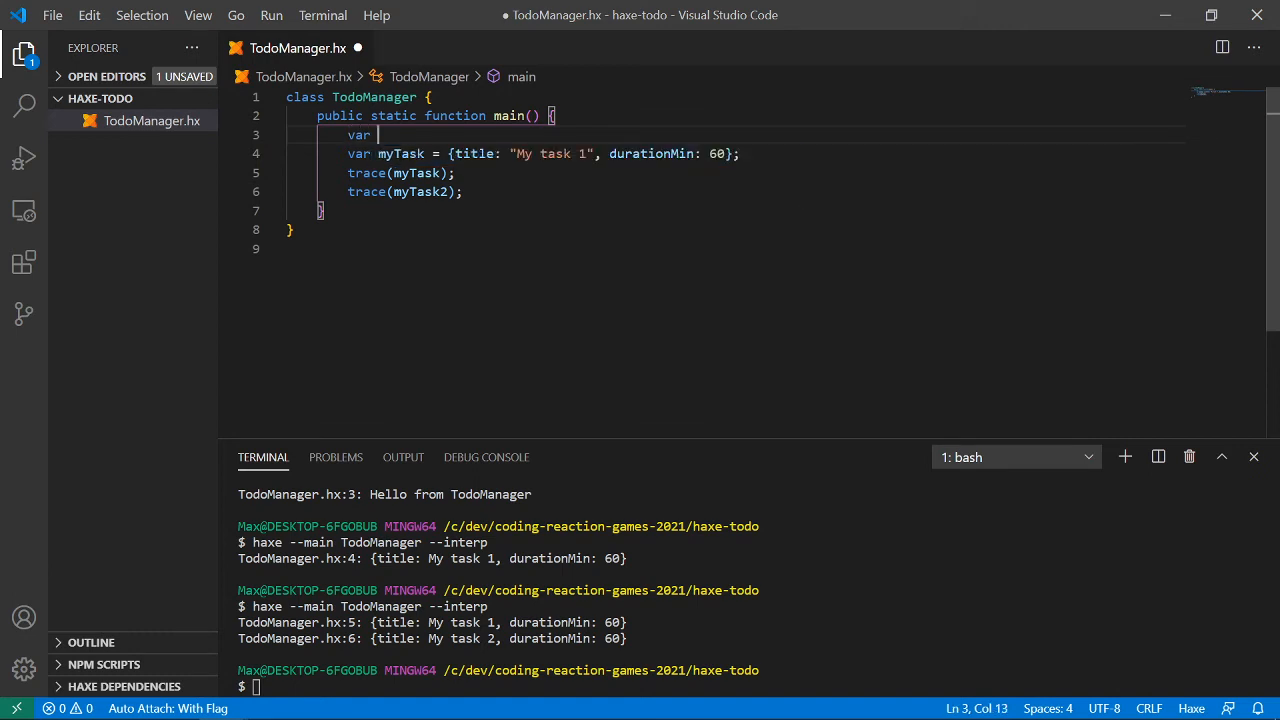
text(my)
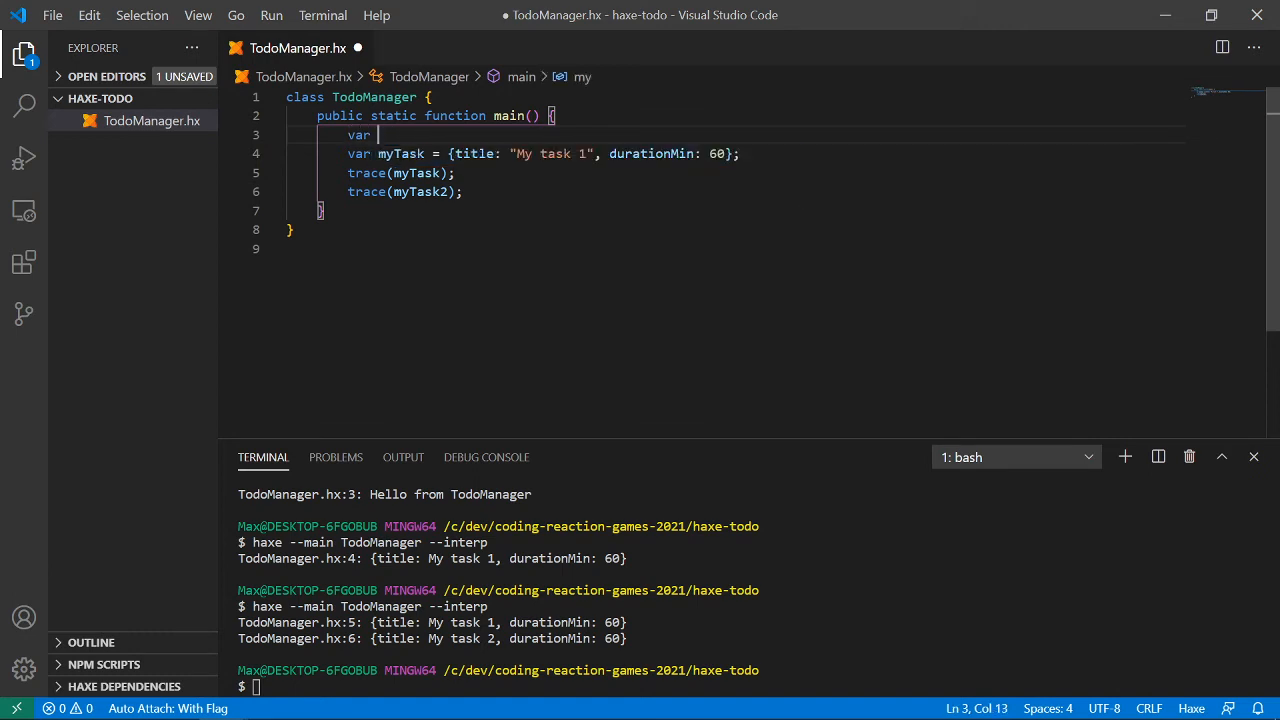
text(taskList)
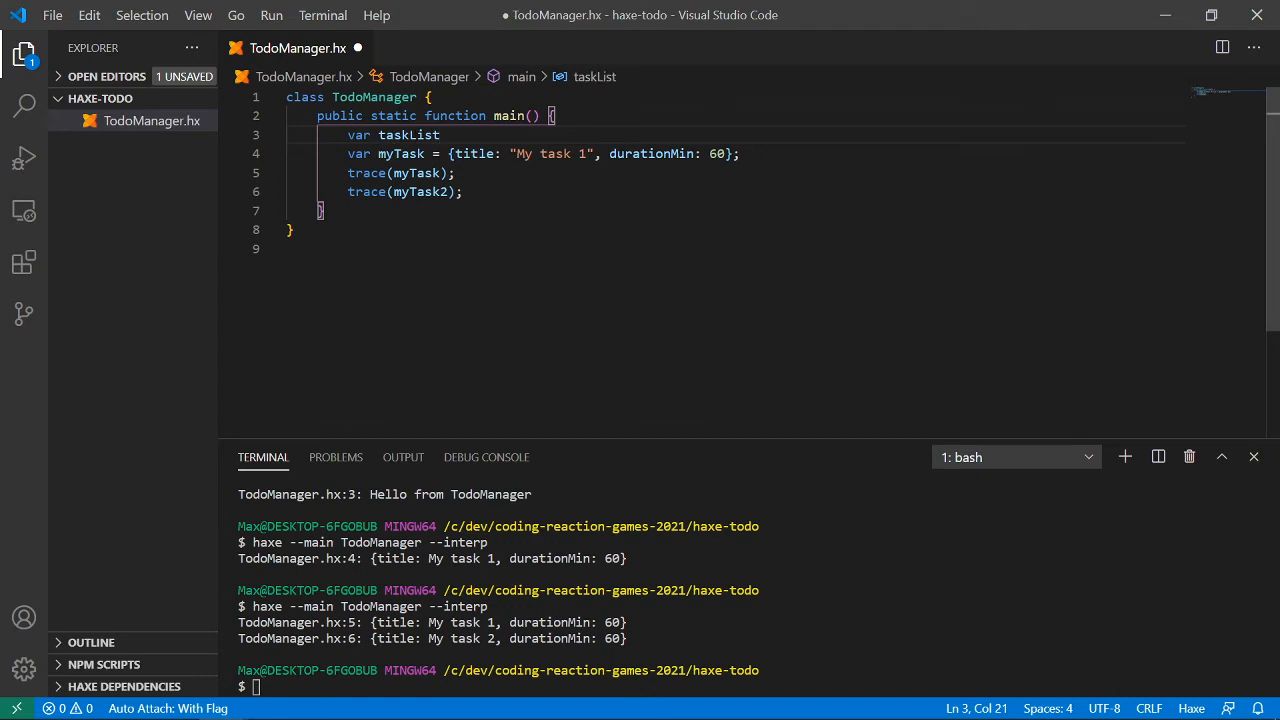
text(a)
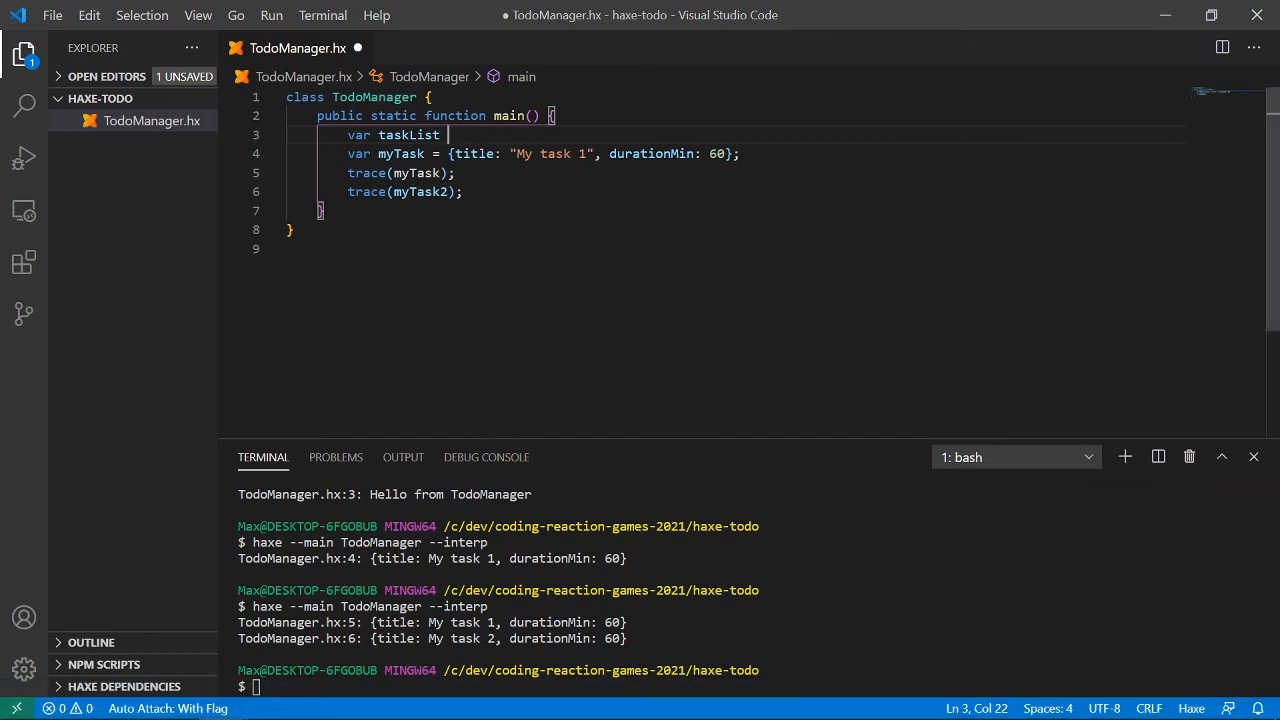
text(= [])
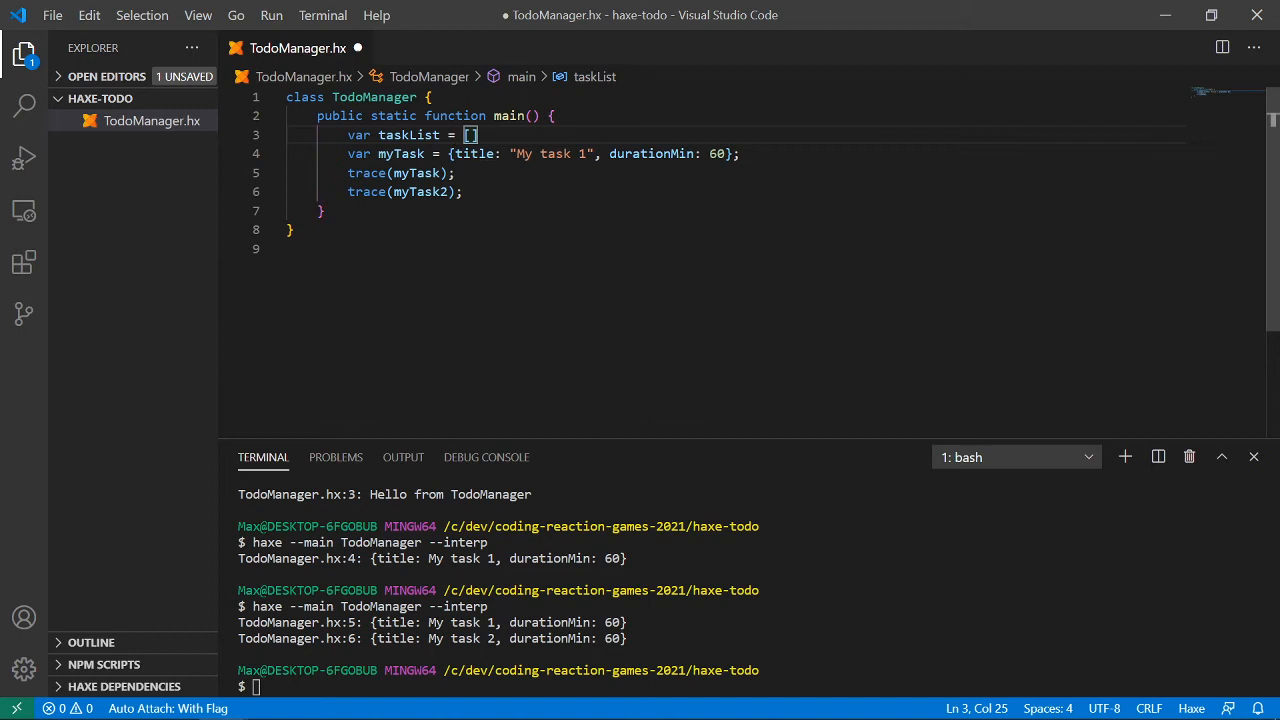
text(];)
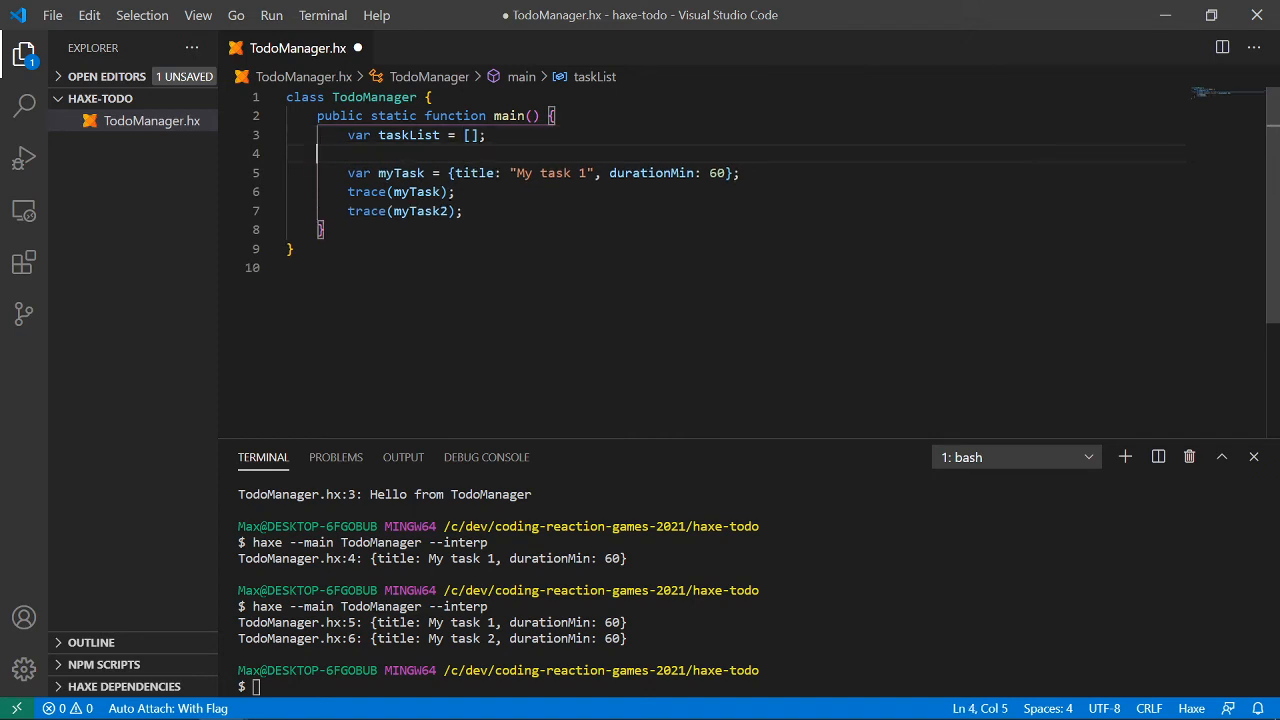
- Add a commented-out 'var taskListExplicit = new Arary<???>();' and rerun haxe --main TodoManager --interp
text(var task)
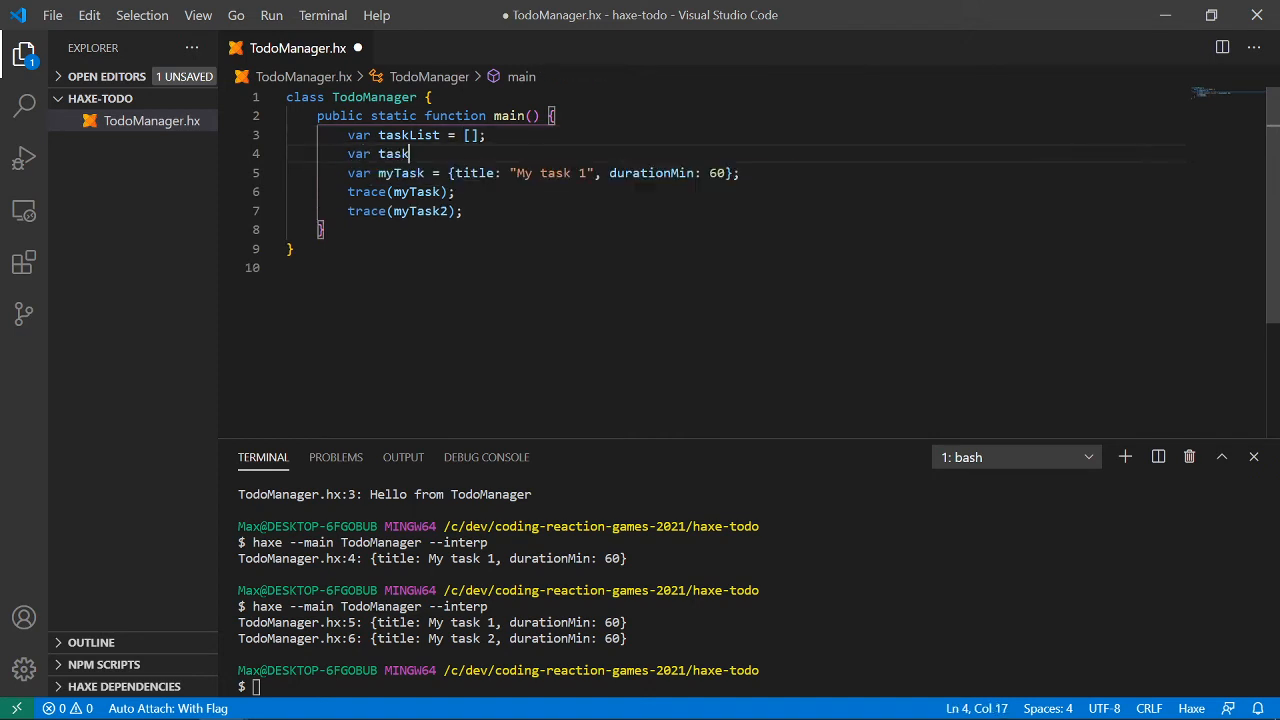
text(List)
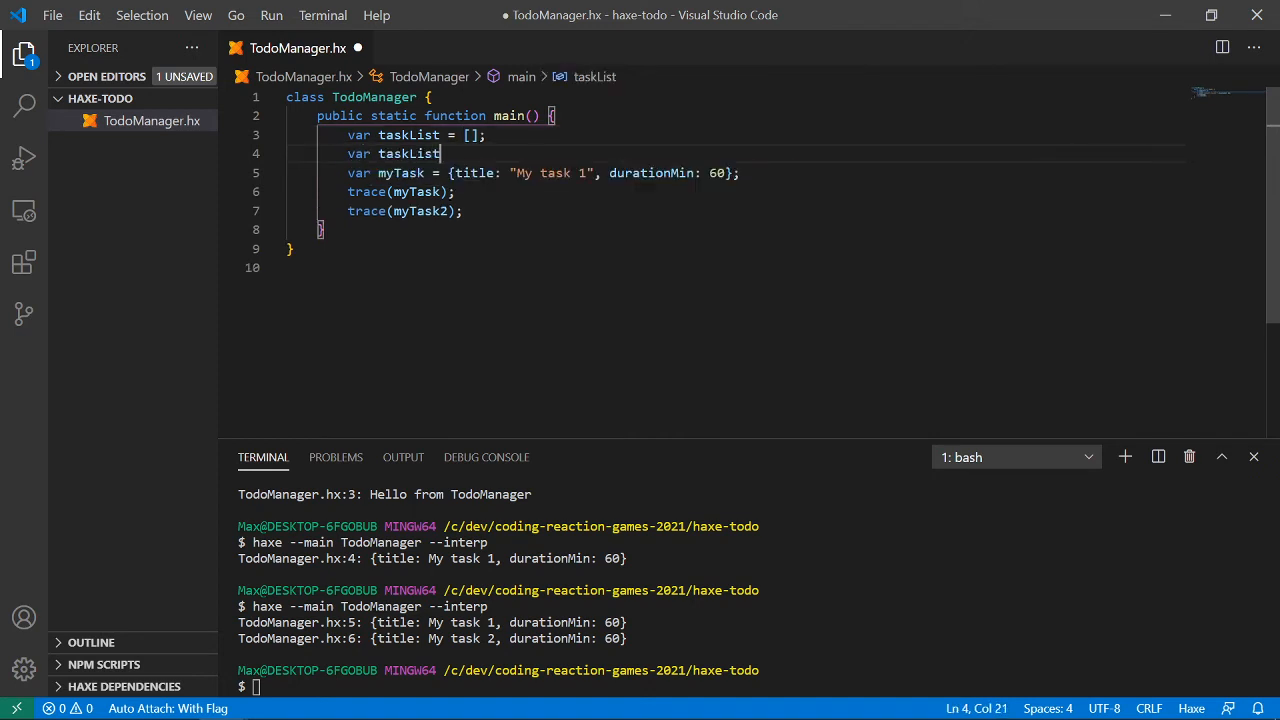
text(Explicit = new)
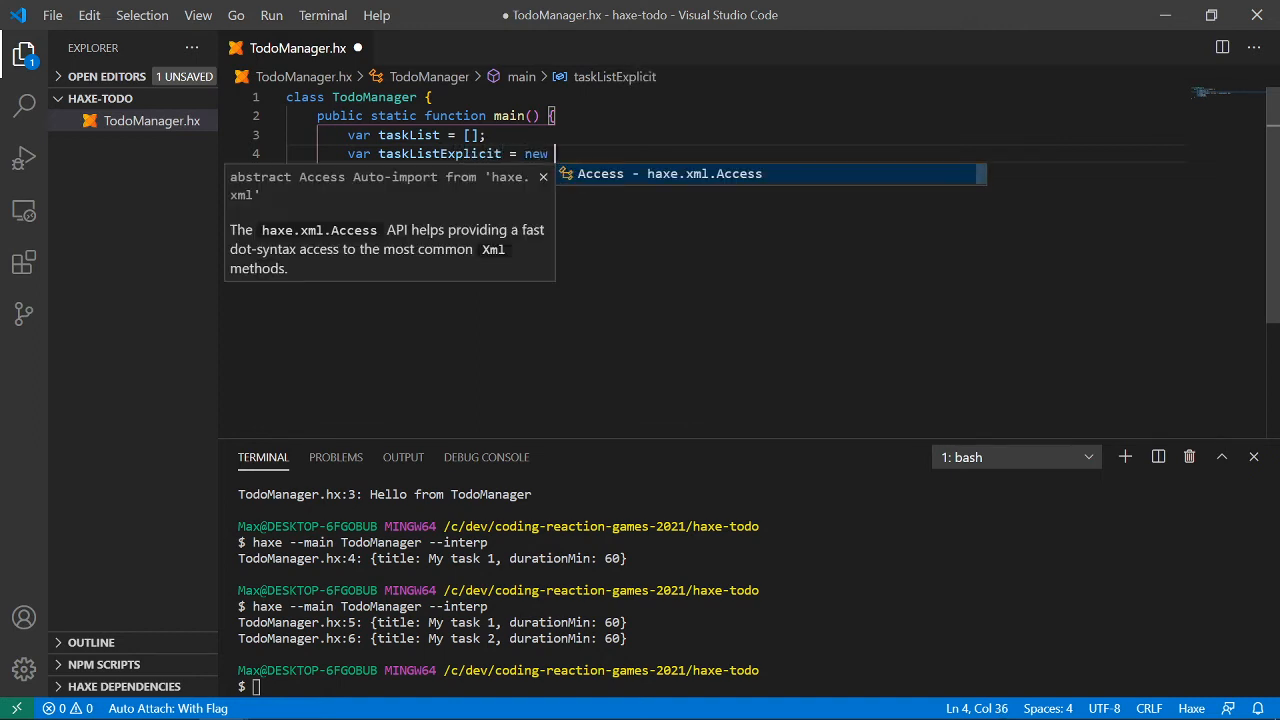
text(Arary<)
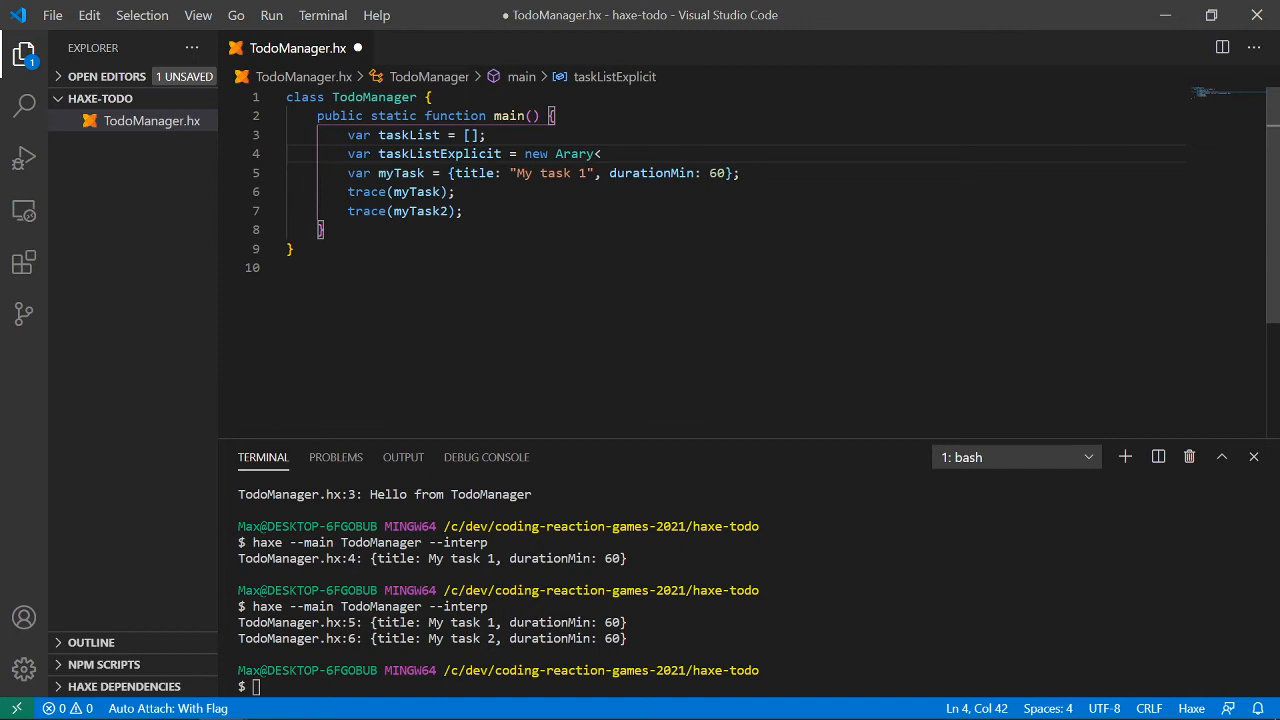
text(???>)
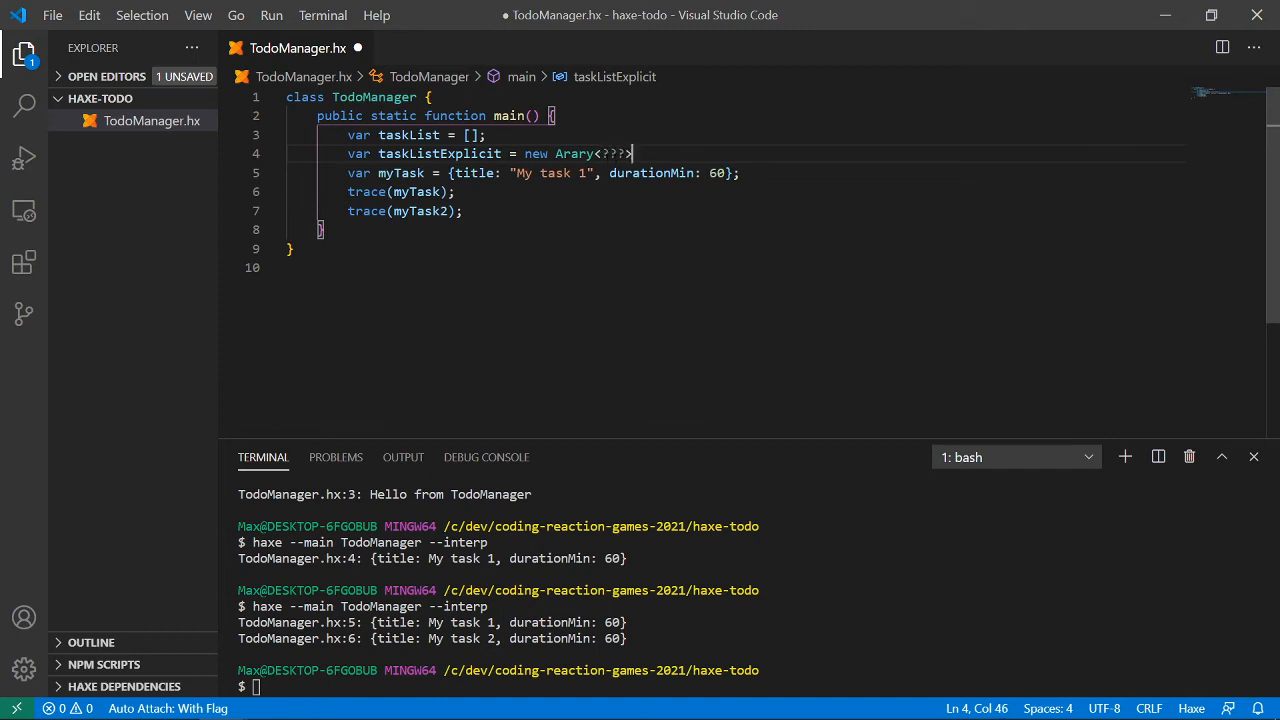
text(();)
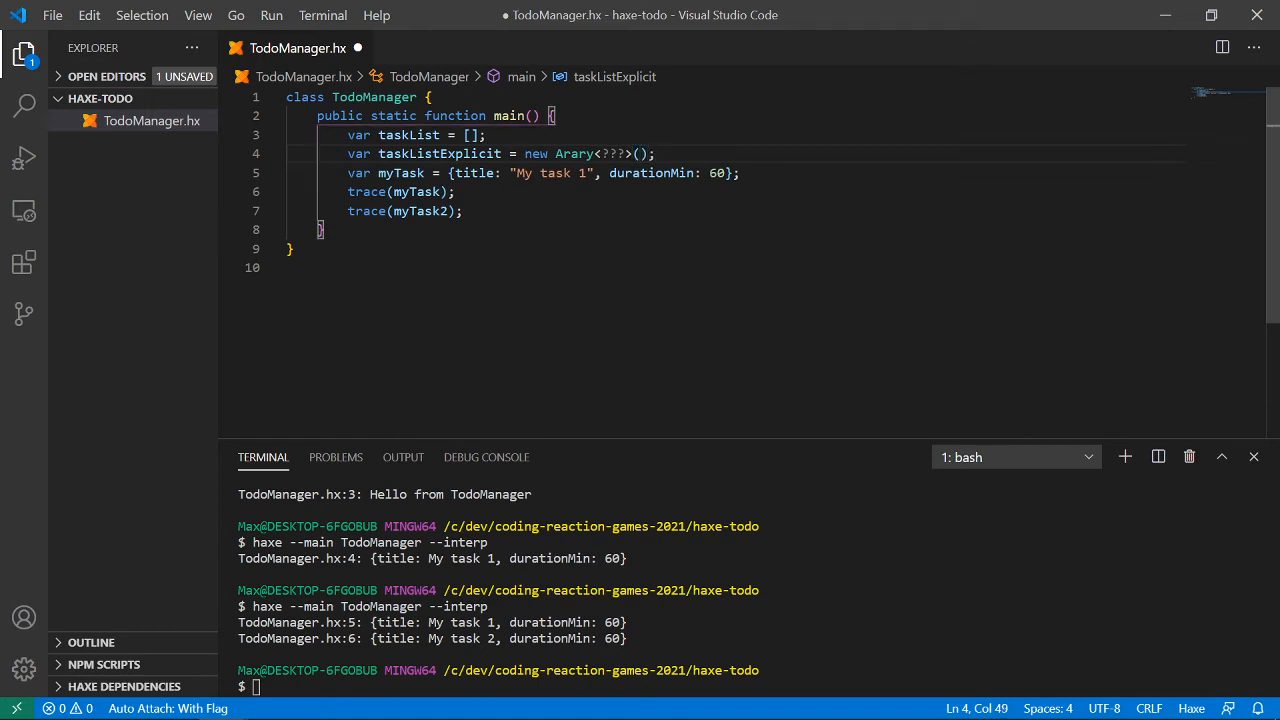
click(656, 153)
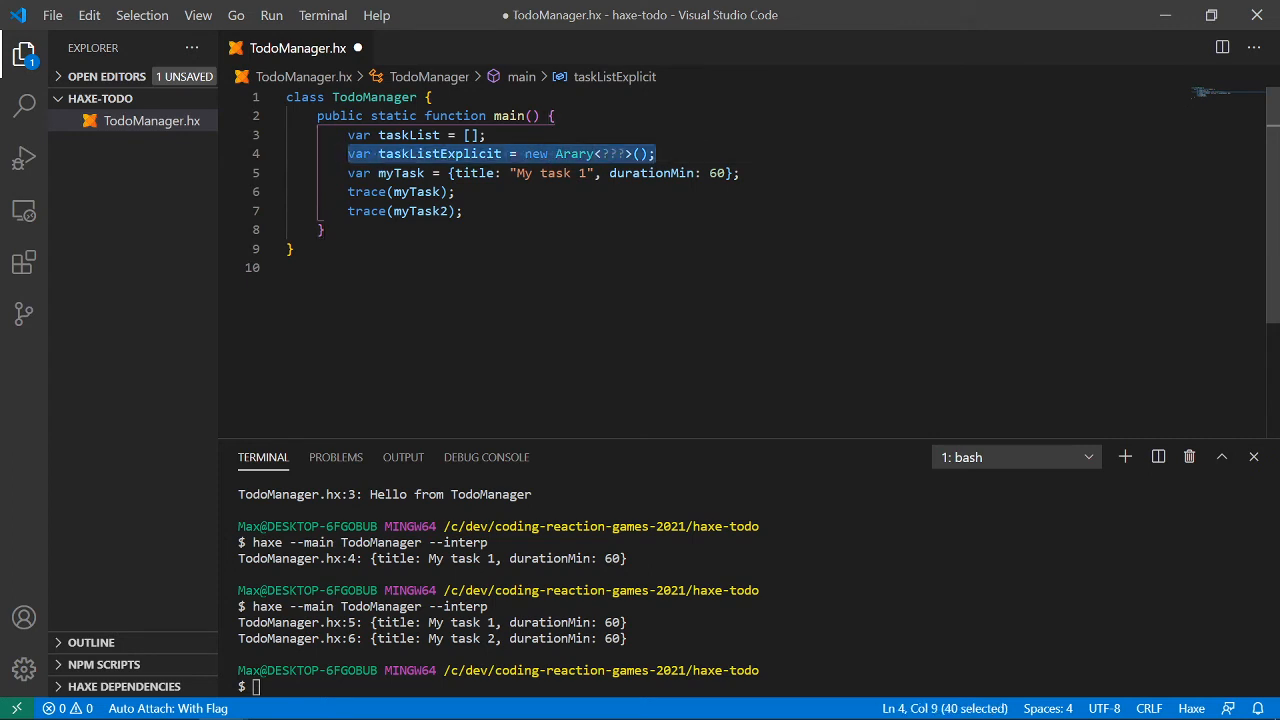
key(ctrl+/)
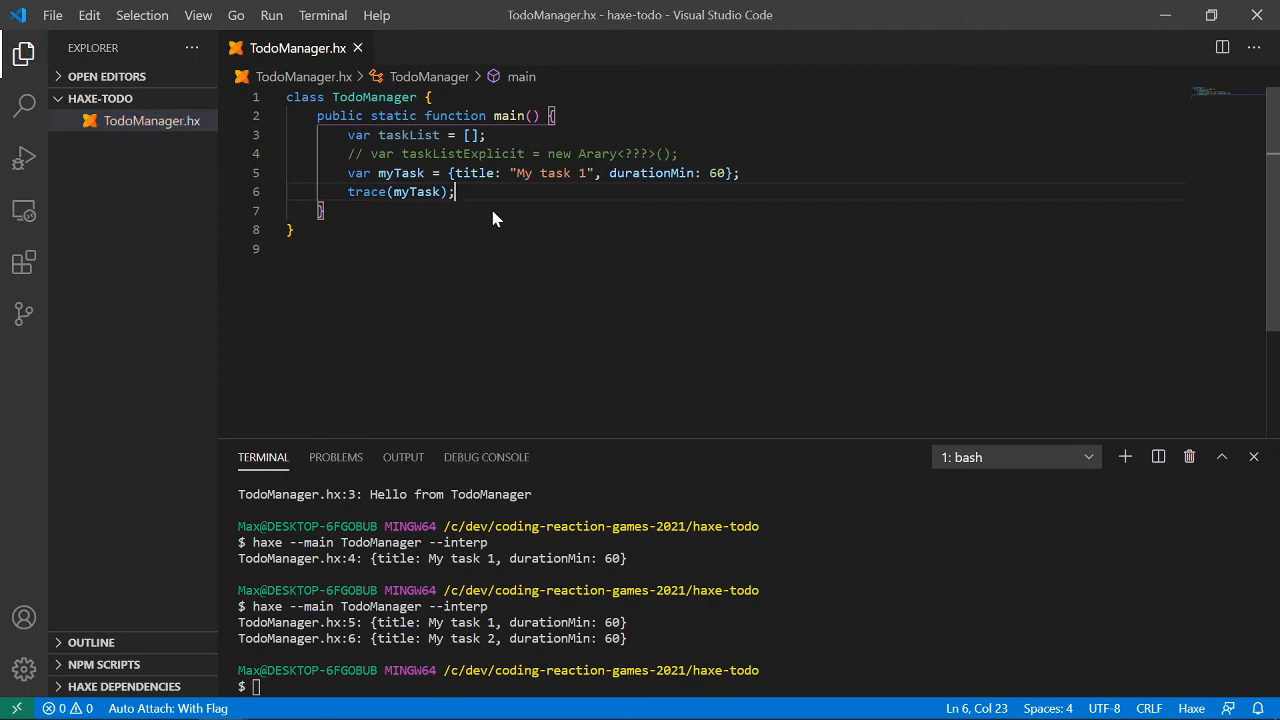
text(haxe --main TodoManager --interp)
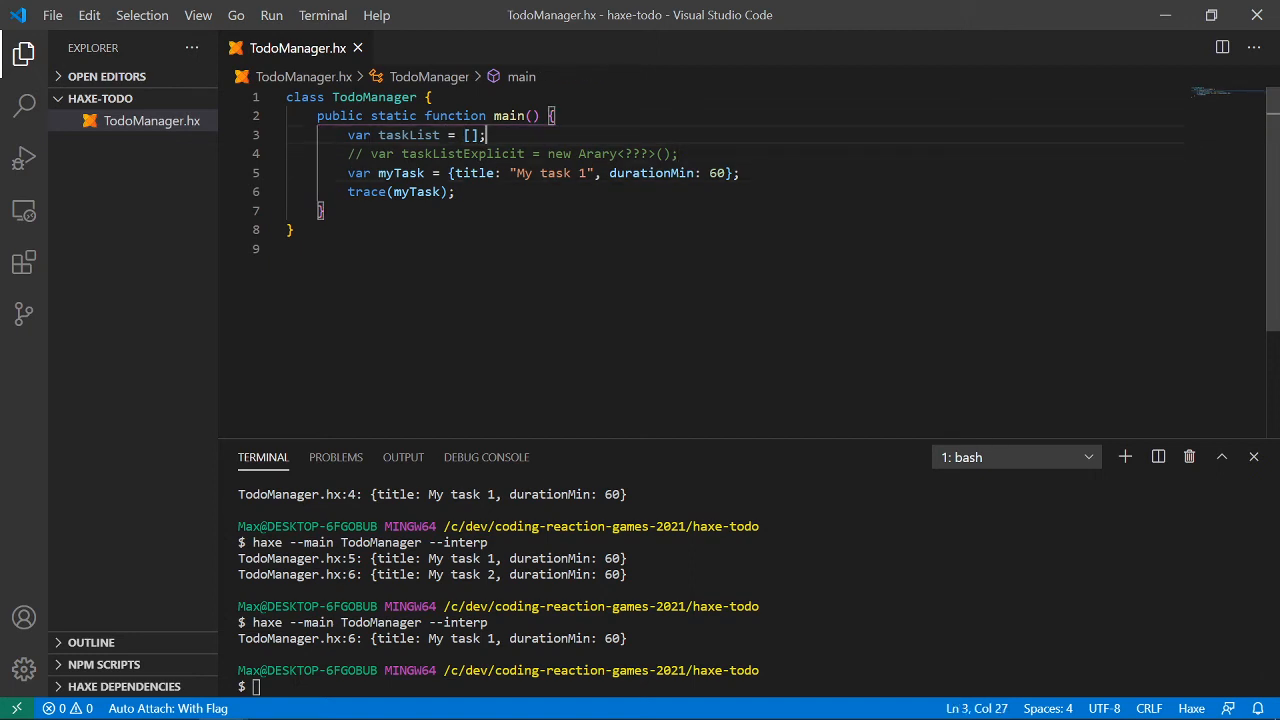
- Check the task 1 output and place the cursor above class TodoManager
double_click(410, 135)
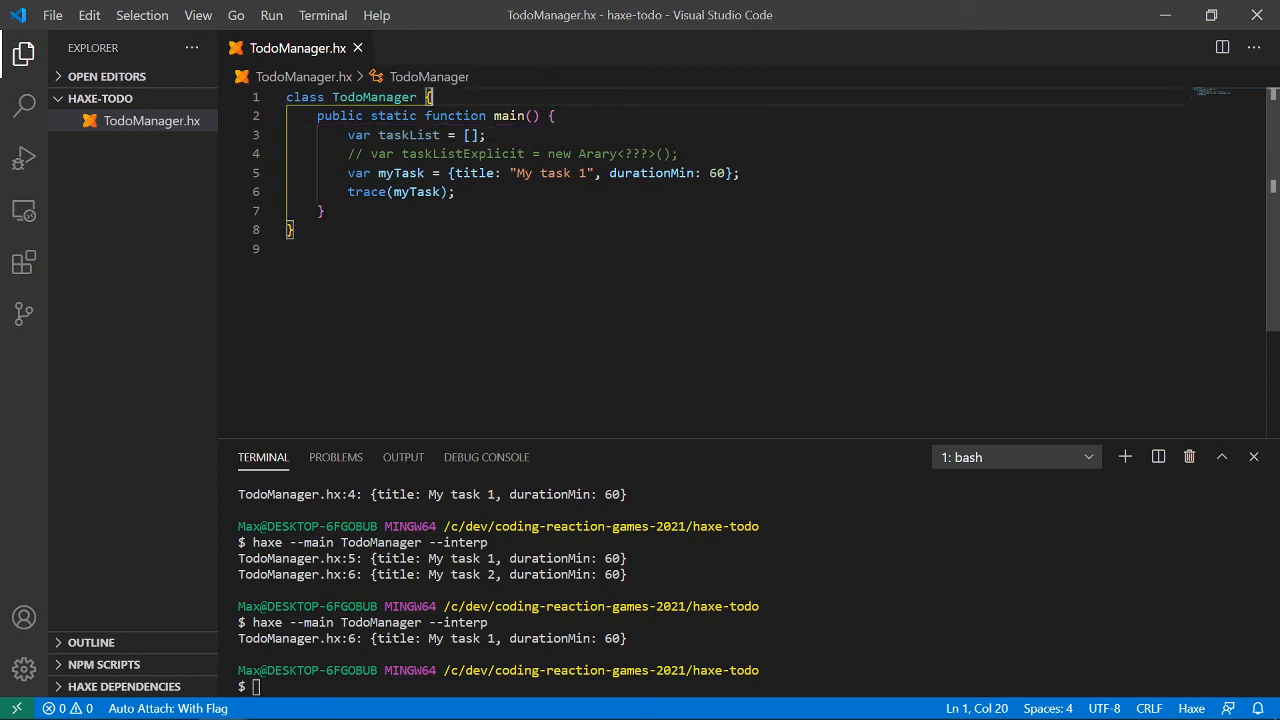
click(405, 97)
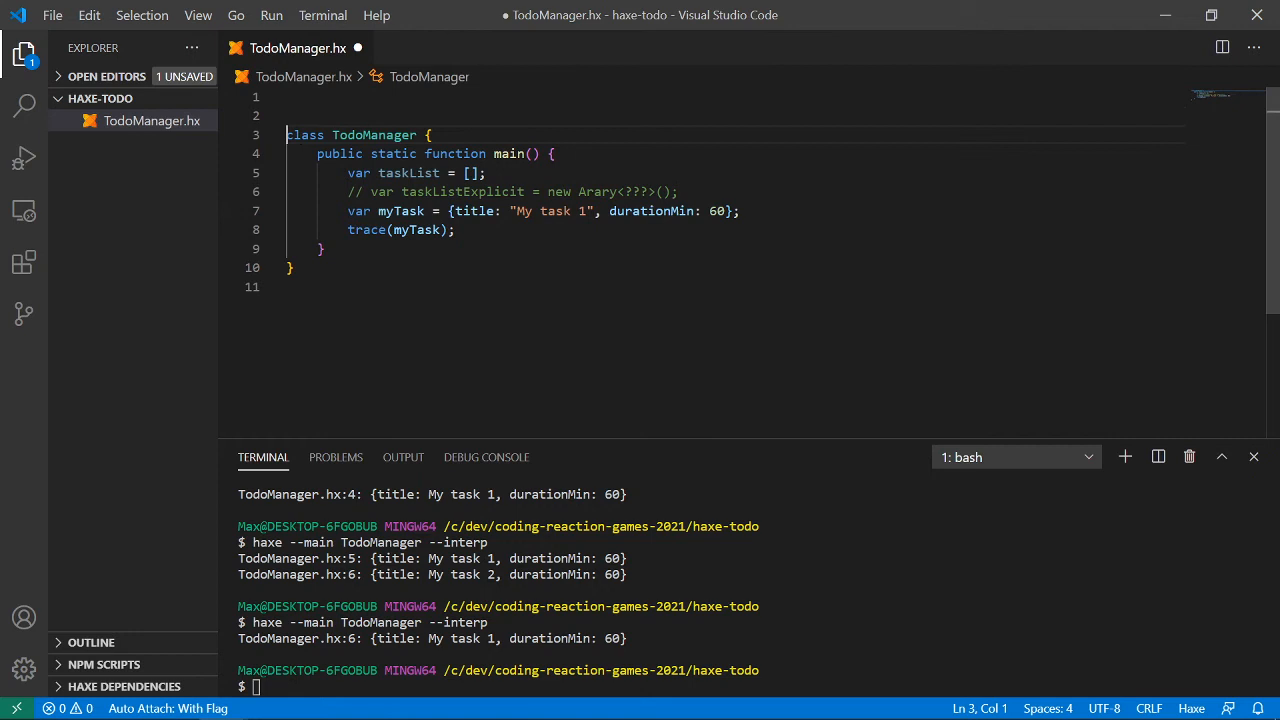
- Write a Task class containing 'public var title:String;'
click(290, 96)
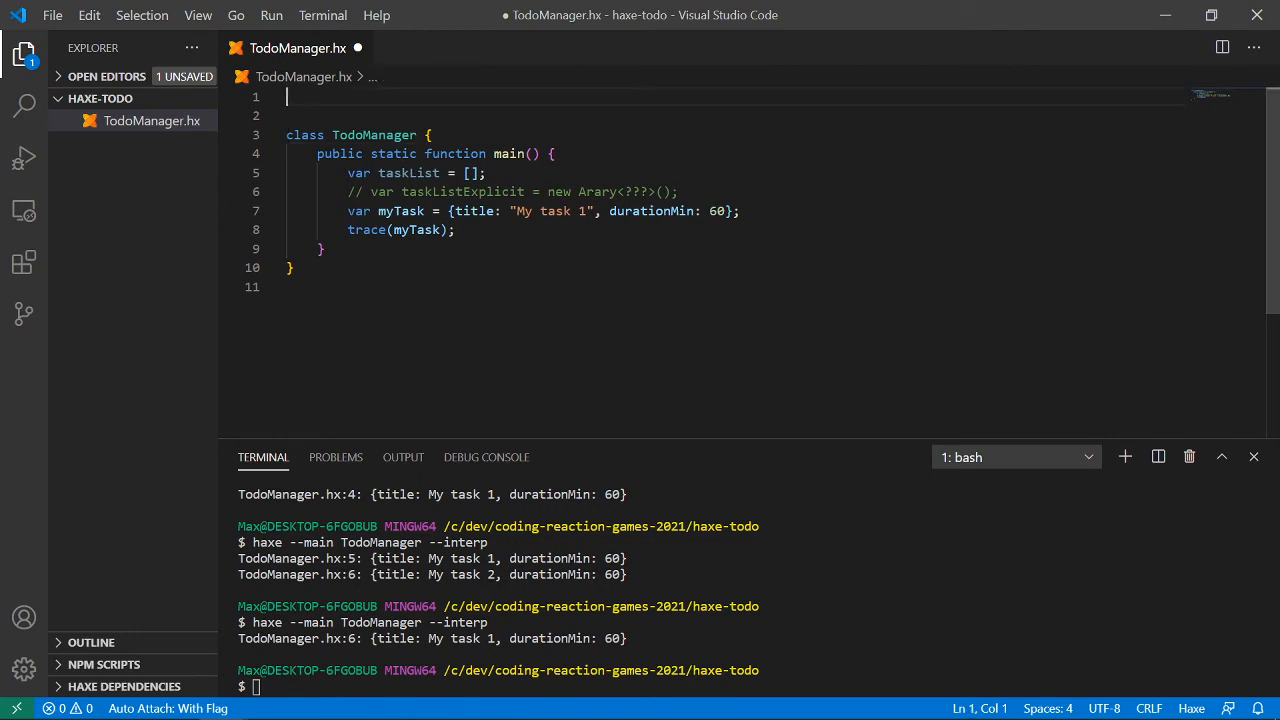
text(class Tas)
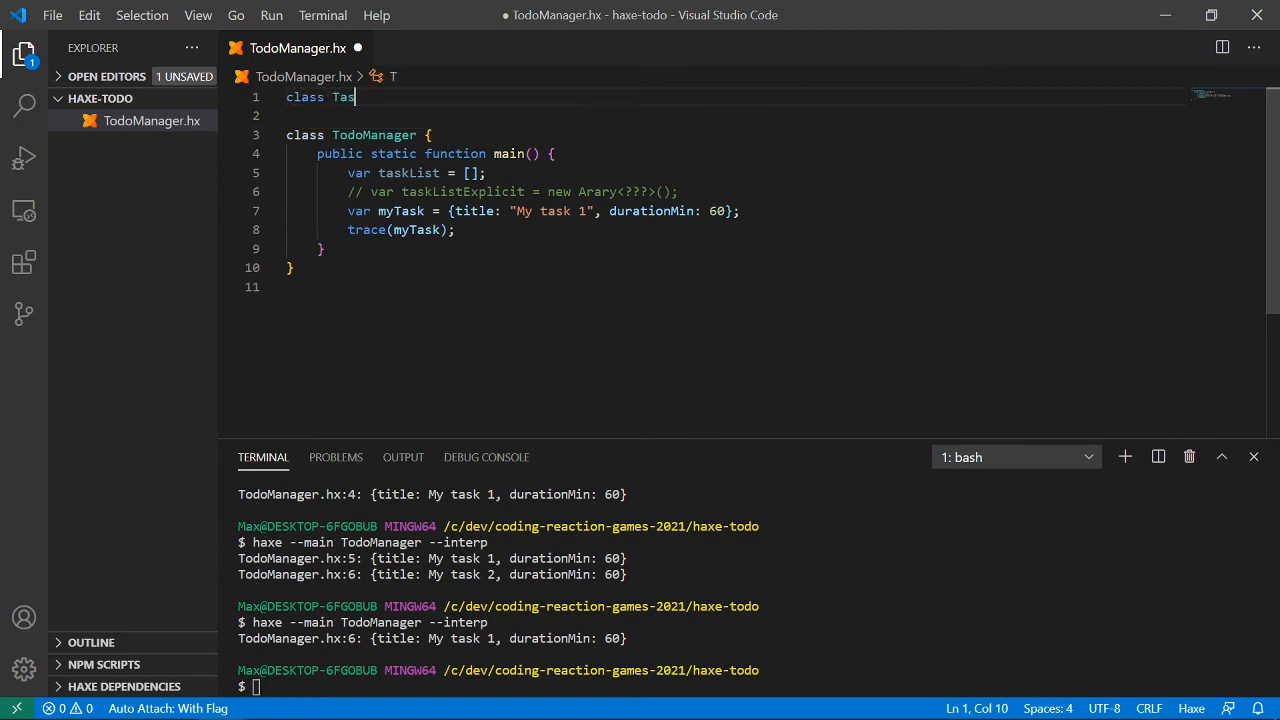
text(k)
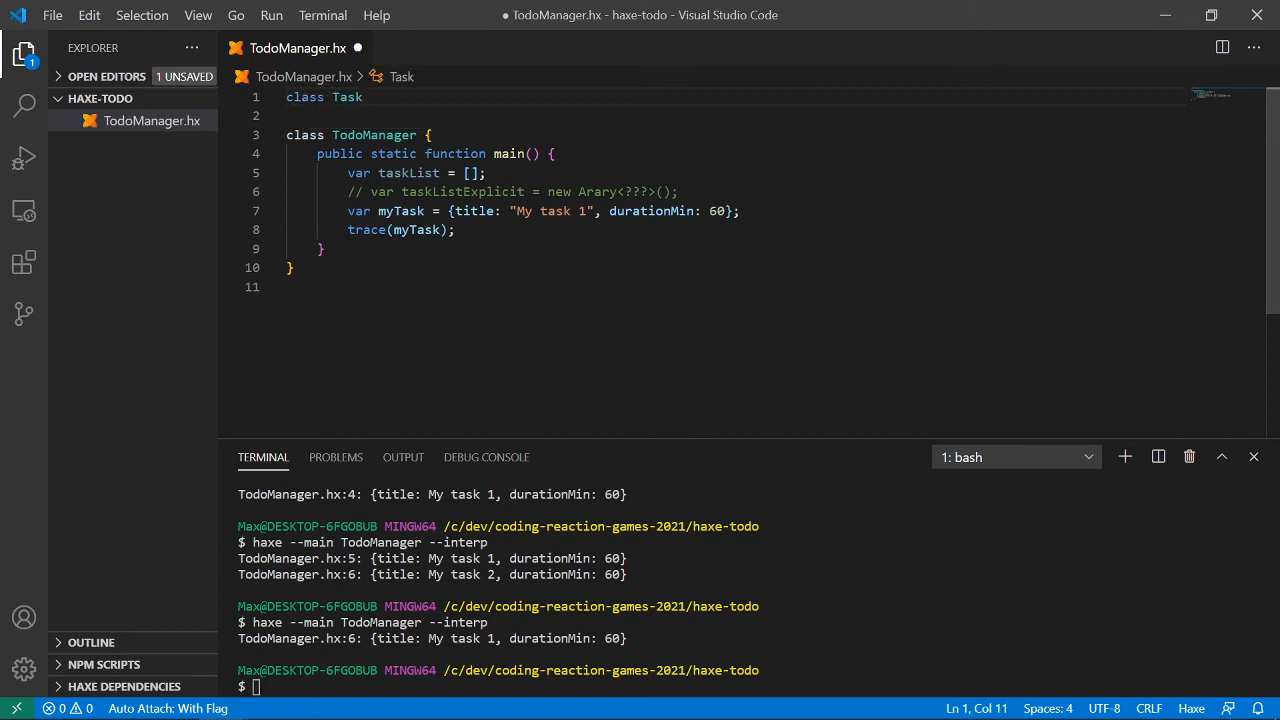
text({)
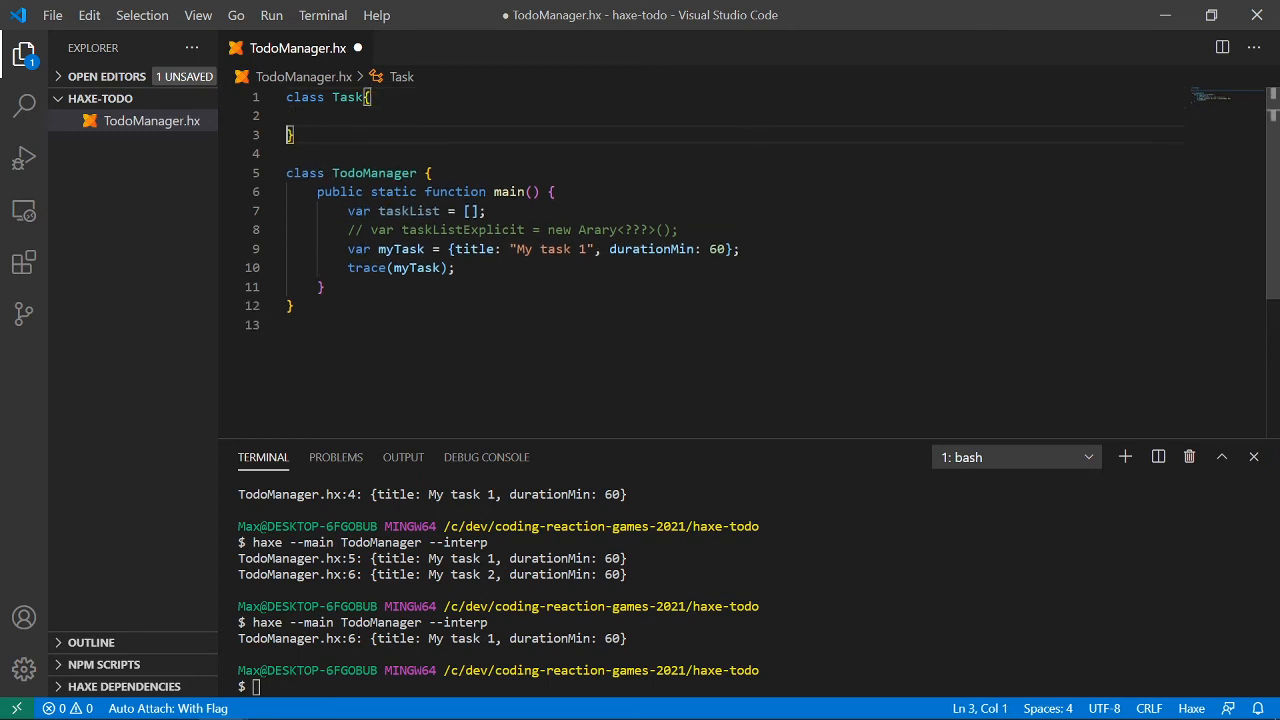
click(318, 116)
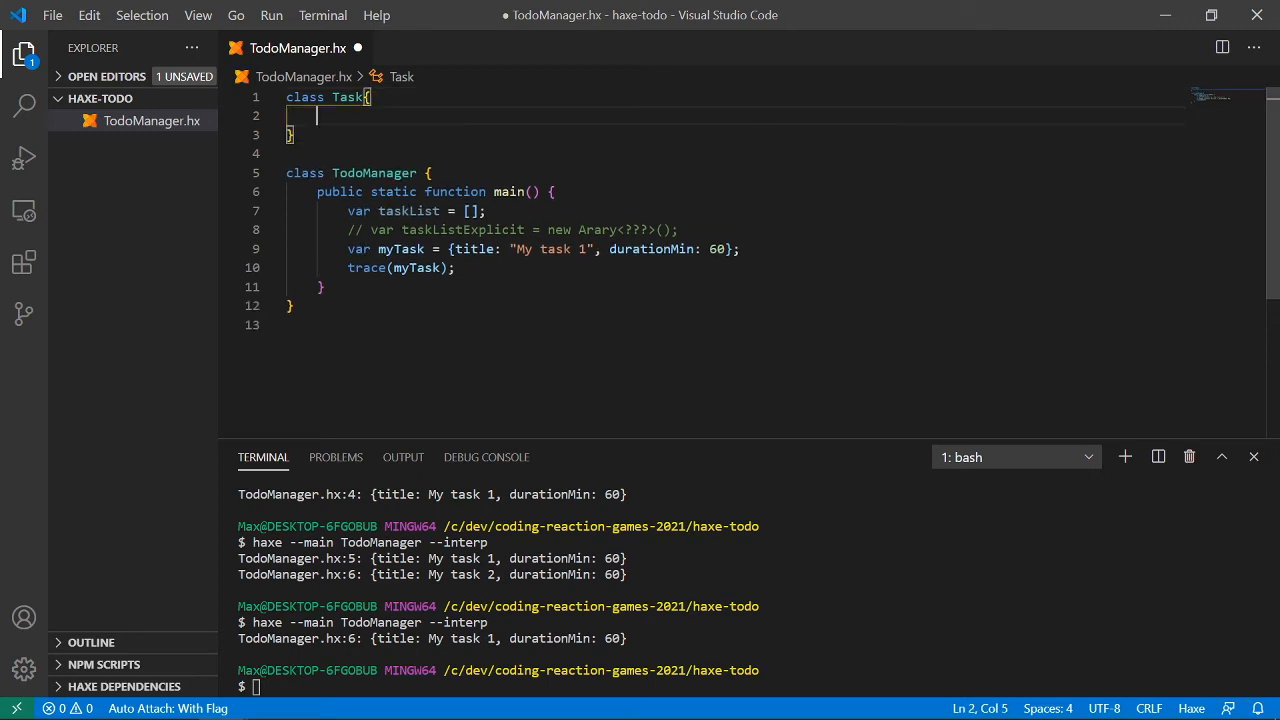
text(var ti)
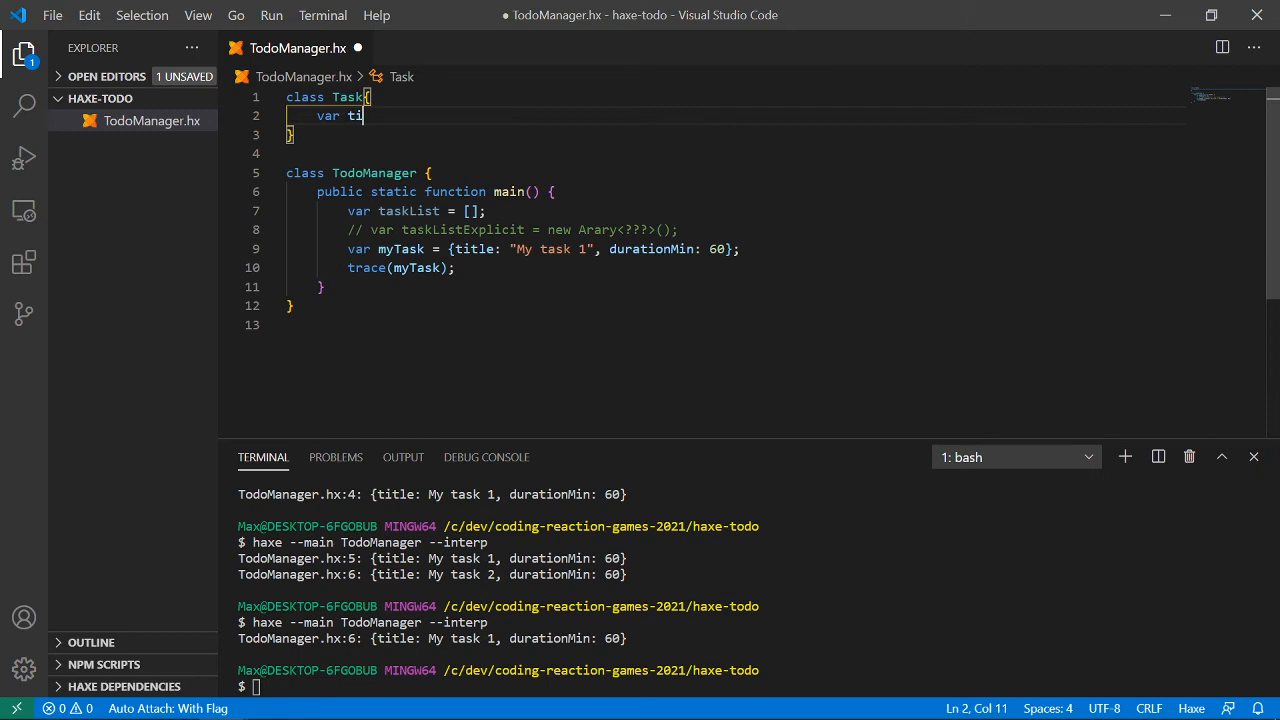
text(tle)
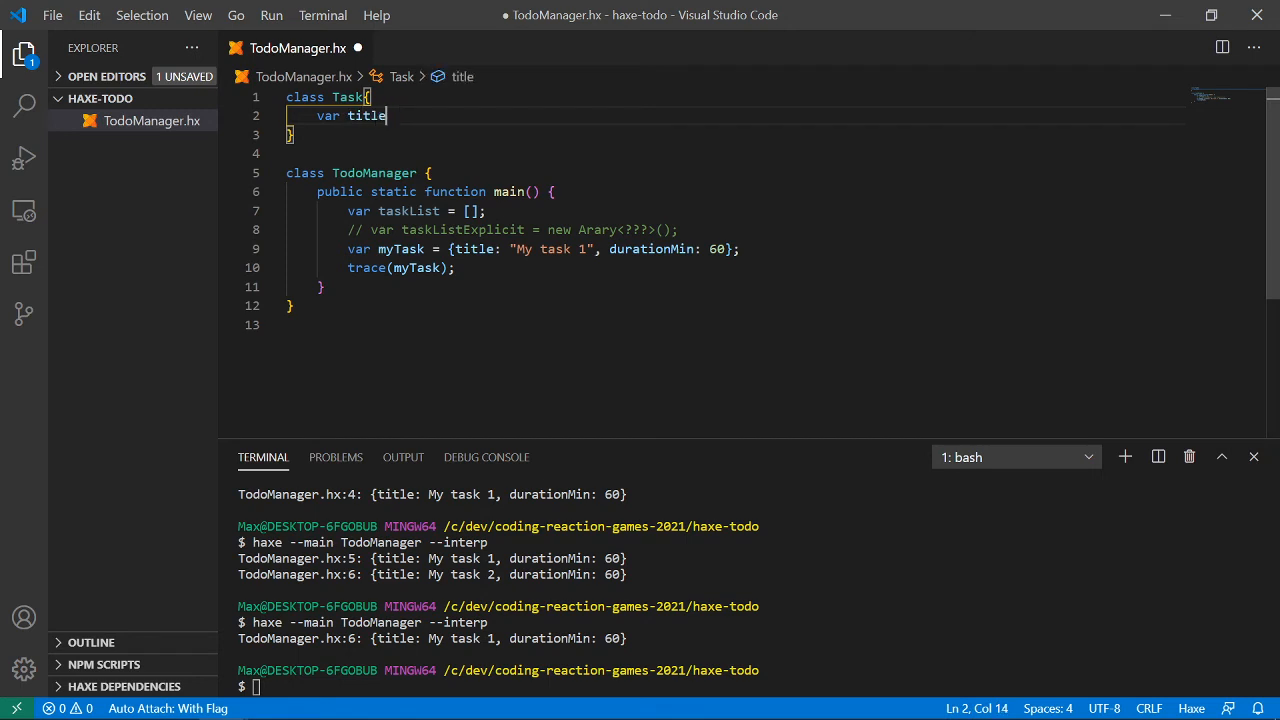
text(public)
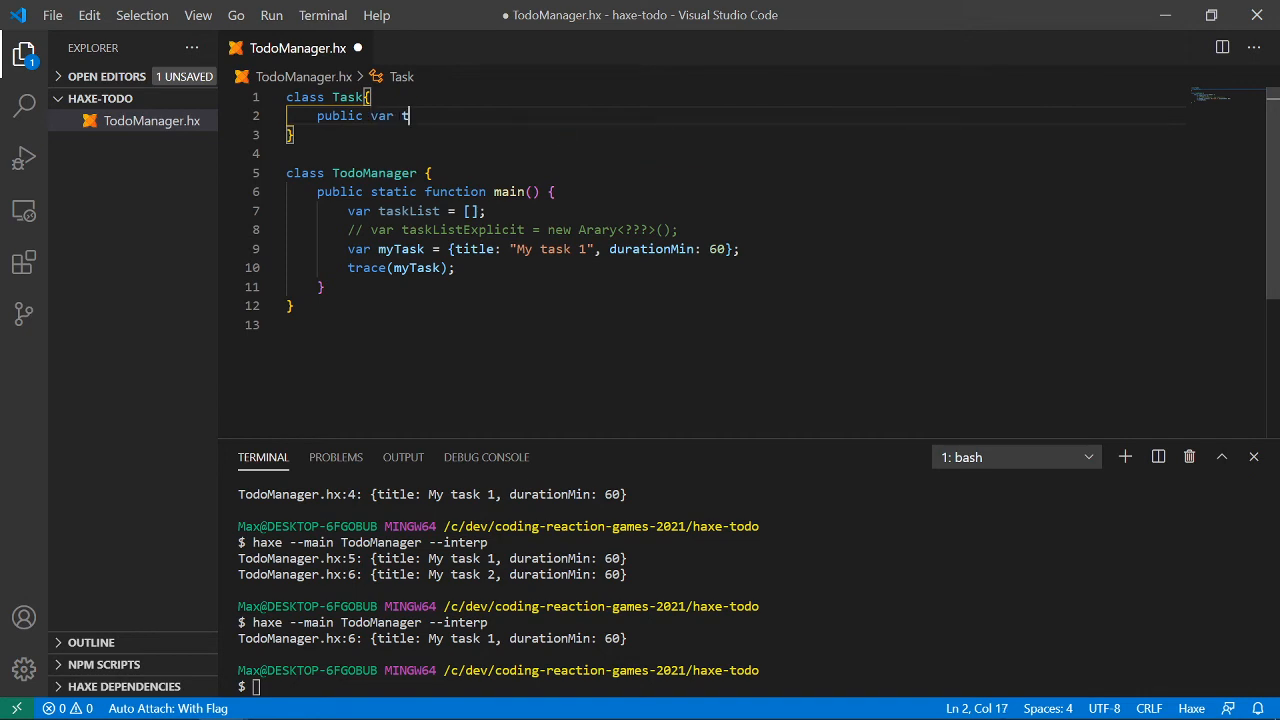
text(itle:St)
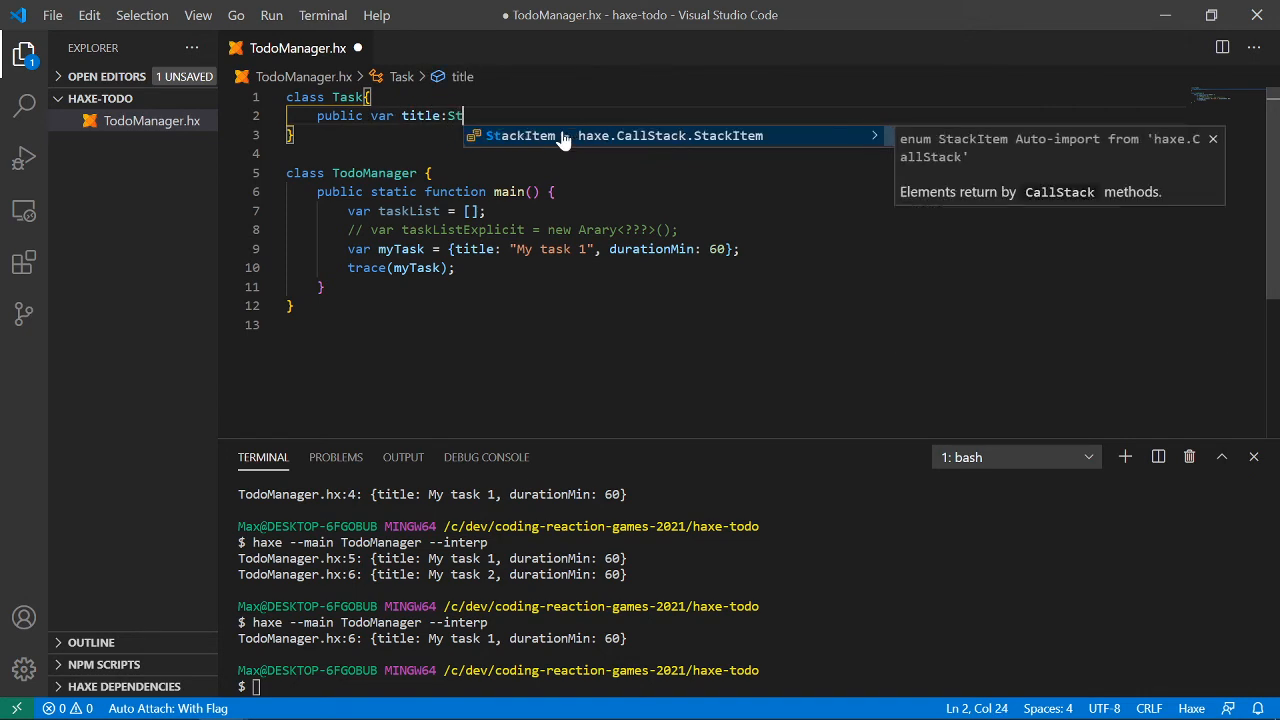
text(ring;)
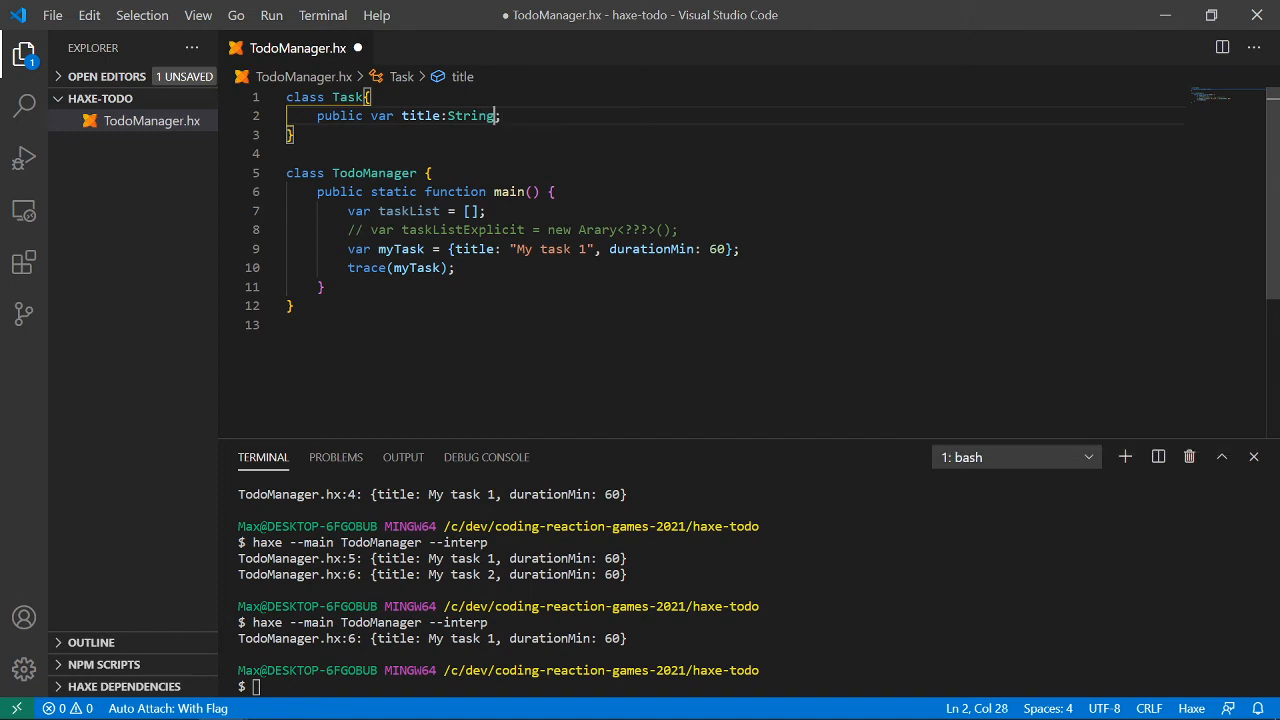
- Add a comment listing Int, Float, String, Void, then erase its last entries
text(//)
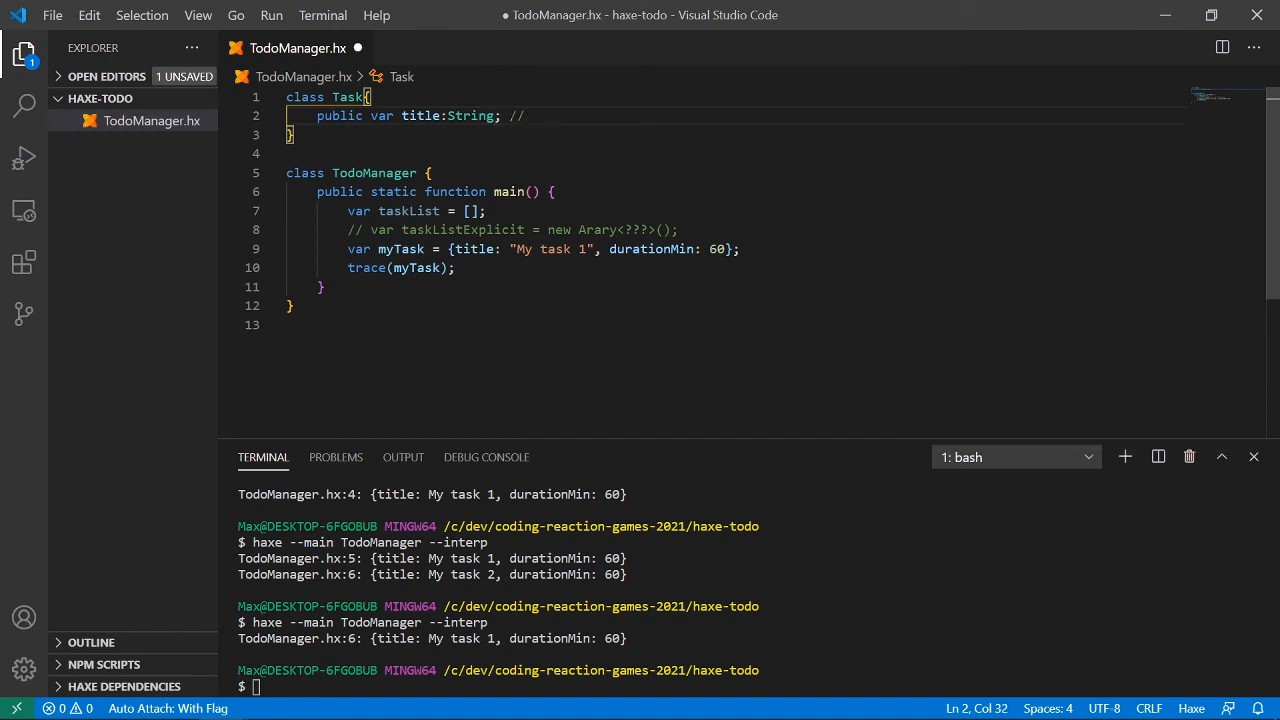
text(Int, F)
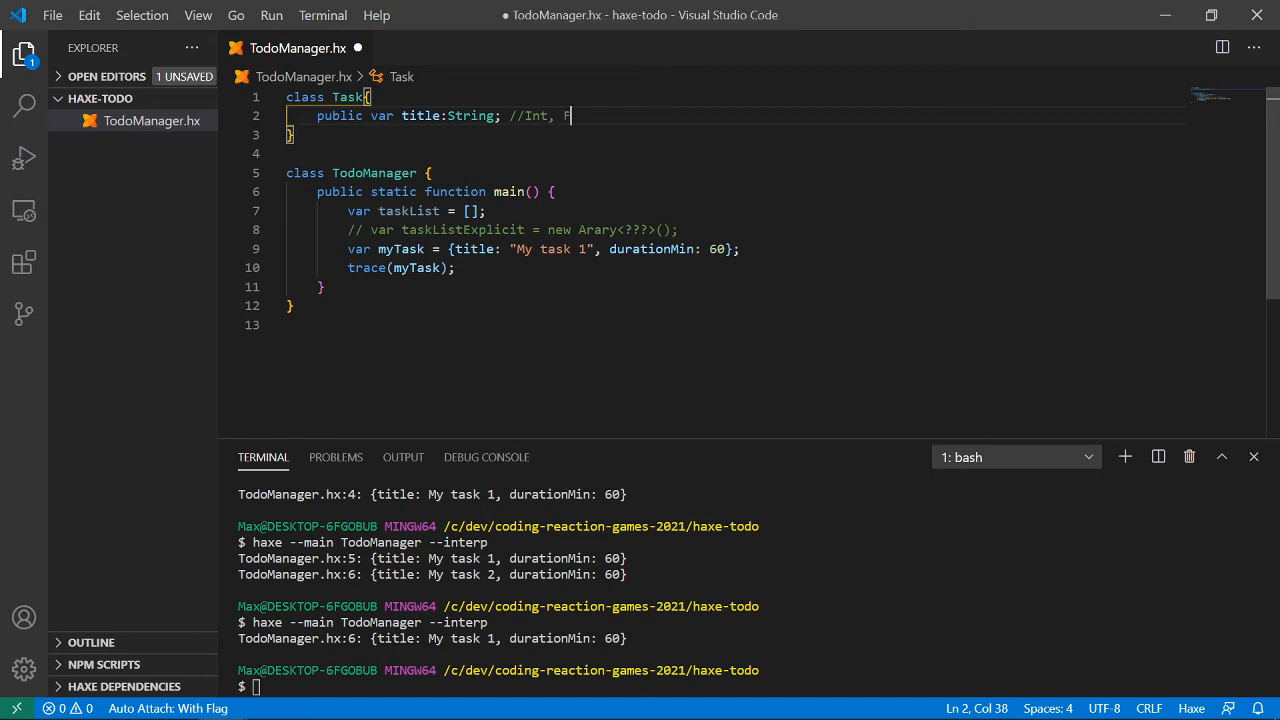
text(loat, Bool,)
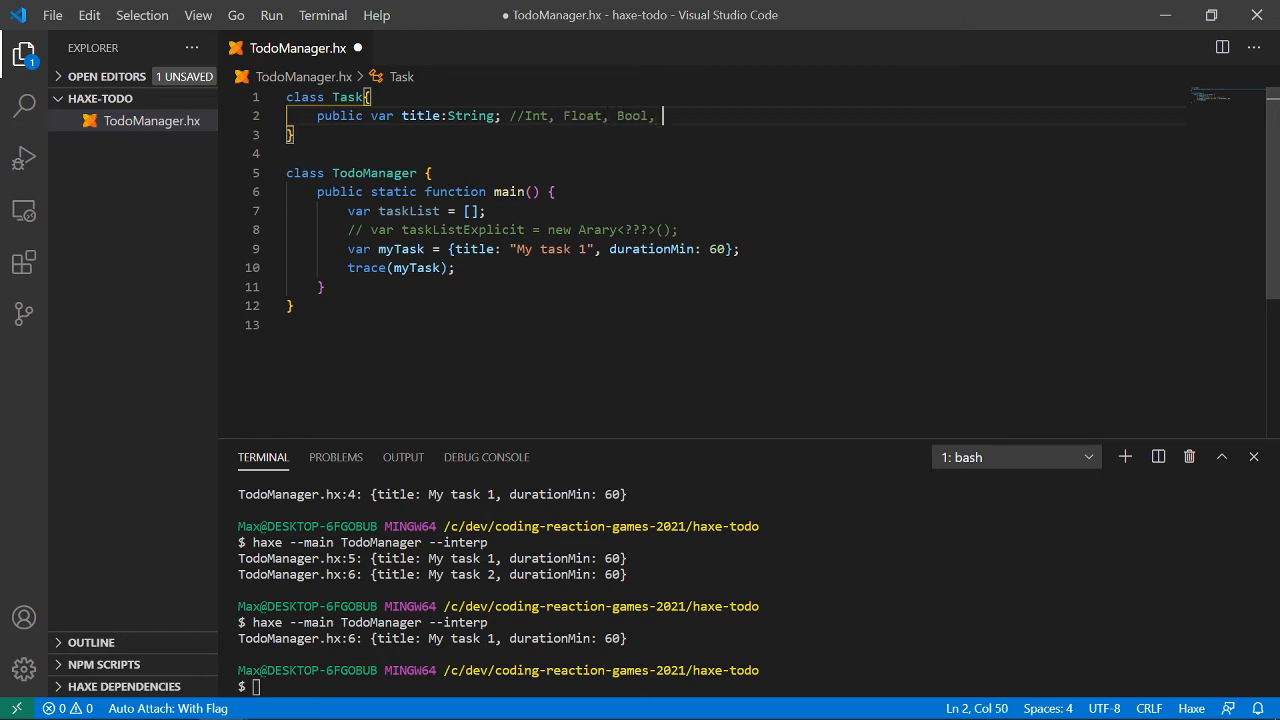
text(St)
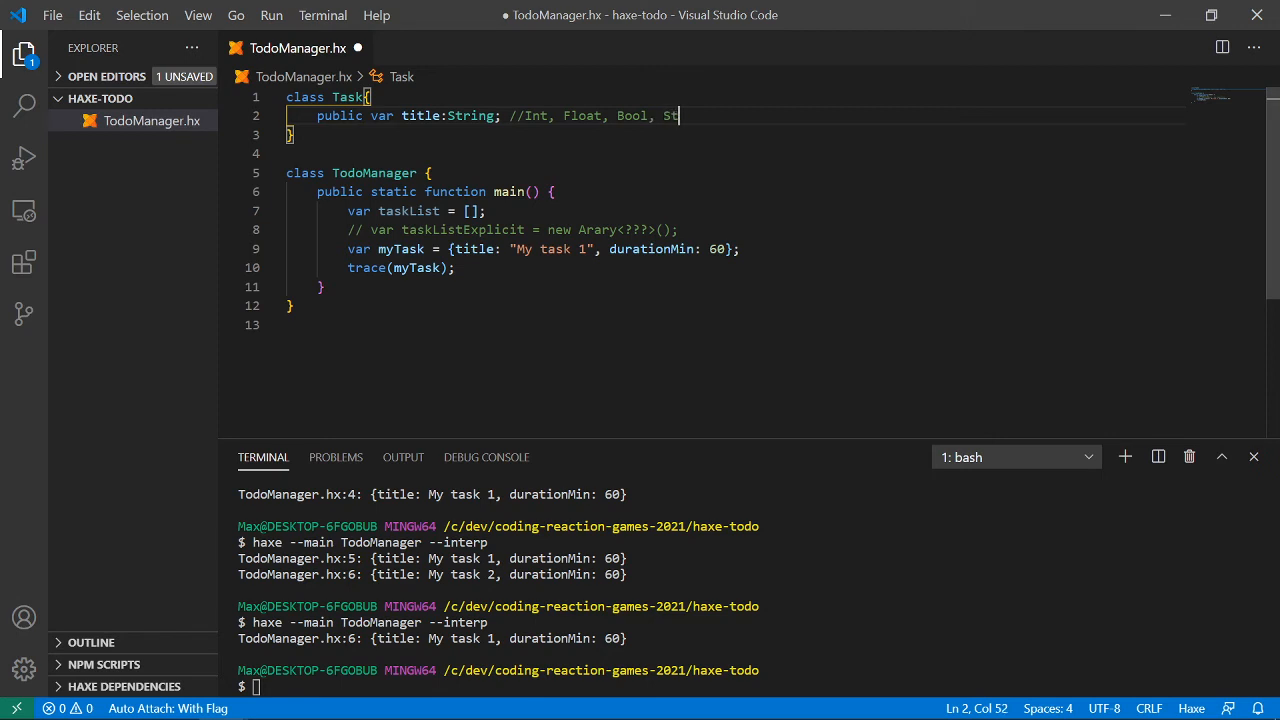
text(ring)
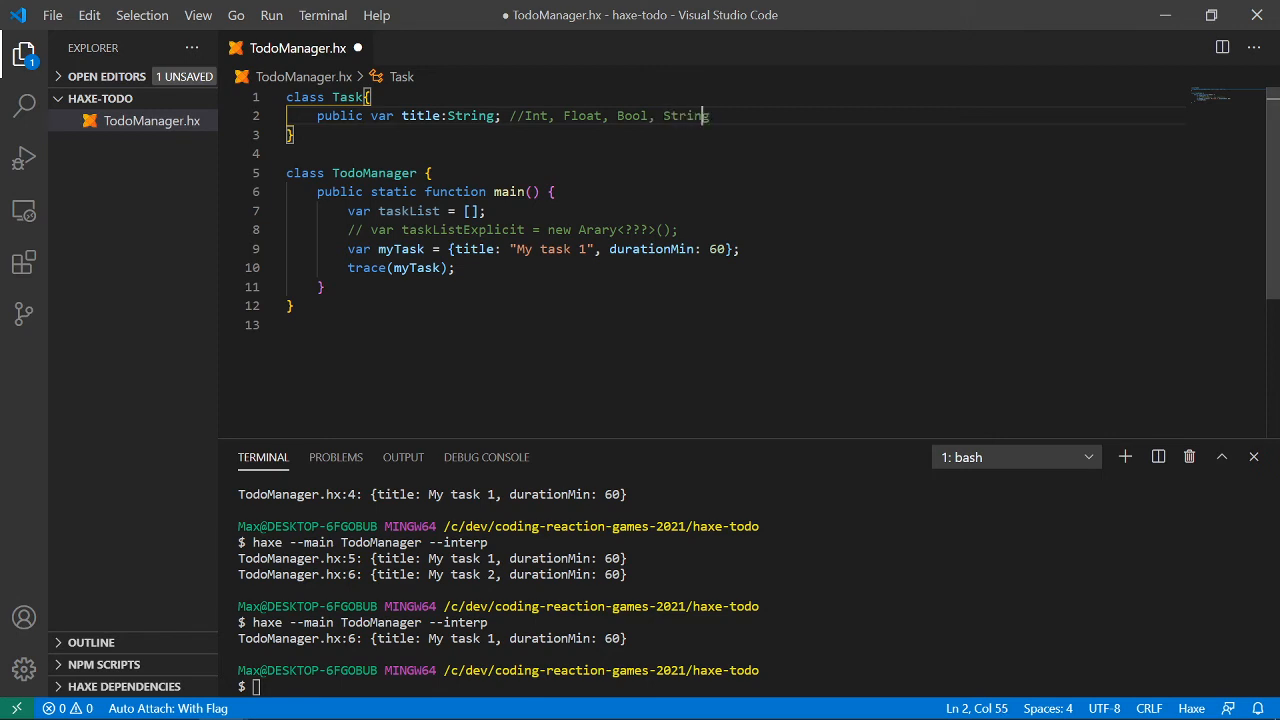
text(, Void)
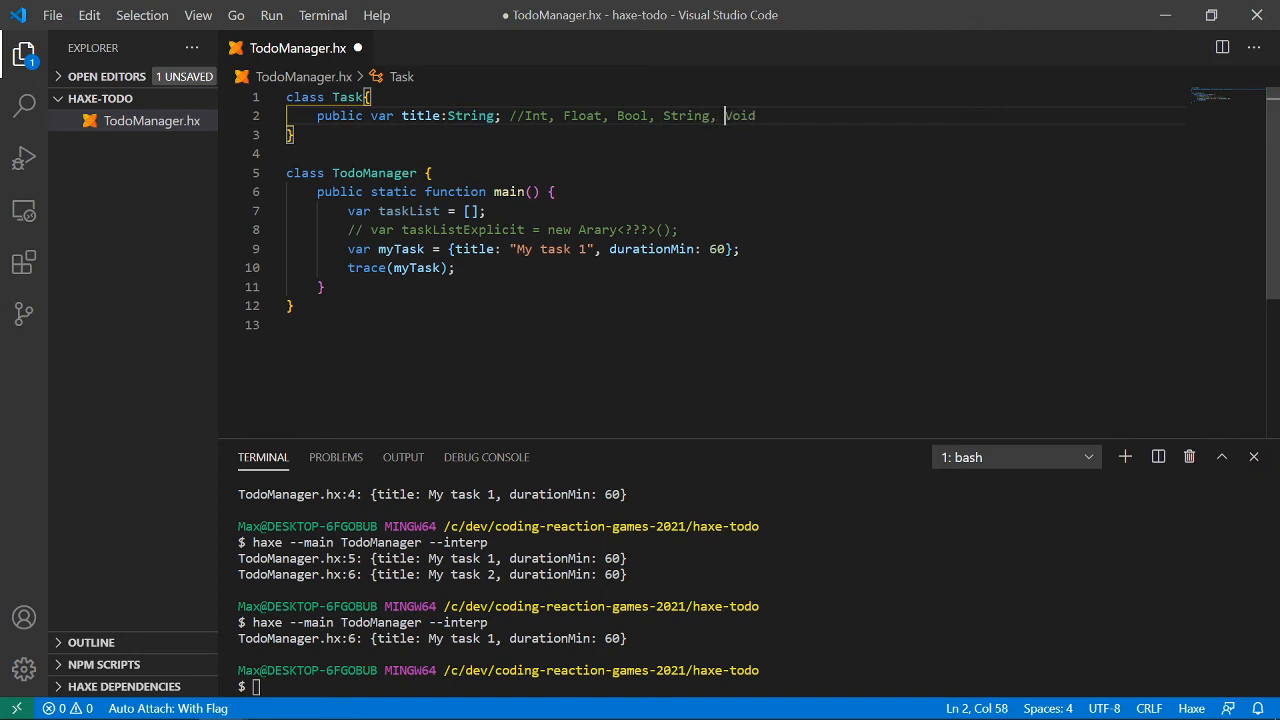
double_click(739, 115)
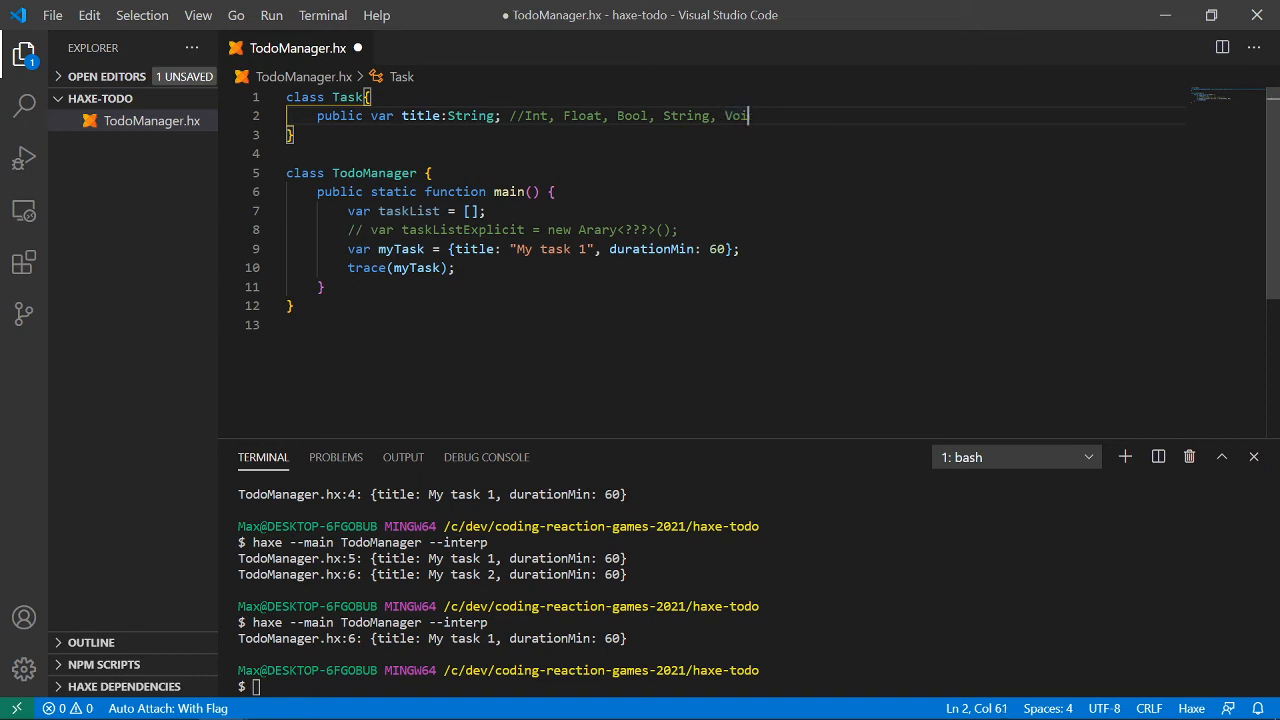
key(Backspace)
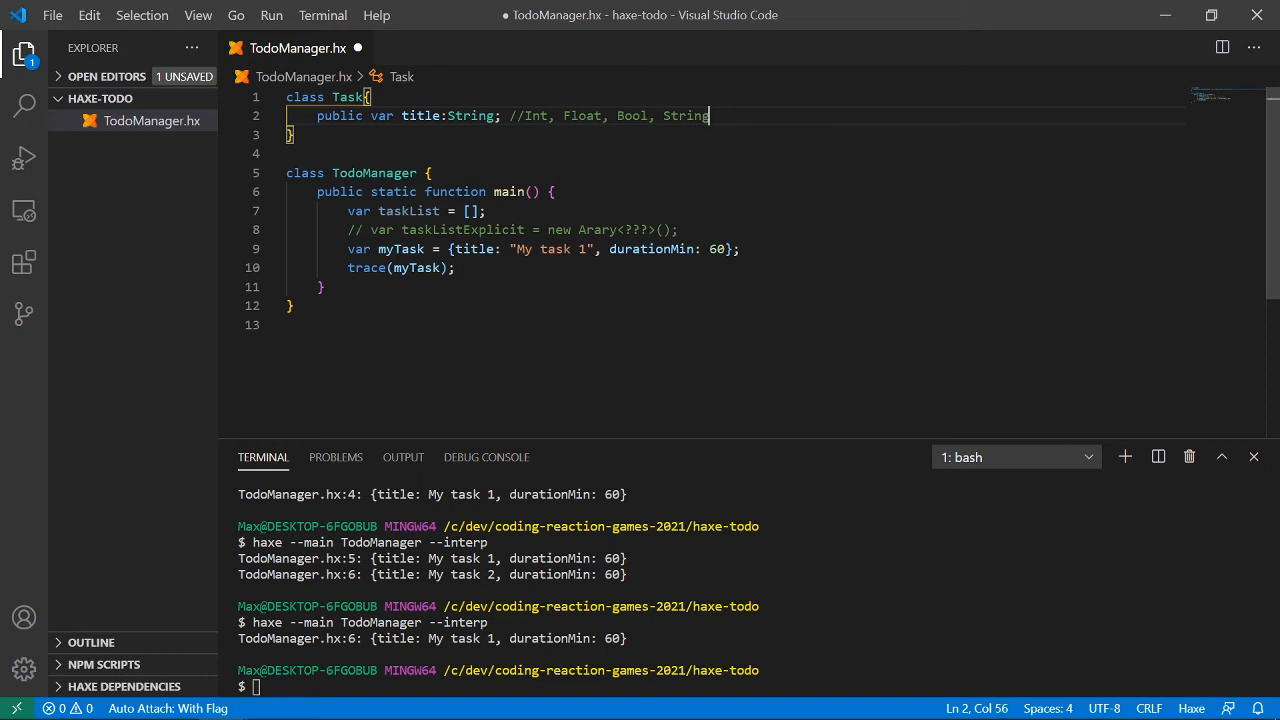
key(BackSpace)
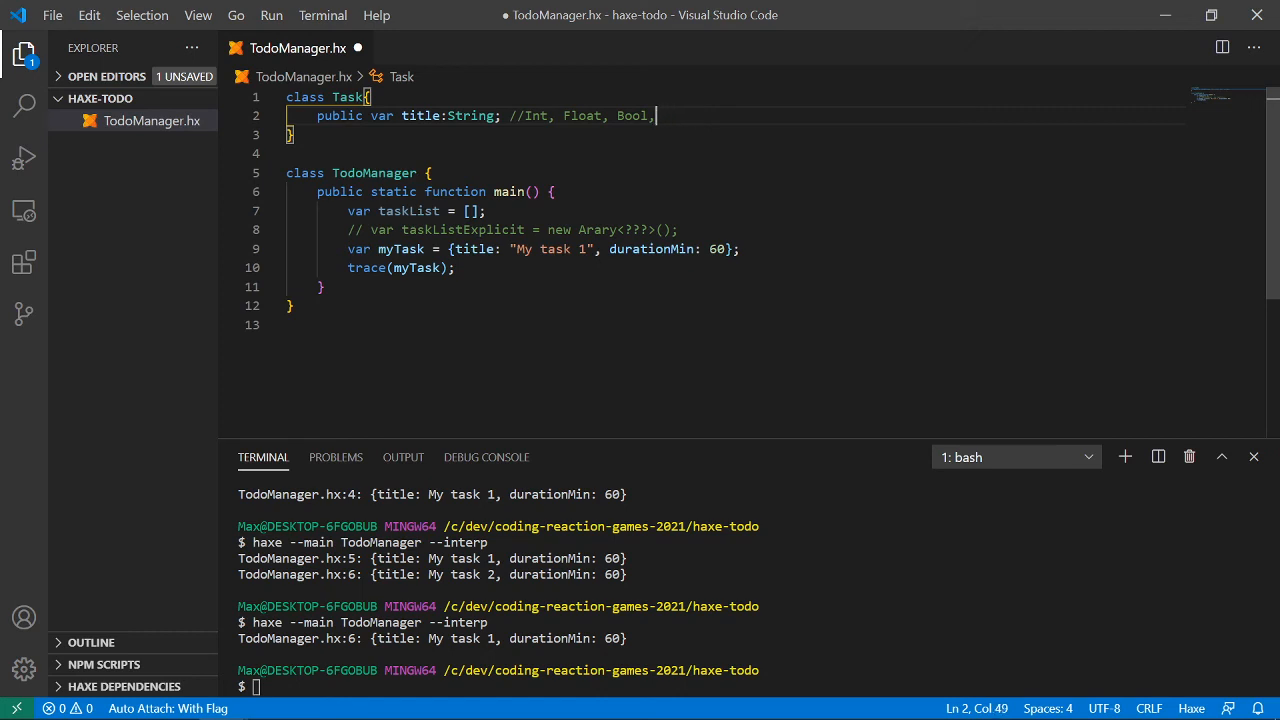
- Select the type comment, then the whole Task class
drag(655, 115, 525, 115)
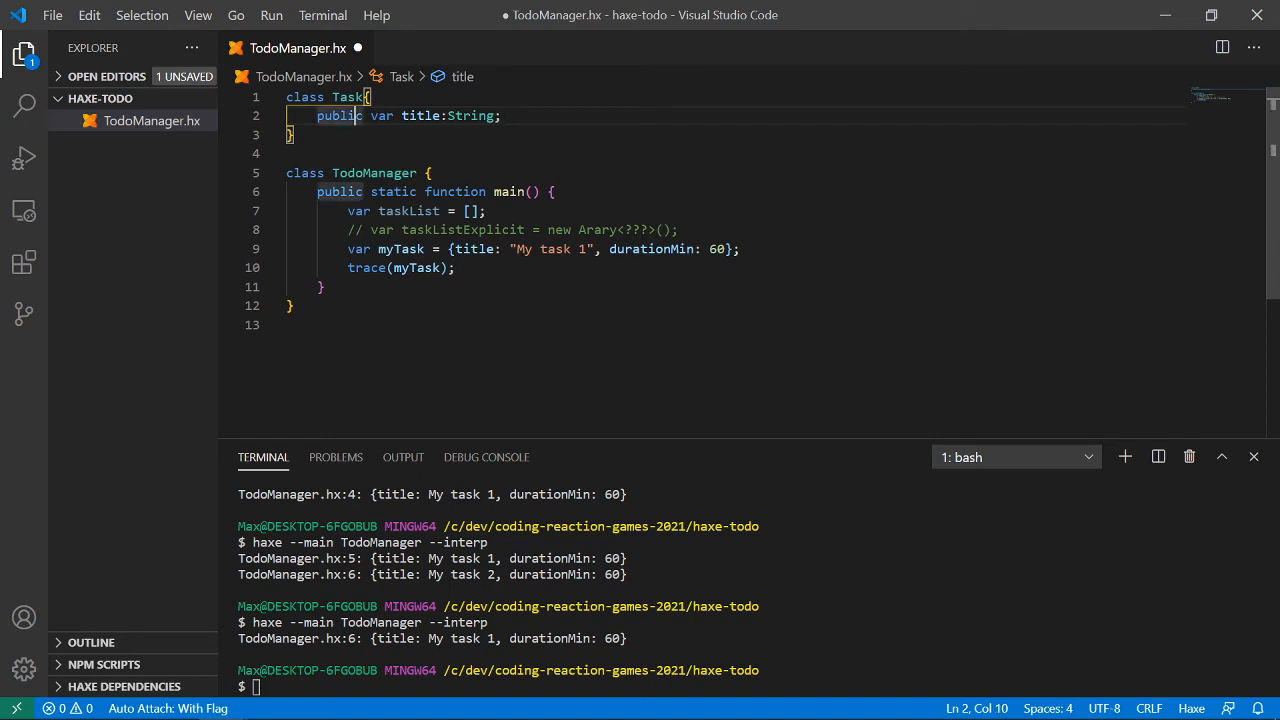
click(297, 96)
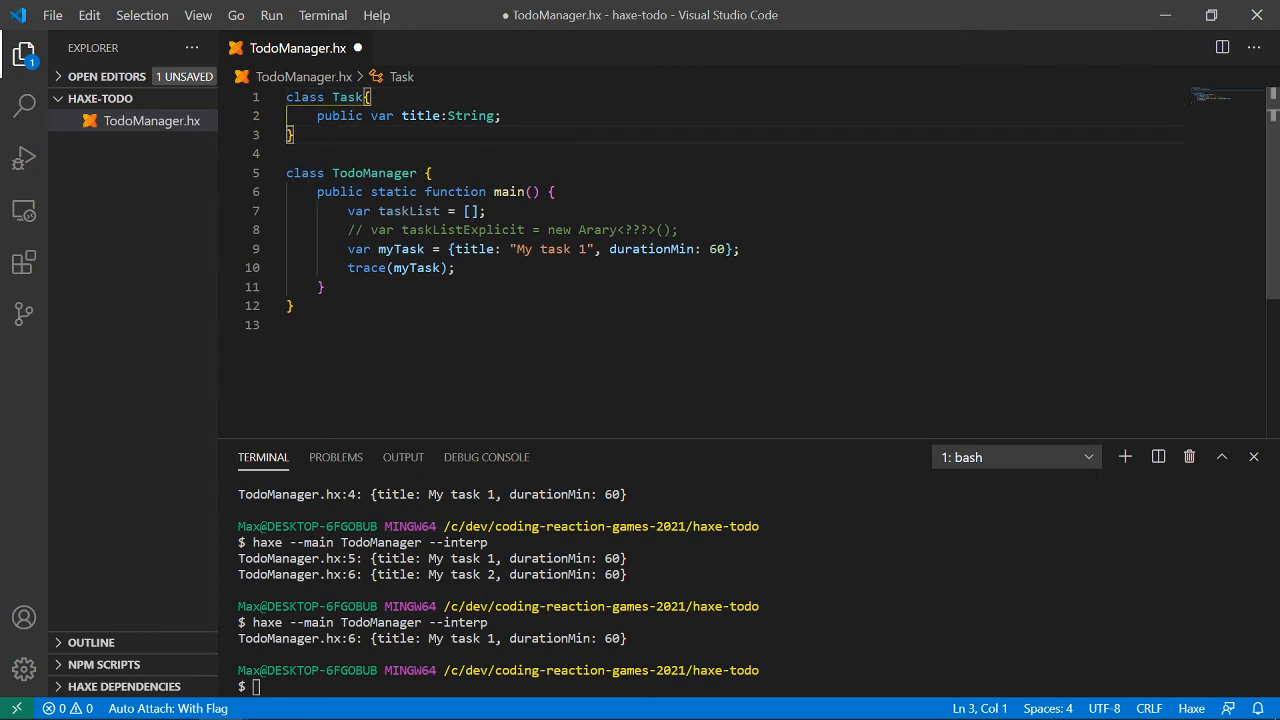
drag(286, 97, 294, 135)
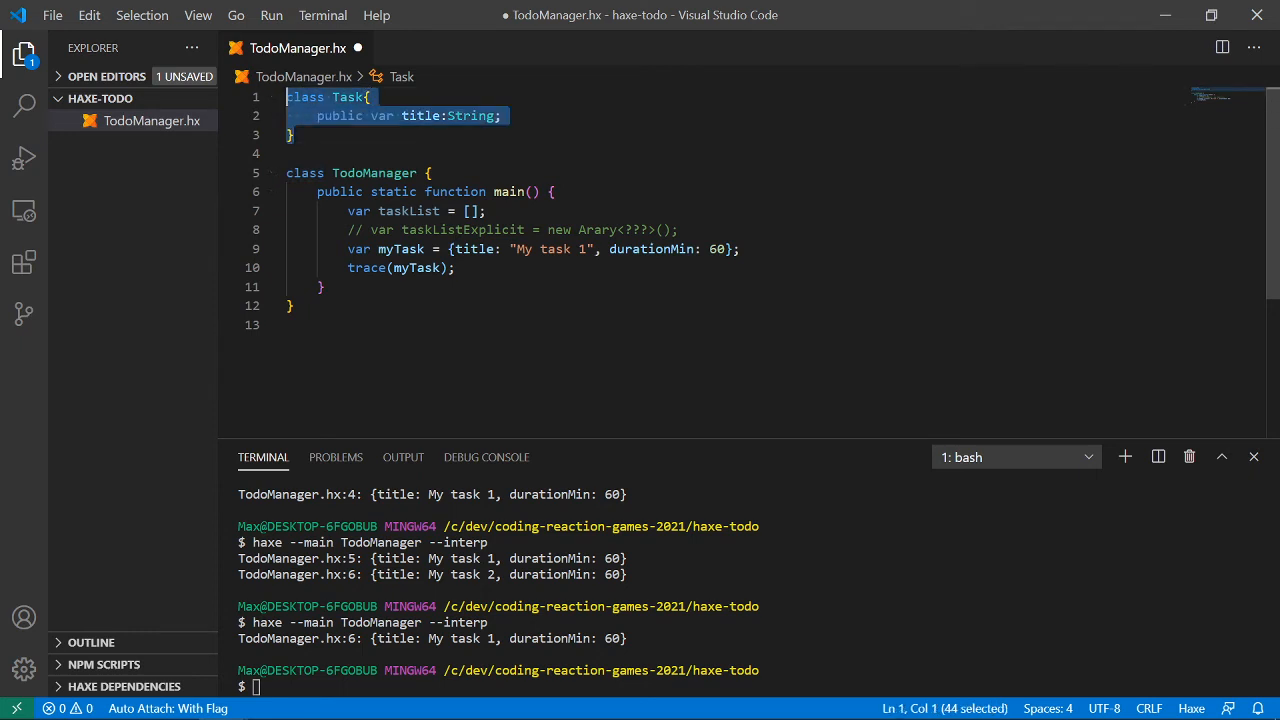
click(295, 135)
text(c)
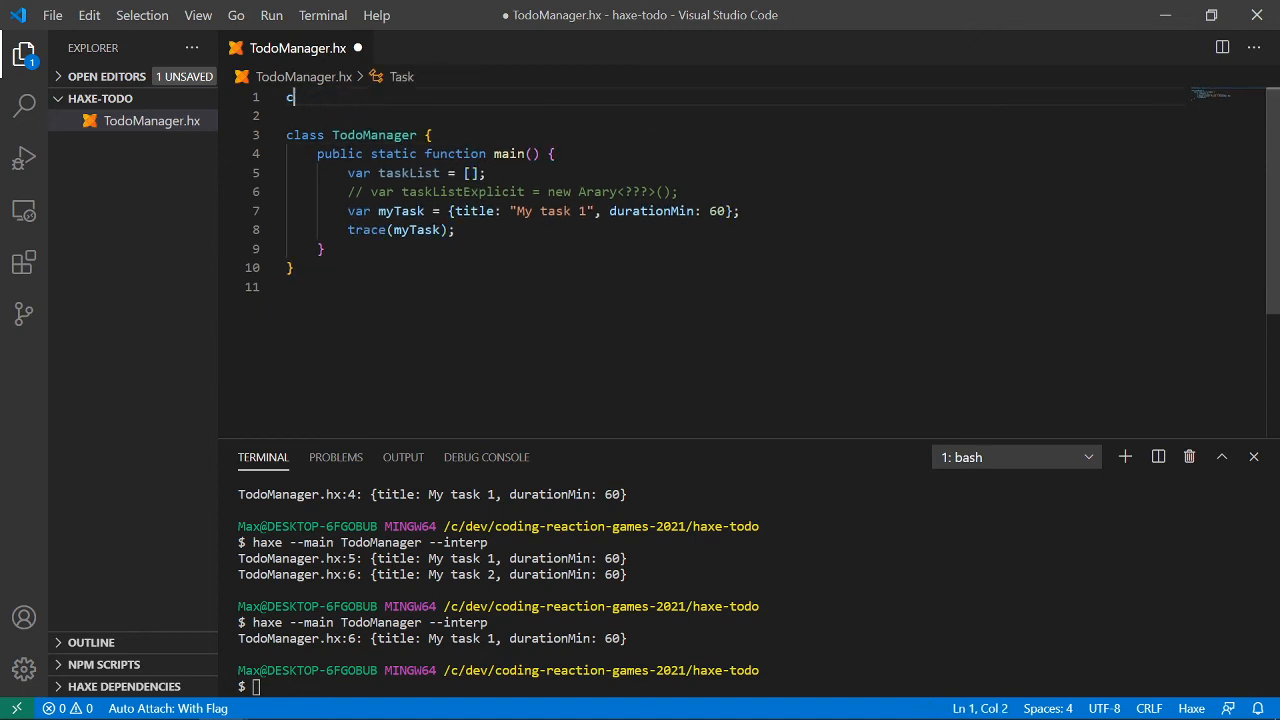
- Delete the selected Task class and return to the top of the file
key(Backspace)
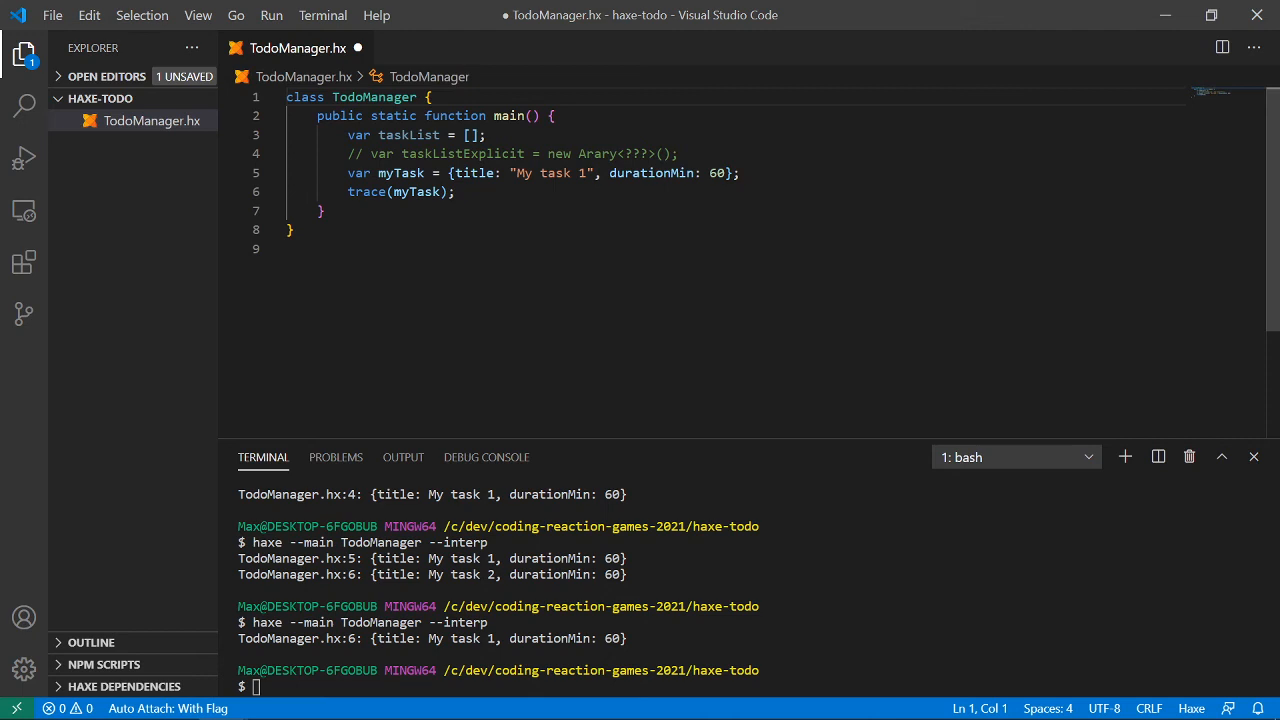
click(738, 173)
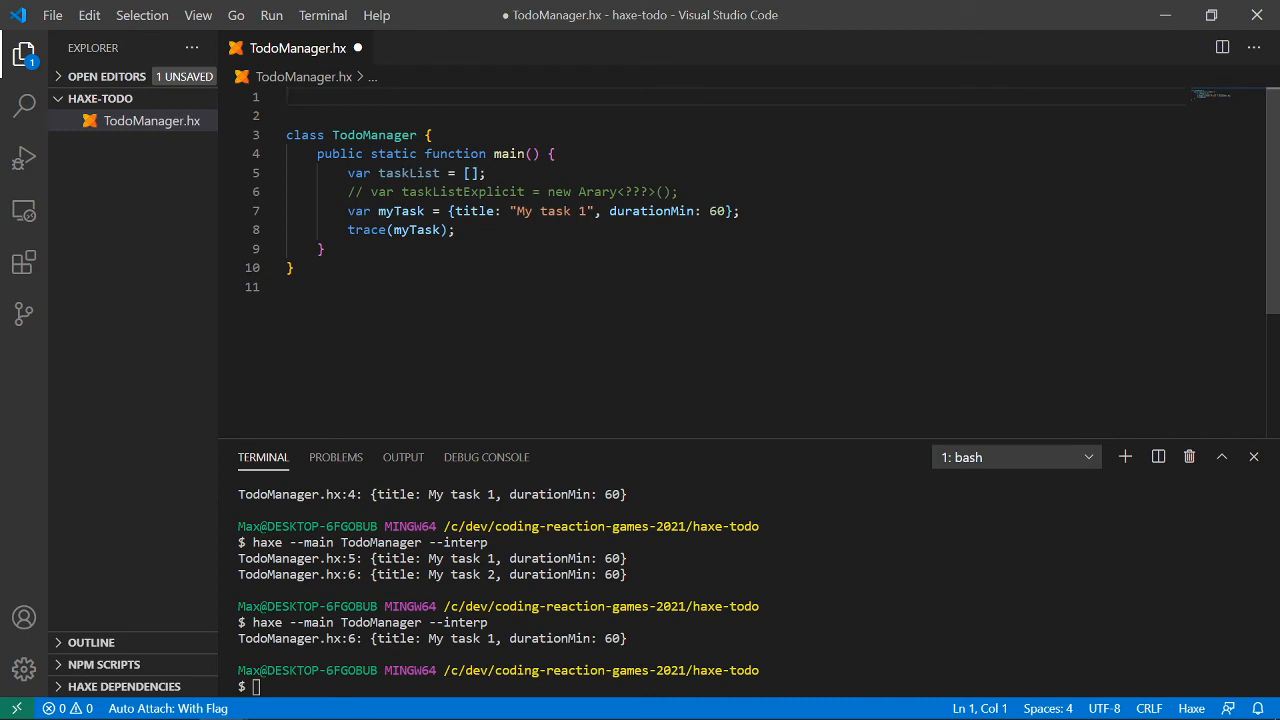
- Start a Task typedef with title String and durationMin: Int fields
text(typedef)
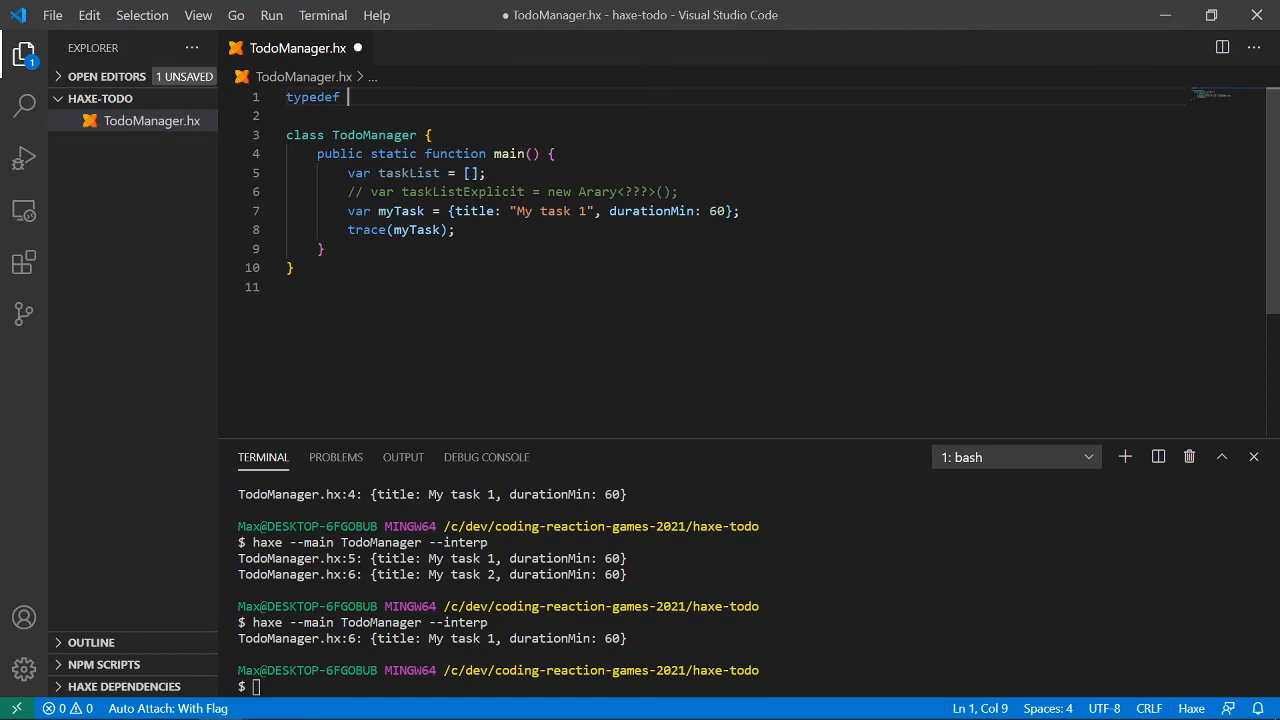
text(Task)
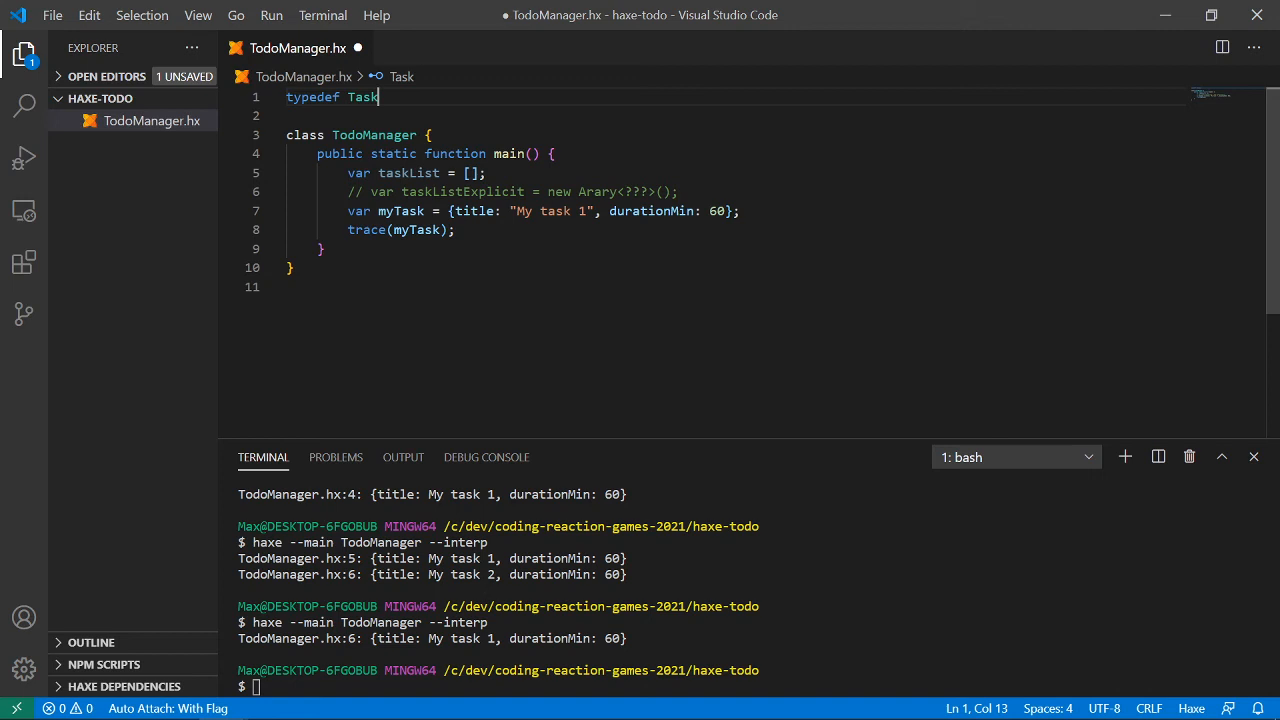
text(={})
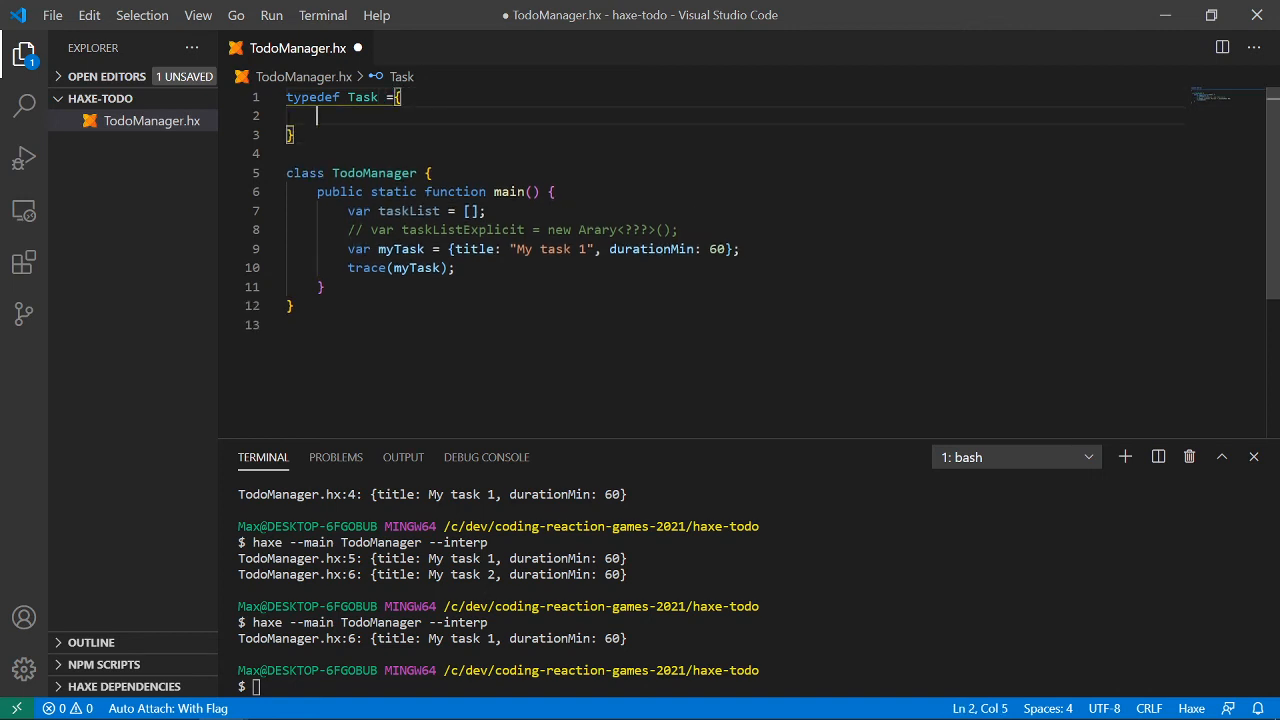
text(var)
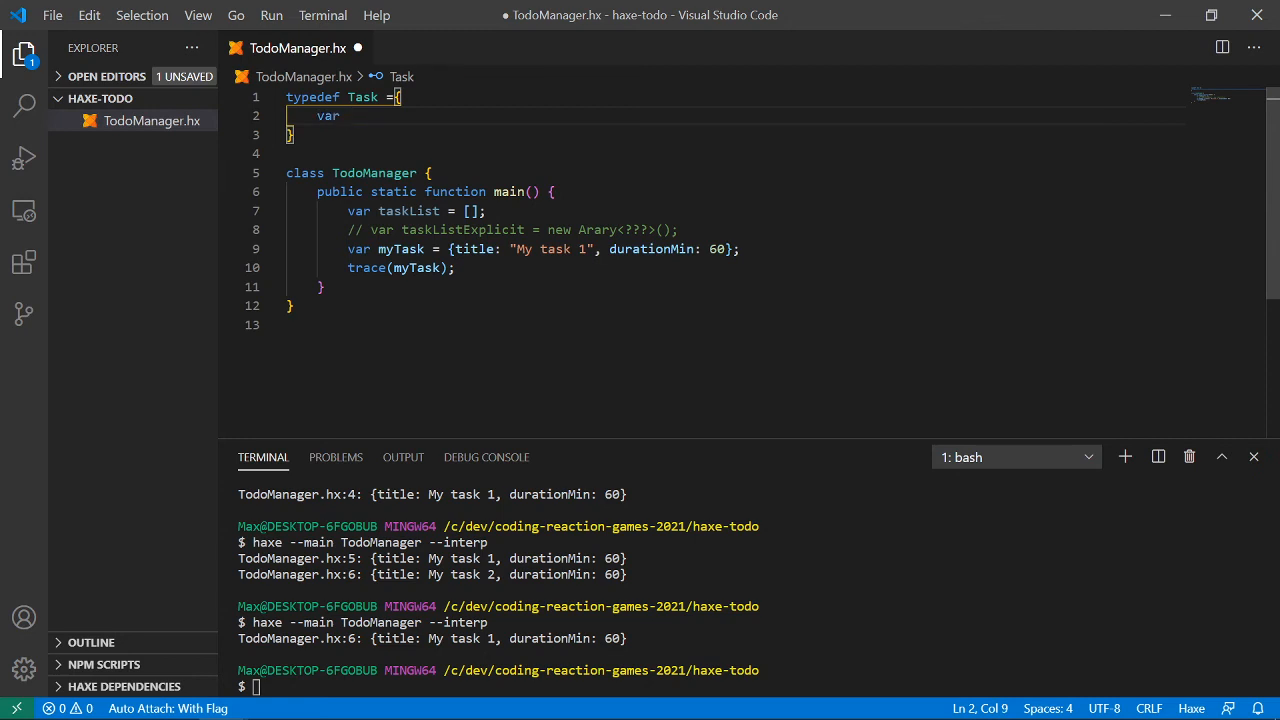
text(title:String;)
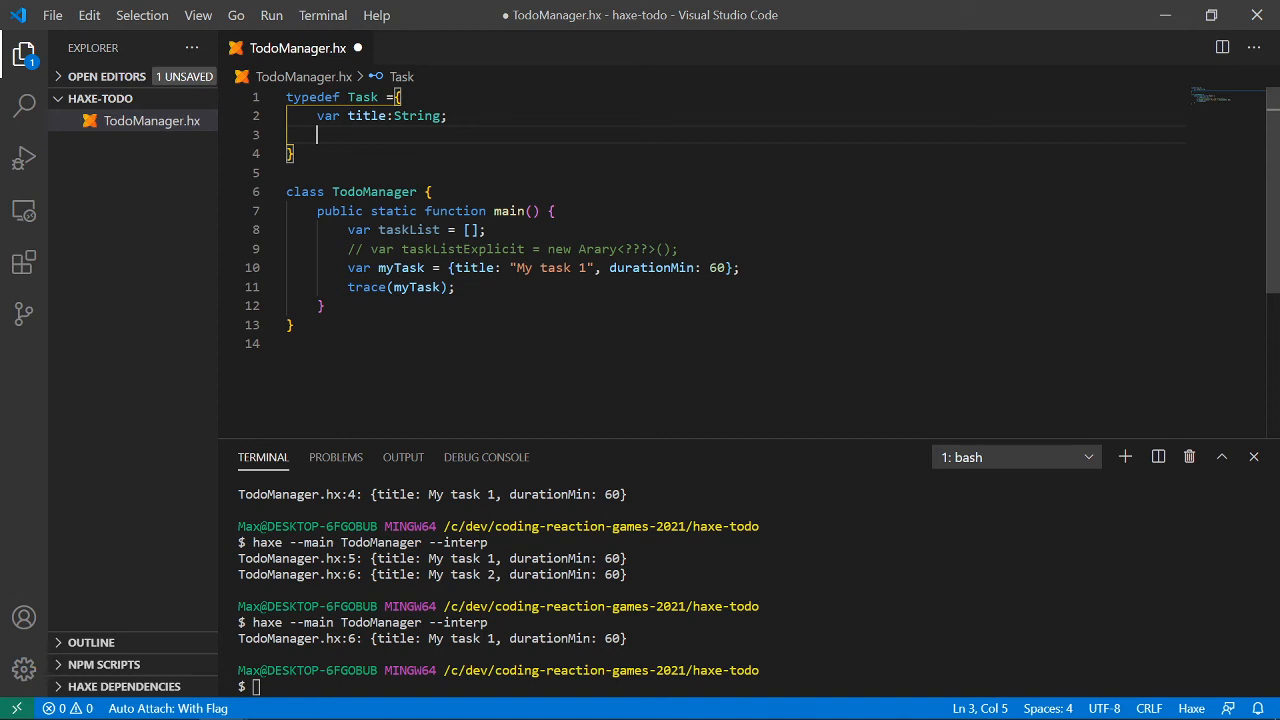
text(var duration)
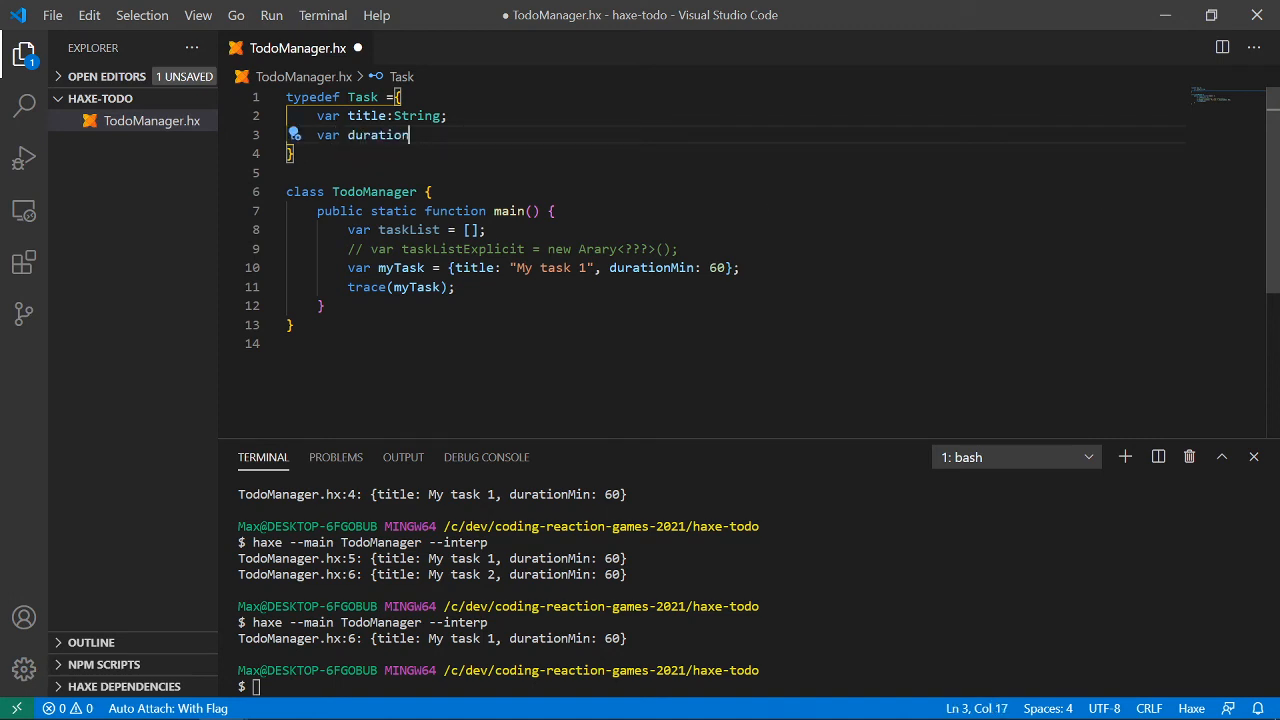
text(Min:)
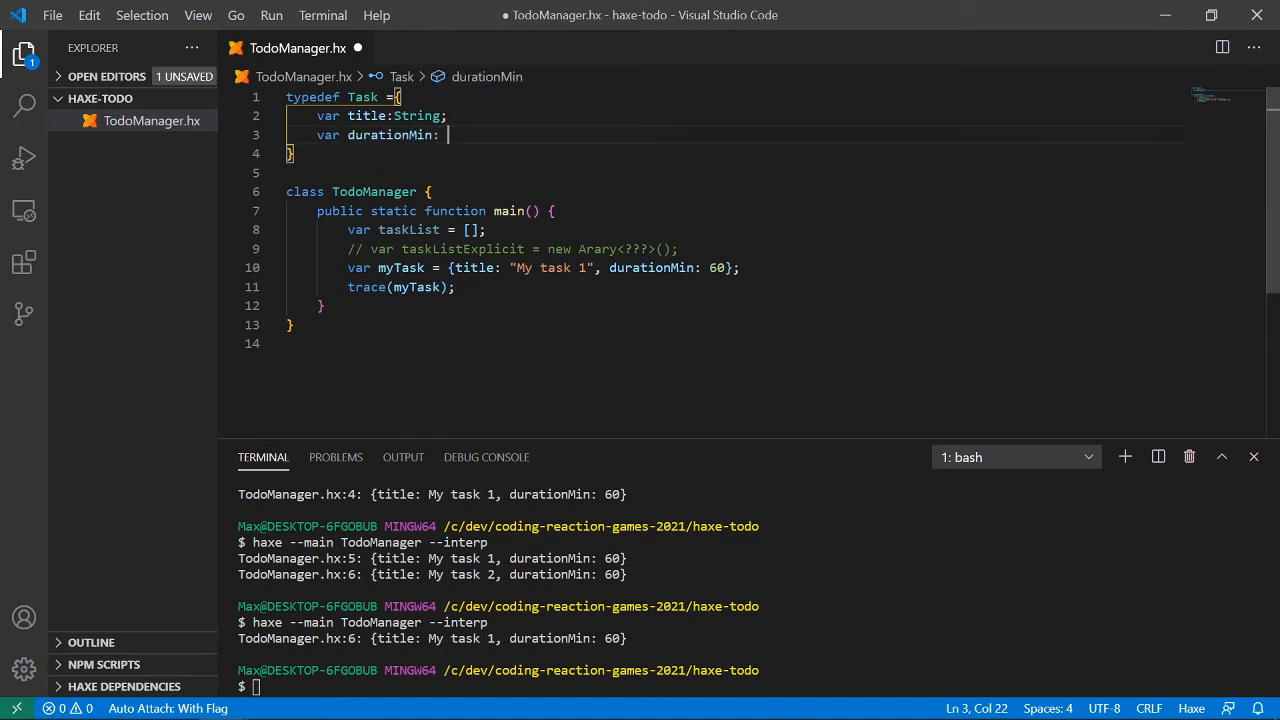
text(Int;)
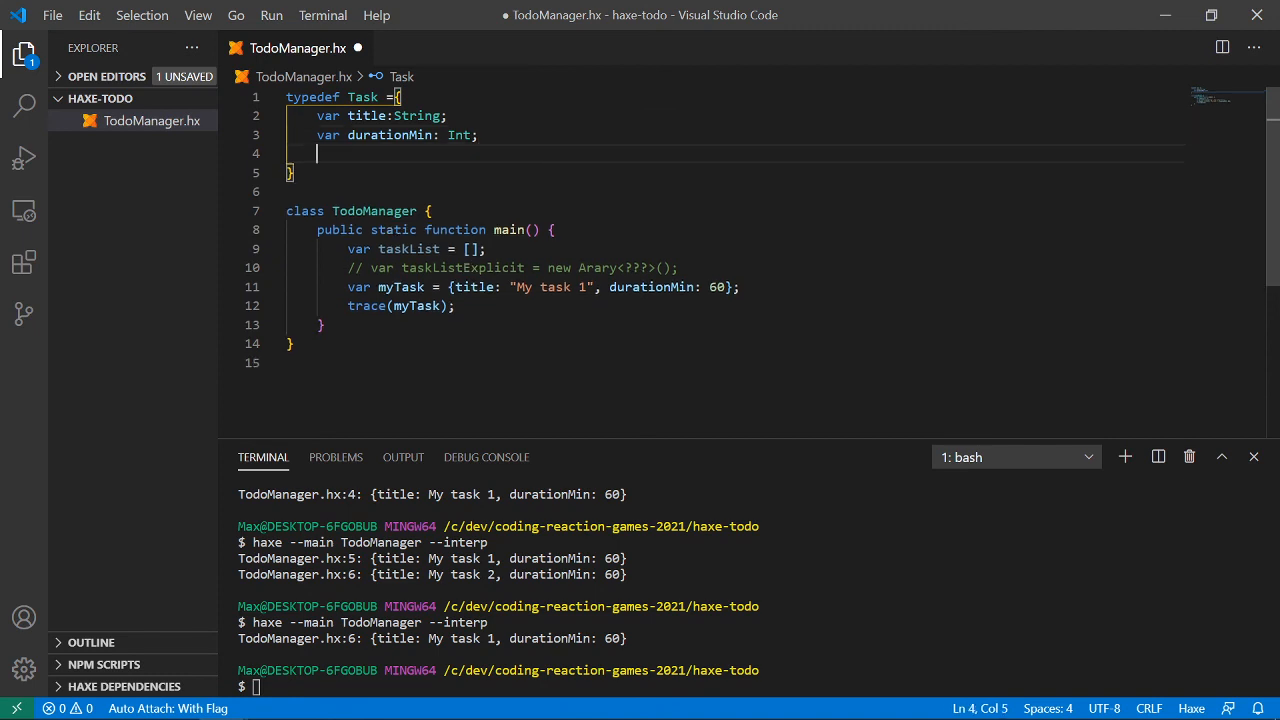
- Add priority with a '0 = Low and 2 = High' comment, plus an id: Int field
text(var)
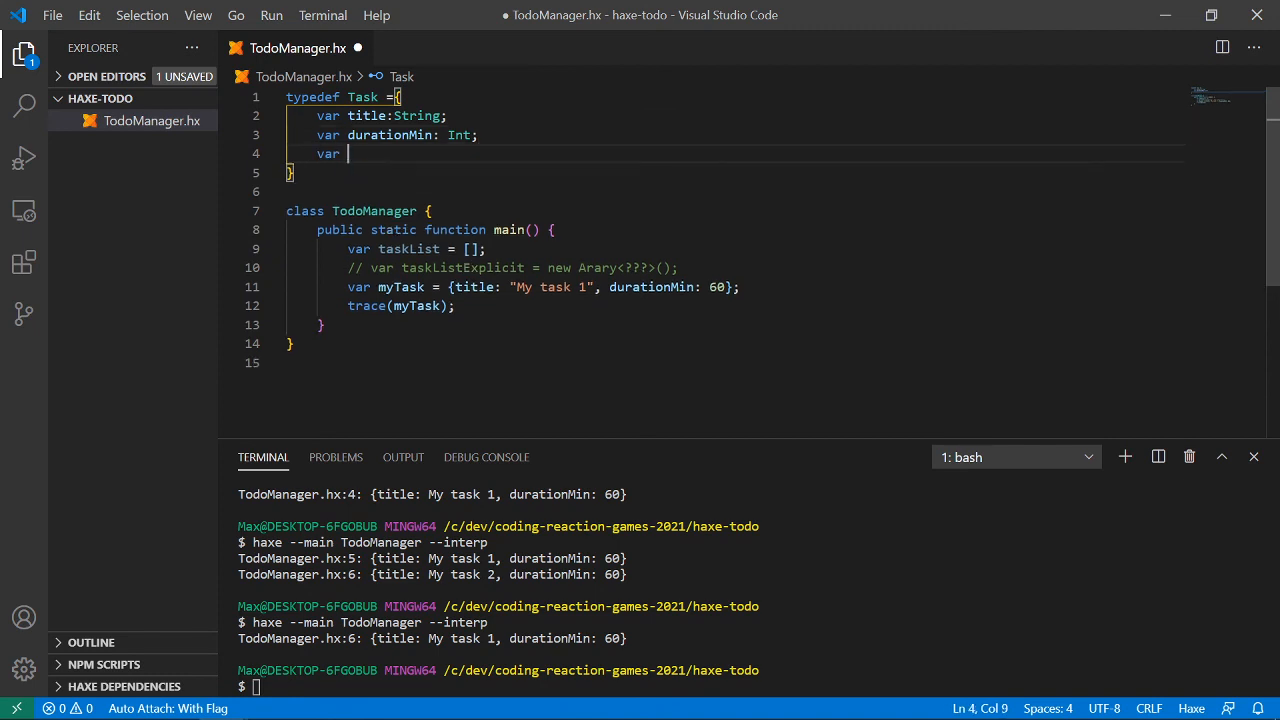
text(priority)
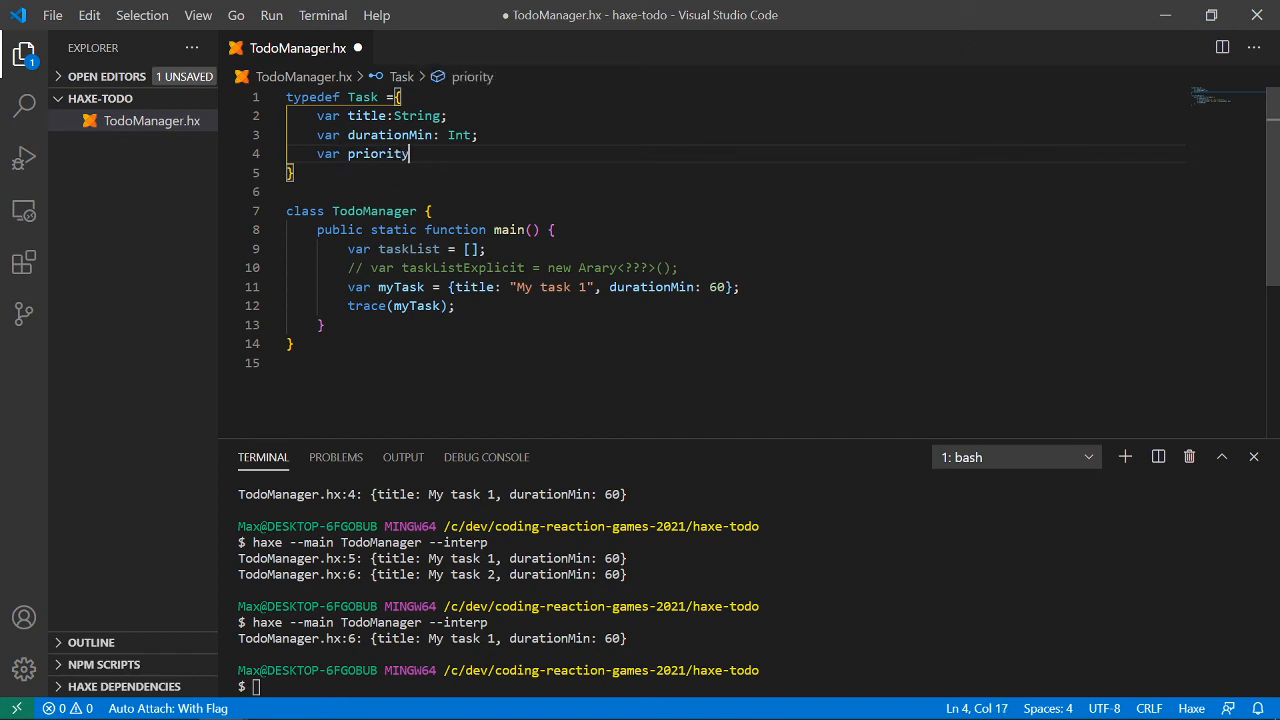
text(: 1)
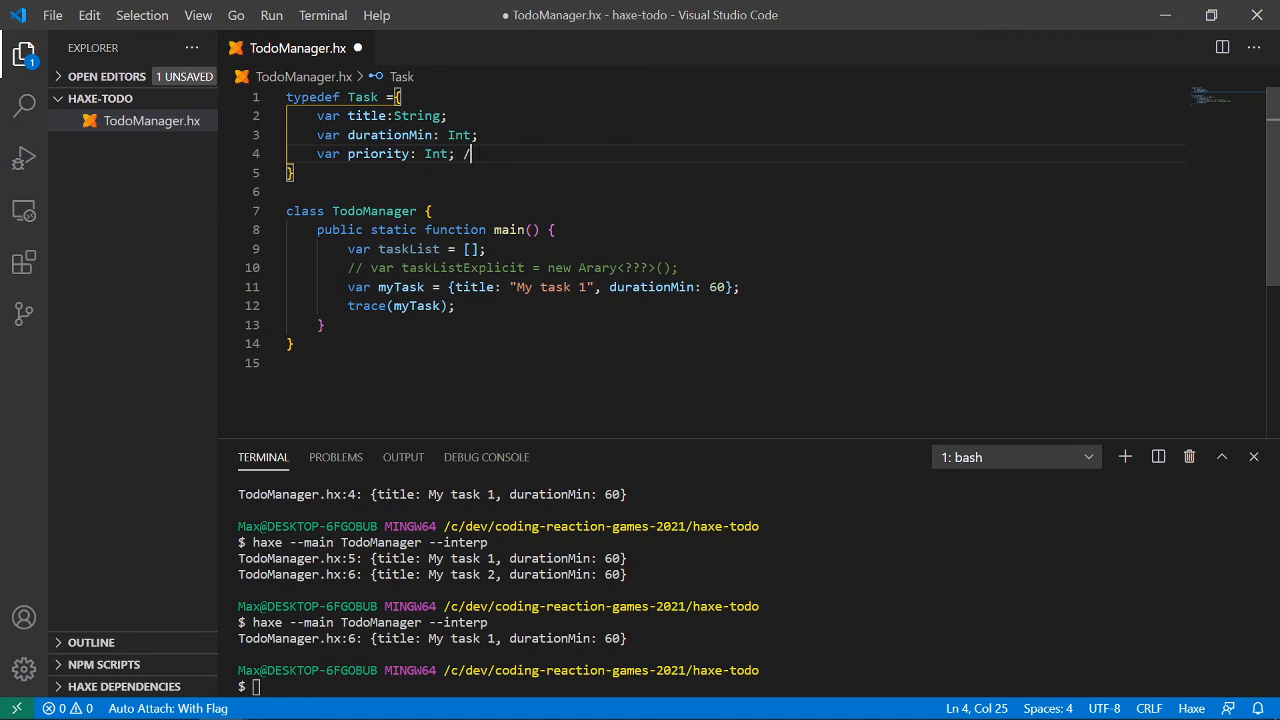
text(/)
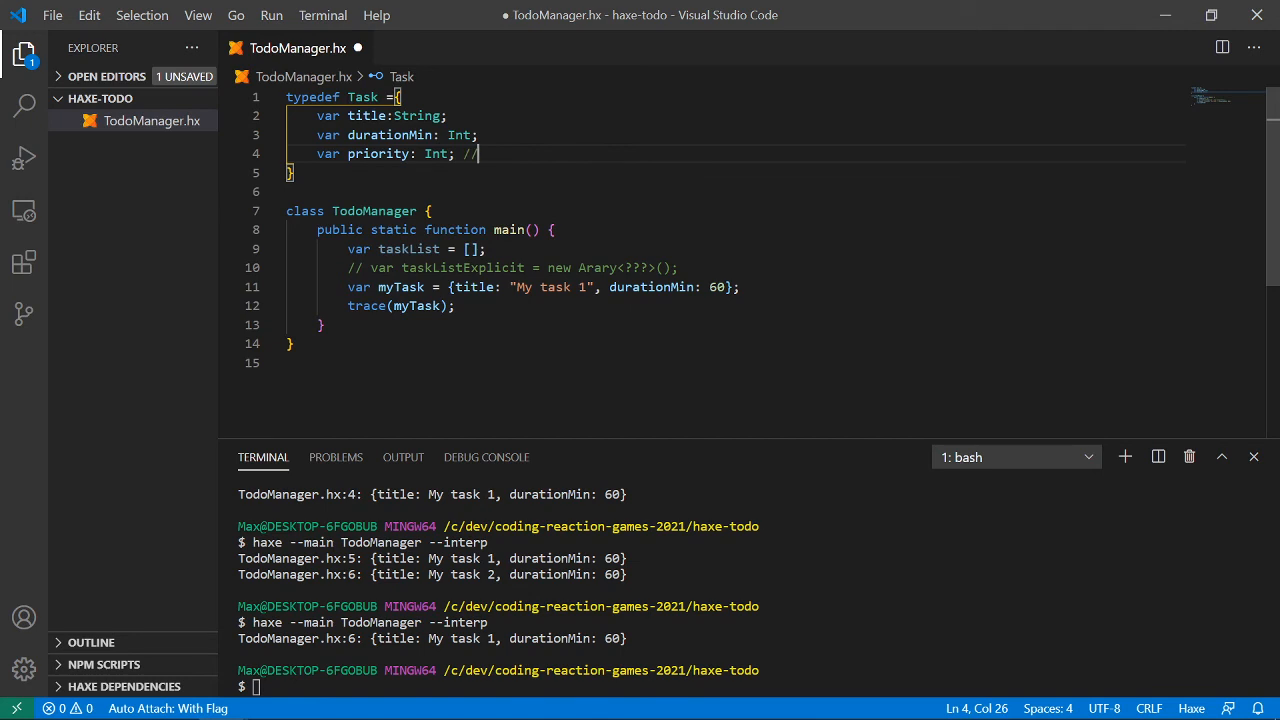
text(0)
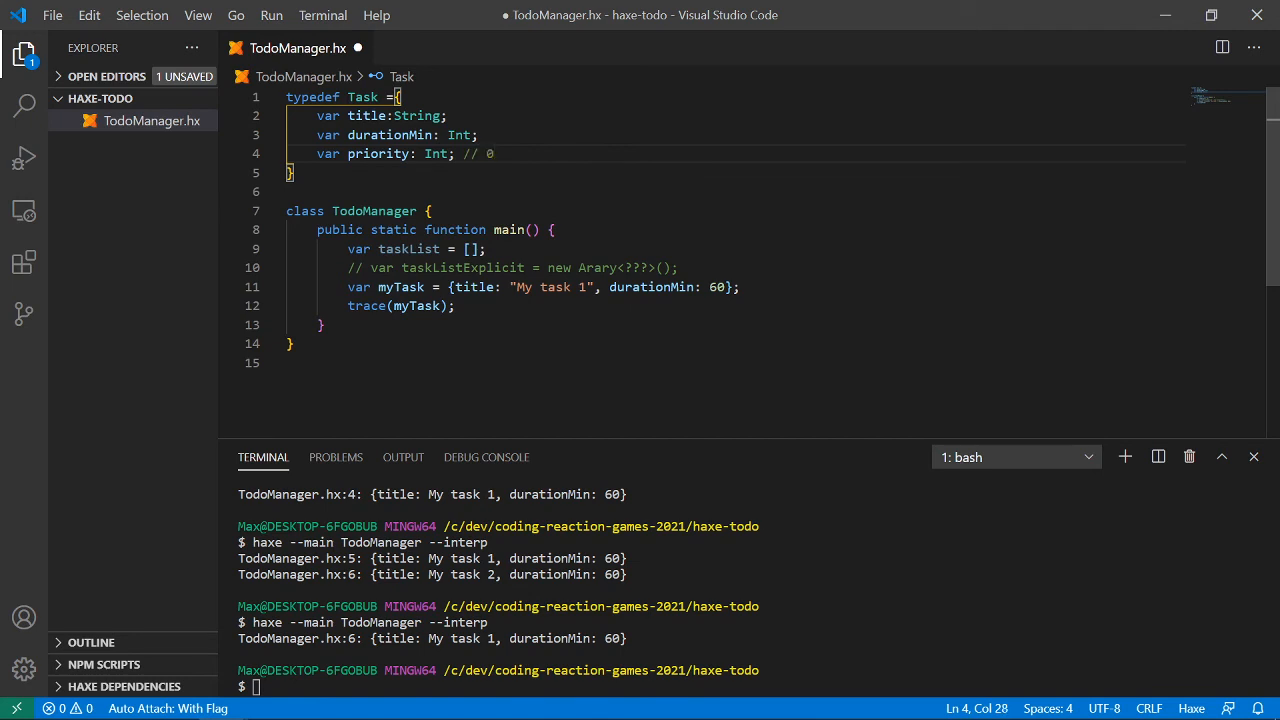
text(= Low and)
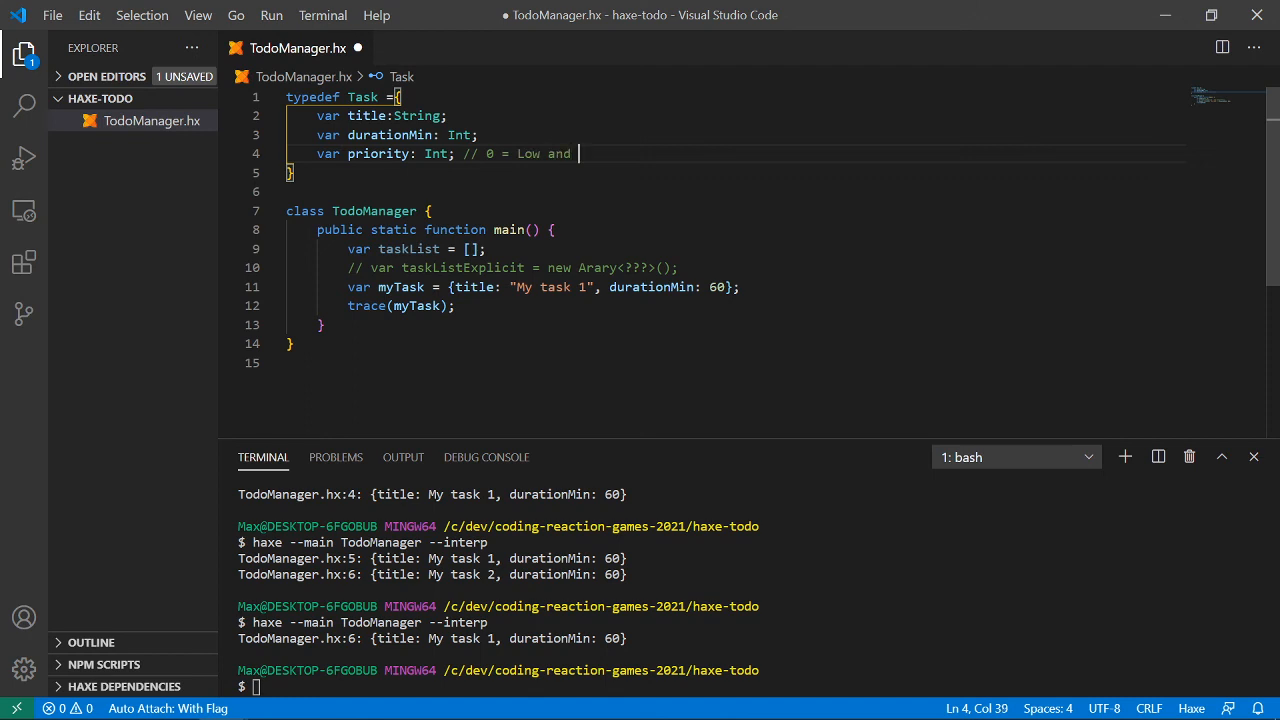
text(3)
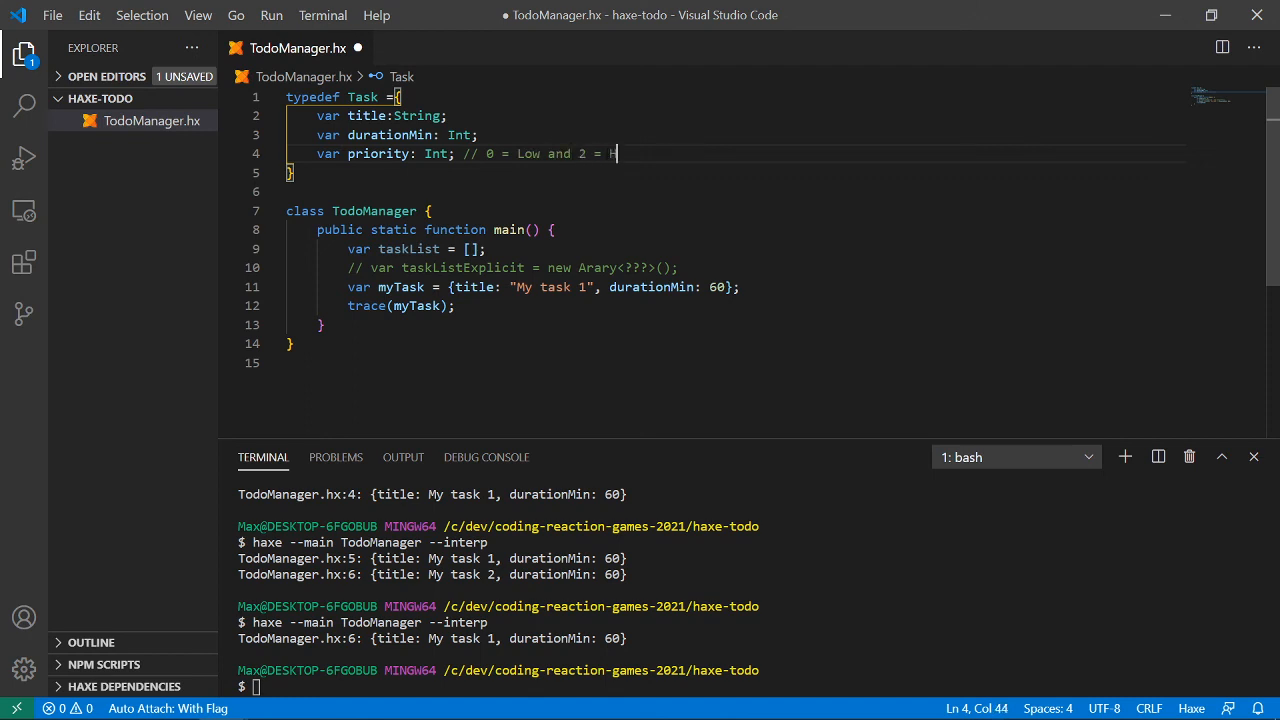
text(igh)
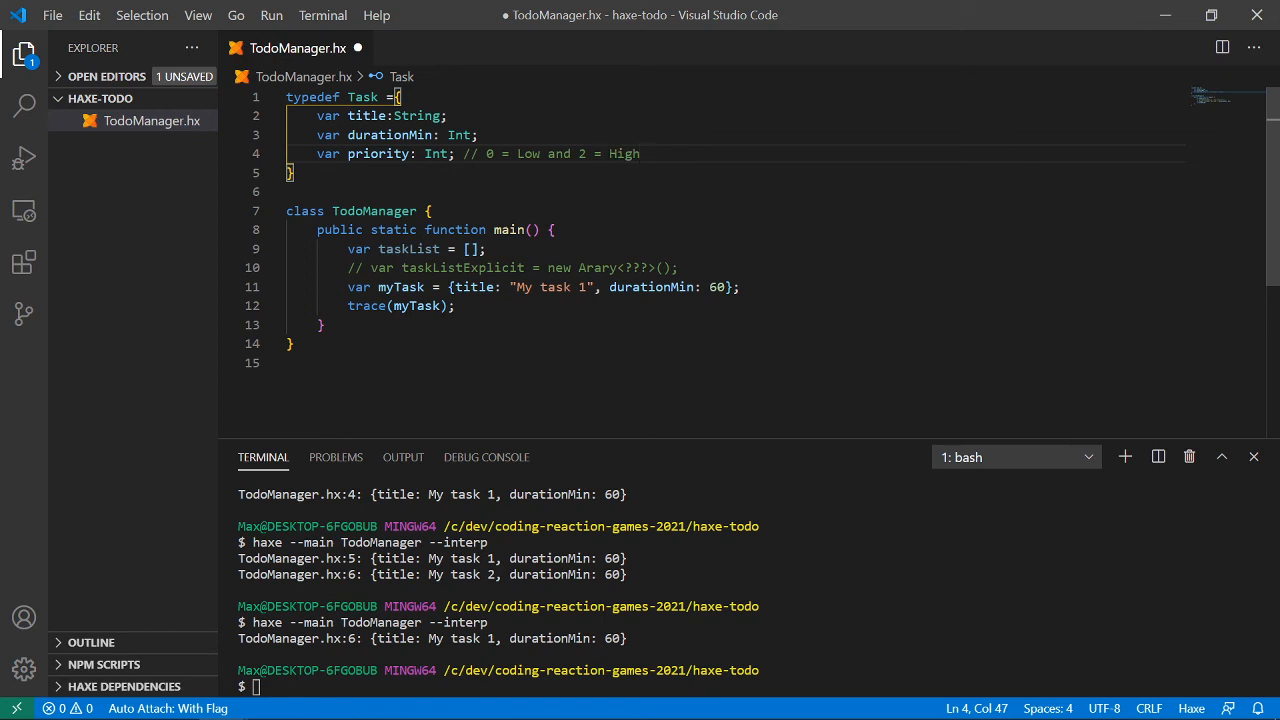
key(Enter)
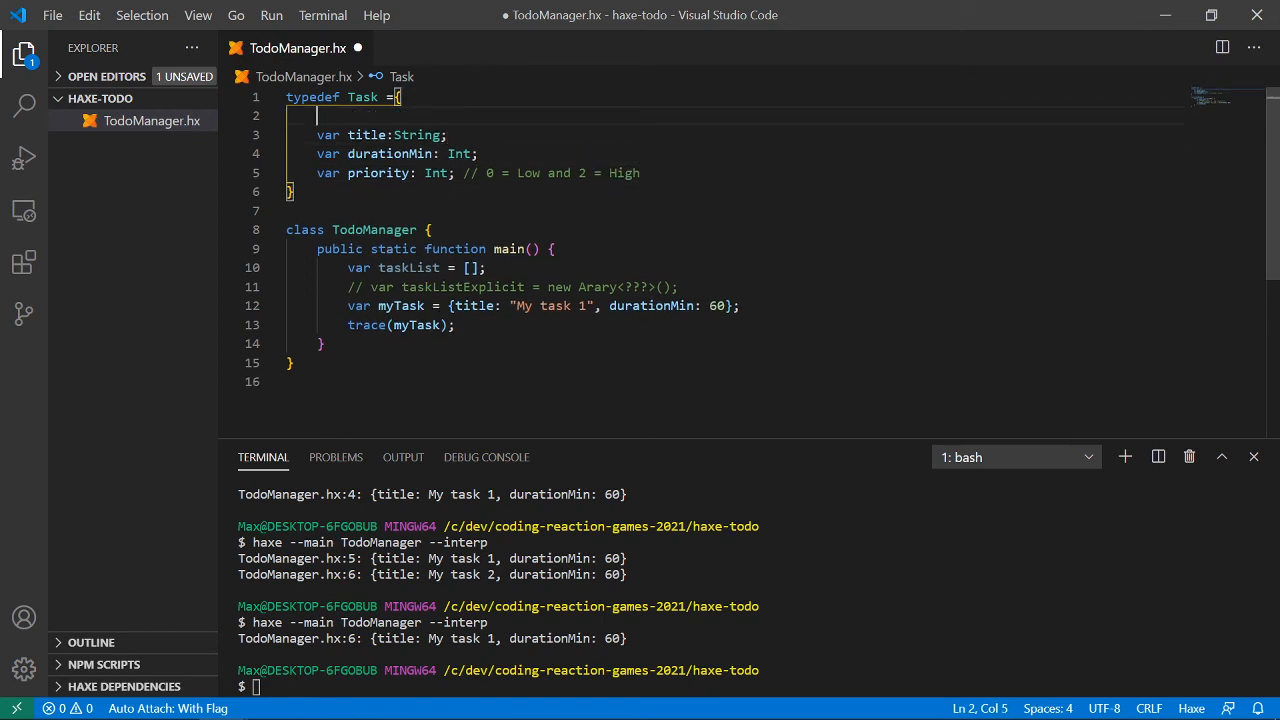
text(var id)
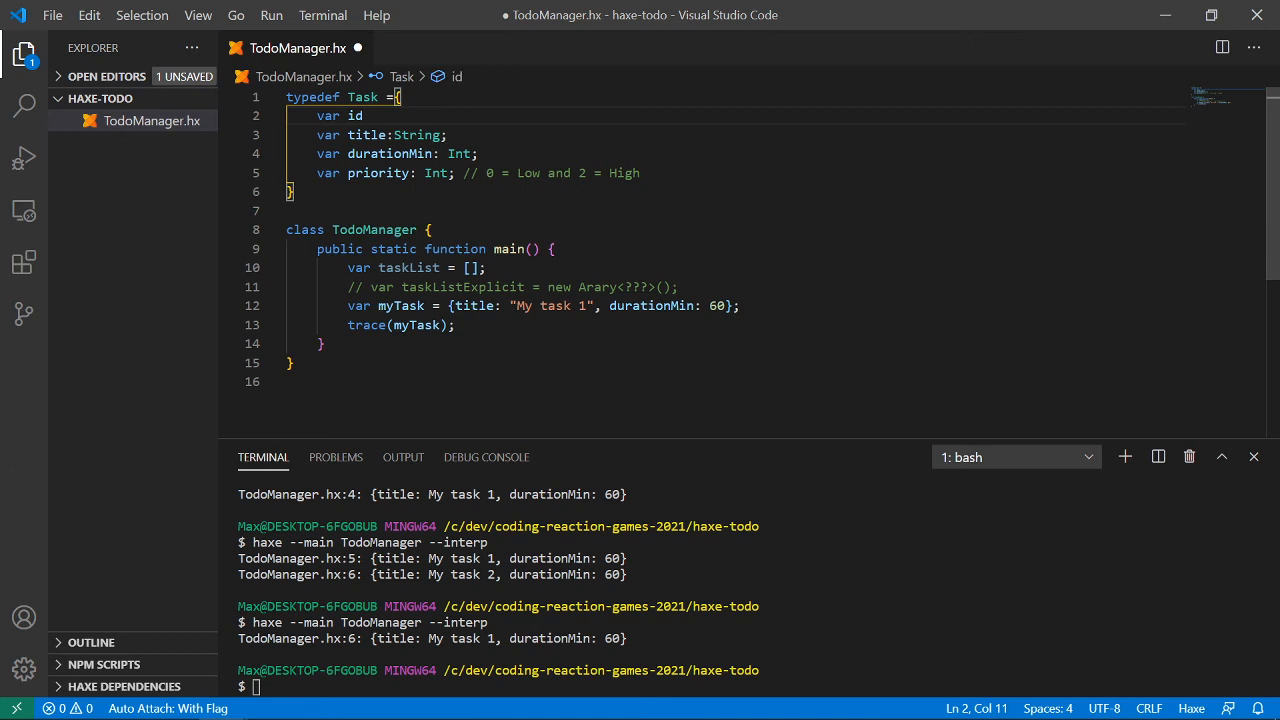
text(: Intp;)
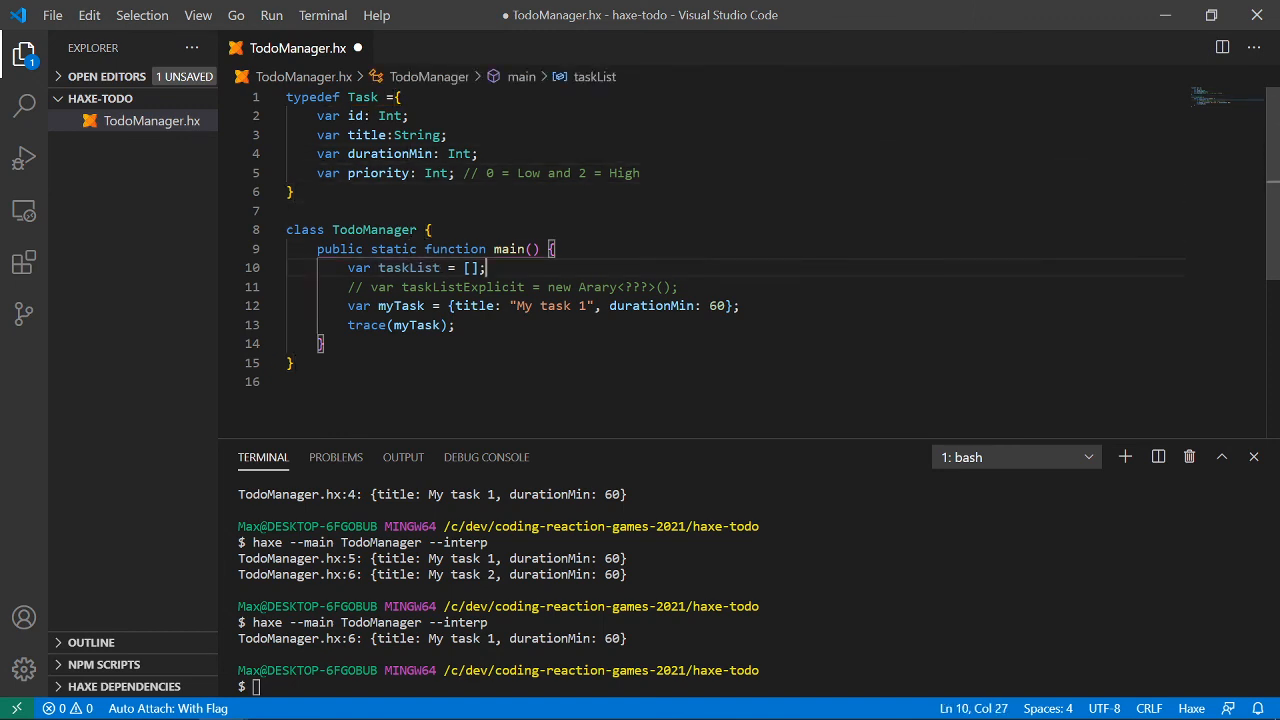
- Add 'var myTask2: Task = myTask;' below myTask and select myTask in the trace call
double_click(463, 287)
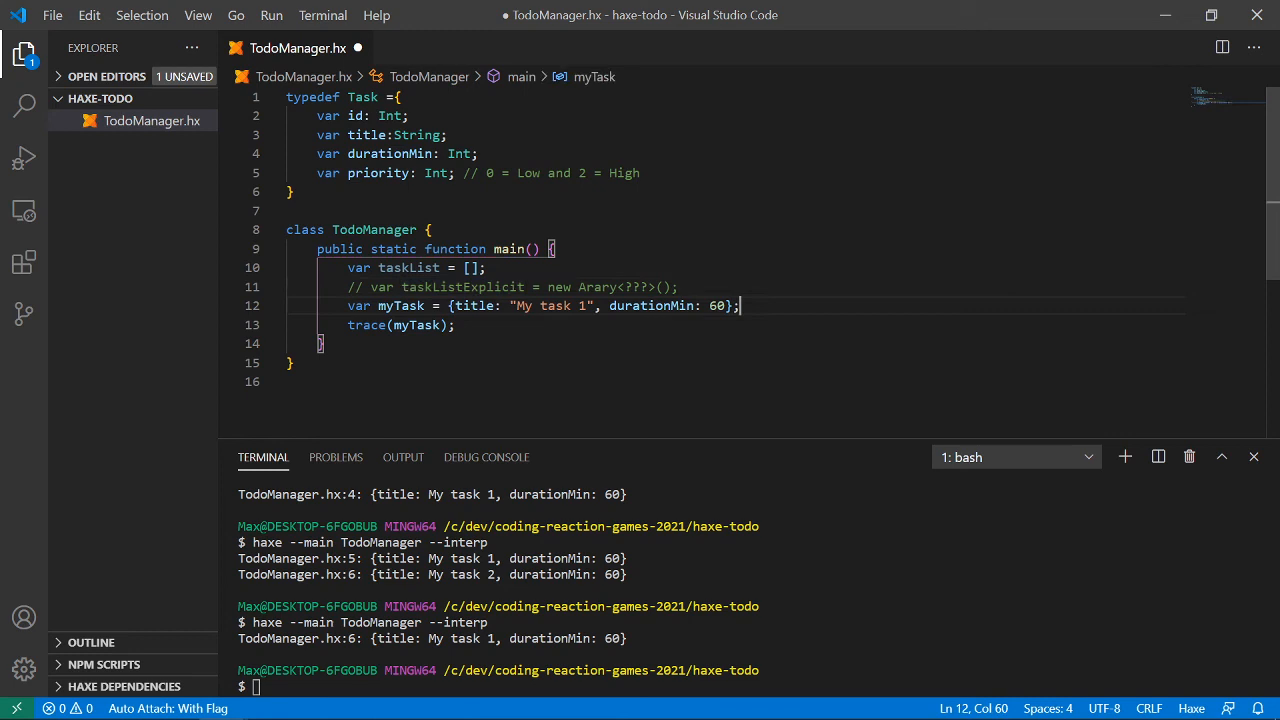
key(Enter)
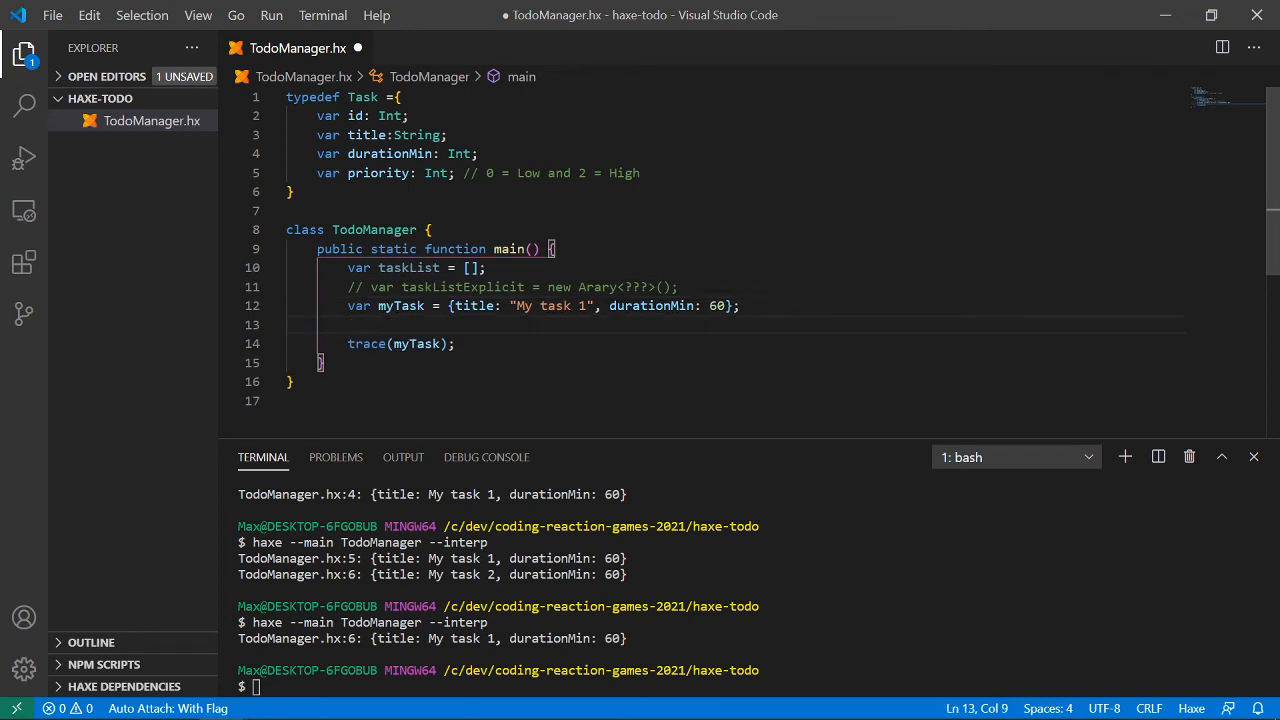
text(va)
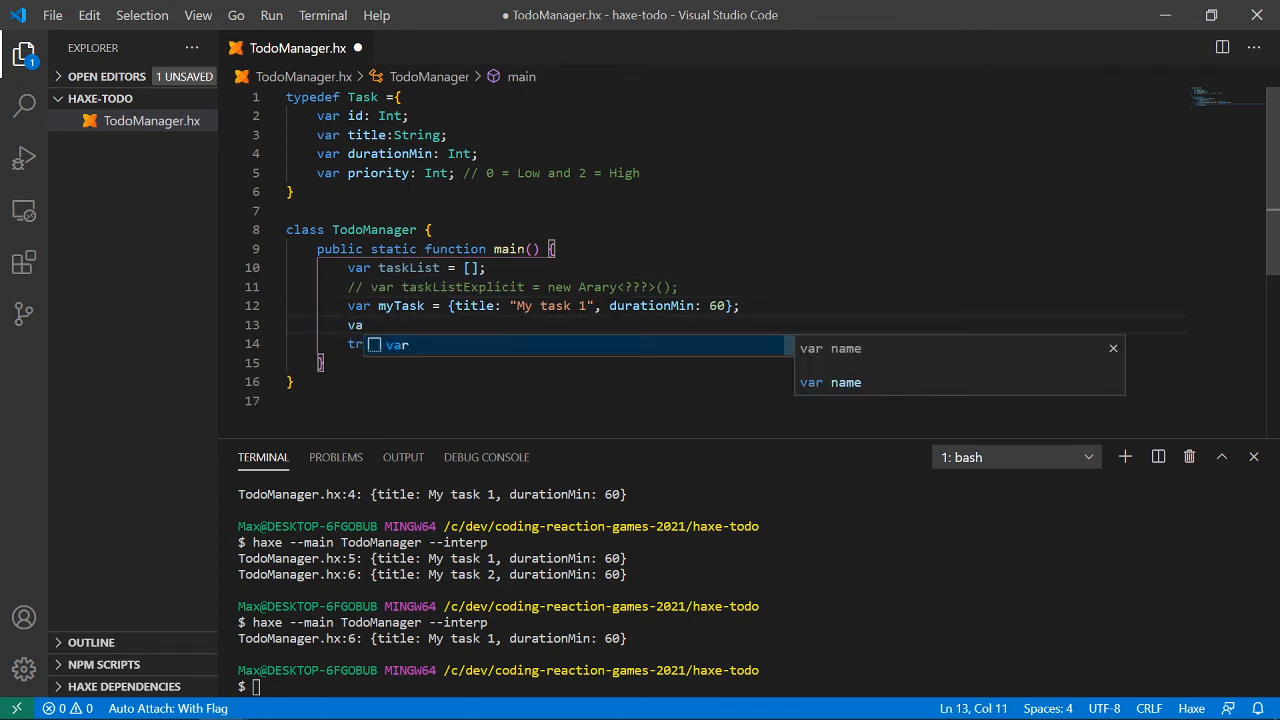
text(myTask2)
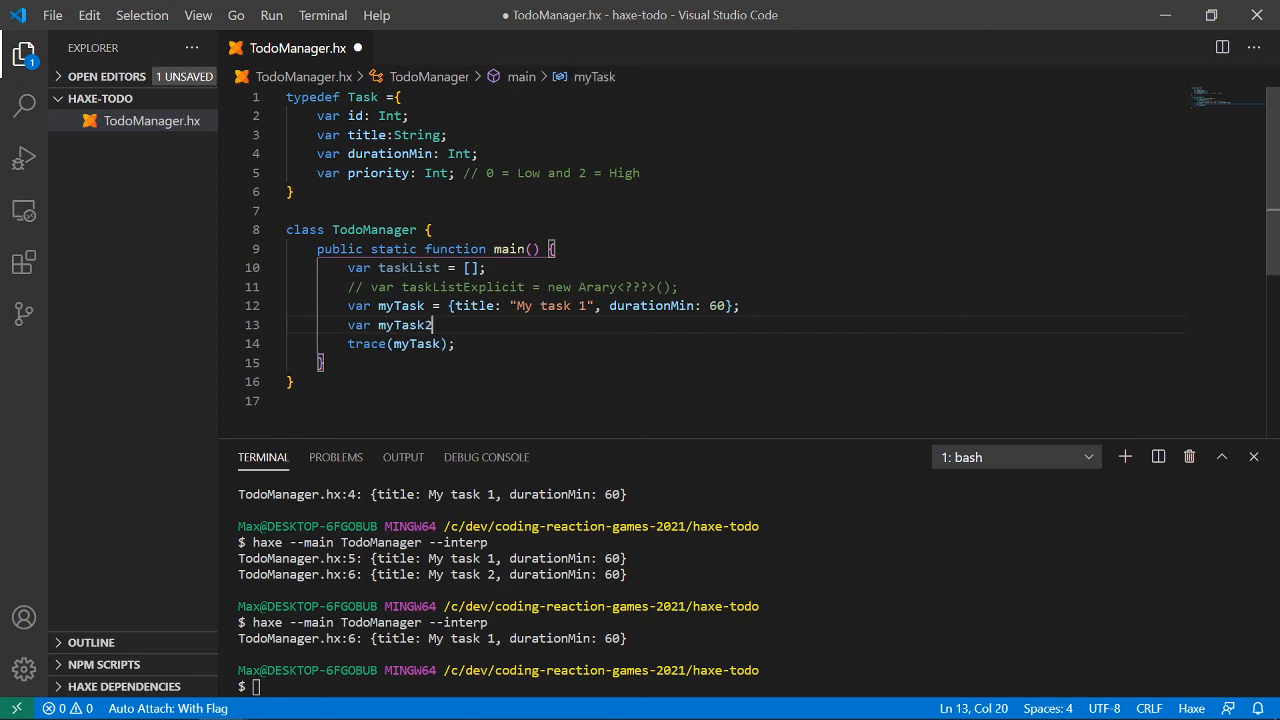
text(: Task =)
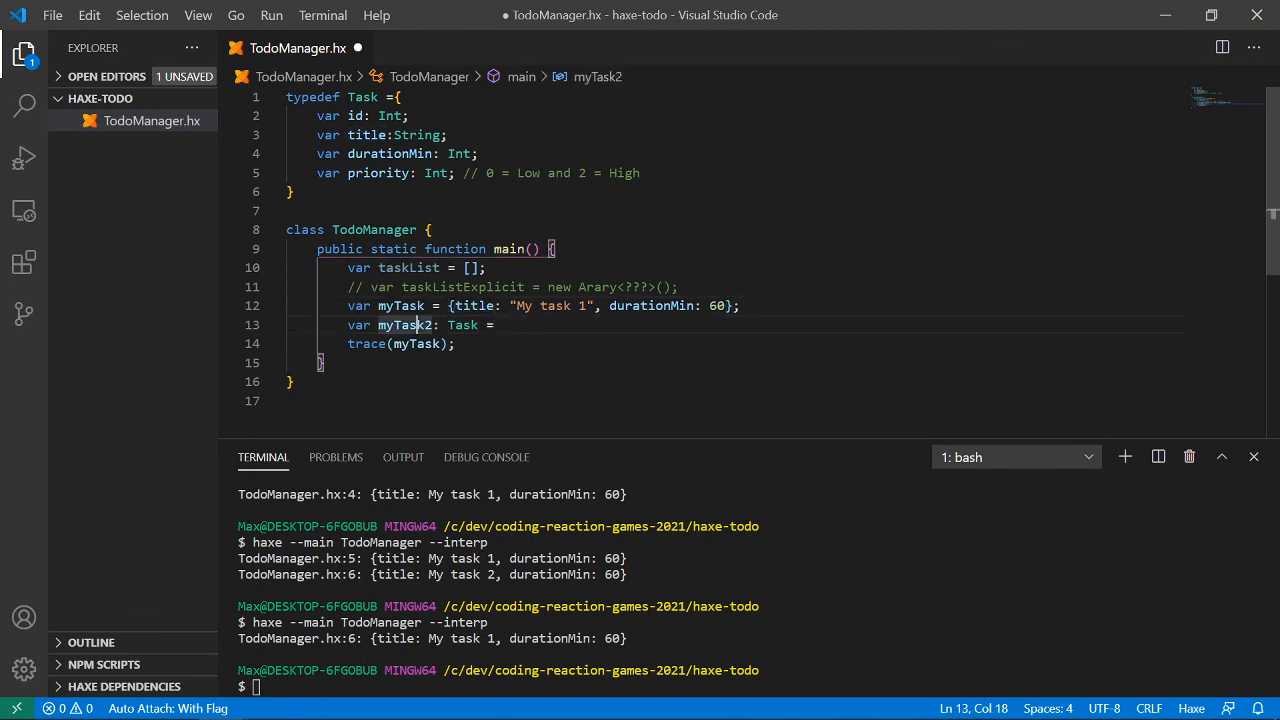
double_click(401, 305)
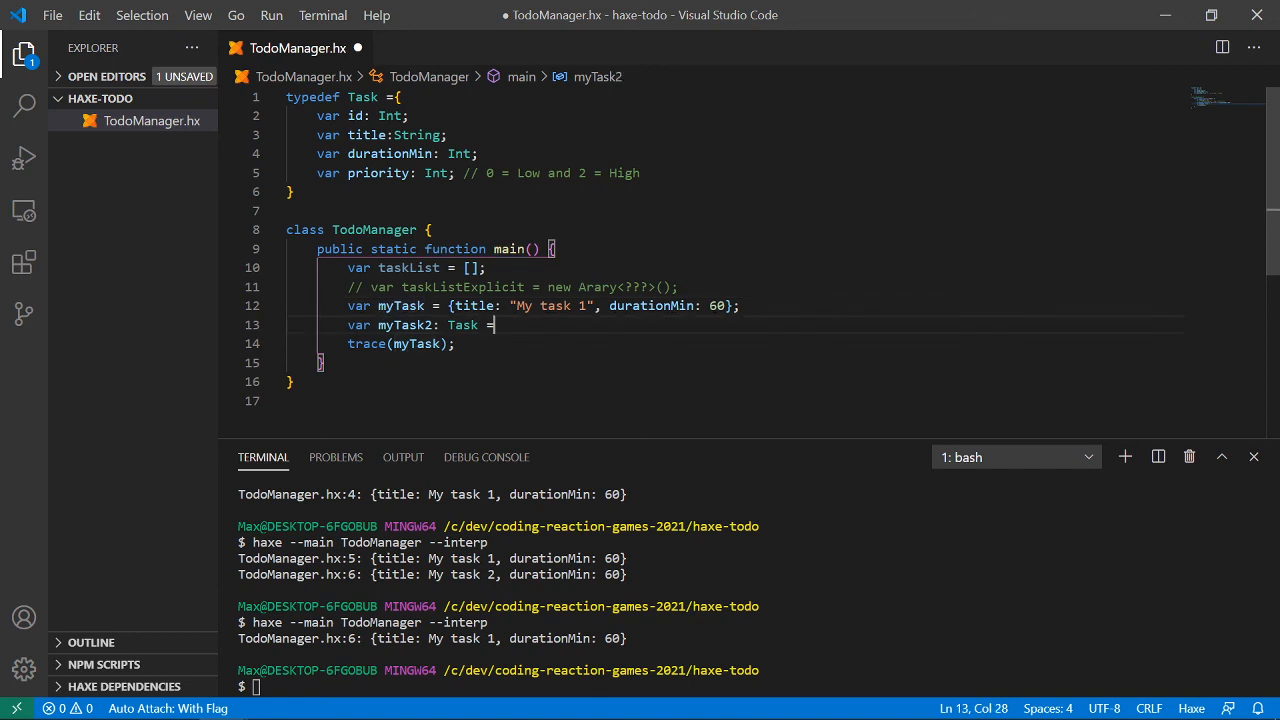
click(455, 305)
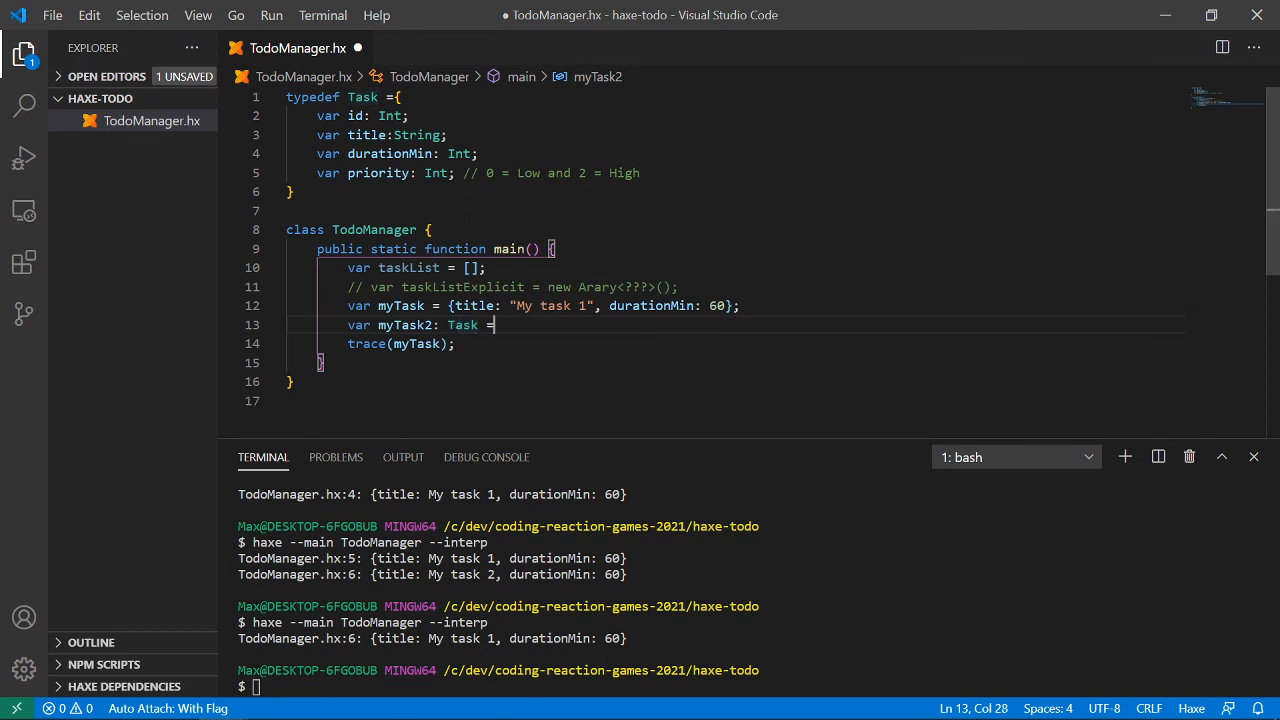
text(myTask;)
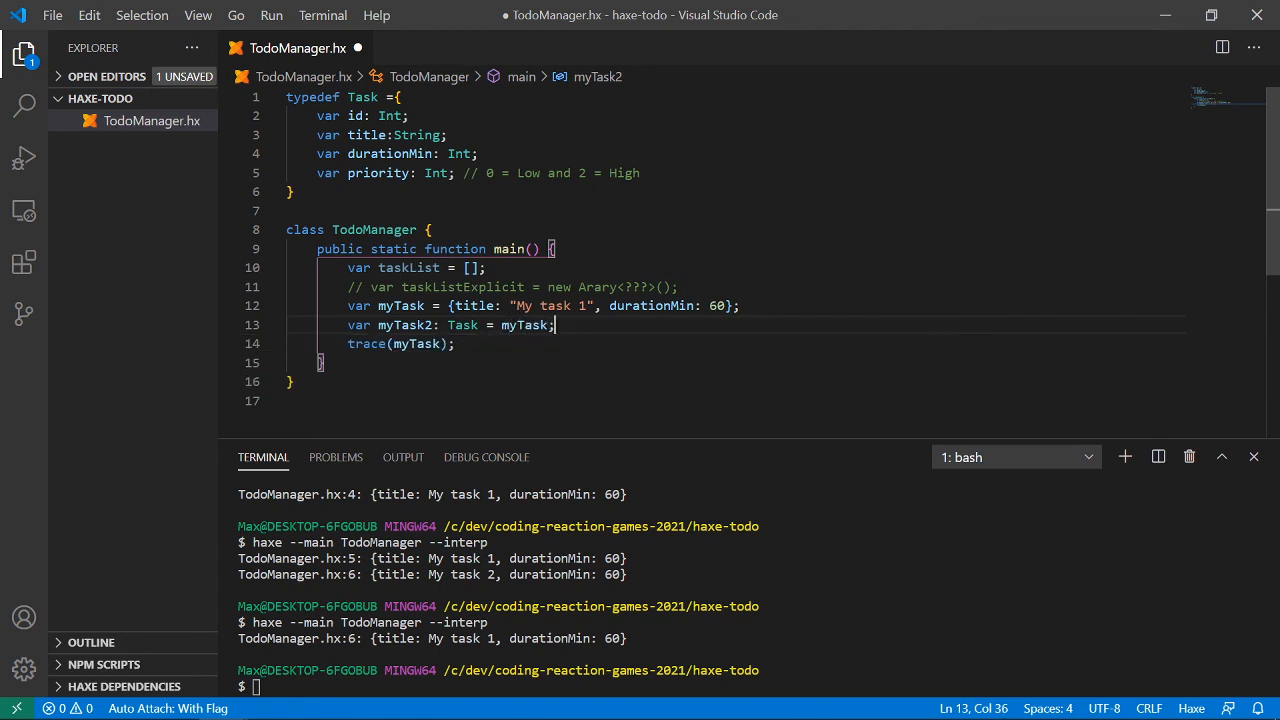
double_click(555, 305)
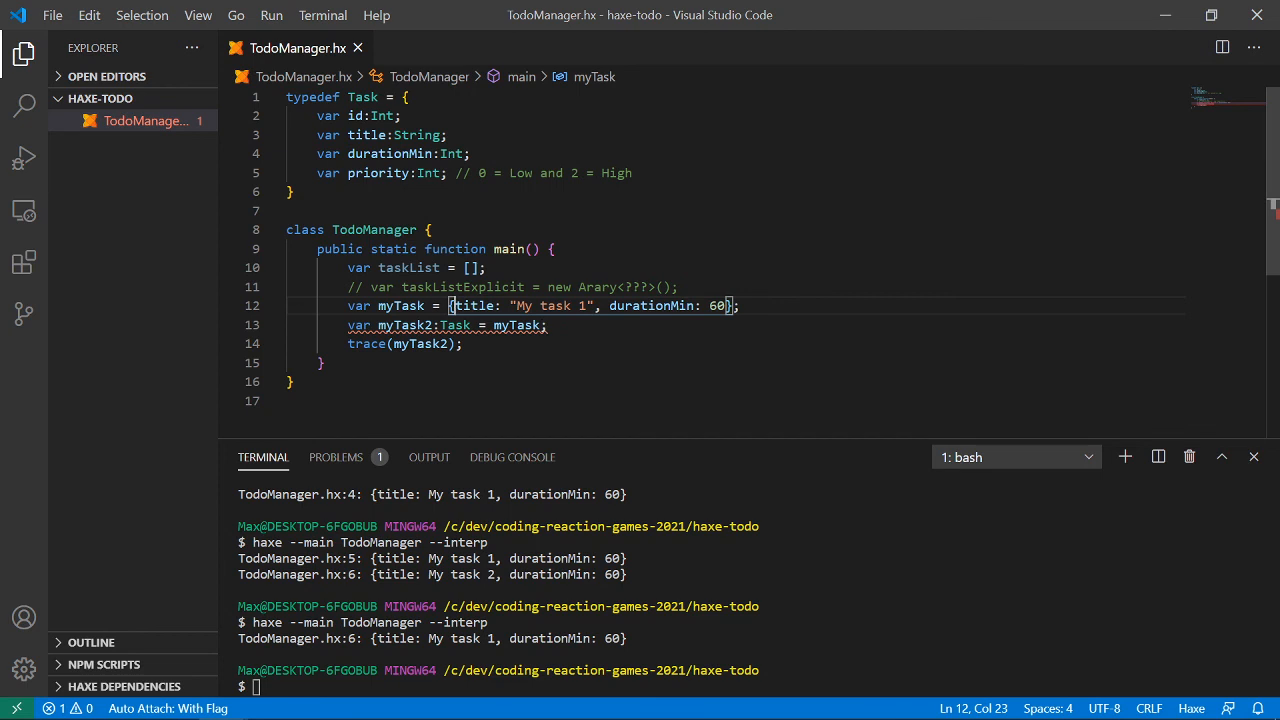
mouse_move(490, 305)
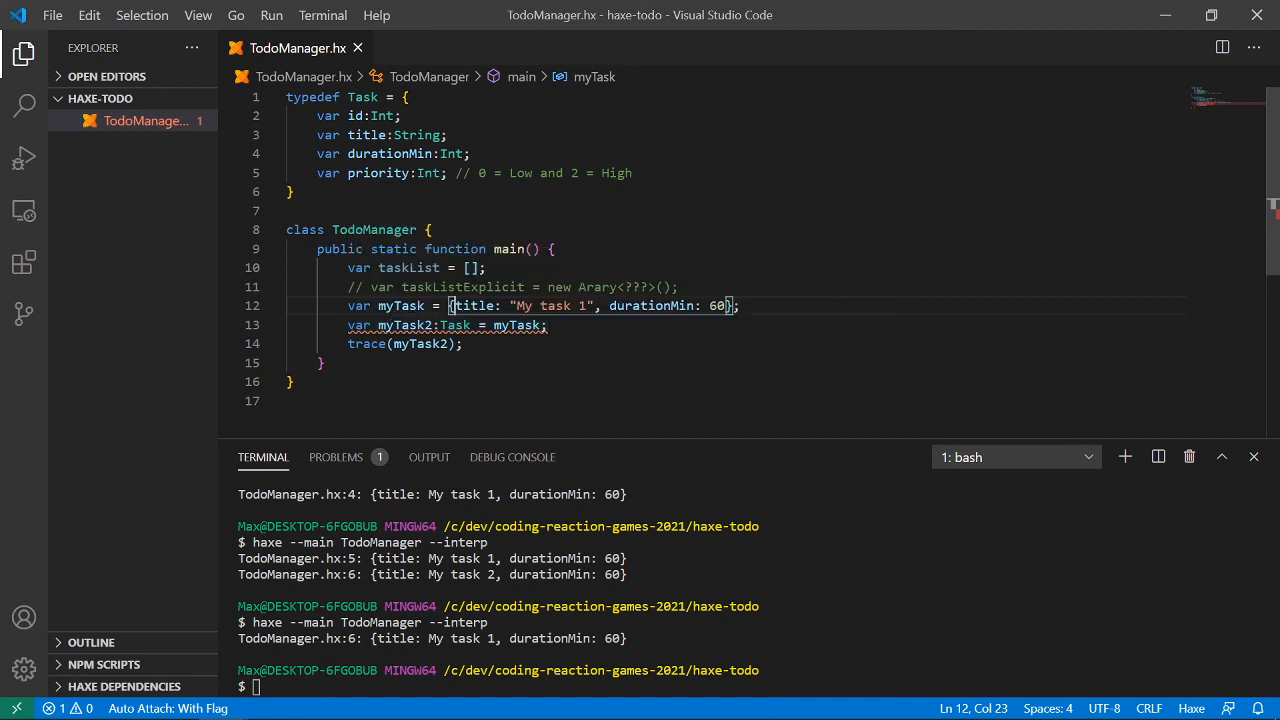
- Add the id: 0 field to the myTask object
text(id)
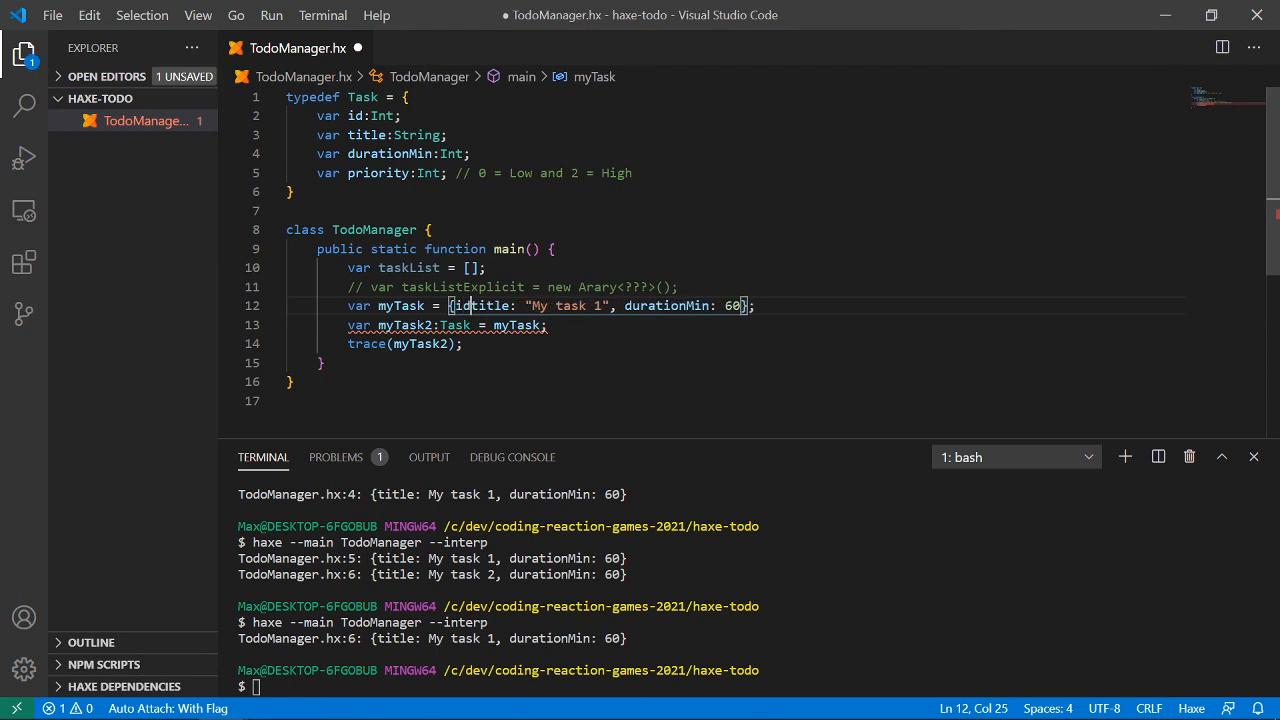
text(id: 0,)
text(priority: 0)
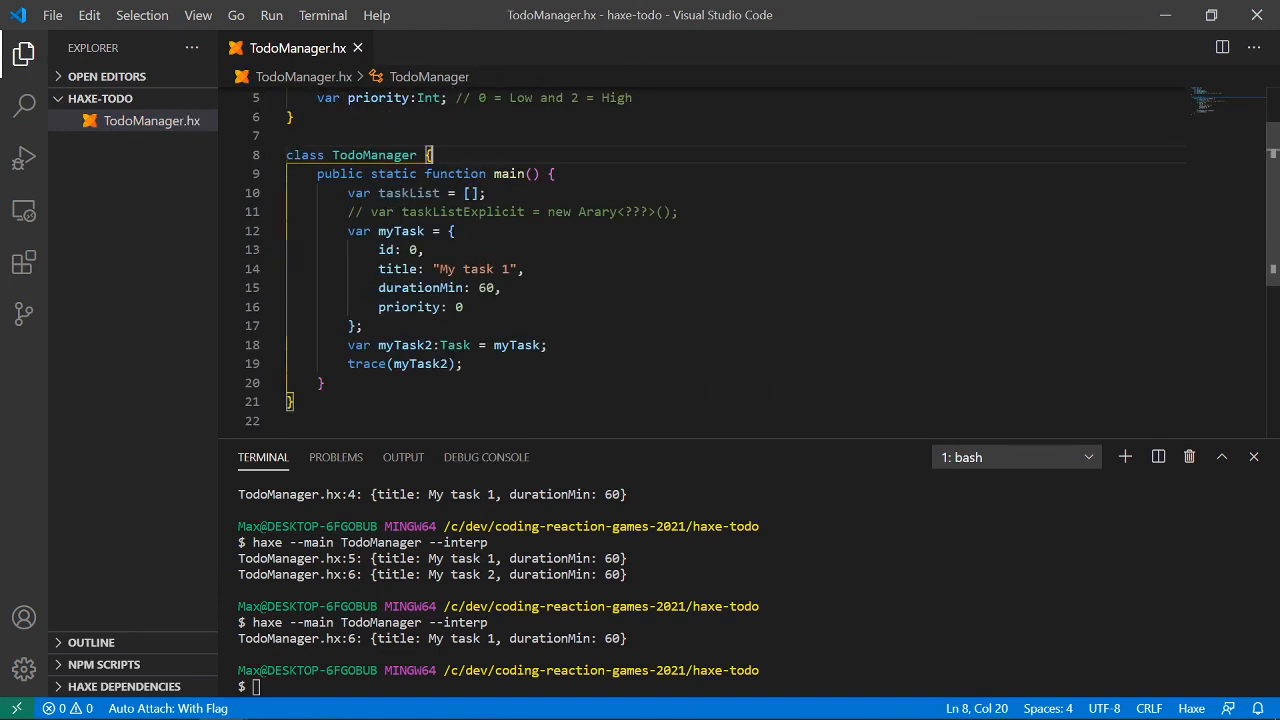
click(547, 345)
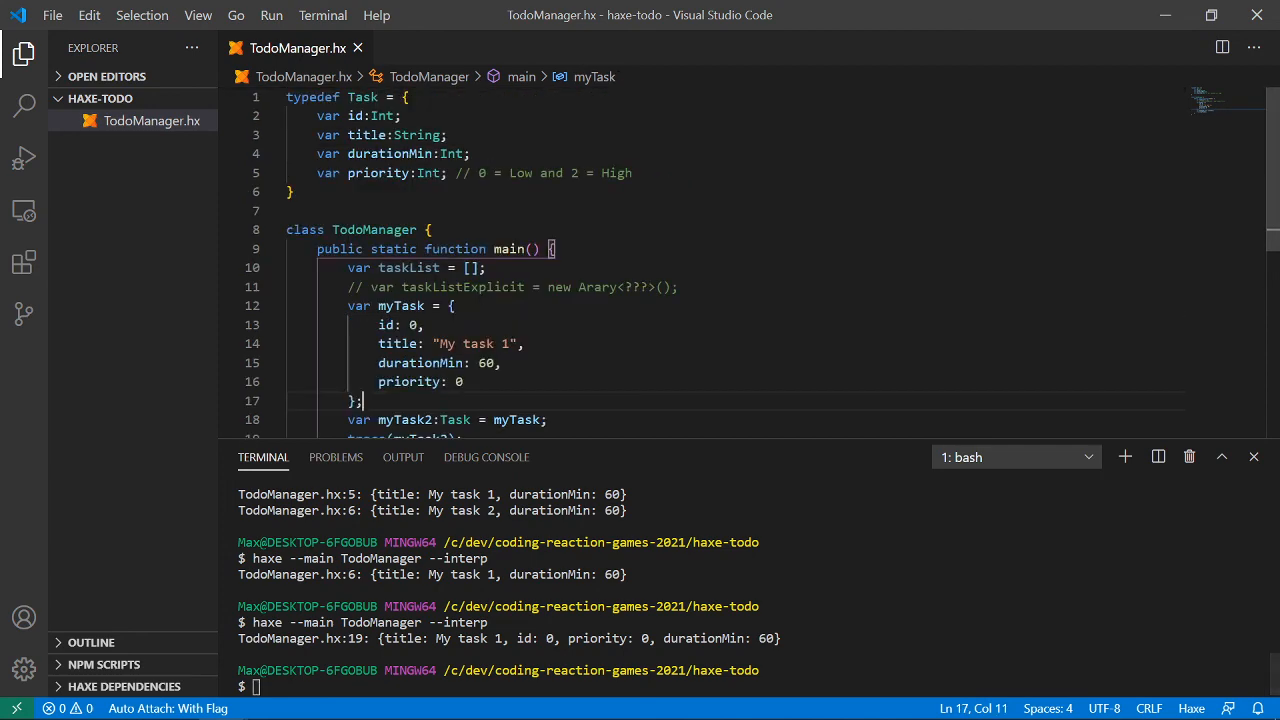
- Scroll the terminal to view the printed task record
scroll(down, 3)
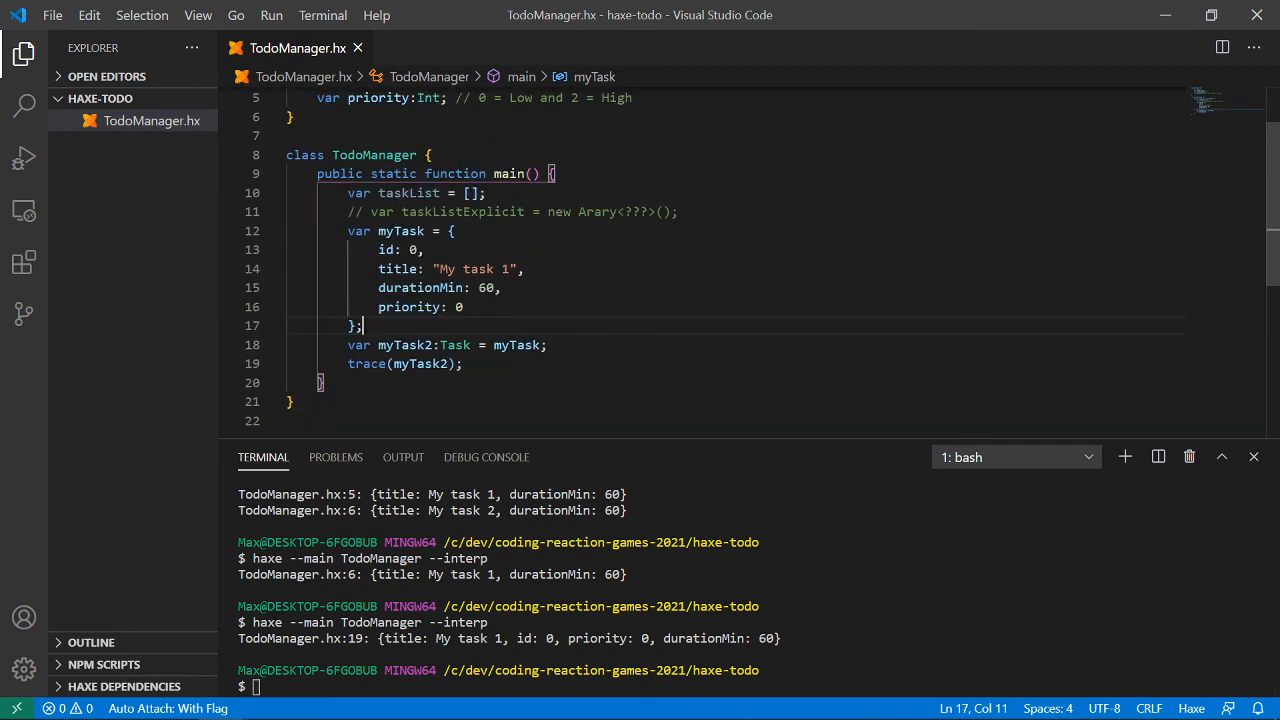